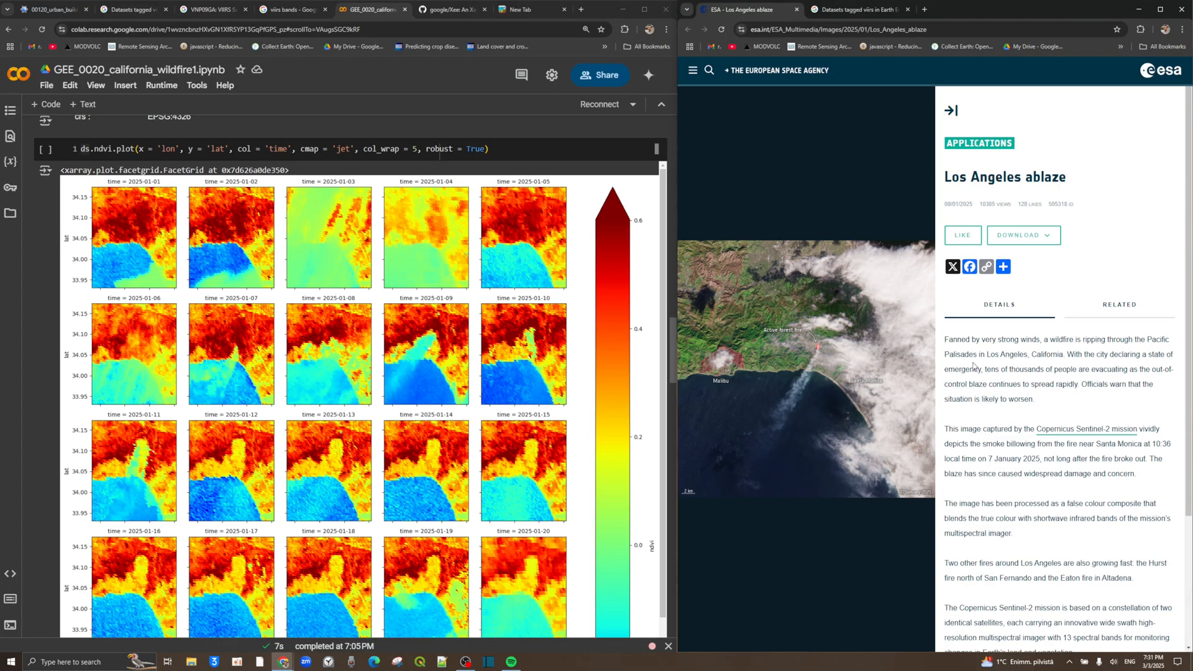
{"action": "mouse_move", "coordinate": [867, 154]}
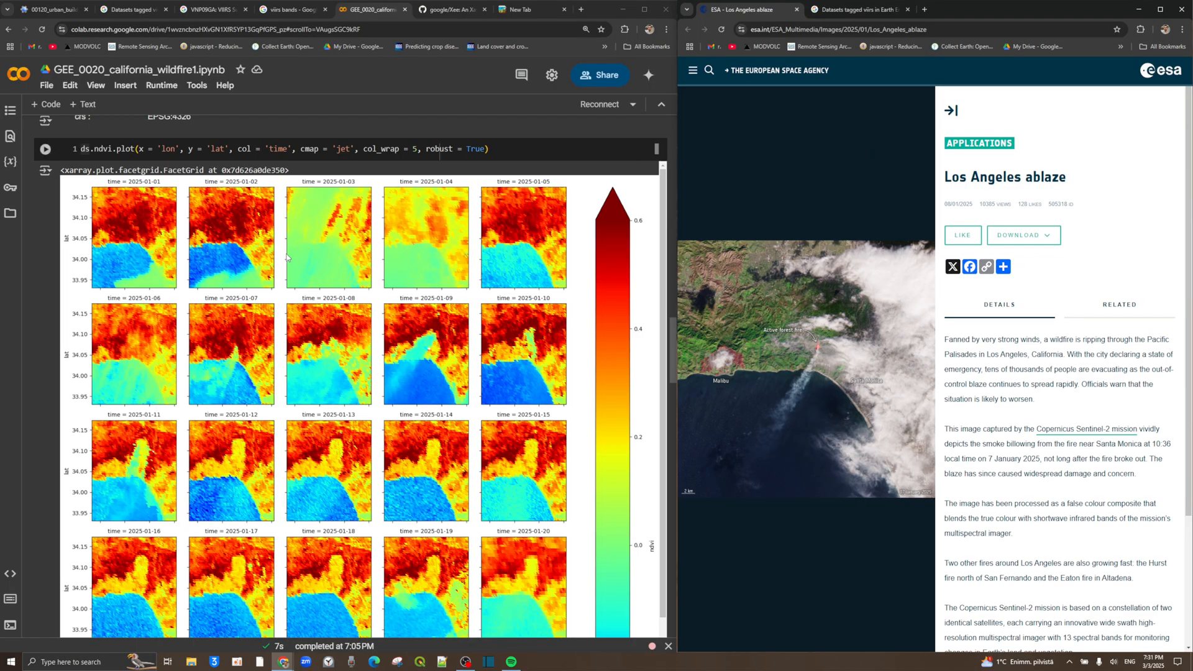
{"action": "mouse_move", "coordinate": [309, 269]}
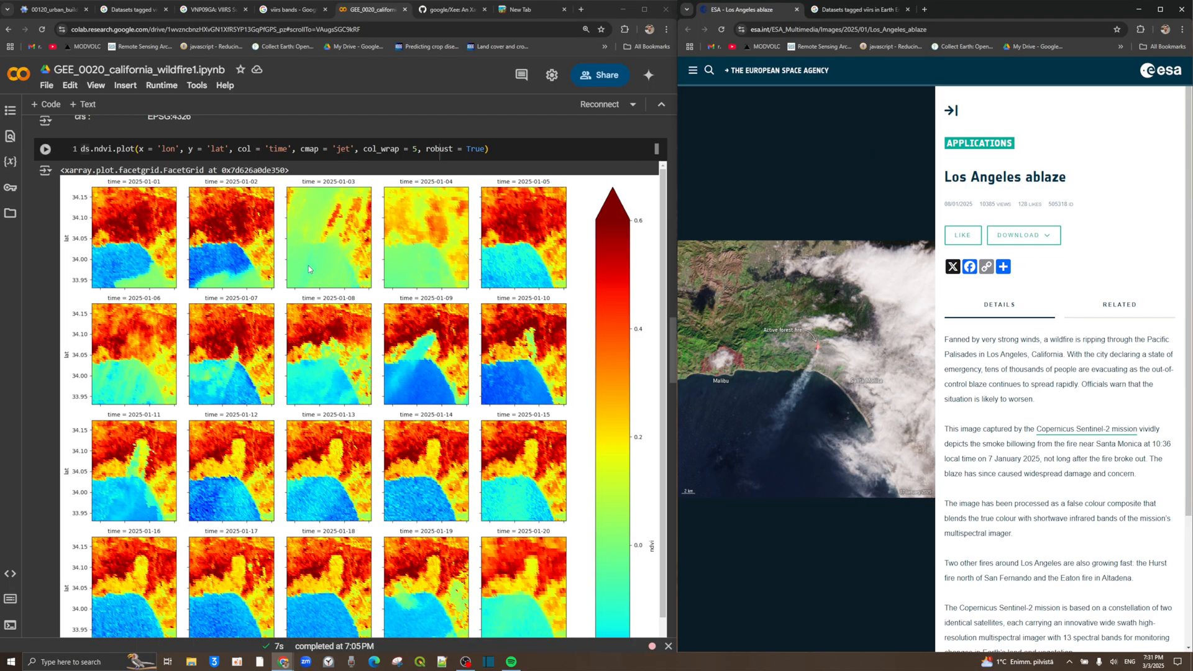
{"action": "mouse_move", "coordinate": [280, 318]}
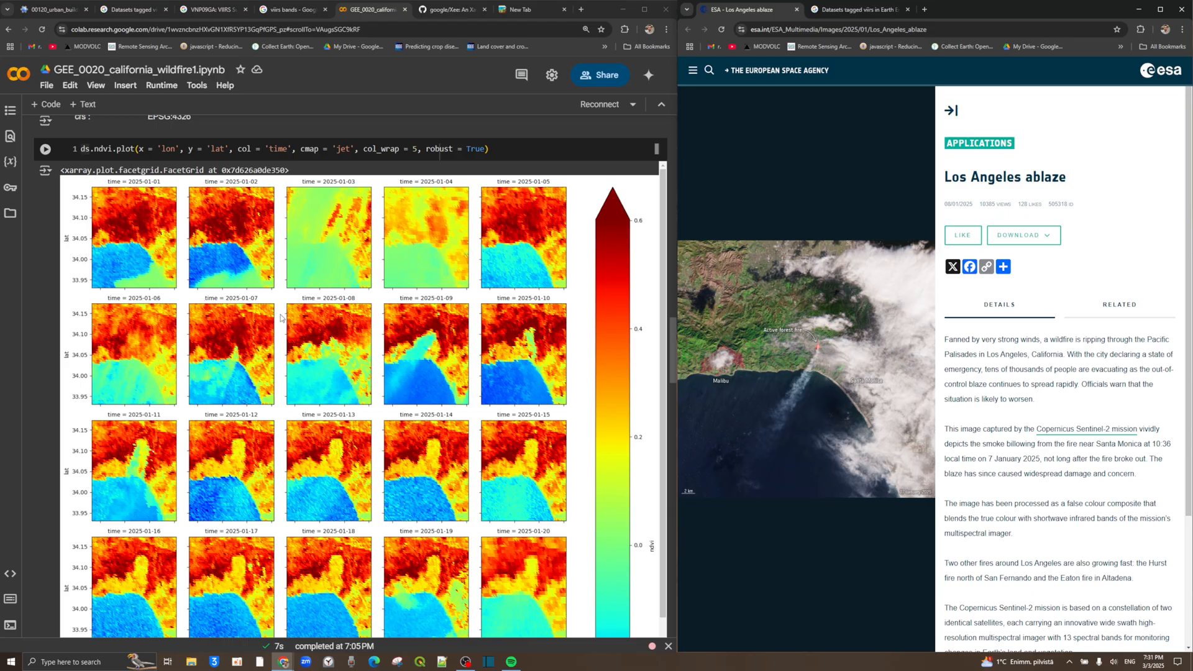
Scroll through the Bright_ti4 facet grid to see hotspots around January 7–12, 2025.
{"action": "scroll", "scroll_direction": "down", "scroll_amount": 3}
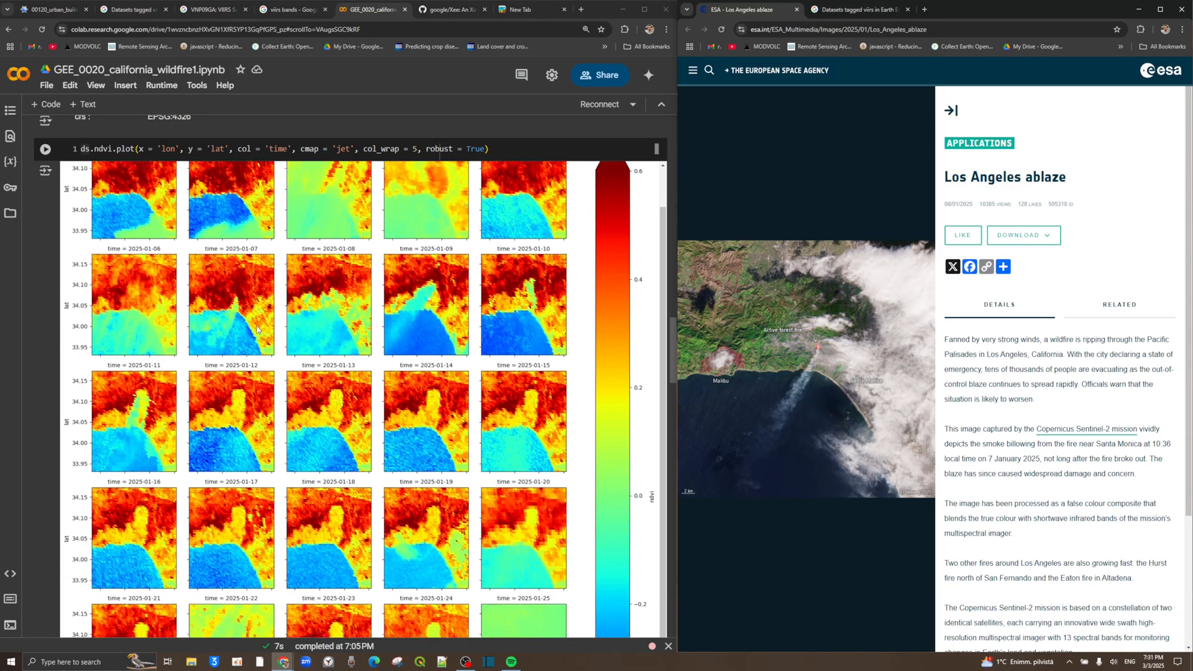
{"action": "scroll", "scroll_direction": "down", "scroll_amount": 3}
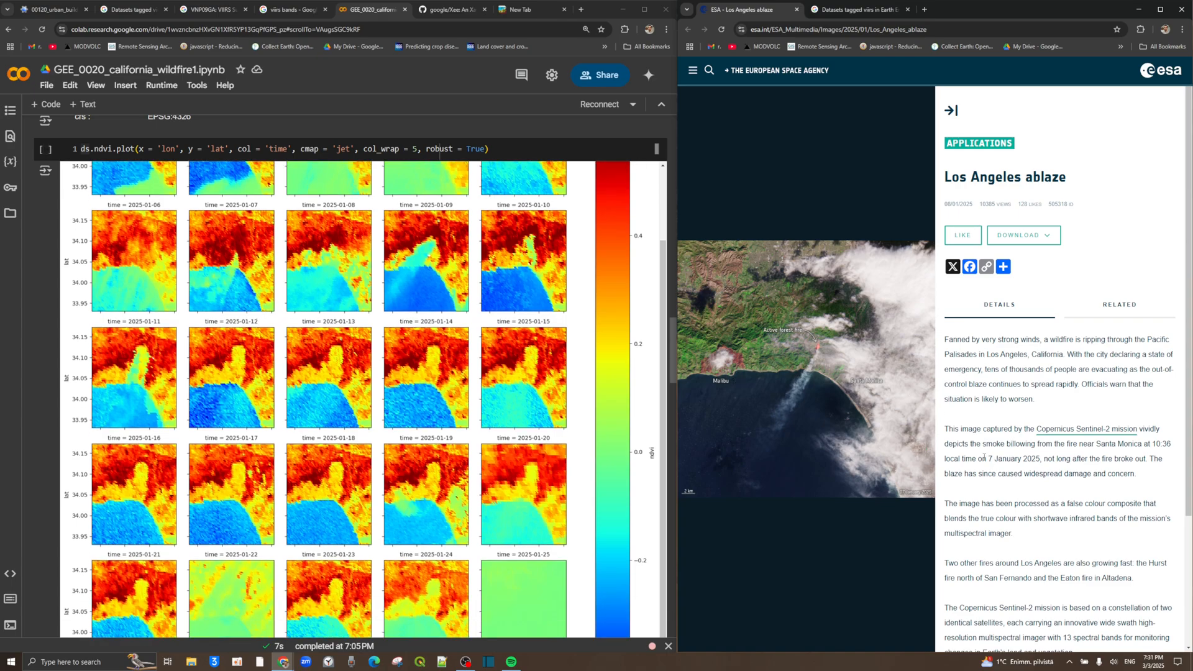
{"action": "left_click_drag", "start_coordinate": [977, 458], "coordinate": [1027, 459]}
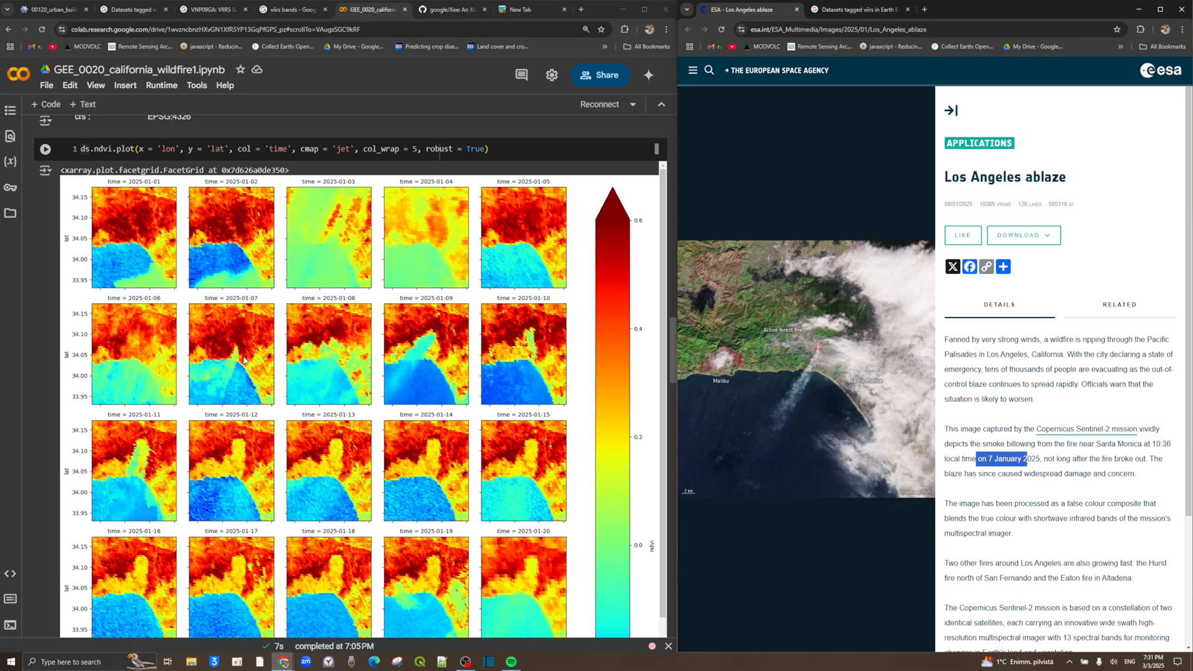
{"action": "mouse_move", "coordinate": [301, 362]}
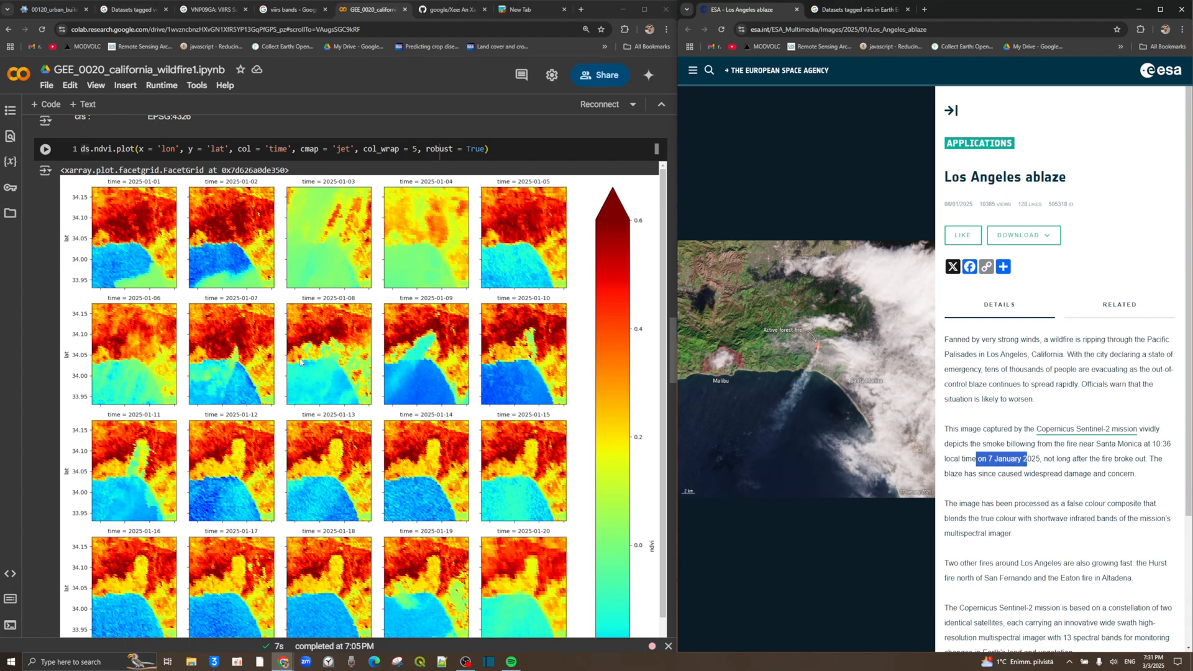
{"action": "mouse_move", "coordinate": [328, 352]}
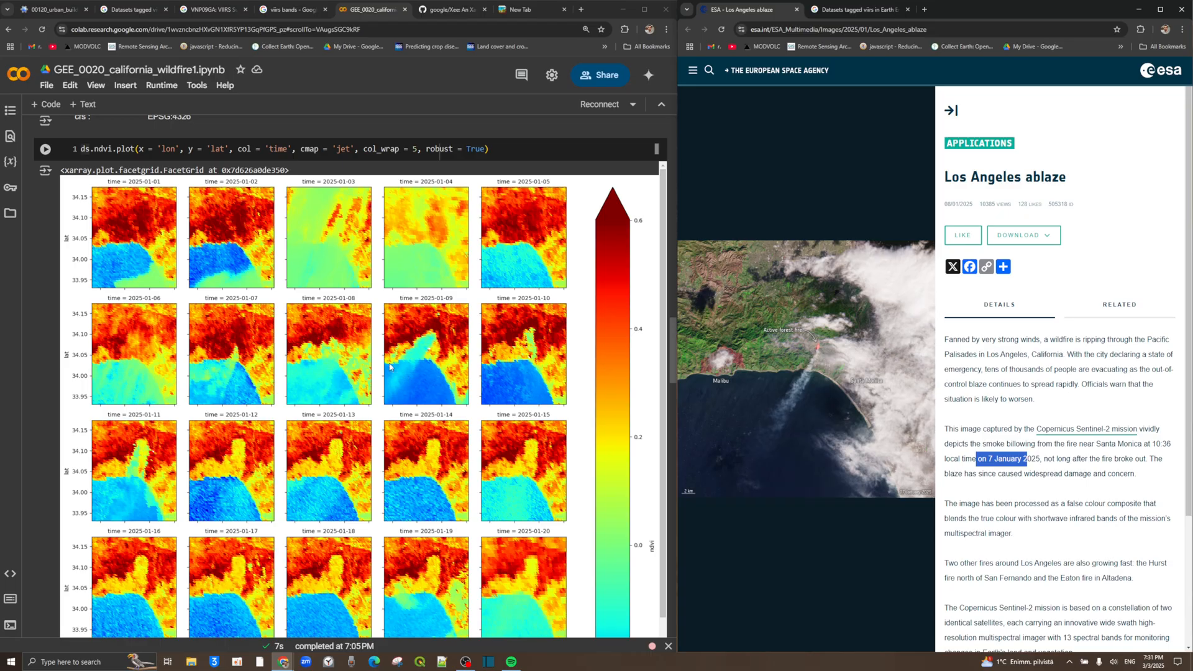
{"action": "scroll", "scroll_direction": "down", "scroll_amount": 3}
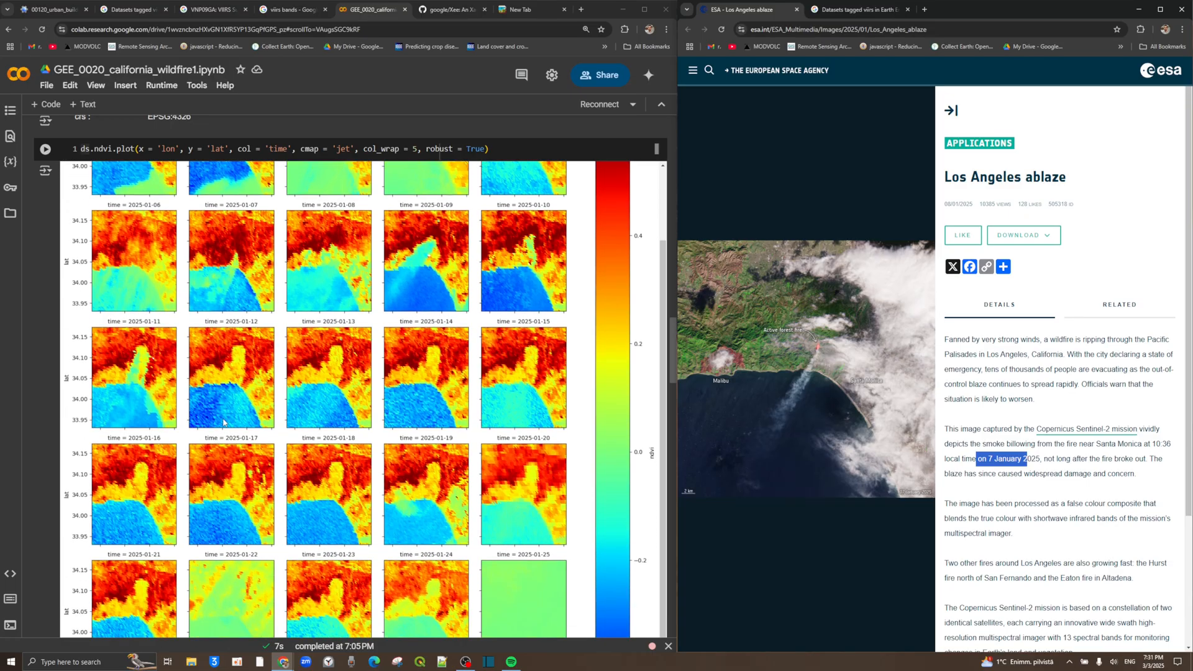
{"action": "scroll", "scroll_direction": "down", "scroll_amount": 3}
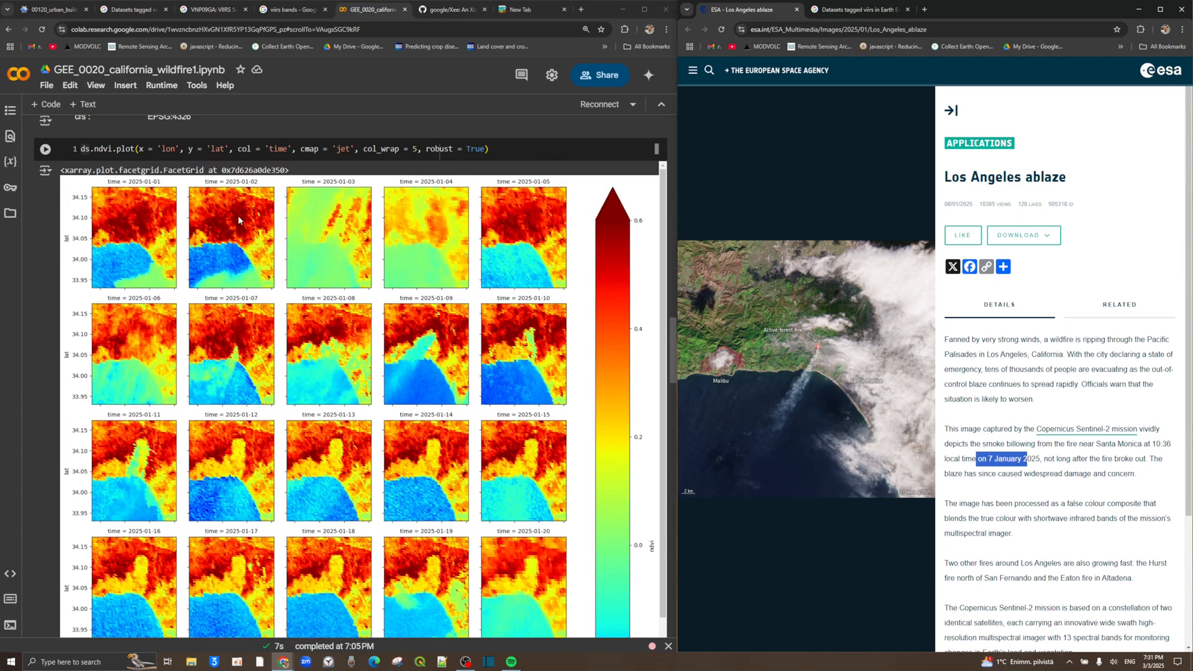
{"action": "scroll", "scroll_direction": "down", "scroll_amount": 3}
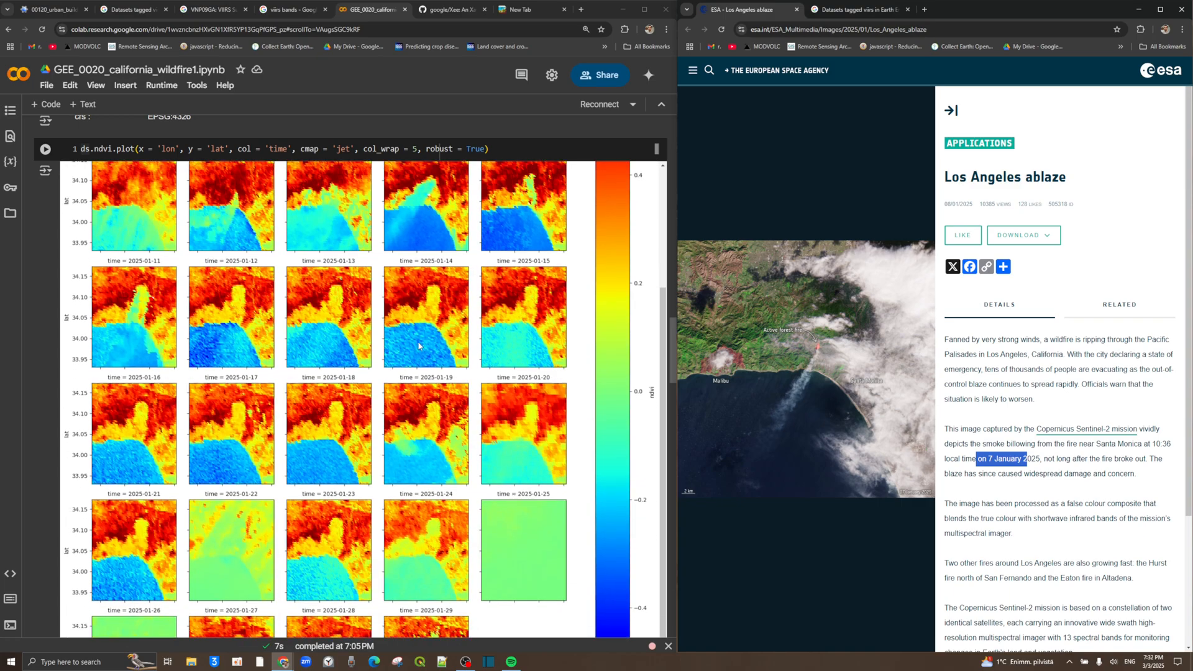
{"action": "scroll", "scroll_direction": "down", "scroll_amount": 3}
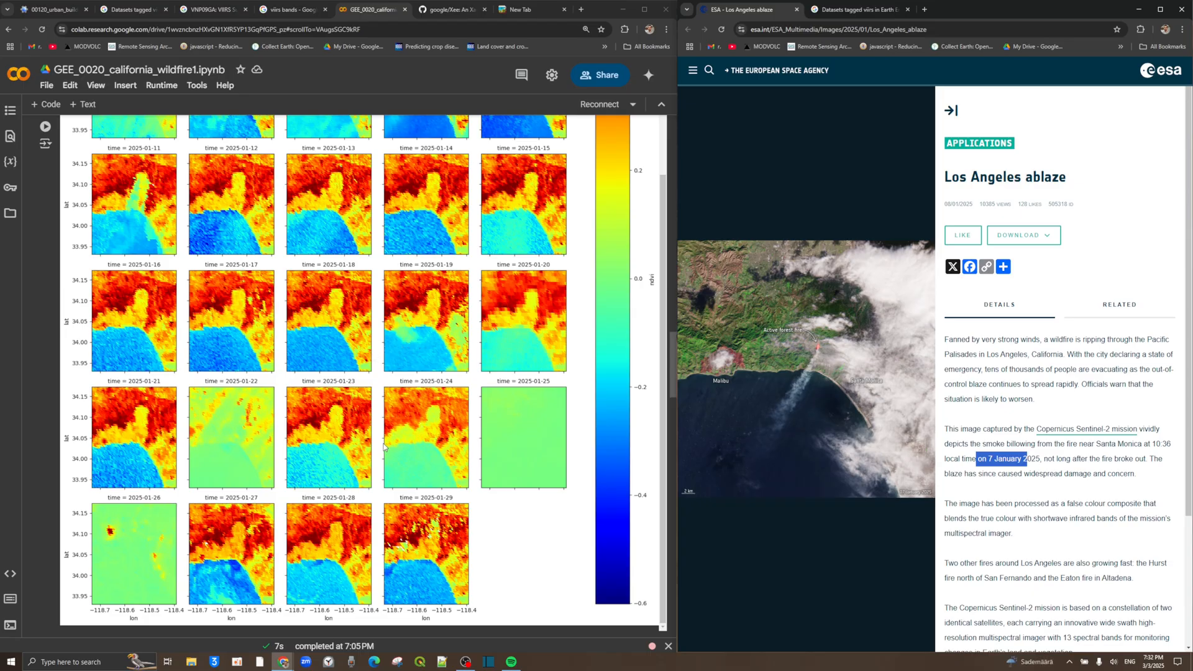
{"action": "scroll", "scroll_direction": "down", "scroll_amount": 3}
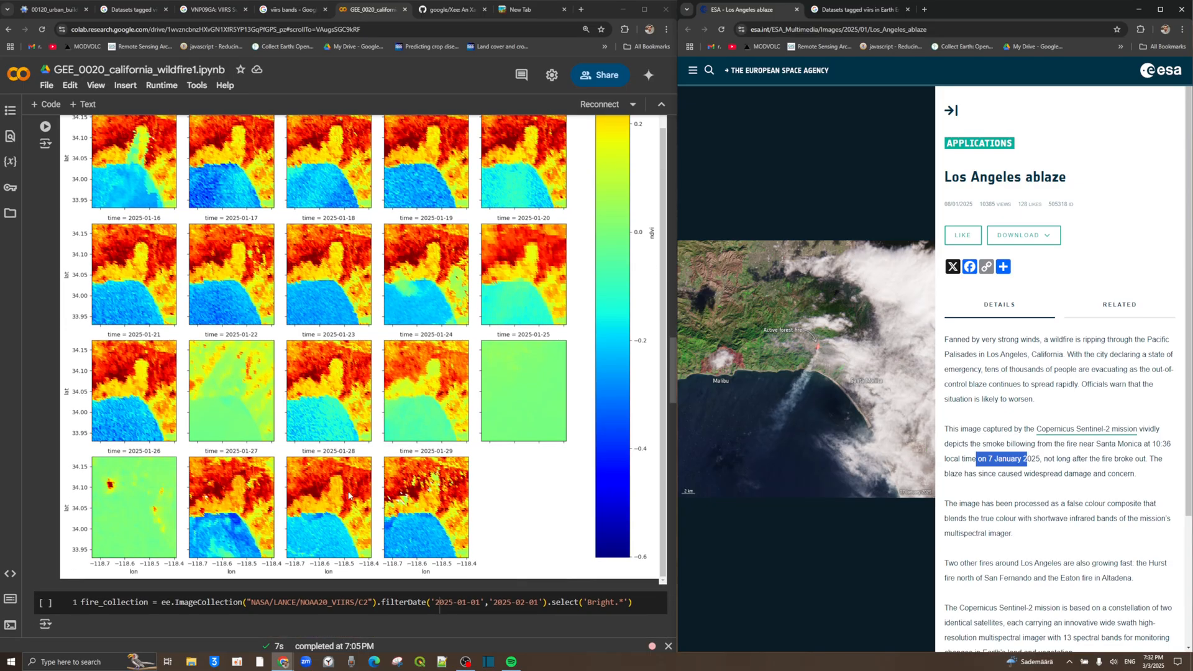
{"action": "mouse_move", "coordinate": [341, 441]}
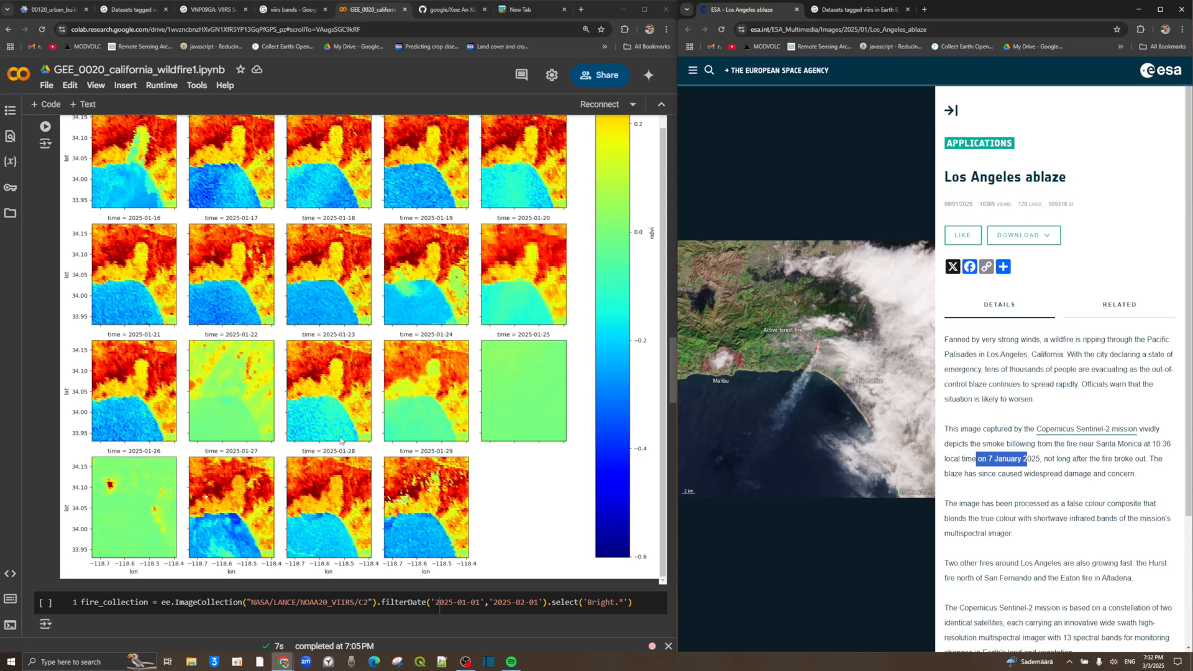
{"action": "mouse_move", "coordinate": [366, 417]}
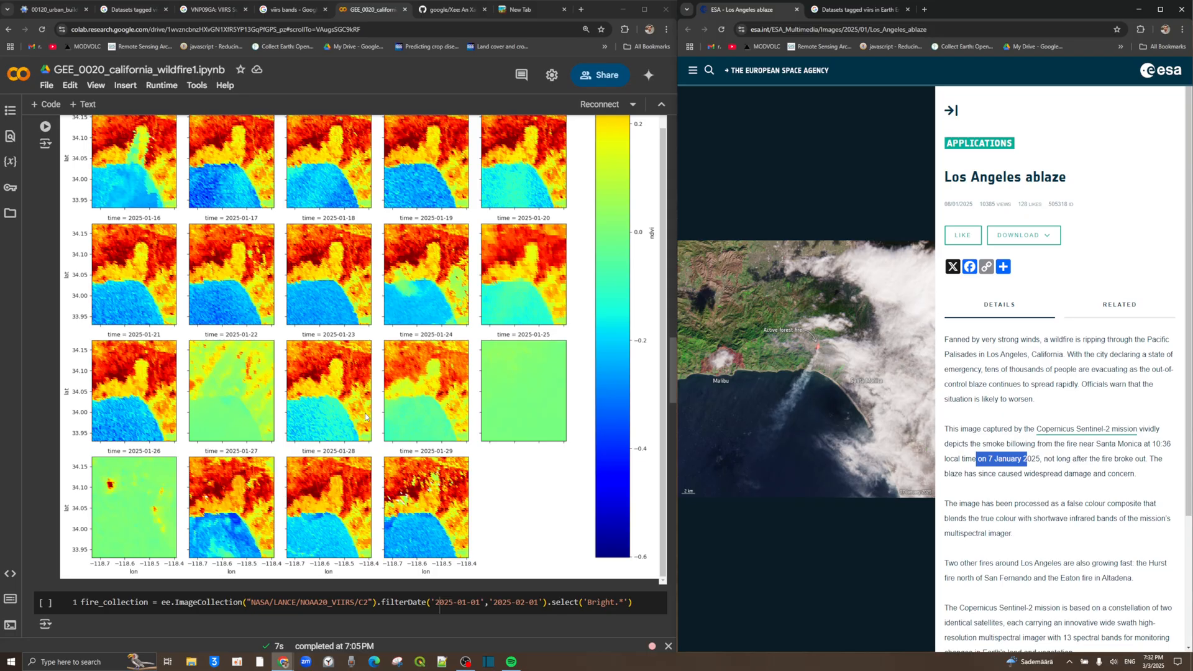
{"action": "scroll", "scroll_direction": "down", "scroll_amount": 3}
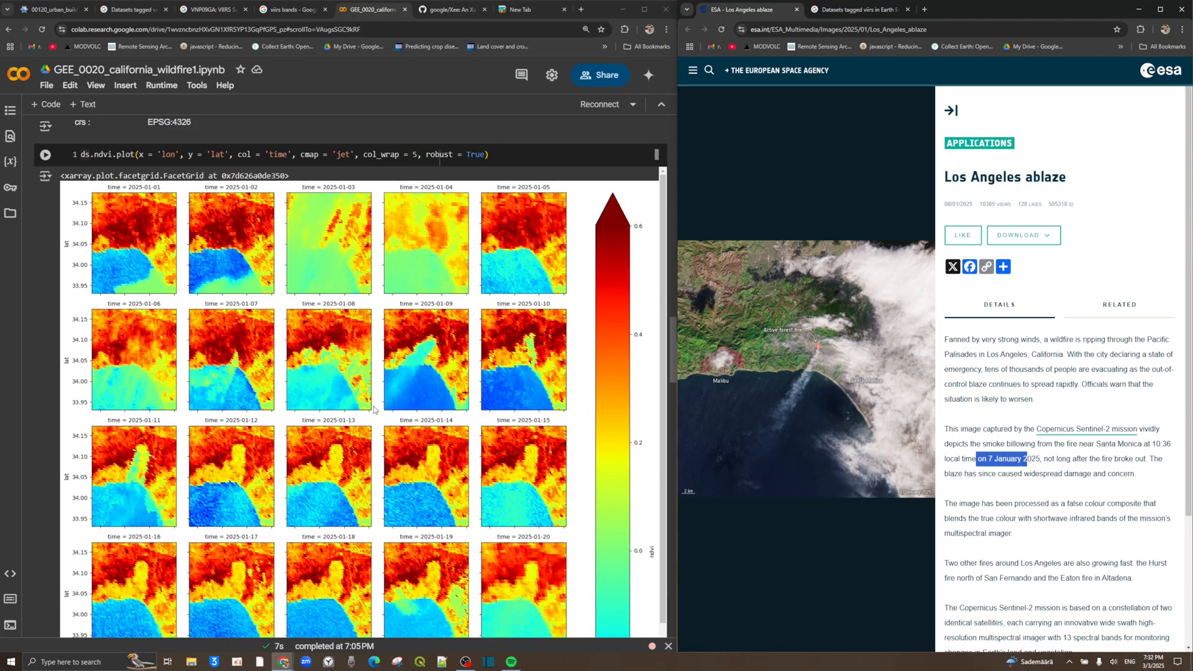
{"action": "mouse_move", "coordinate": [267, 401]}
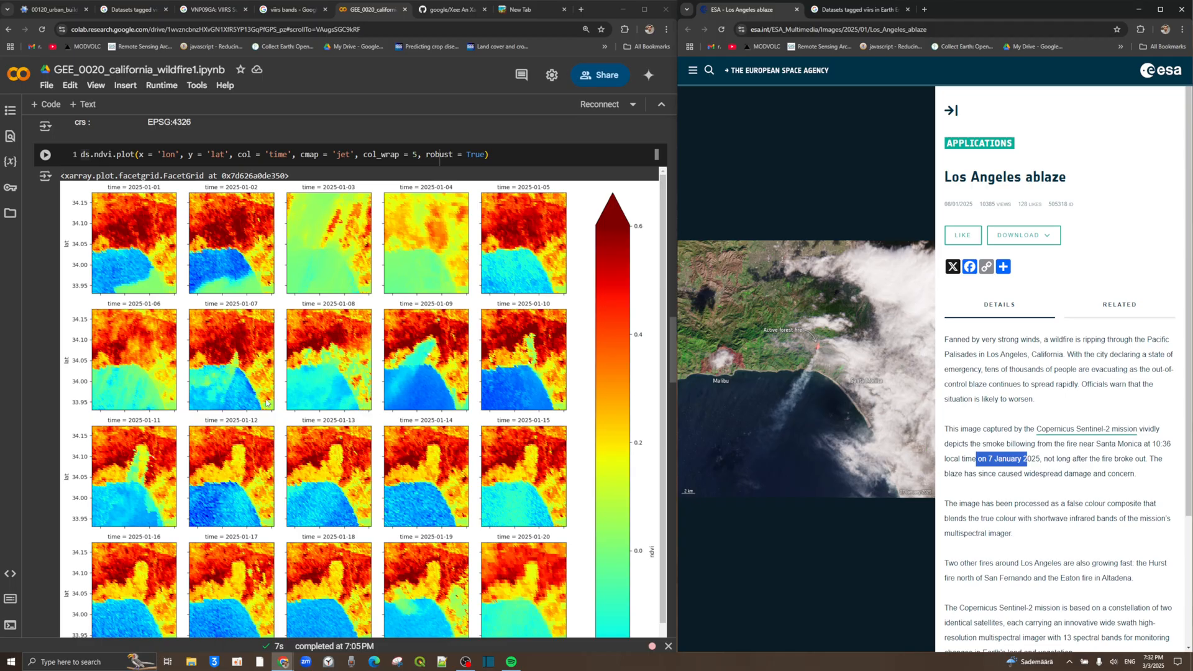
{"action": "scroll", "scroll_direction": "down", "scroll_amount": 3}
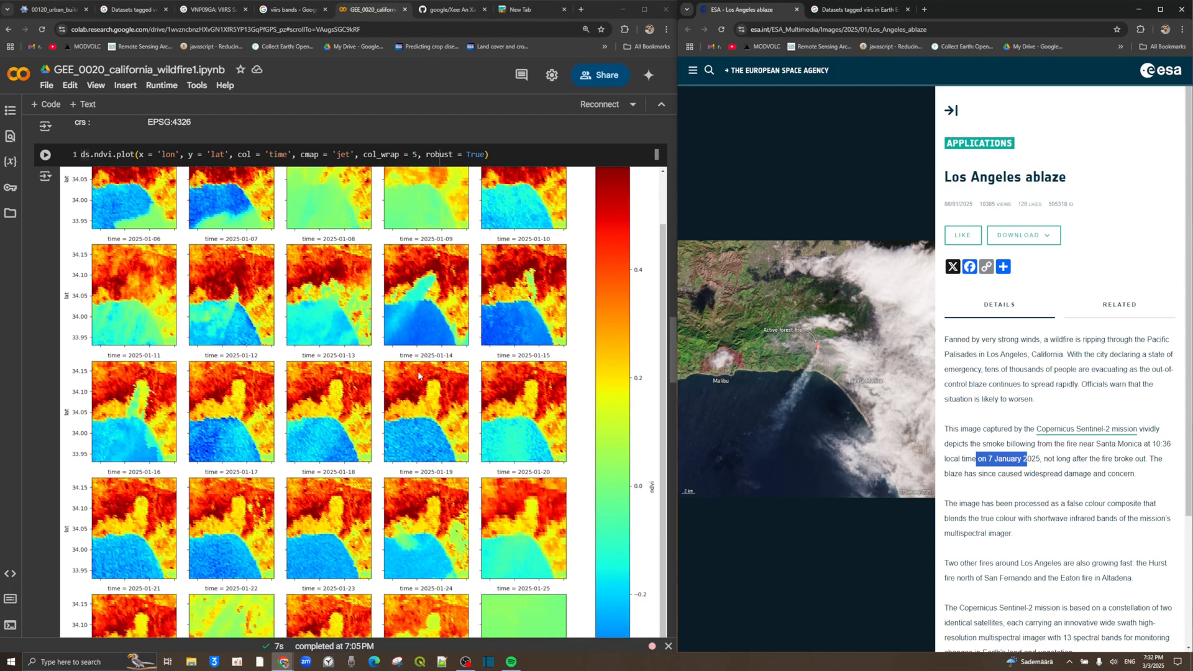
{"action": "scroll", "scroll_direction": "down", "scroll_amount": 3}
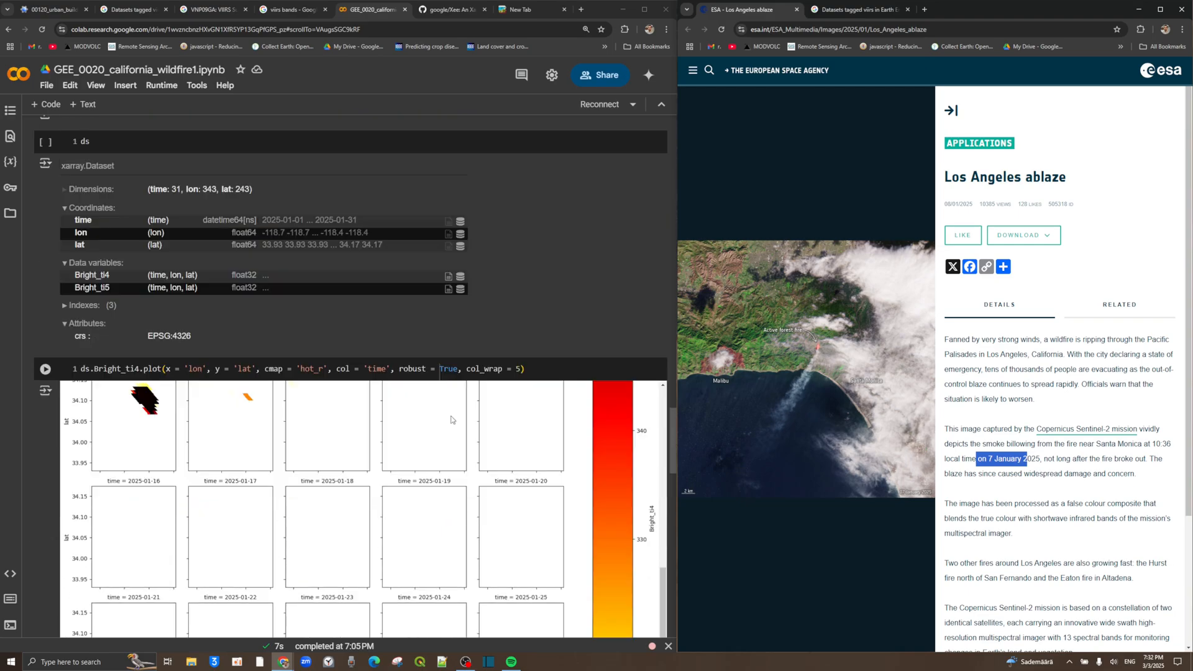
{"action": "scroll", "scroll_direction": "down", "scroll_amount": 3}
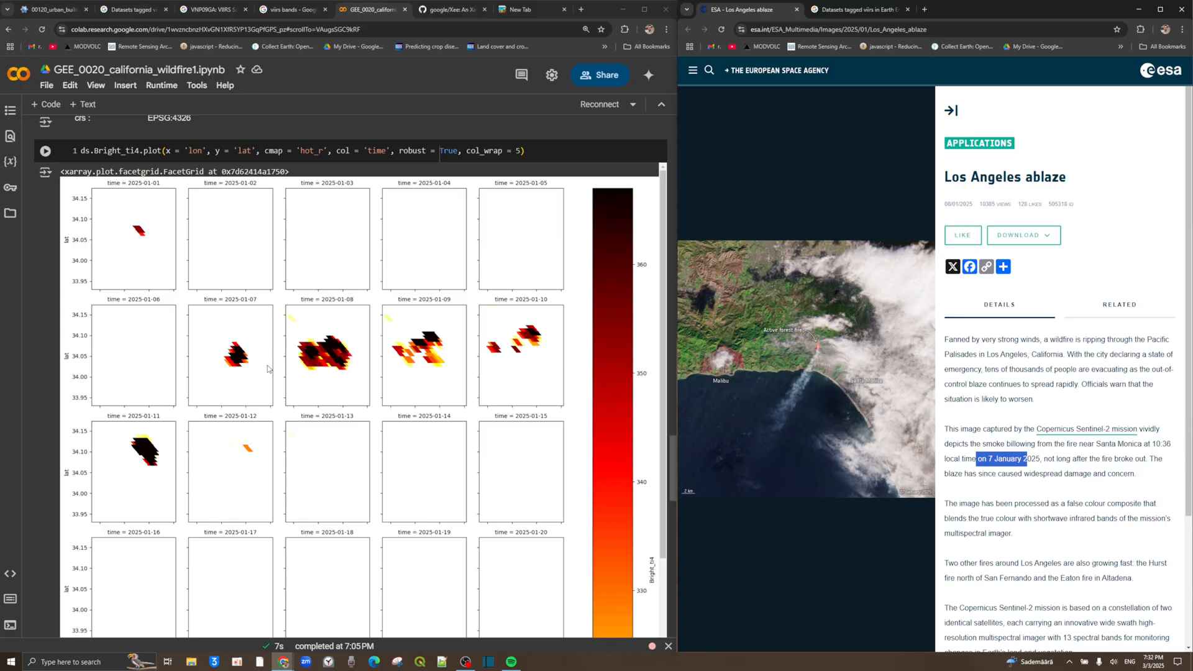
{"action": "mouse_move", "coordinate": [470, 356]}
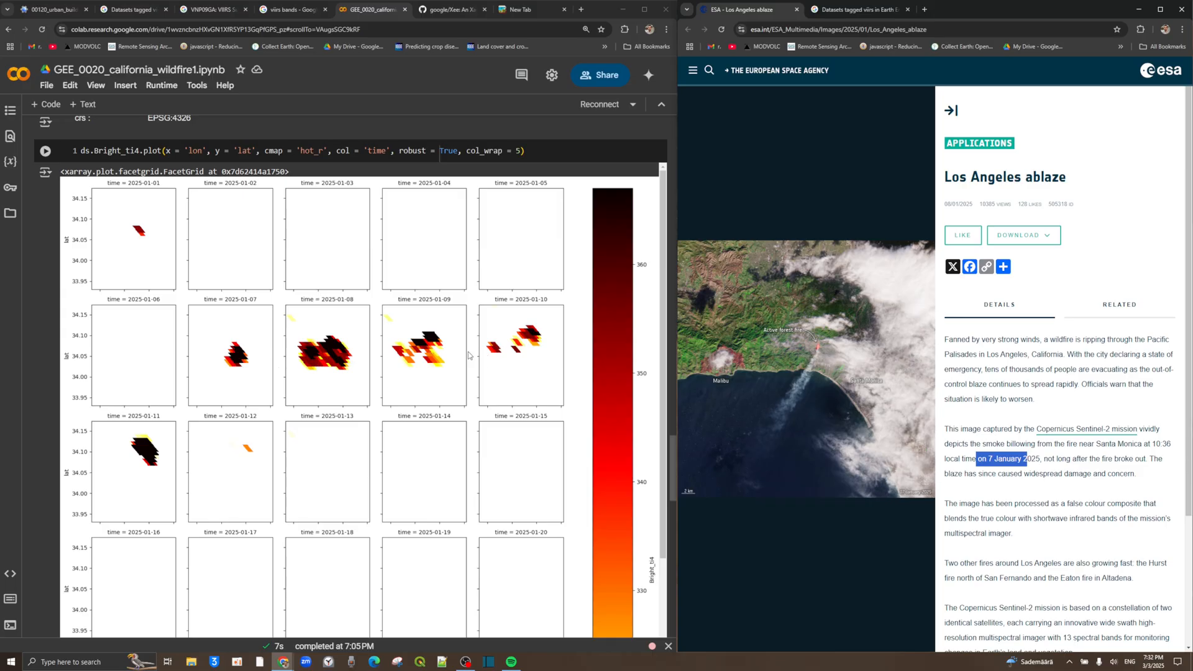
{"action": "scroll", "scroll_direction": "down", "scroll_amount": 3}
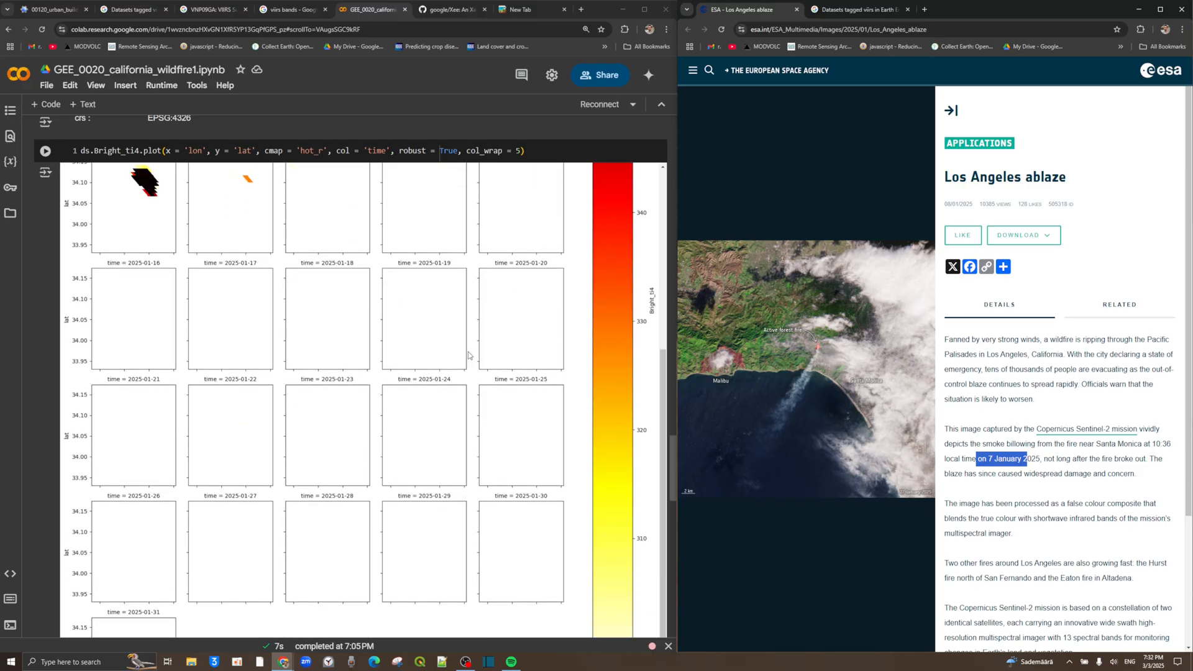
Scroll through the five-column hot_r LST_1KM grid of daily January 2025 maps.
{"action": "scroll", "scroll_direction": "down", "scroll_amount": 3}
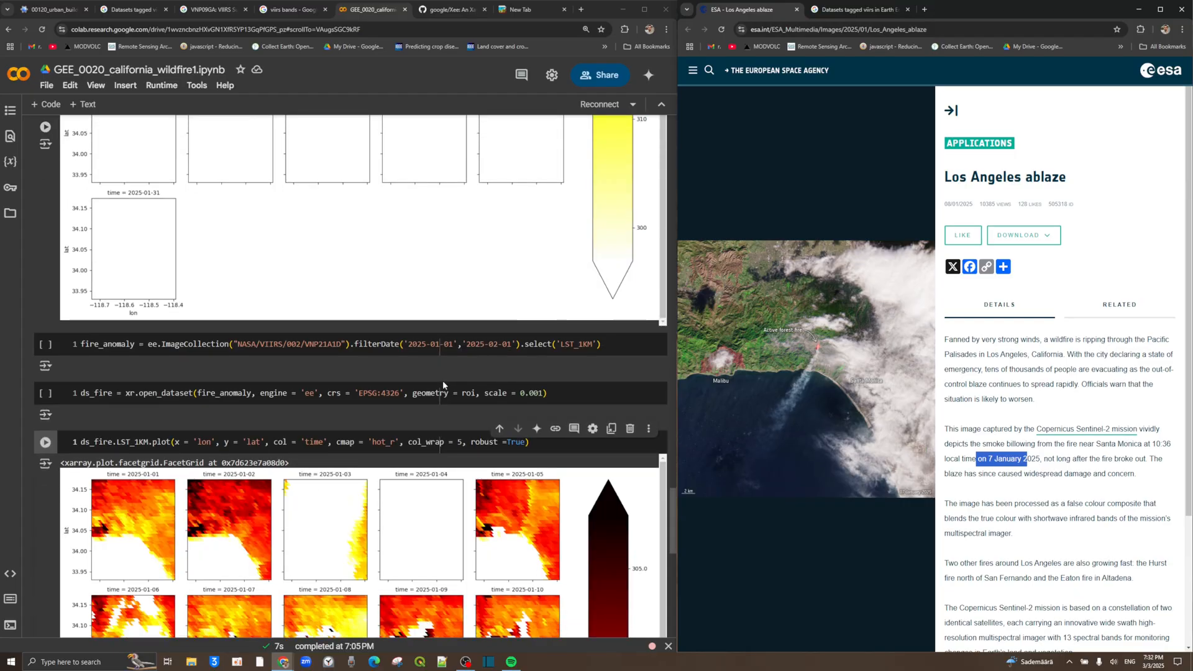
{"action": "scroll", "scroll_direction": "down", "scroll_amount": 3}
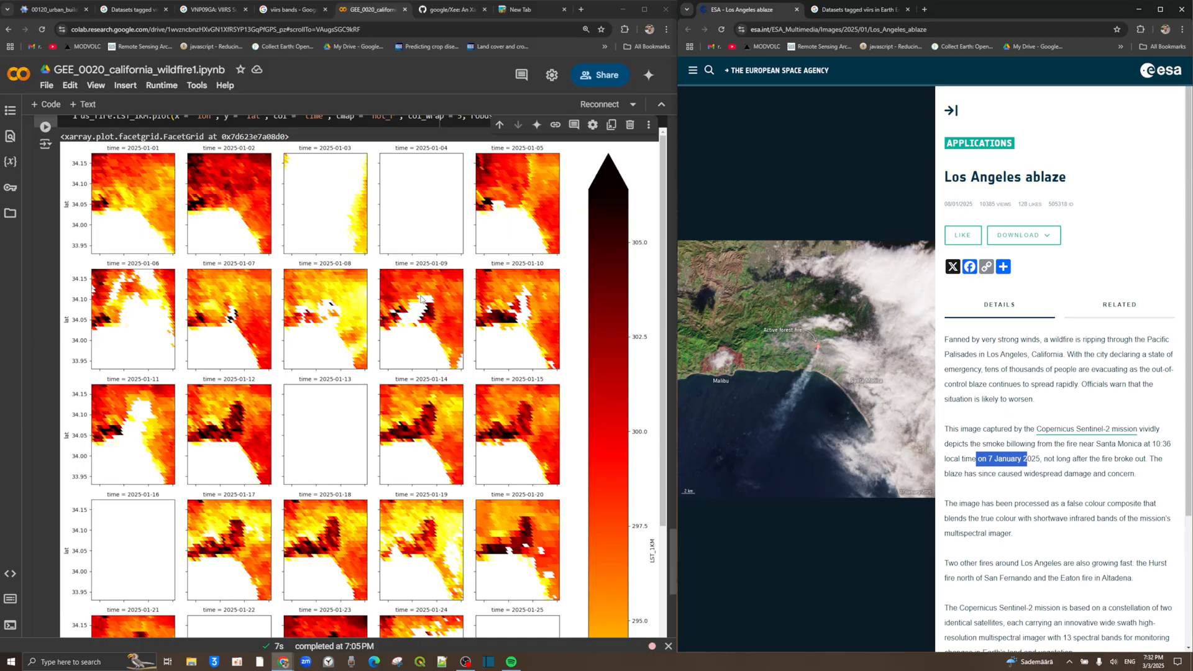
{"action": "scroll", "scroll_direction": "down", "scroll_amount": 3}
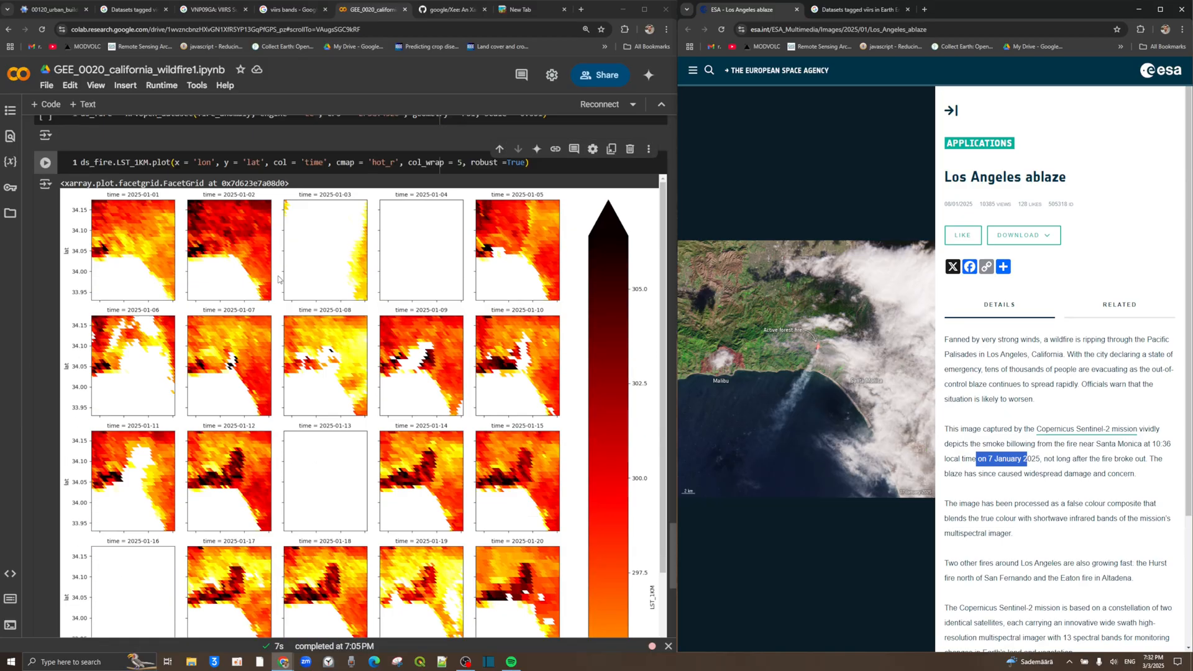
{"action": "scroll", "scroll_direction": "down", "scroll_amount": 3}
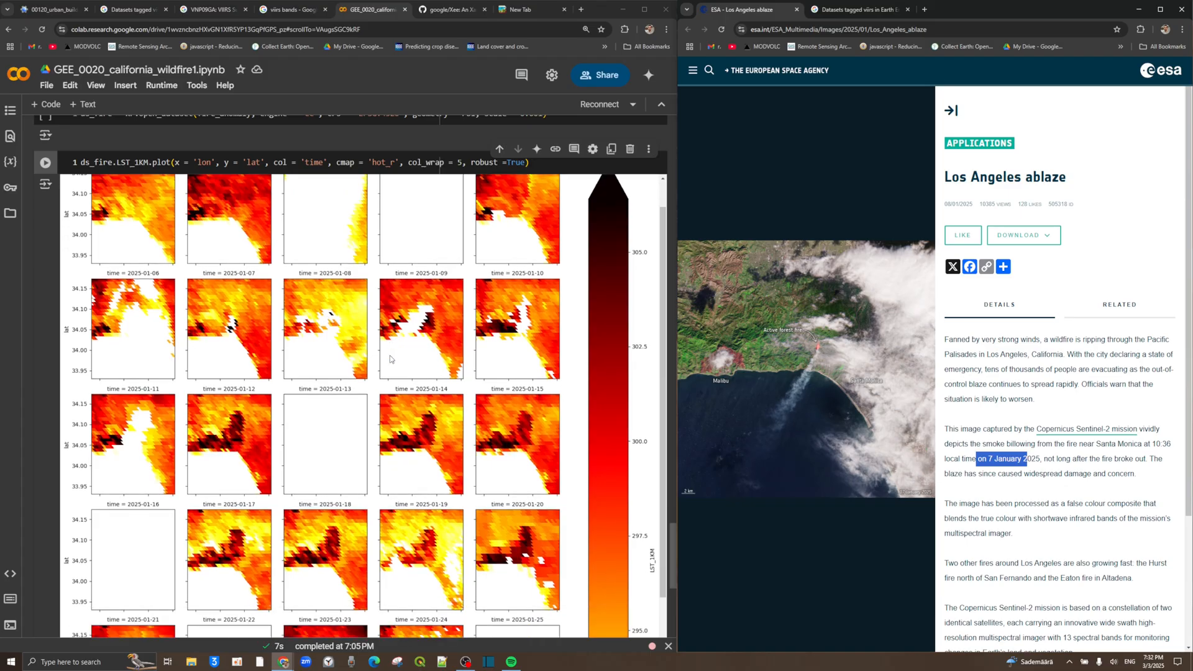
{"action": "scroll", "scroll_direction": "down", "scroll_amount": 3}
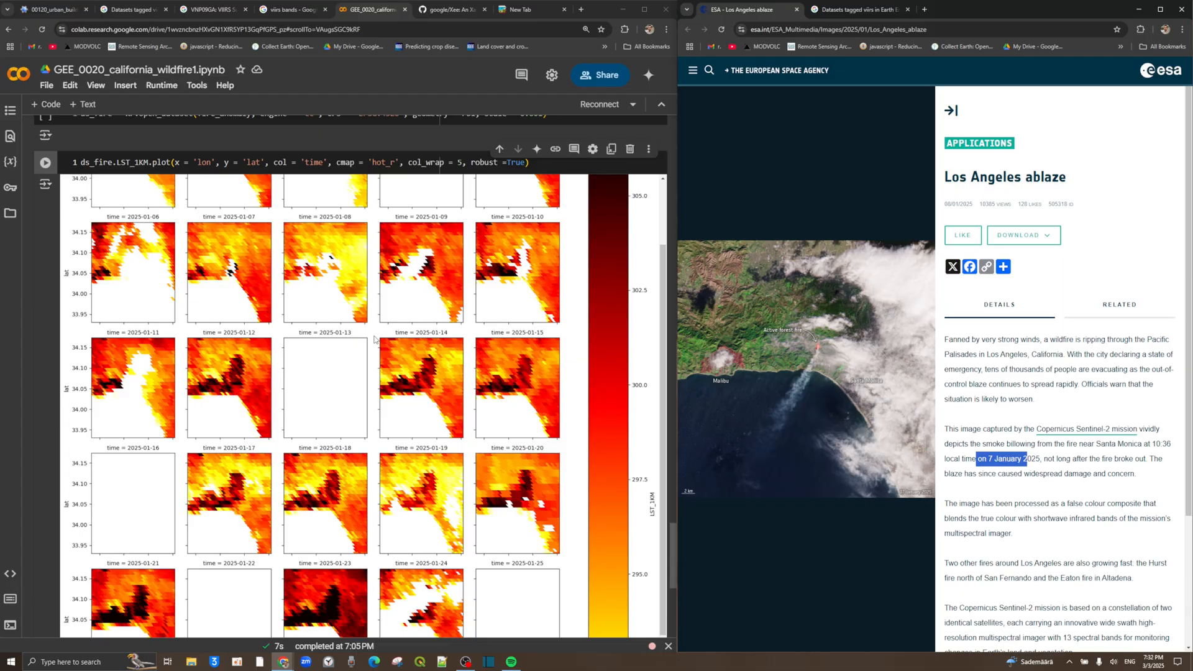
{"action": "mouse_move", "coordinate": [386, 390]}
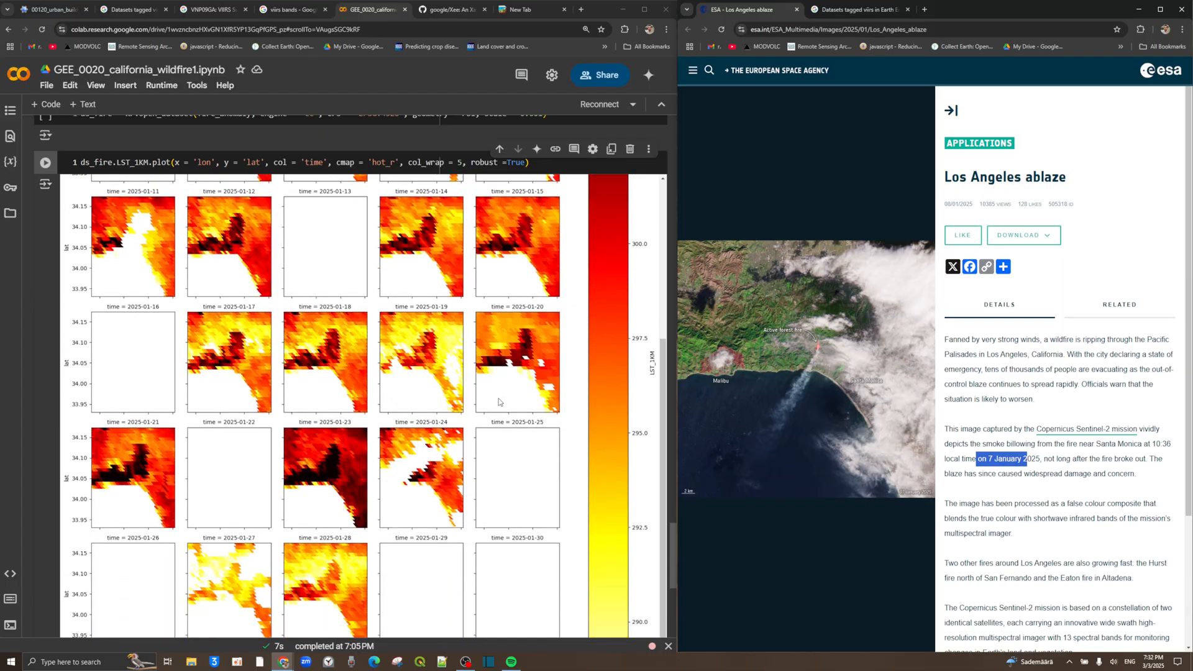
{"action": "scroll", "scroll_direction": "down", "scroll_amount": 3}
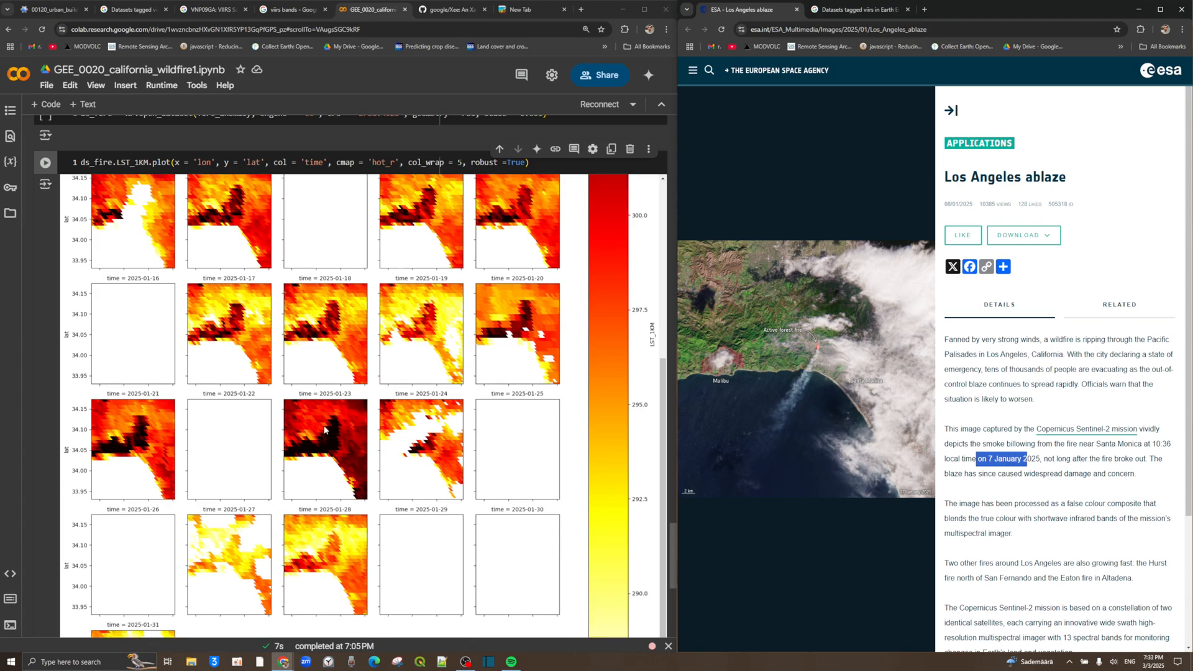
{"action": "mouse_move", "coordinate": [305, 450]}
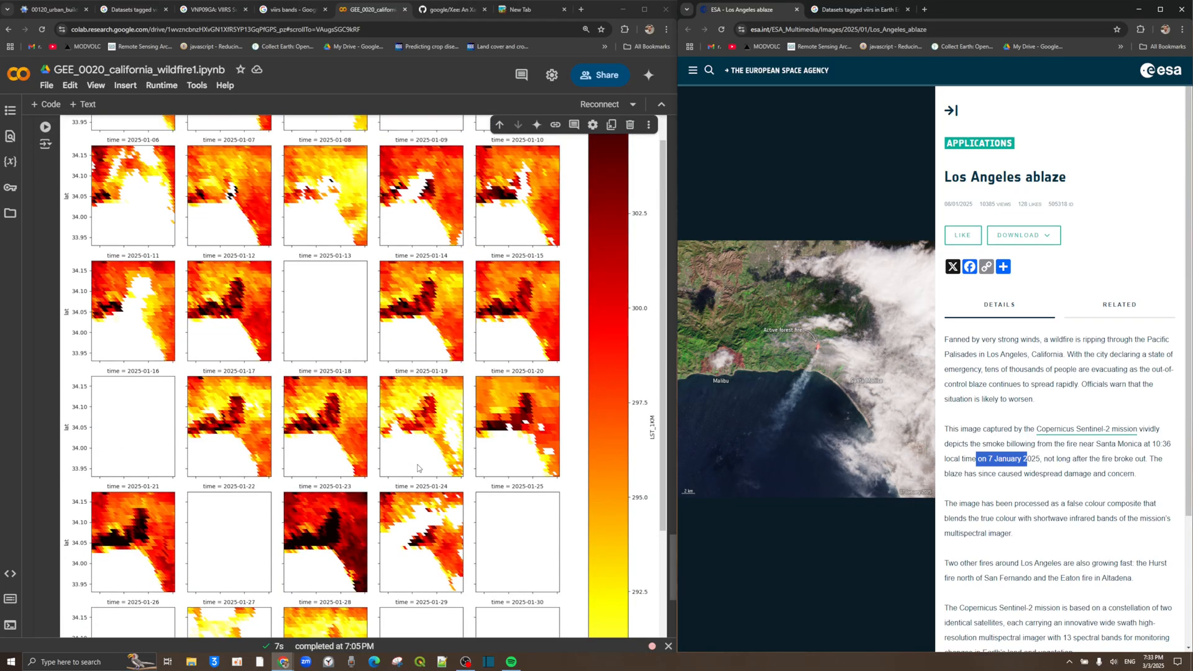
{"action": "scroll", "scroll_direction": "down", "scroll_amount": 3}
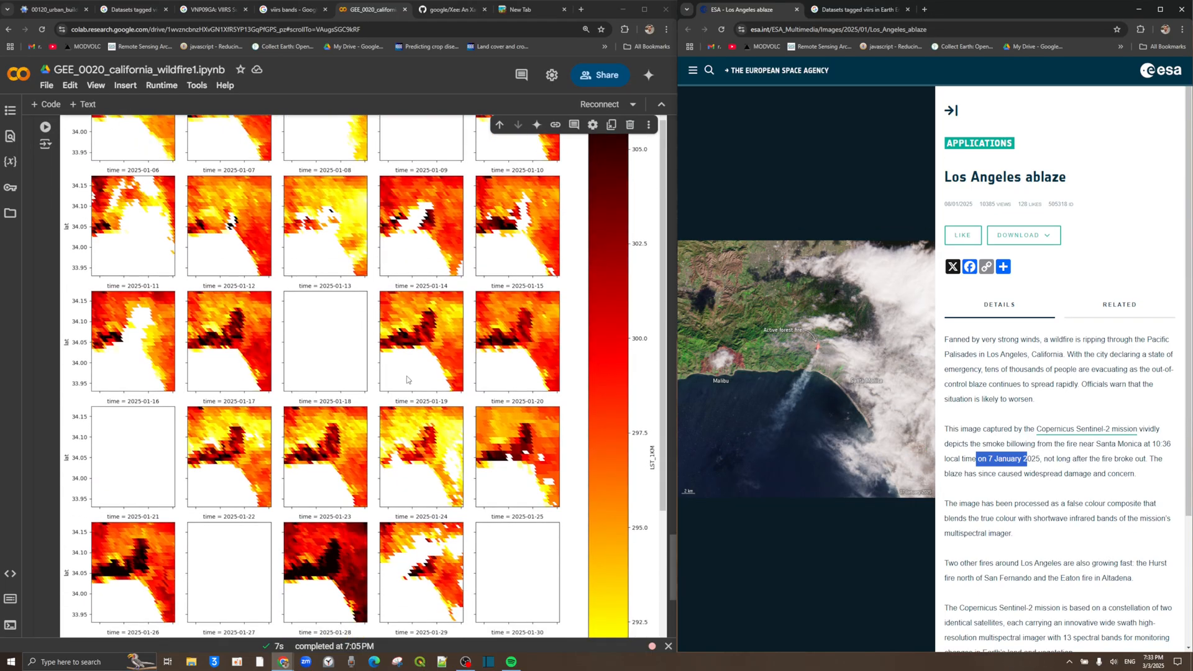
{"action": "mouse_move", "coordinate": [443, 325]}
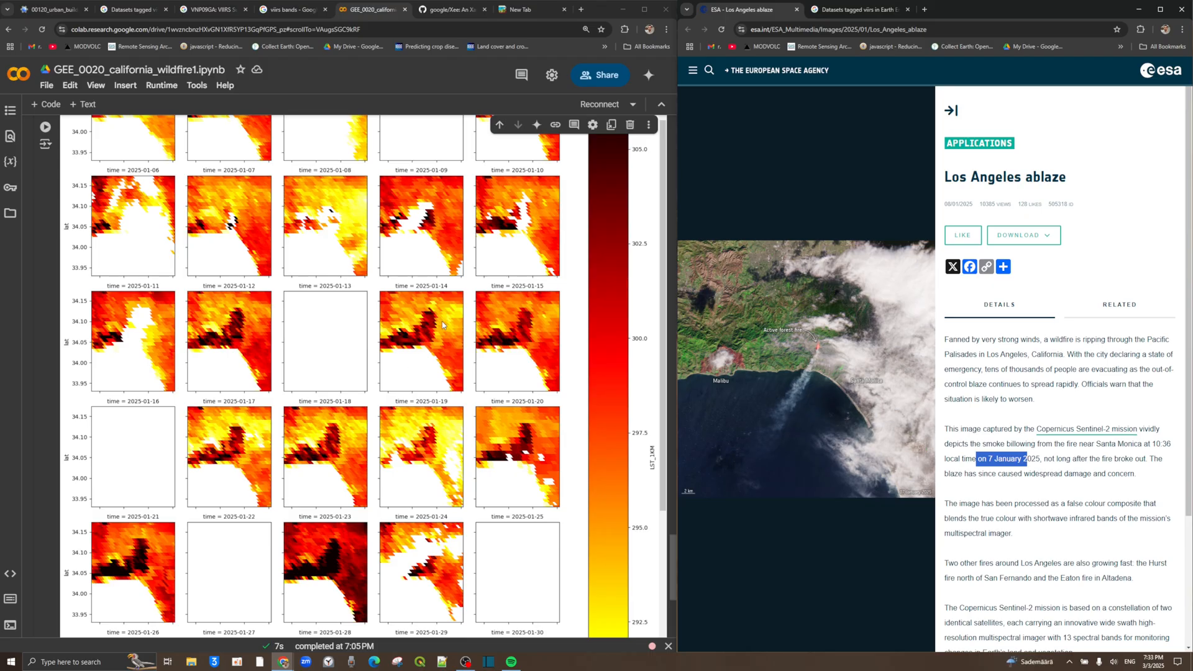
{"action": "mouse_move", "coordinate": [424, 333]}
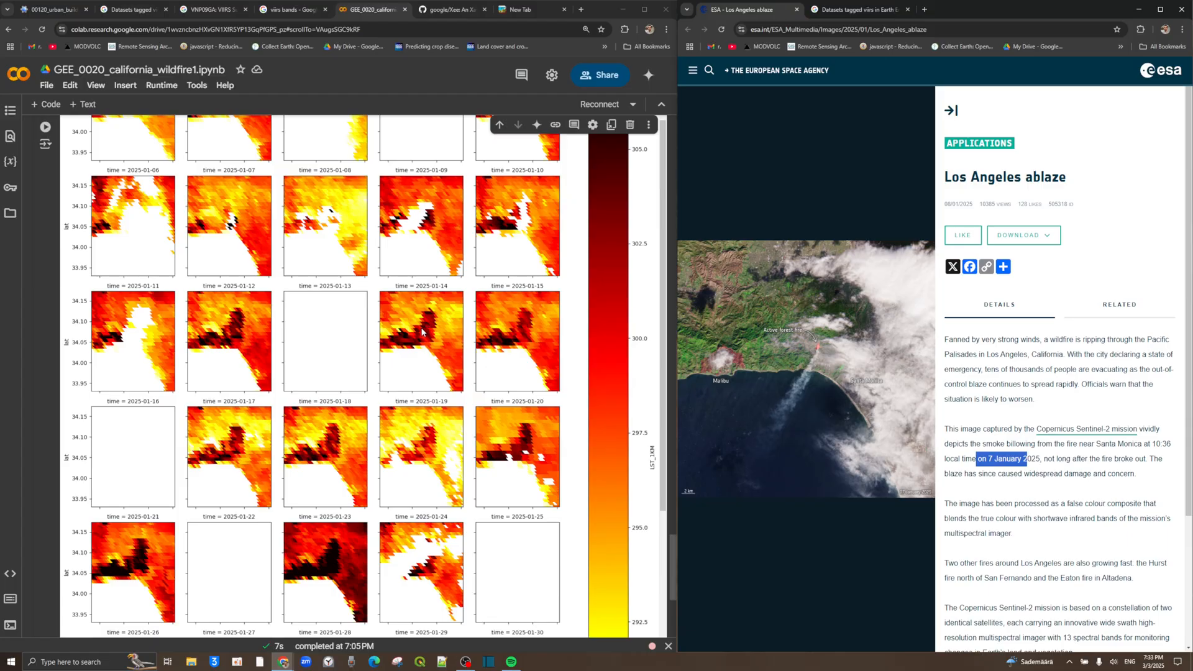
{"action": "mouse_move", "coordinate": [431, 339]}
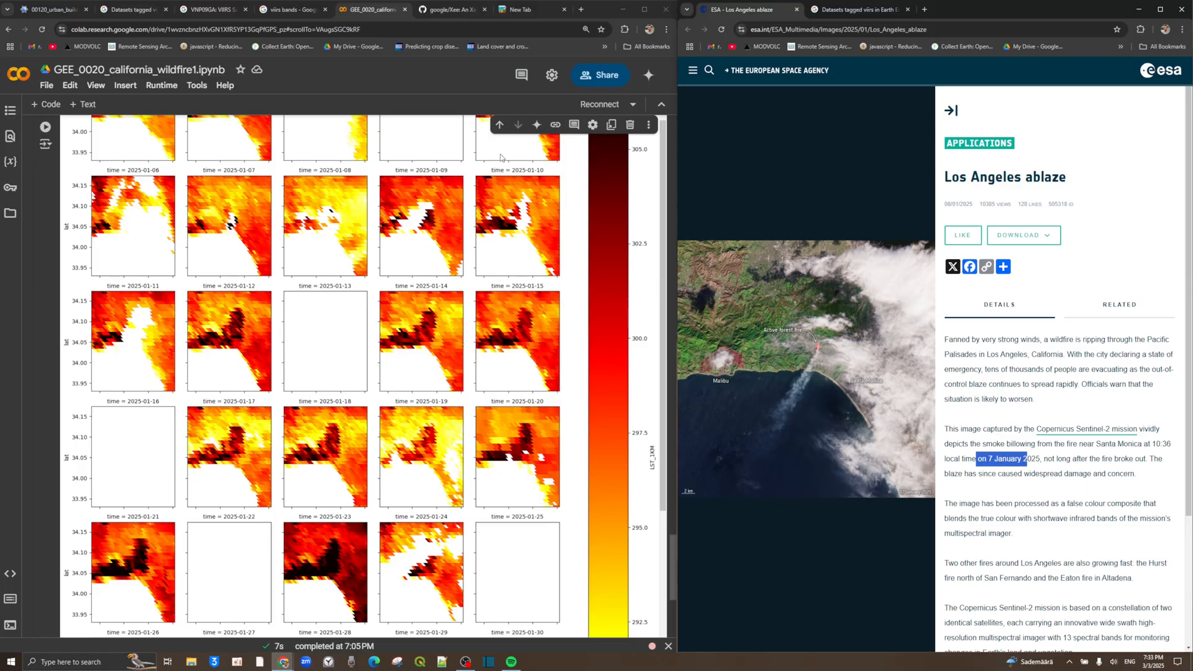
Go to colab.research.google.com in a new tab and create blank notebook Untitled30.
{"action": "left_click", "coordinate": [522, 10]}
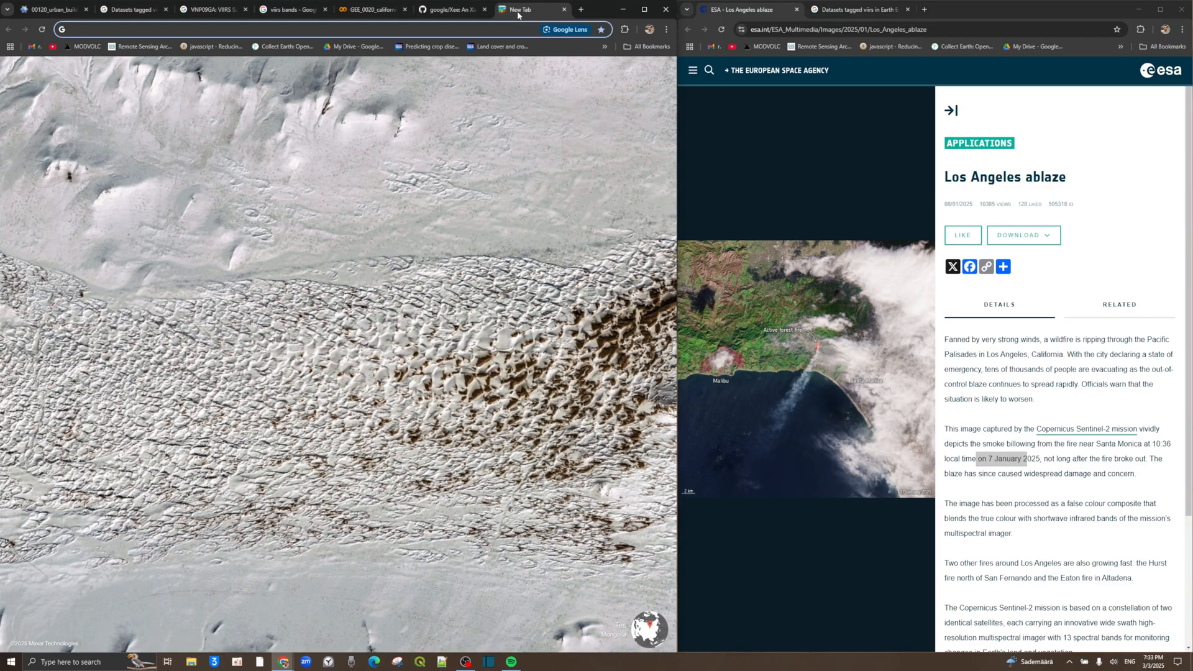
{"action": "type", "text": "colab.research.google.com"}
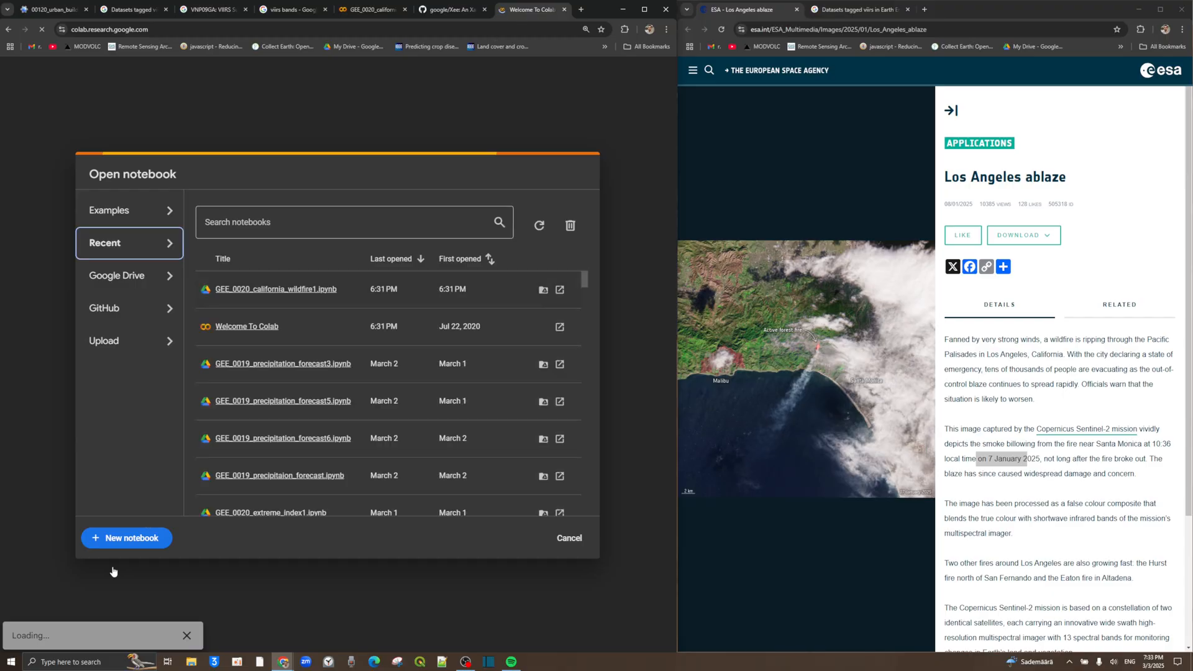
{"action": "left_click", "coordinate": [125, 538]}
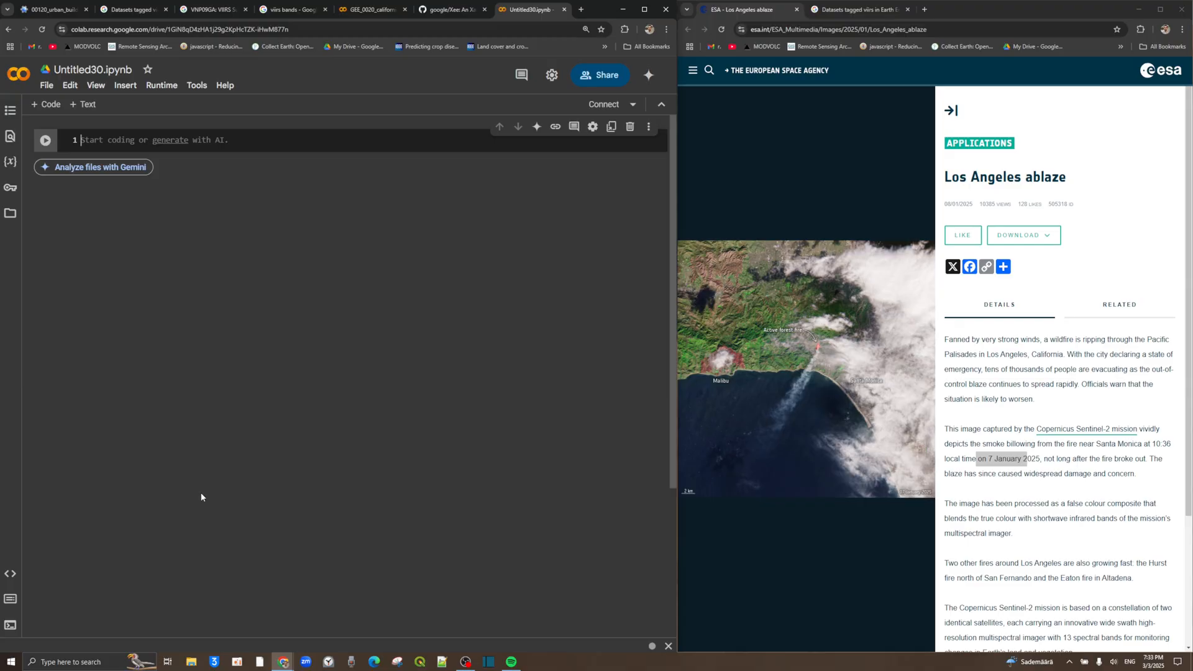
Write a first cell importing ee, geemap as gee and xarray as xr.
{"action": "type", "text": "import x"}
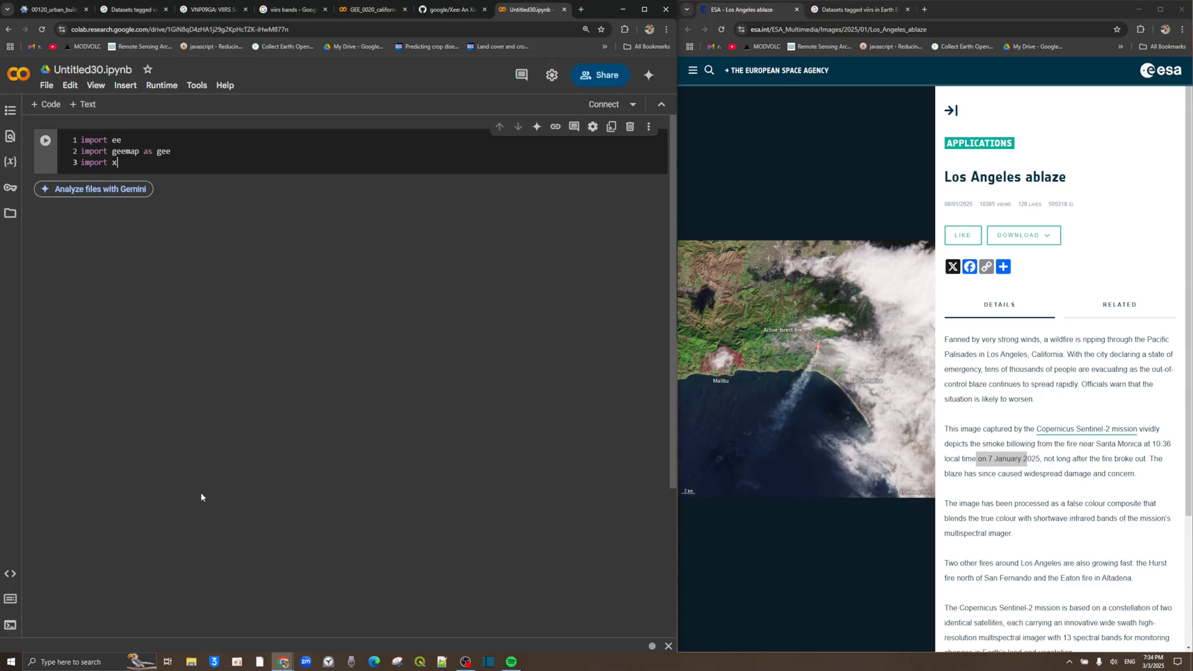
{"action": "type", "text": "array"}
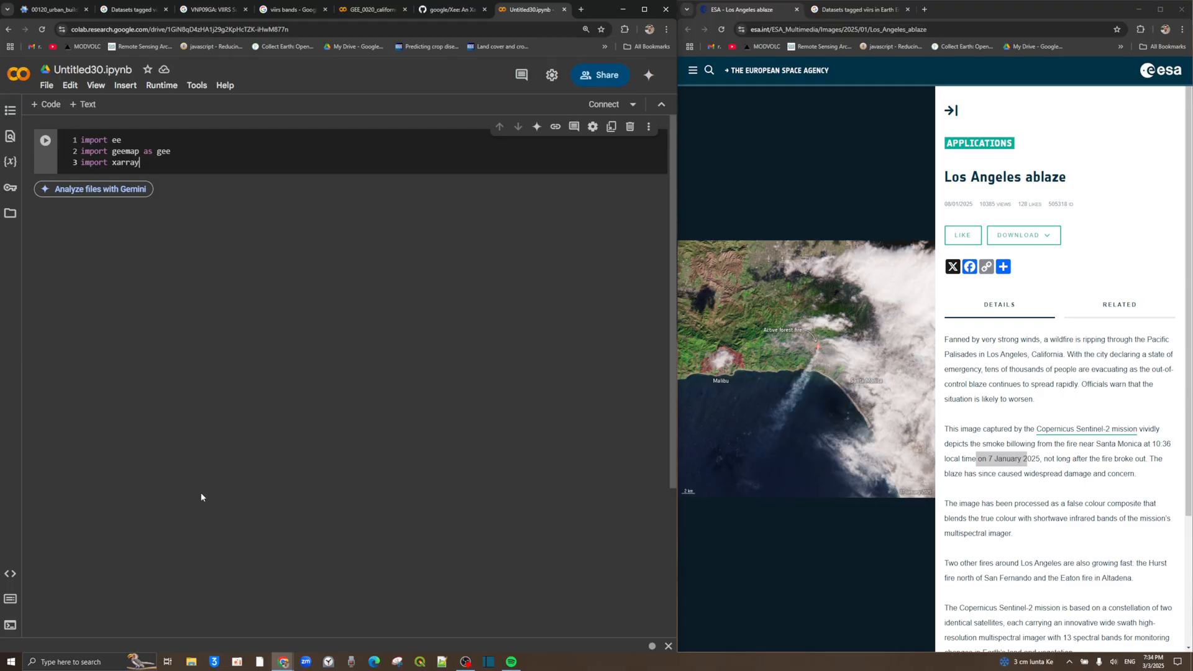
{"action": "type", "text": "as xr"}
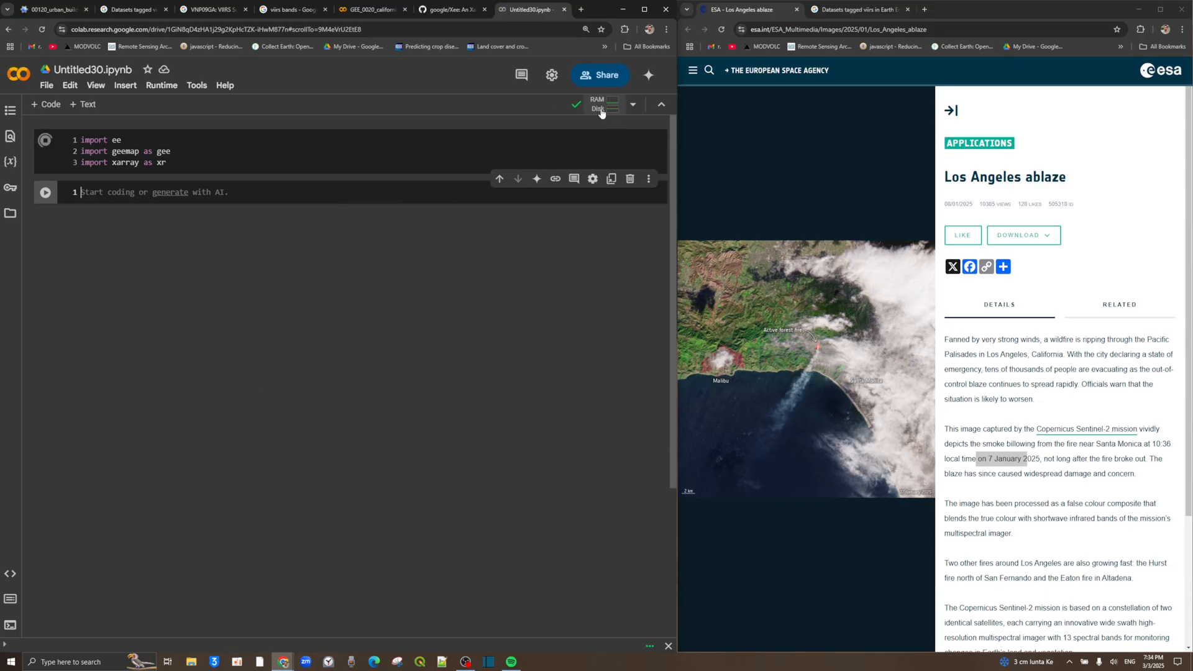
{"action": "mouse_move", "coordinate": [603, 105]}
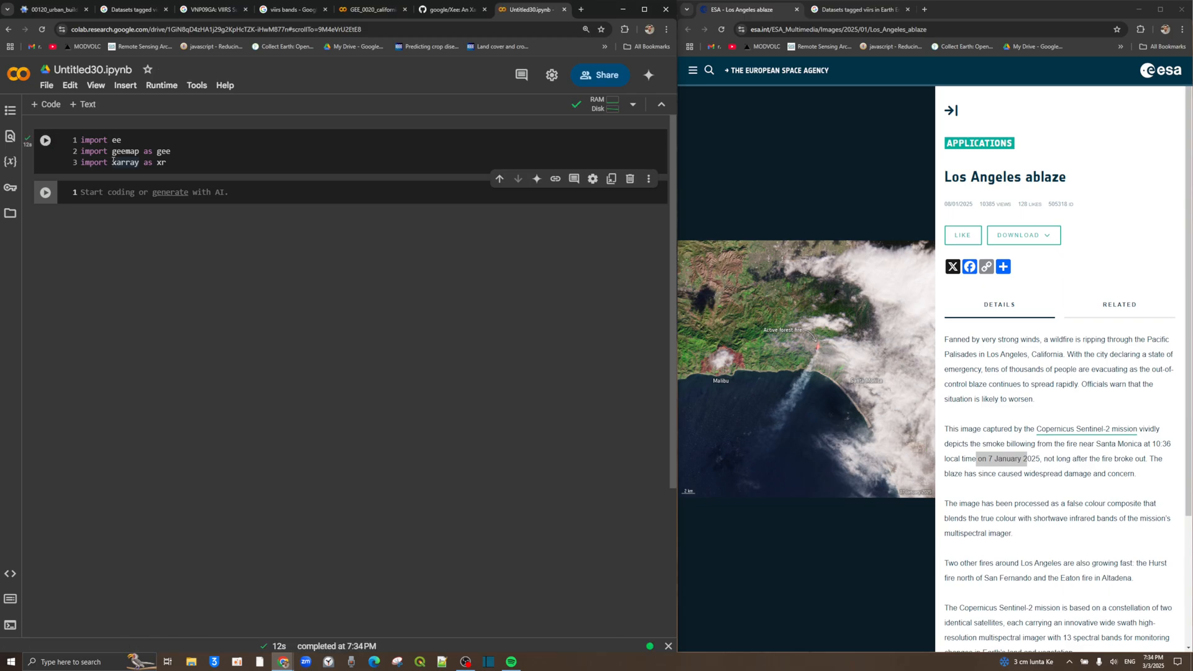
Install xee with !pip install xee in the second cell.
{"action": "left_click", "coordinate": [44, 140]}
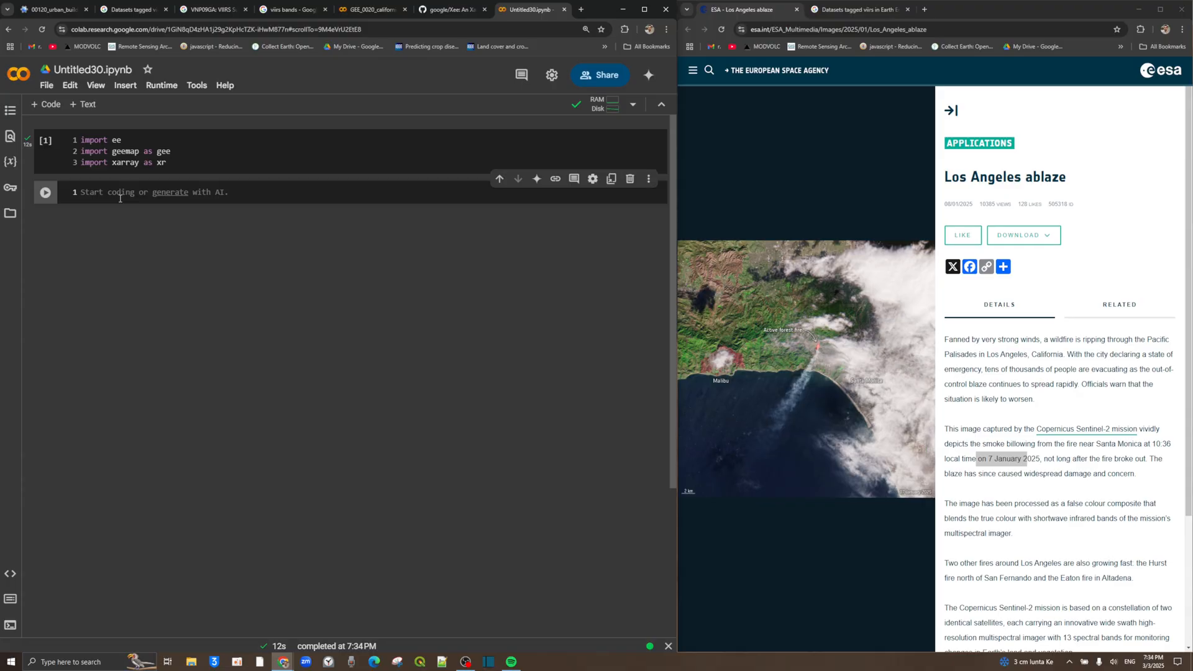
{"action": "type", "text": "!pip install"}
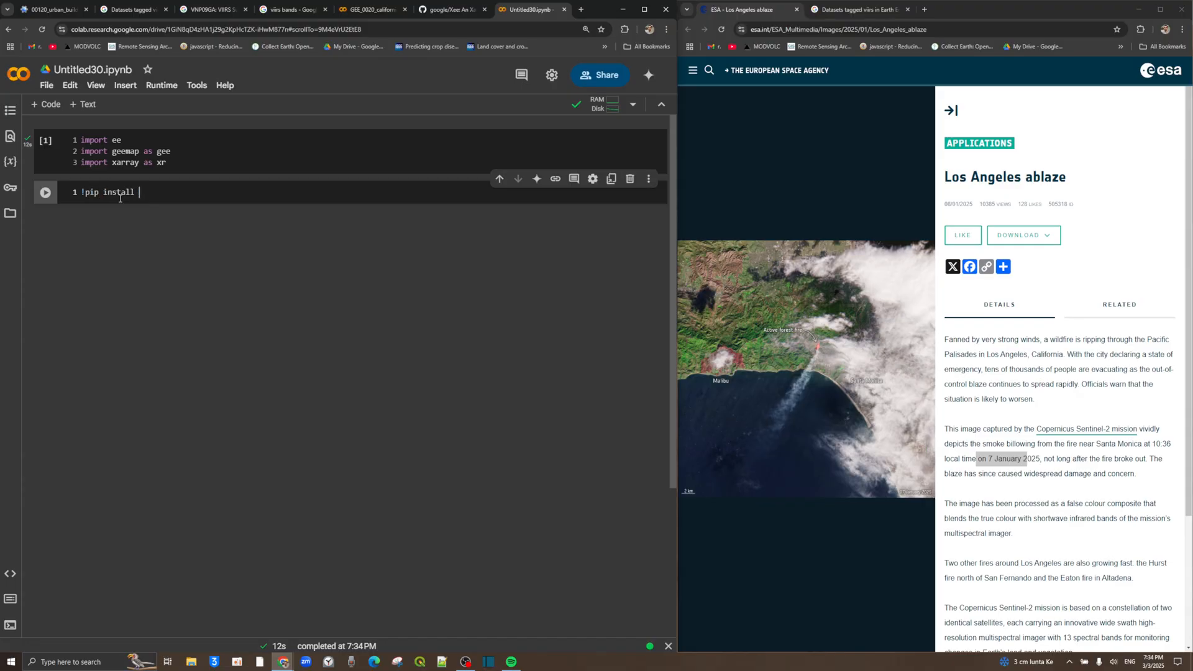
{"action": "type", "text": "xee"}
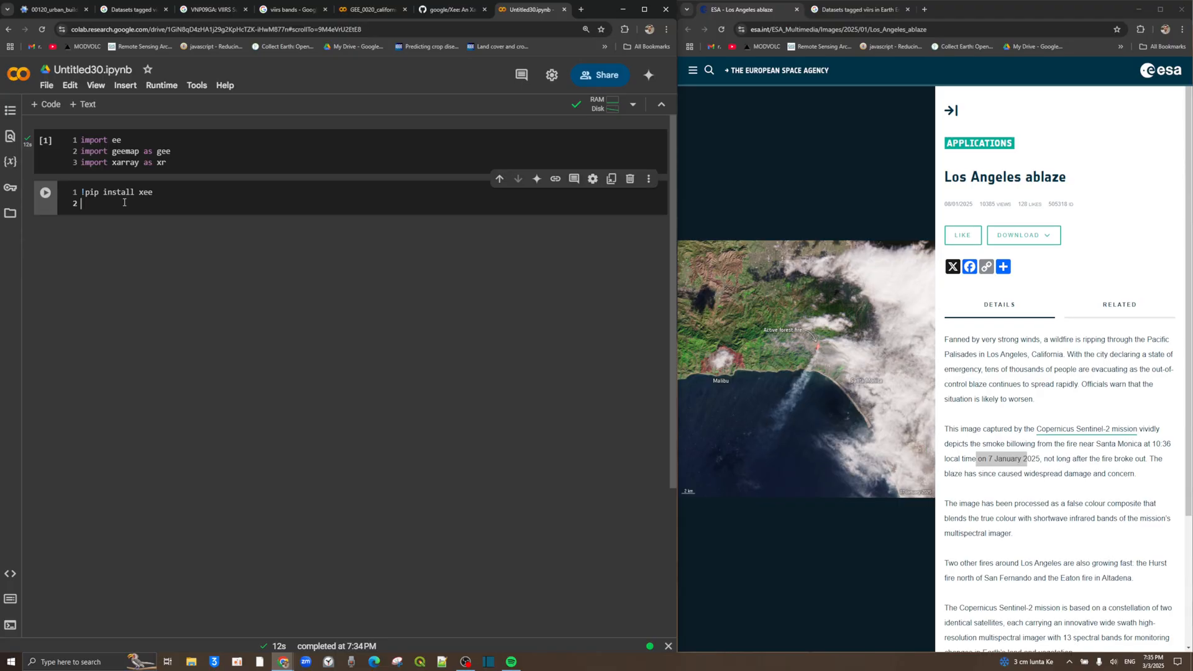
{"action": "type", "text": "import xee"}
{"action": "type", "text": "google earth engine xee"}
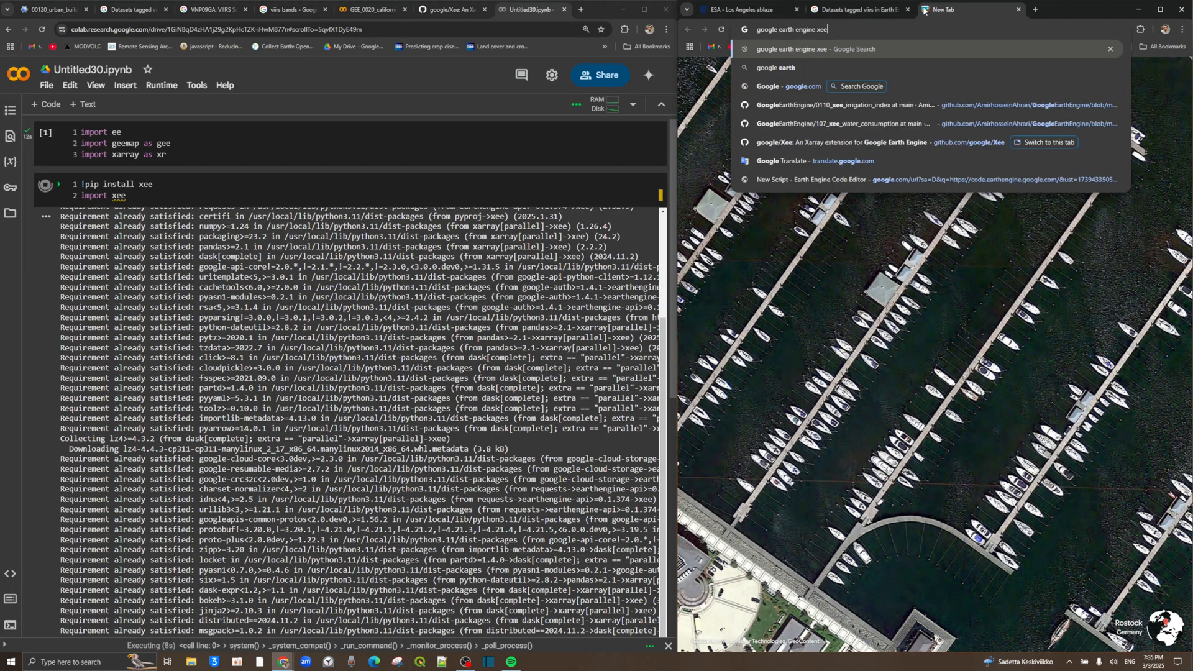
Search 'google earth engine xee', open google/Xee and scroll to How to use.
{"action": "key", "text": "enter"}
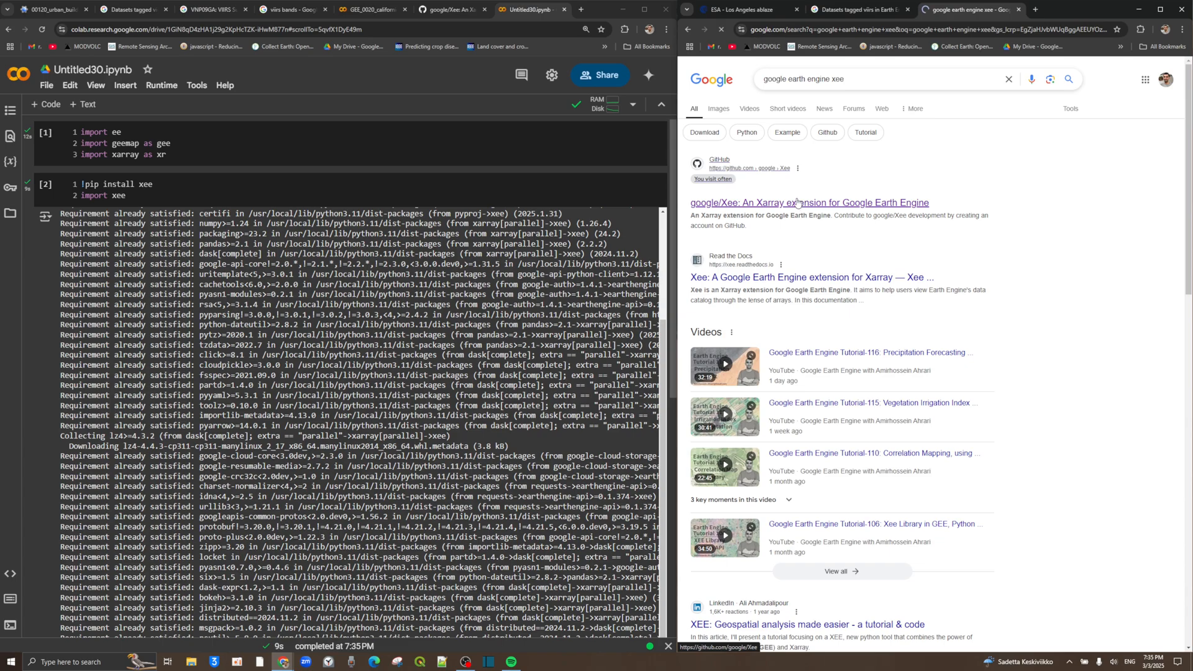
{"action": "left_click", "coordinate": [808, 202]}
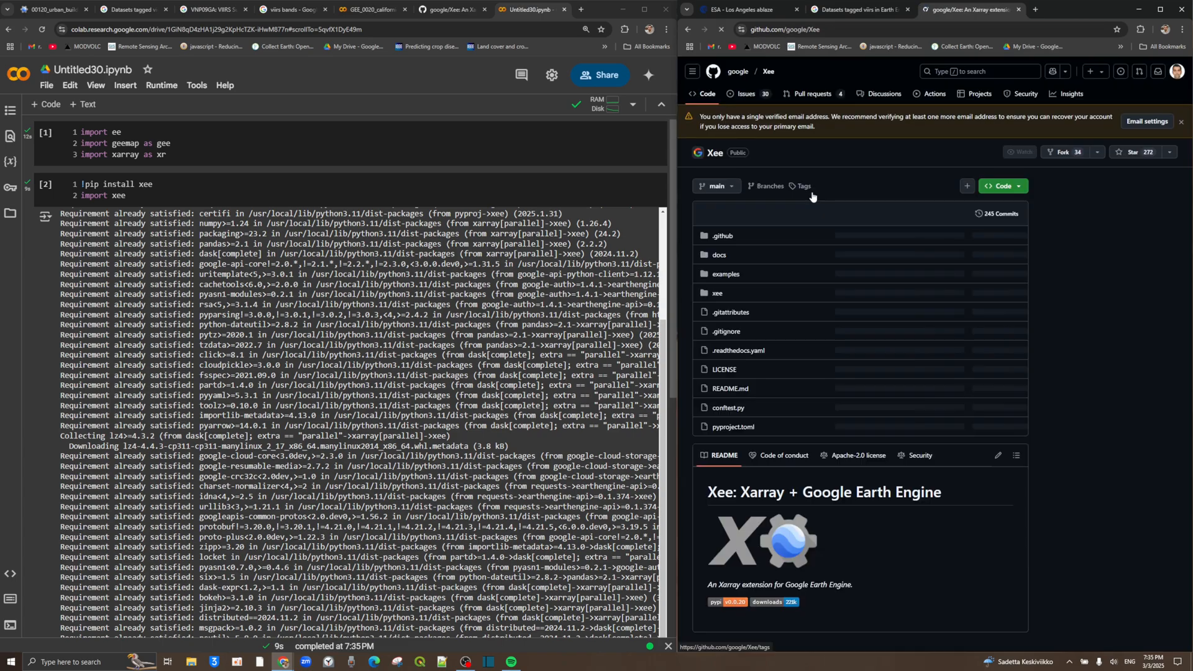
{"action": "scroll", "scroll_direction": "down", "scroll_amount": 3}
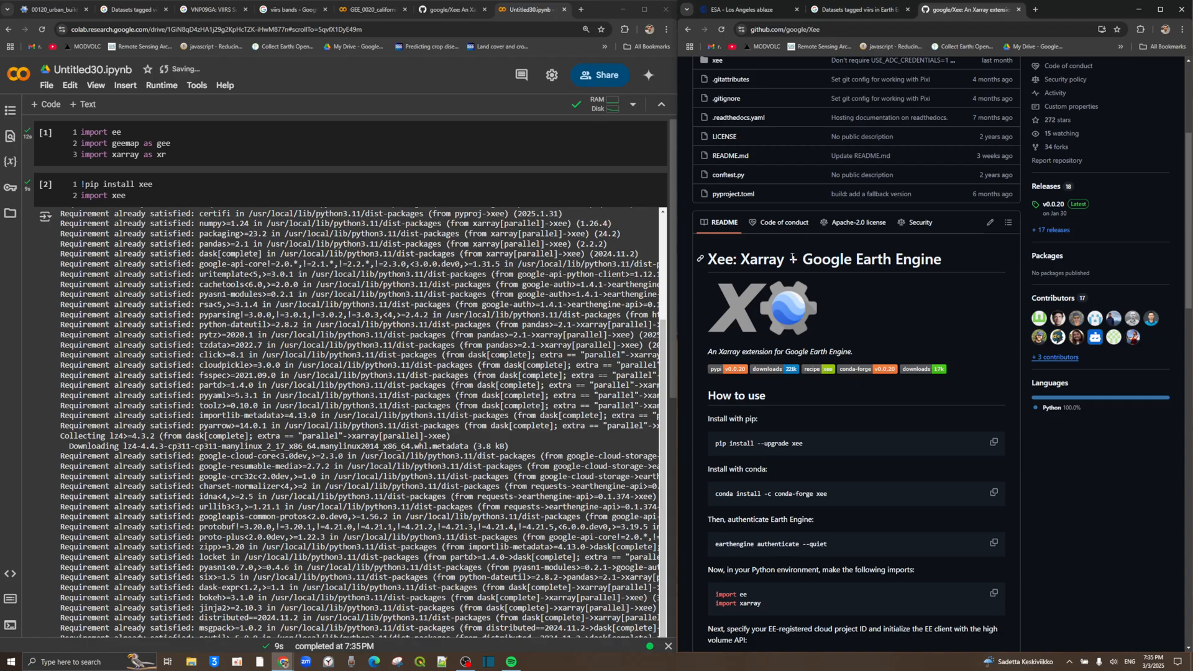
{"action": "scroll", "scroll_direction": "down", "scroll_amount": 3}
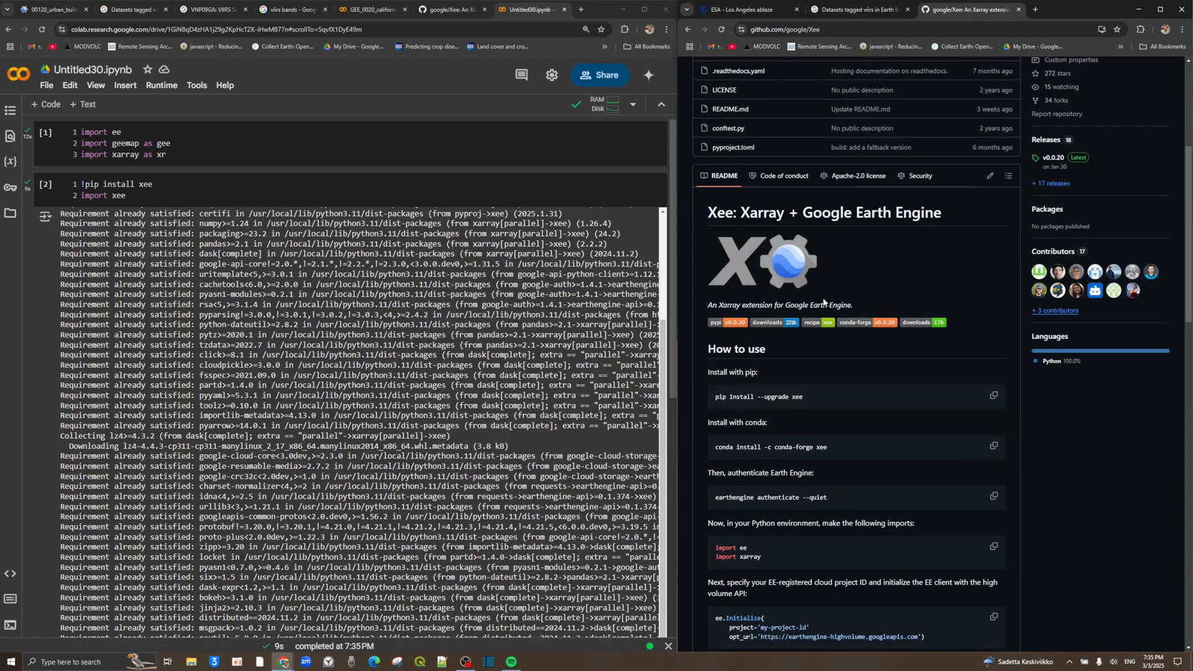
{"action": "mouse_move", "coordinate": [24, 359]}
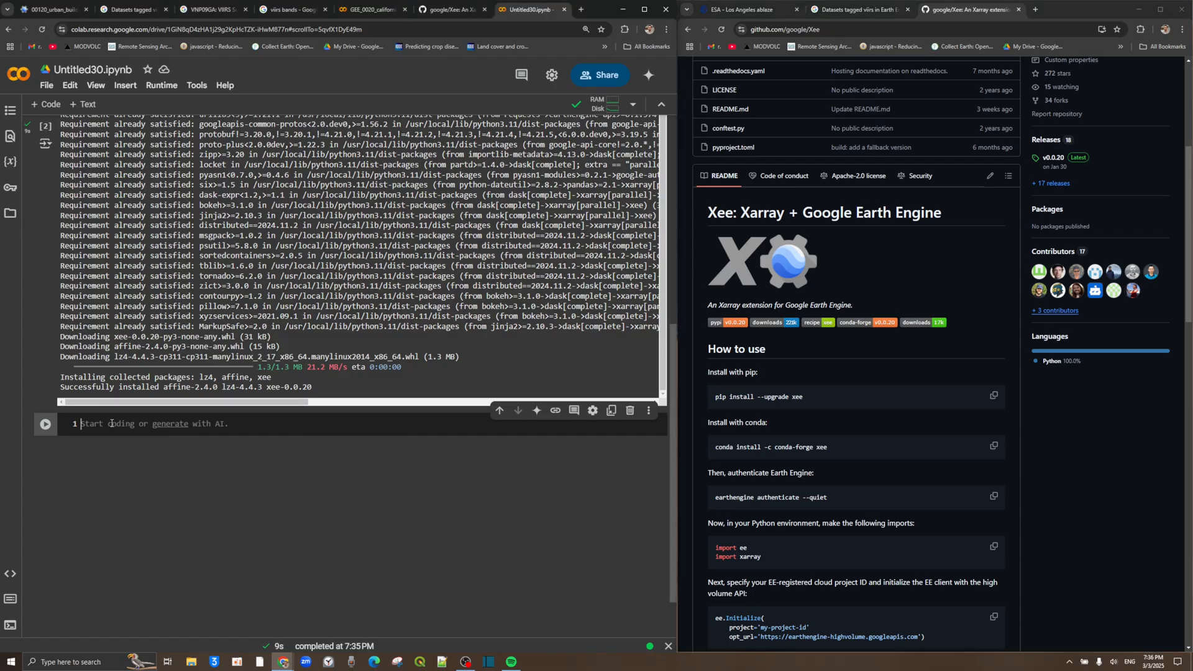
Write a cell calling ee.Authenticate() and ee.Initialize(project = '').
{"action": "type", "text": "ee.Authenticate"}
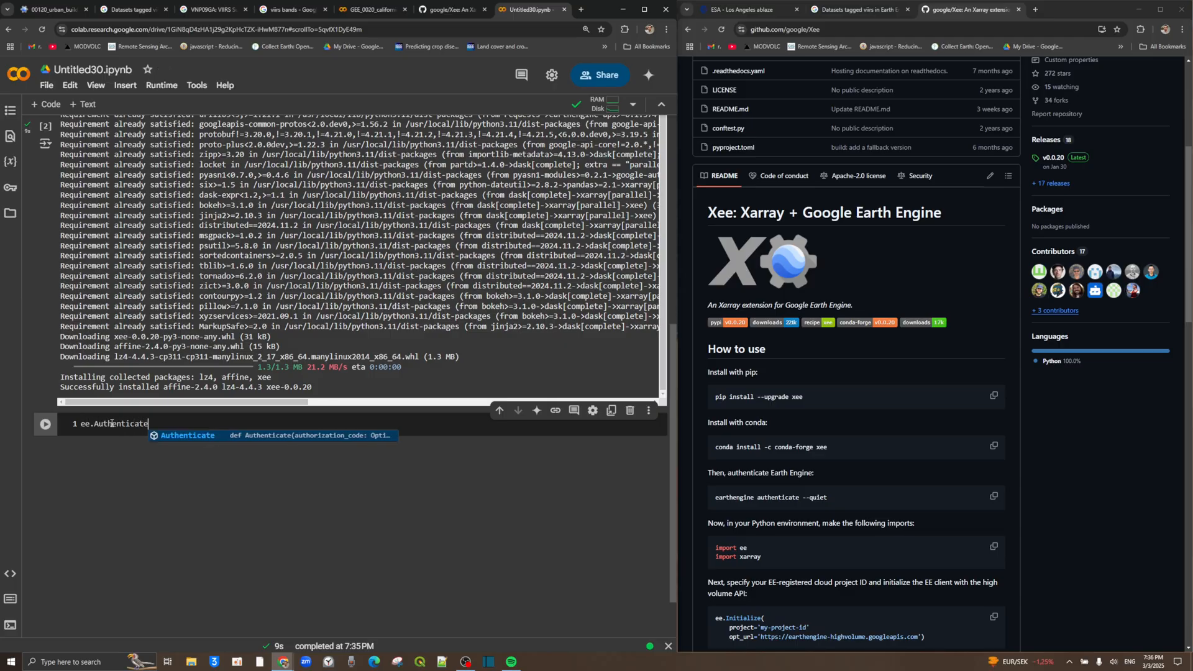
{"action": "type", "text": "()"}
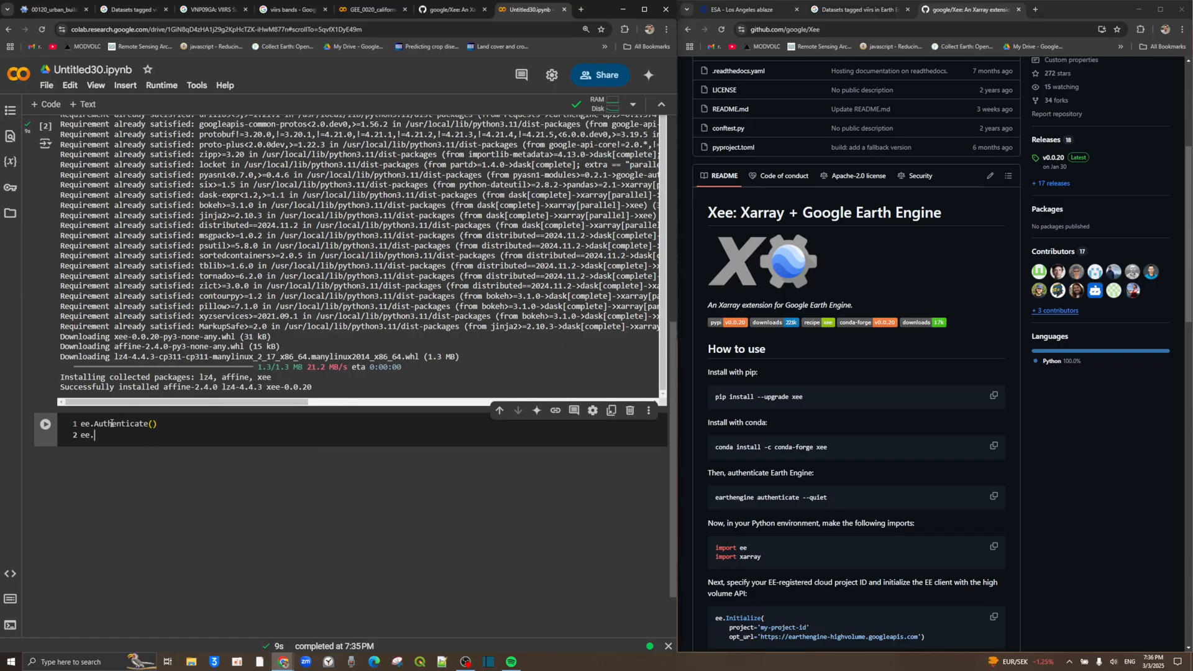
{"action": "type", "text": "Initialize"}
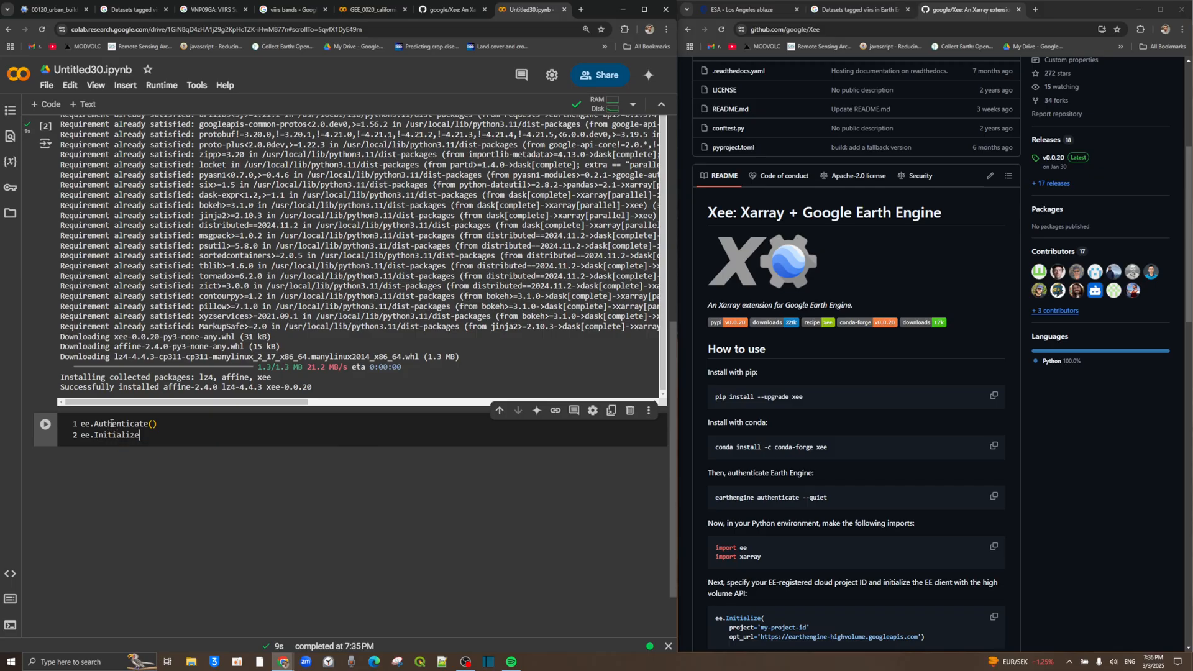
{"action": "type", "text": "(p"}
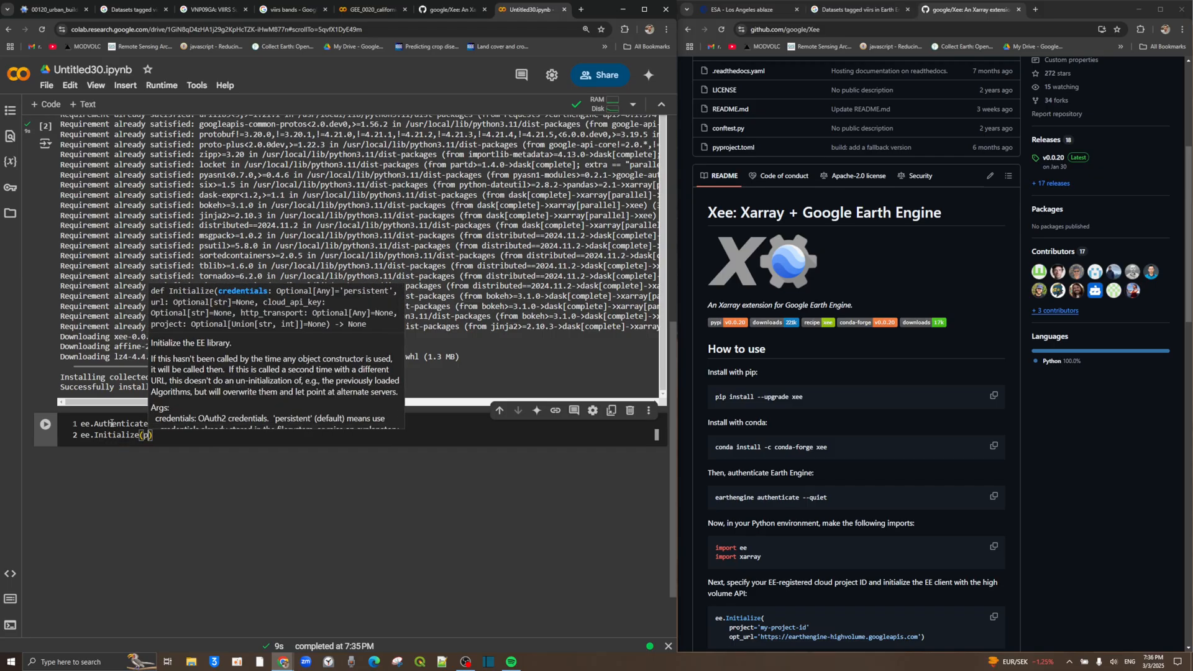
{"action": "type", "text": "project ="}
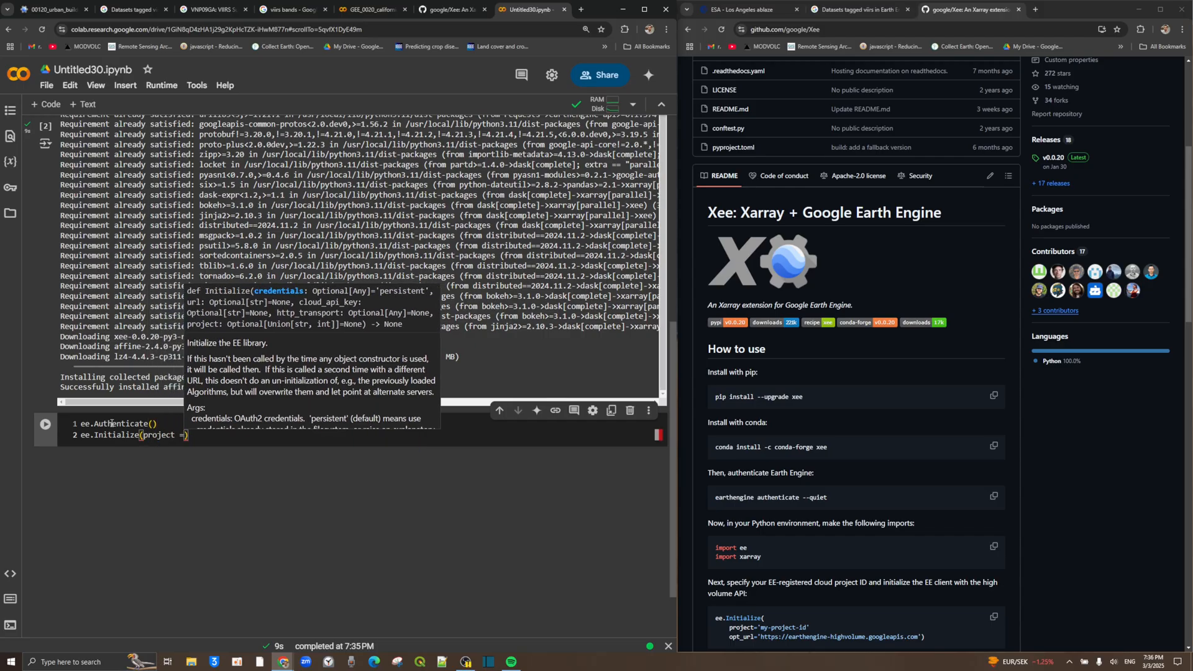
{"action": "type", "text": "''"}
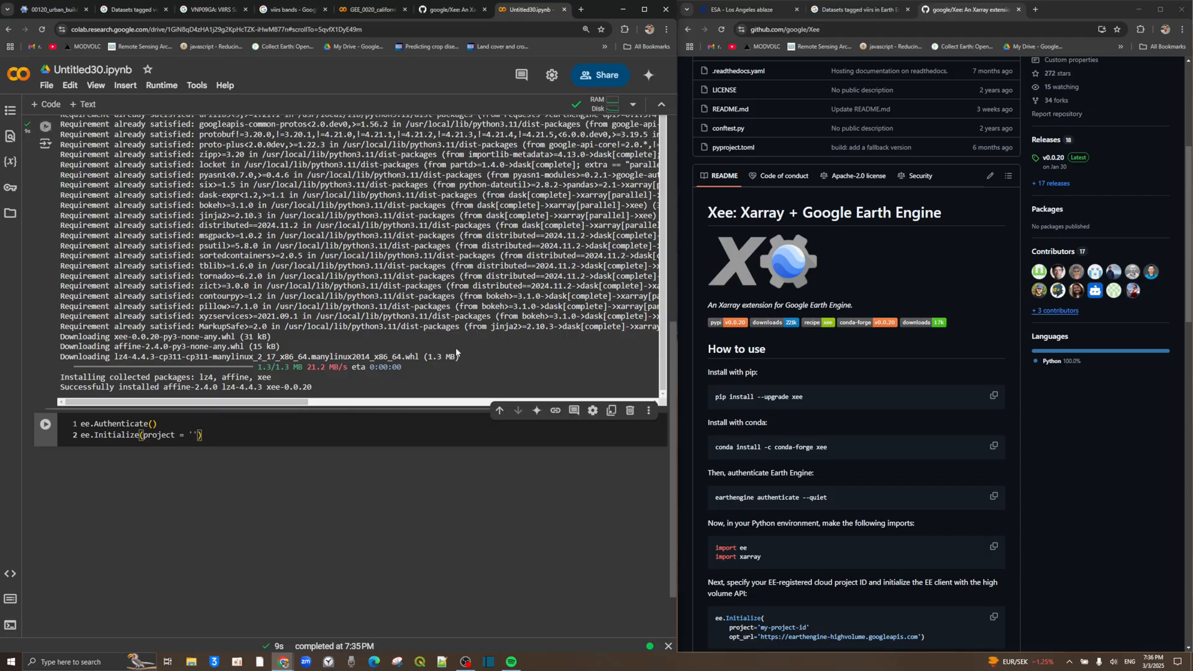
{"action": "left_click", "coordinate": [1034, 9]}
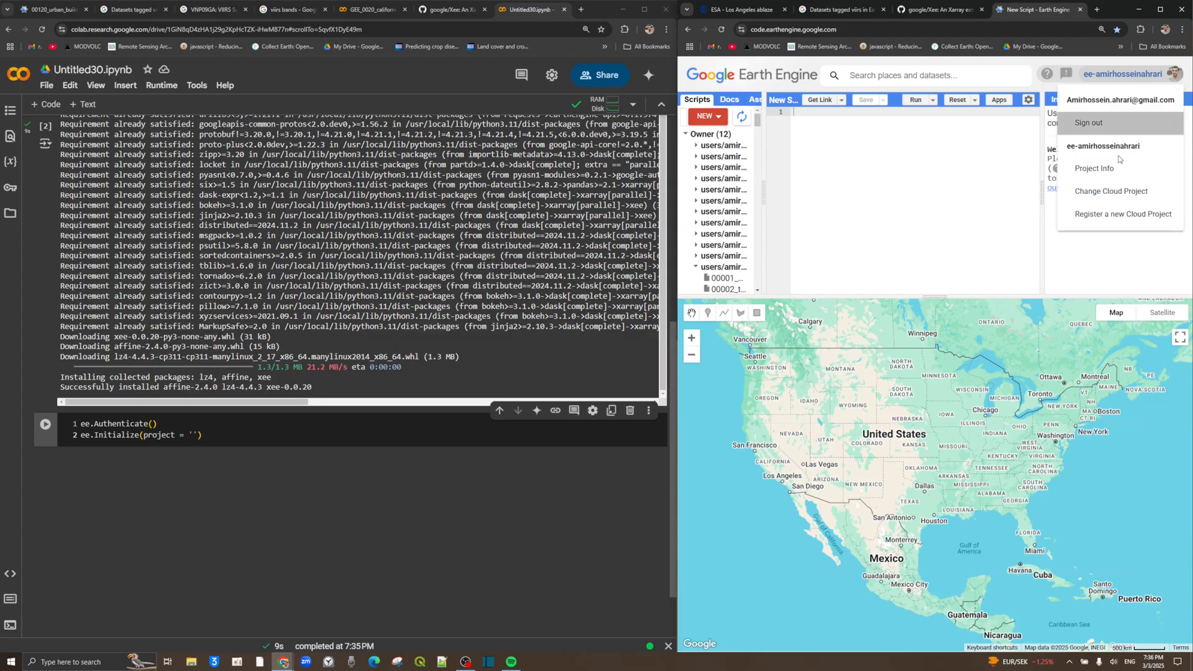
Copy the default project's Cloud Project id from its Project info panel.
{"action": "left_click", "coordinate": [1095, 168]}
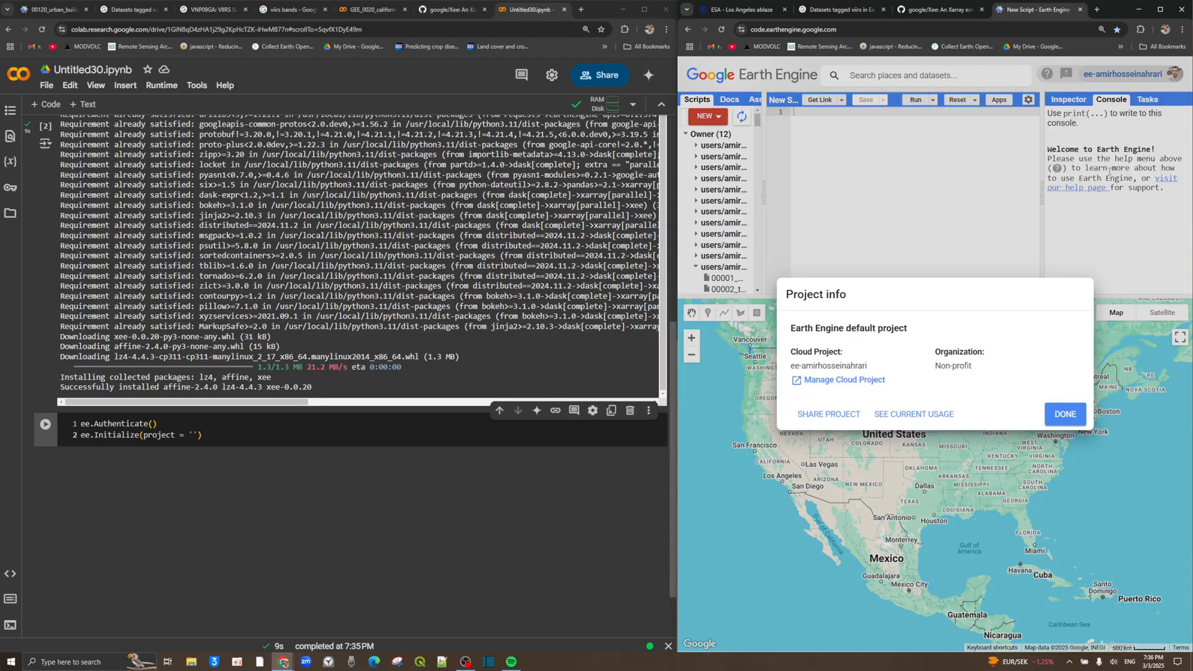
{"action": "double_click", "coordinate": [828, 366]}
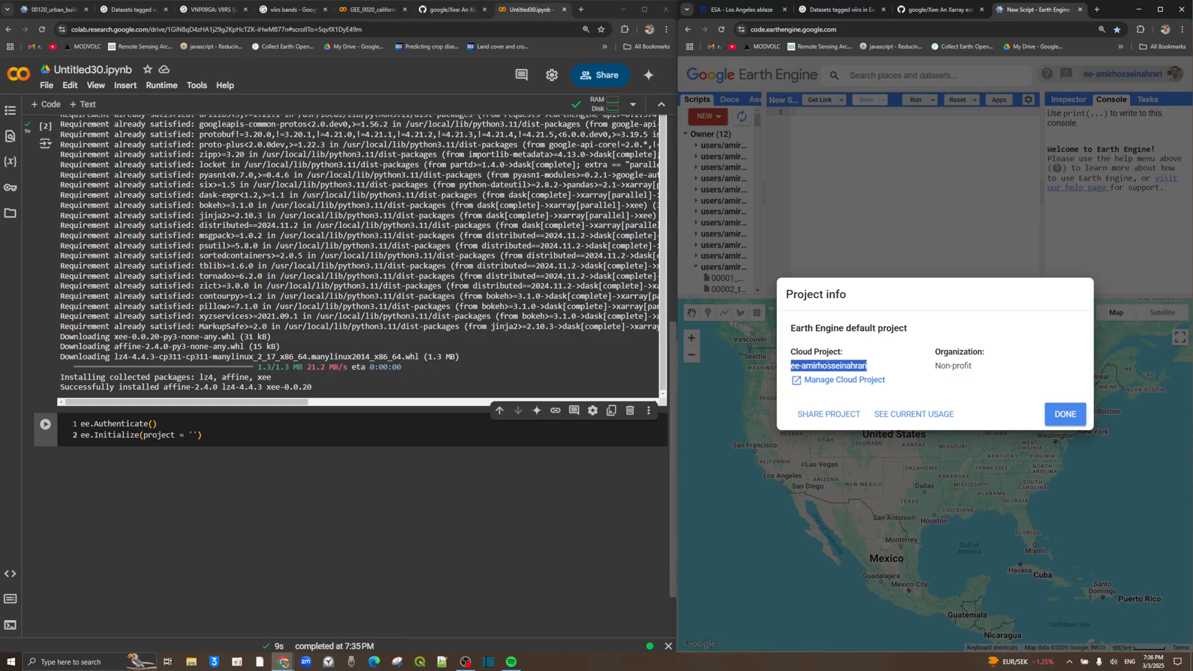
{"action": "right_click", "coordinate": [829, 365]}
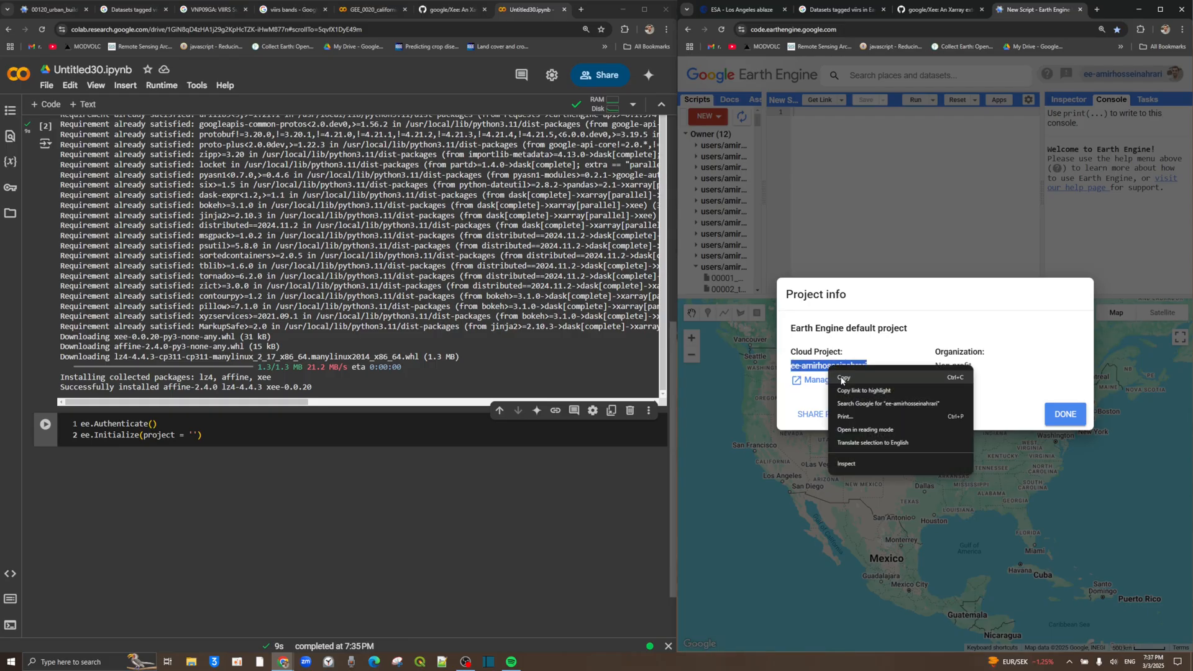
{"action": "left_click", "coordinate": [843, 376]}
{"action": "type", "text": "sr"}
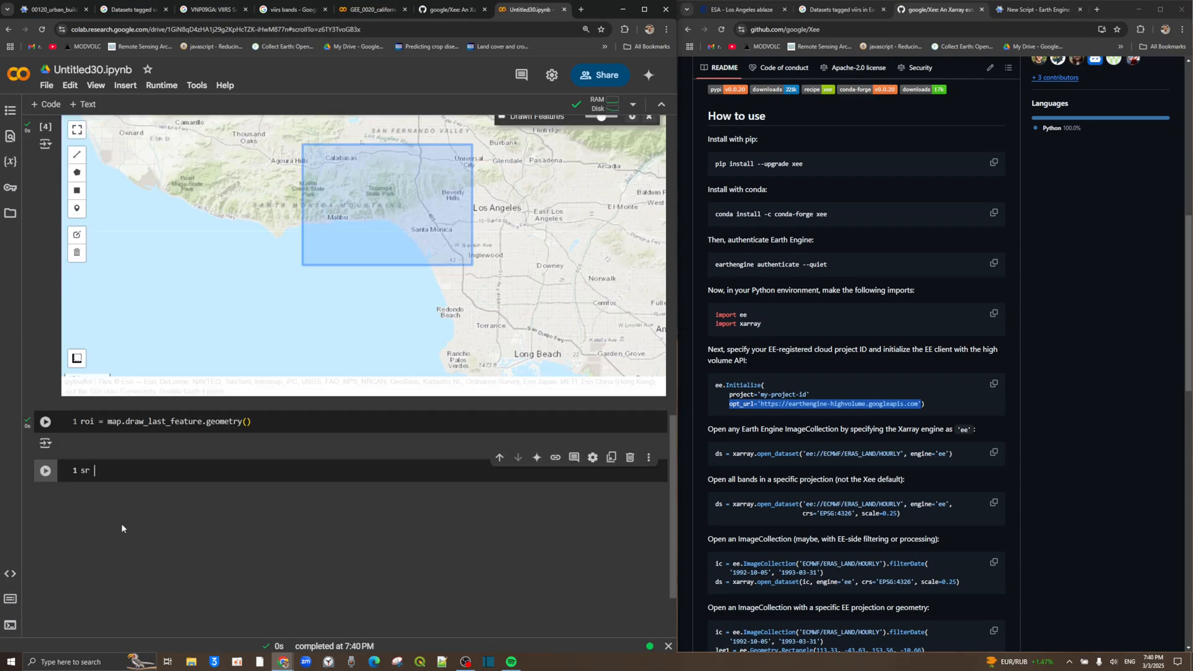
Begin sr = ee.ImageCollection('COPERNICUS/S2_SR') and filter the catalog to the viirs tag.
{"action": "type", "text": "= ee.ImageCollection('COPERNICUS/S2_SR')"}
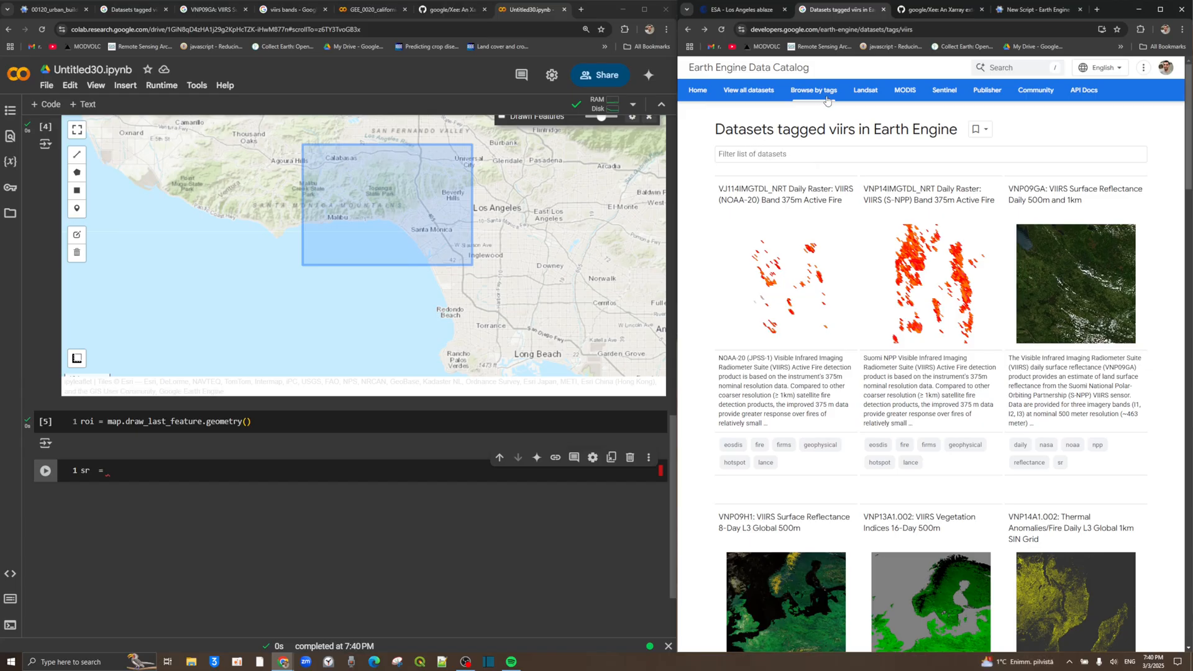
{"action": "left_click", "coordinate": [814, 90]}
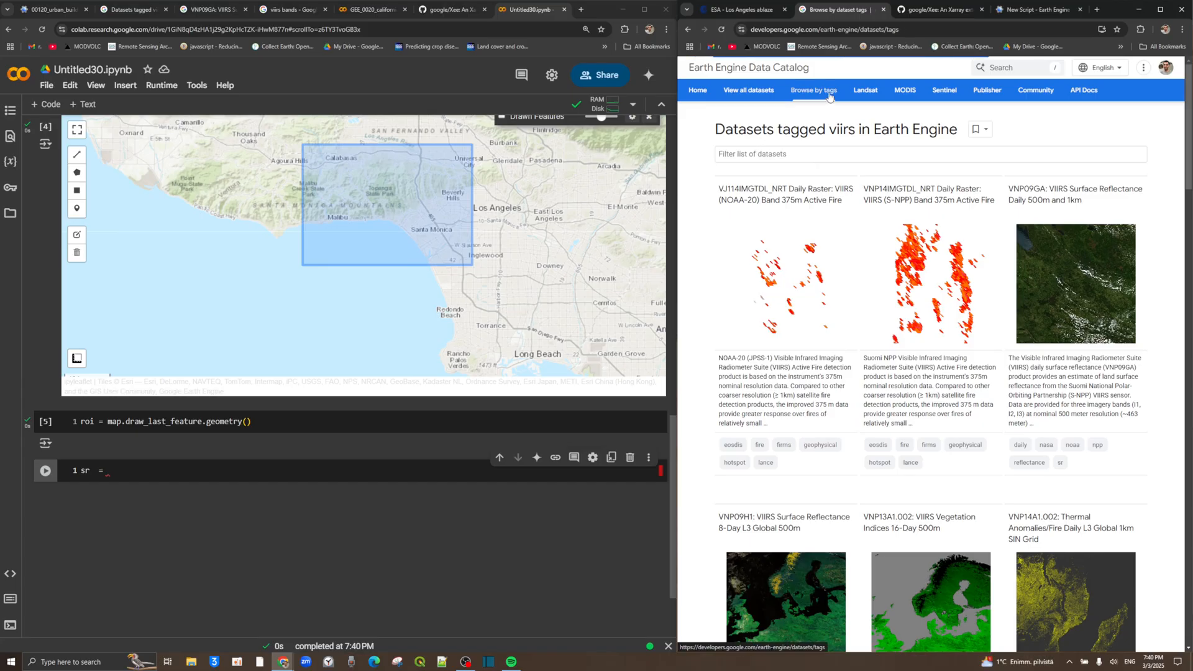
{"action": "left_click", "coordinate": [814, 90]}
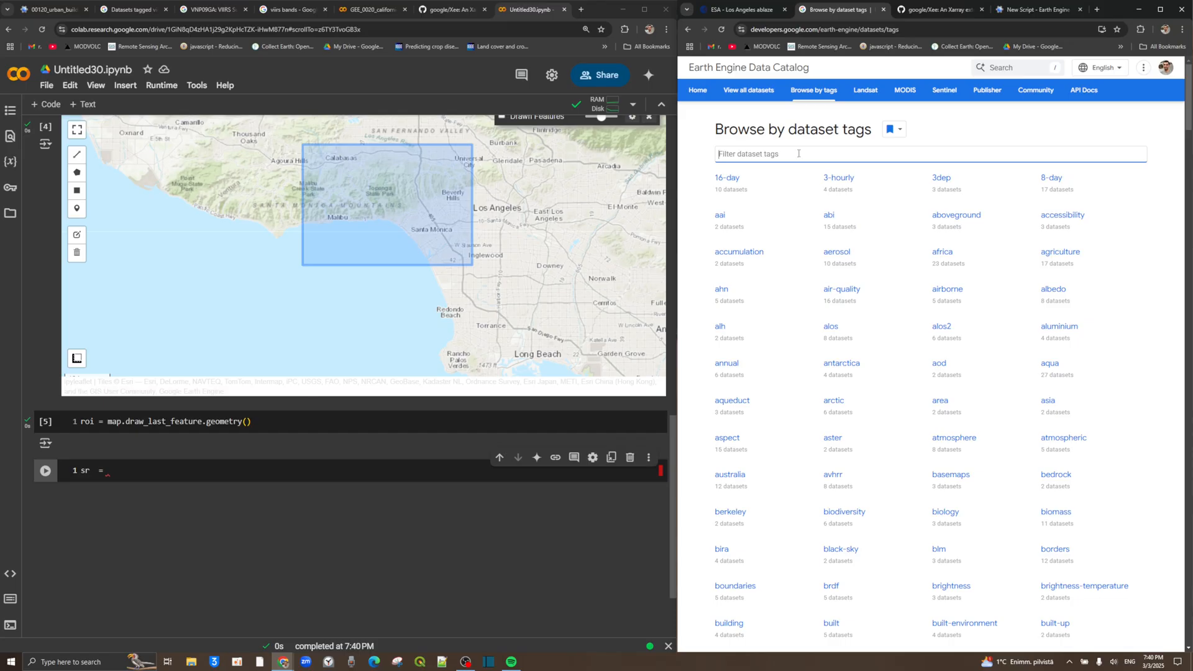
{"action": "type", "text": "v"}
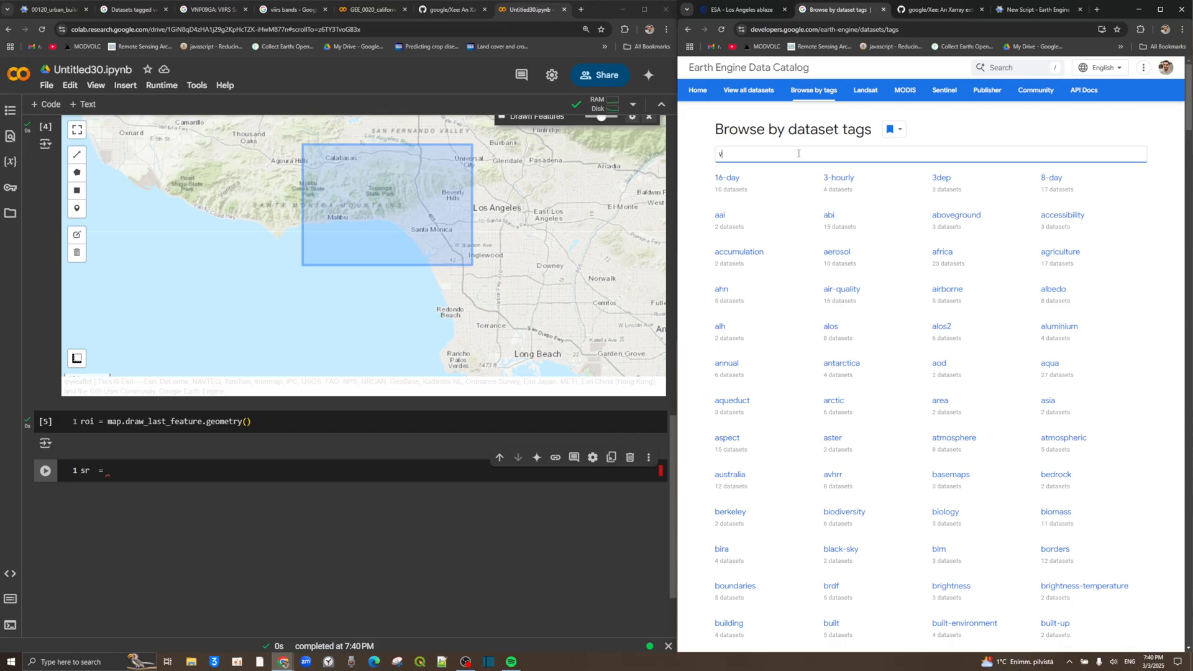
{"action": "type", "text": "iirs"}
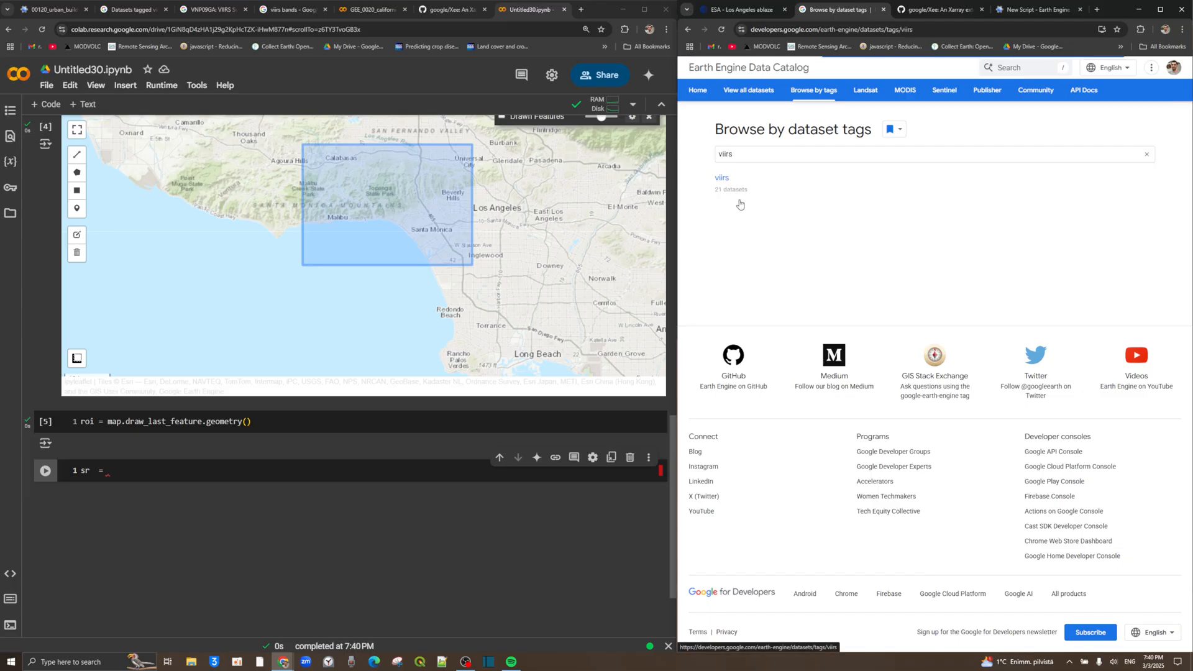
{"action": "left_click", "coordinate": [721, 177]}
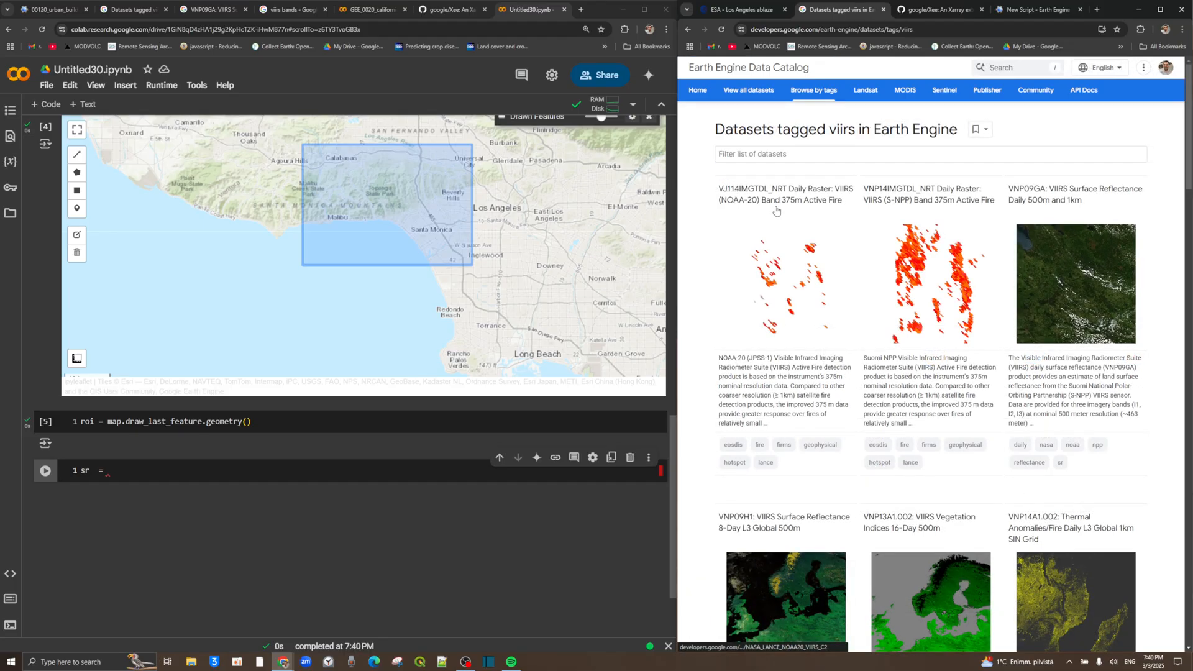
{"action": "scroll", "scroll_direction": "down", "scroll_amount": 3}
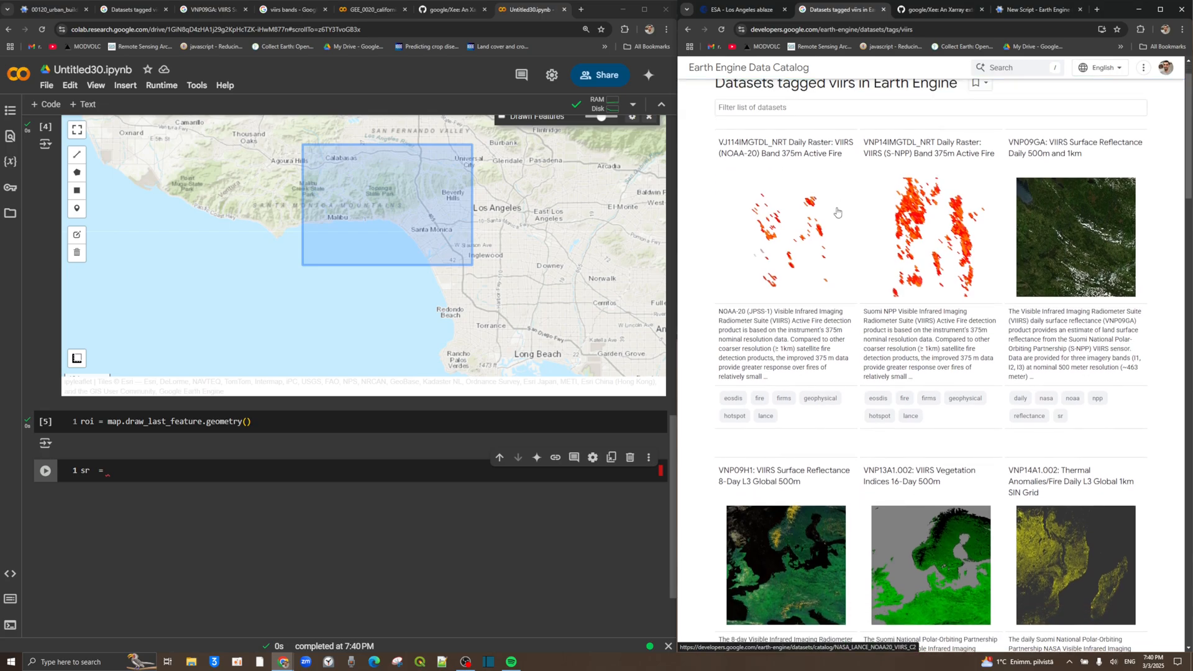
{"action": "mouse_move", "coordinate": [857, 214]}
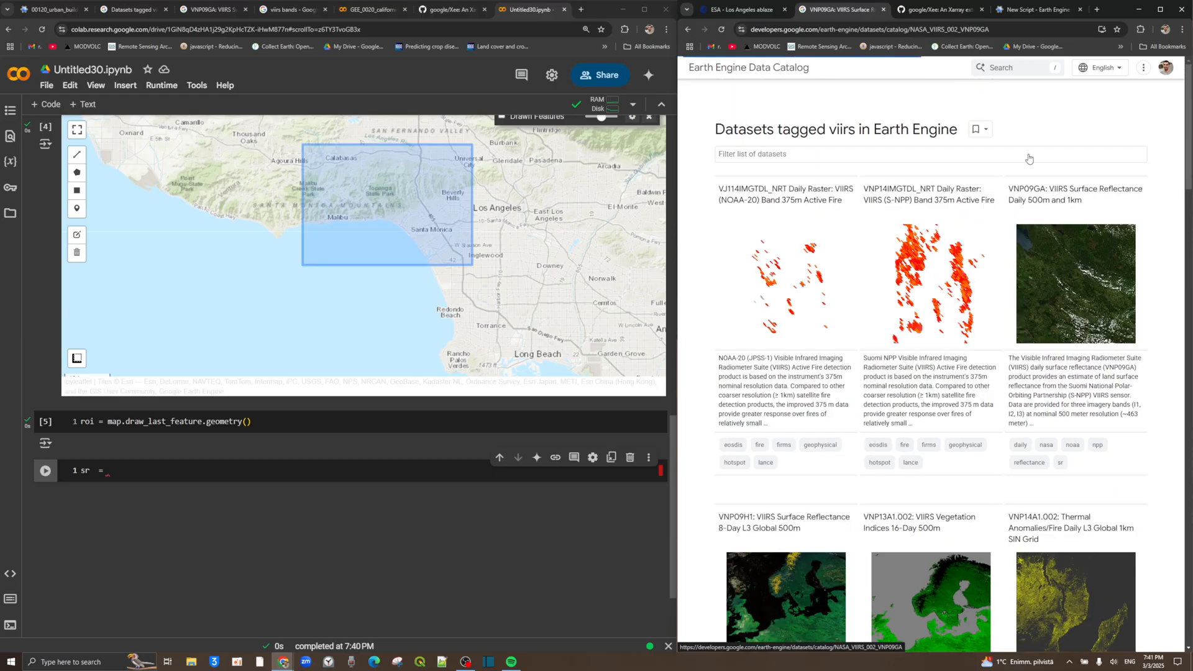
Open VNP09GA, select its I1 and I2 band rows and the collection snippet.
{"action": "left_click", "coordinate": [1073, 194]}
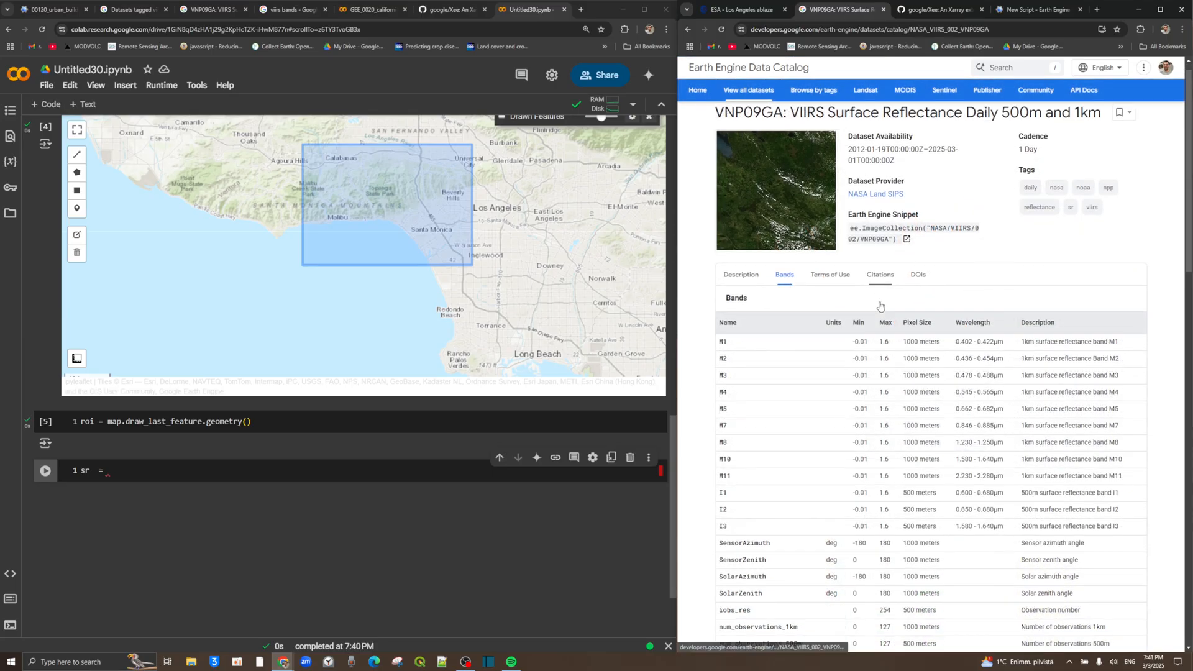
{"action": "scroll", "scroll_direction": "down", "scroll_amount": 3}
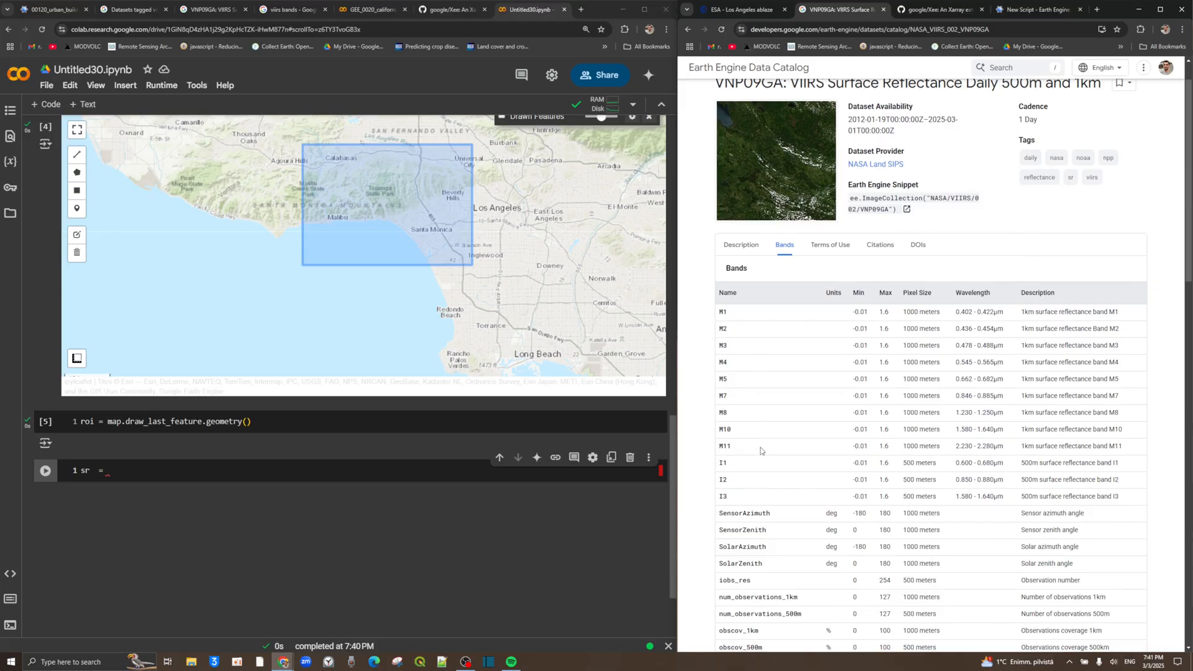
{"action": "mouse_move", "coordinate": [935, 396]}
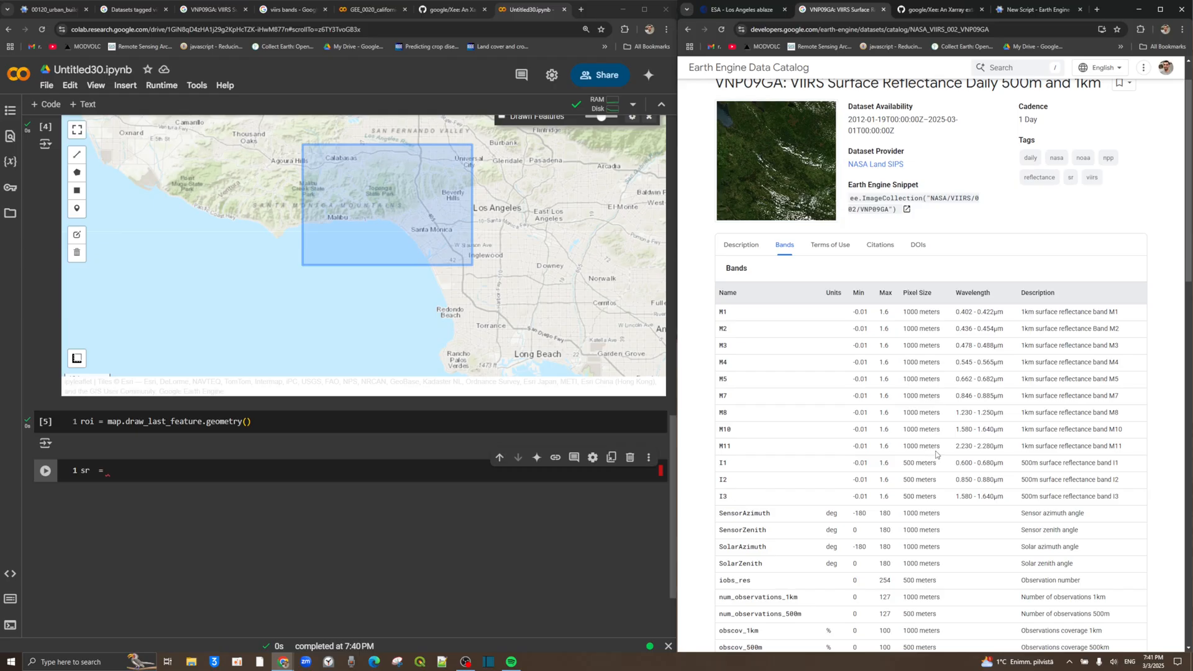
{"action": "mouse_move", "coordinate": [850, 322]}
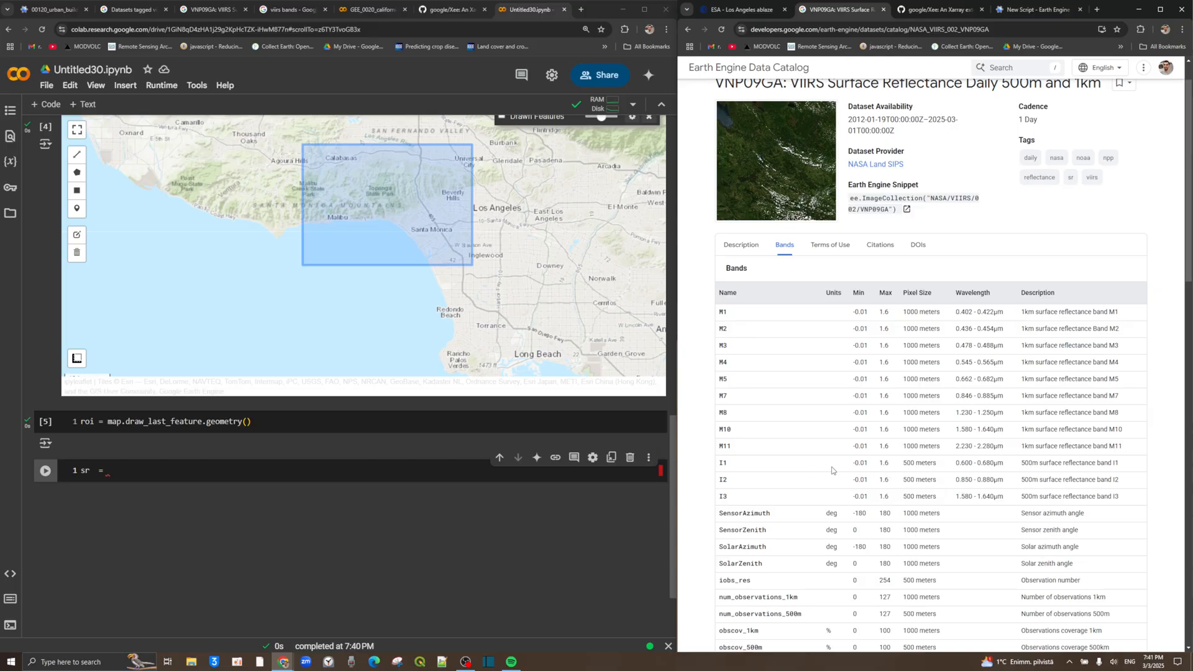
{"action": "mouse_move", "coordinate": [722, 462]}
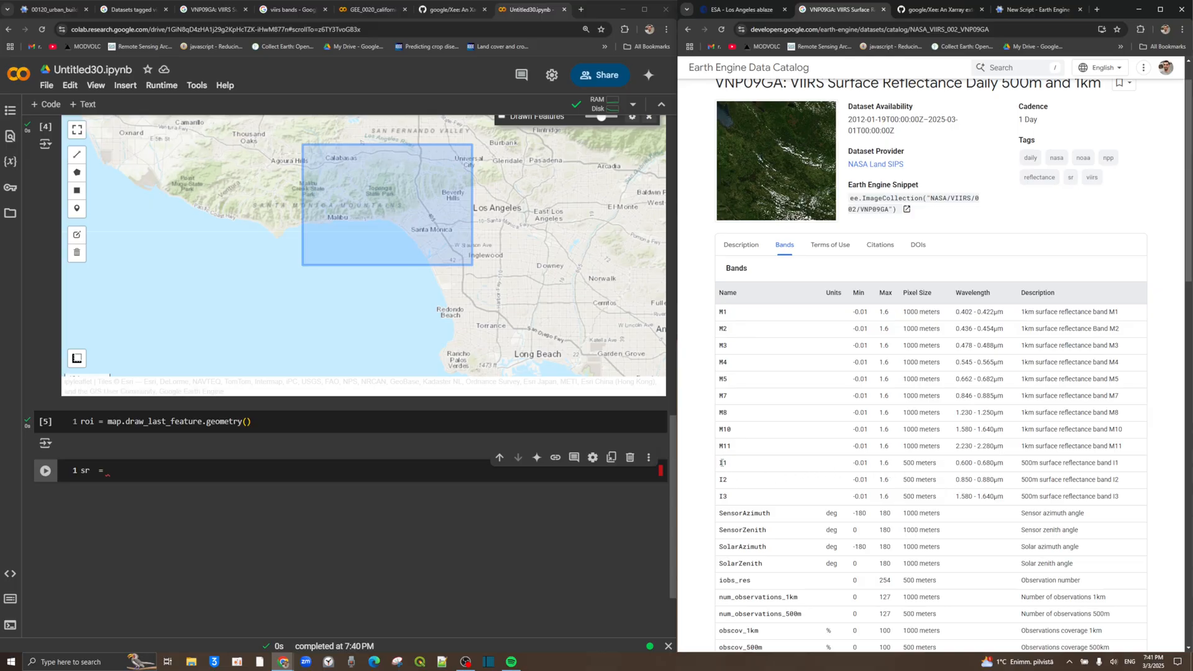
{"action": "left_click_drag", "start_coordinate": [719, 463], "coordinate": [963, 479]}
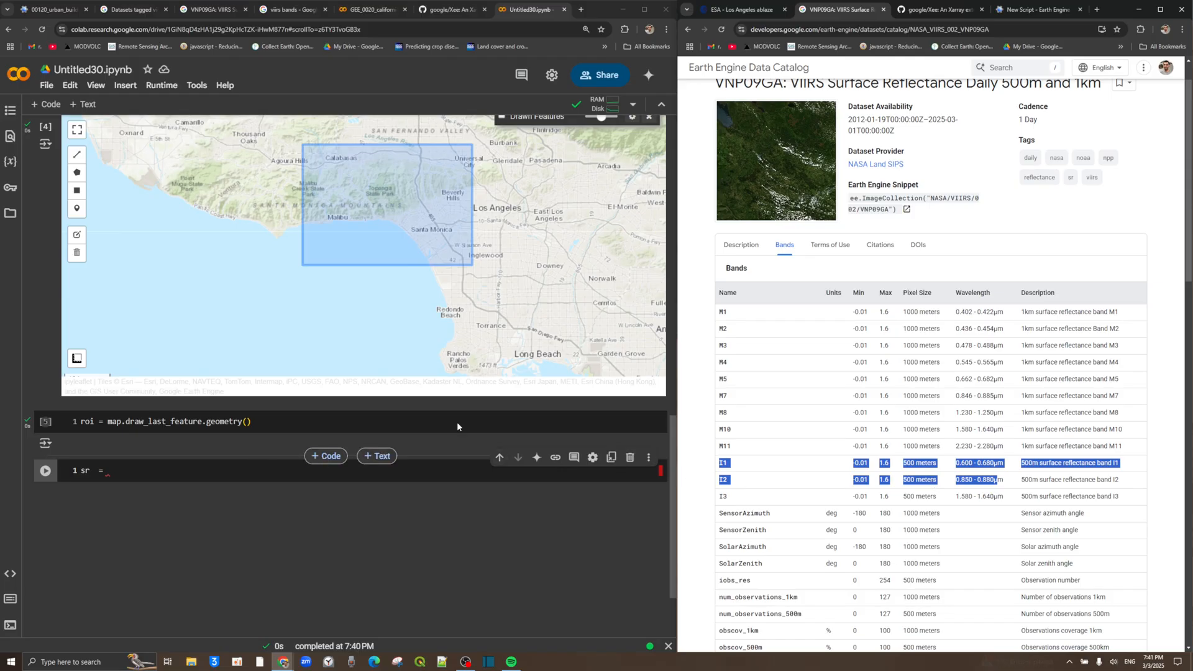
{"action": "double_click", "coordinate": [883, 209]}
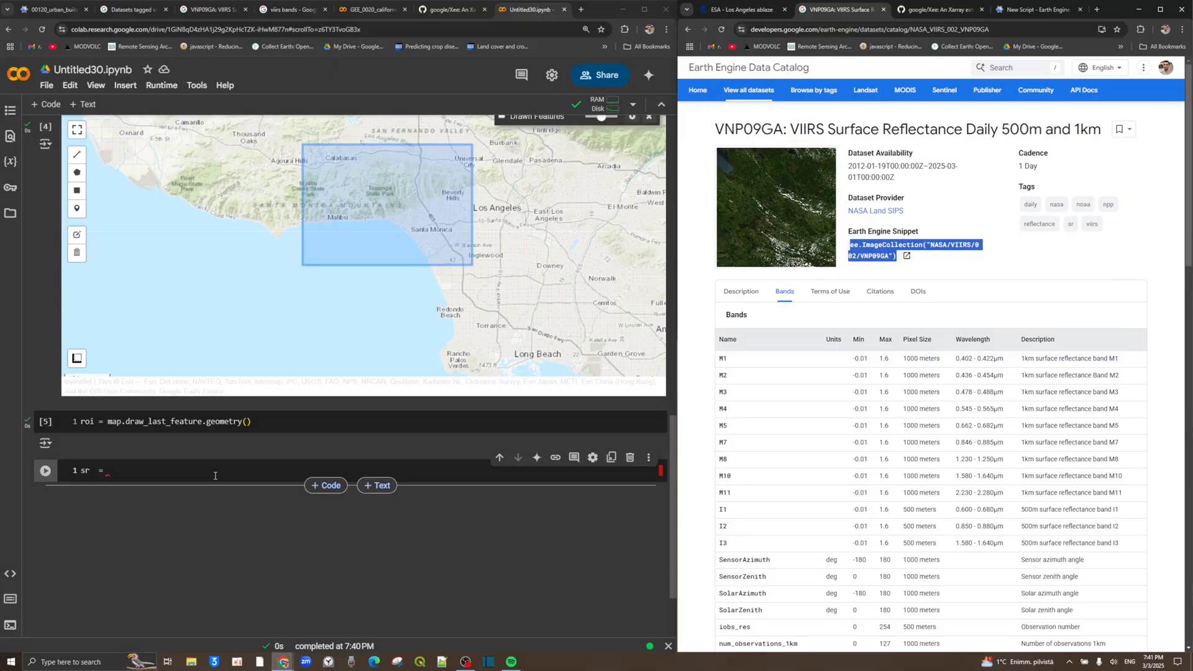
Set sr to NASA/VIIRS/002/VNP09GA and define time_start as ee.Date('2025-01-01') above.
{"action": "type", "text": "ee.ImageCollection(\"NASA/VIIRS/002/VNP09GA\")"}
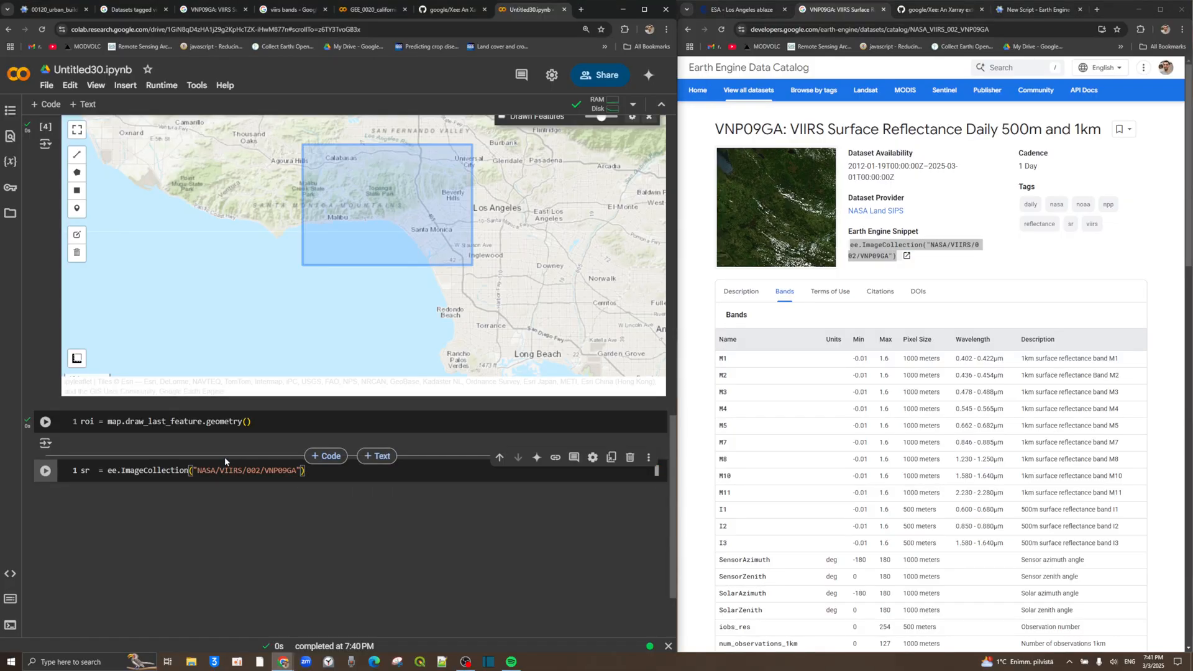
{"action": "type", "text": ".filterDate('"}
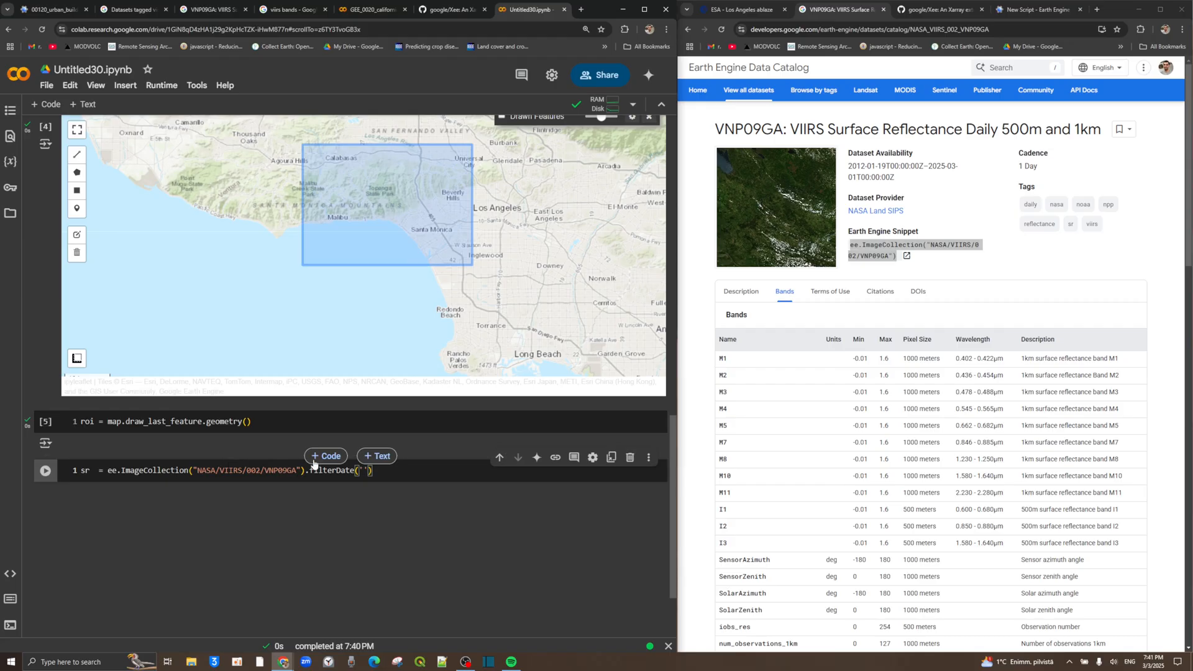
{"action": "left_click", "coordinate": [325, 456]}
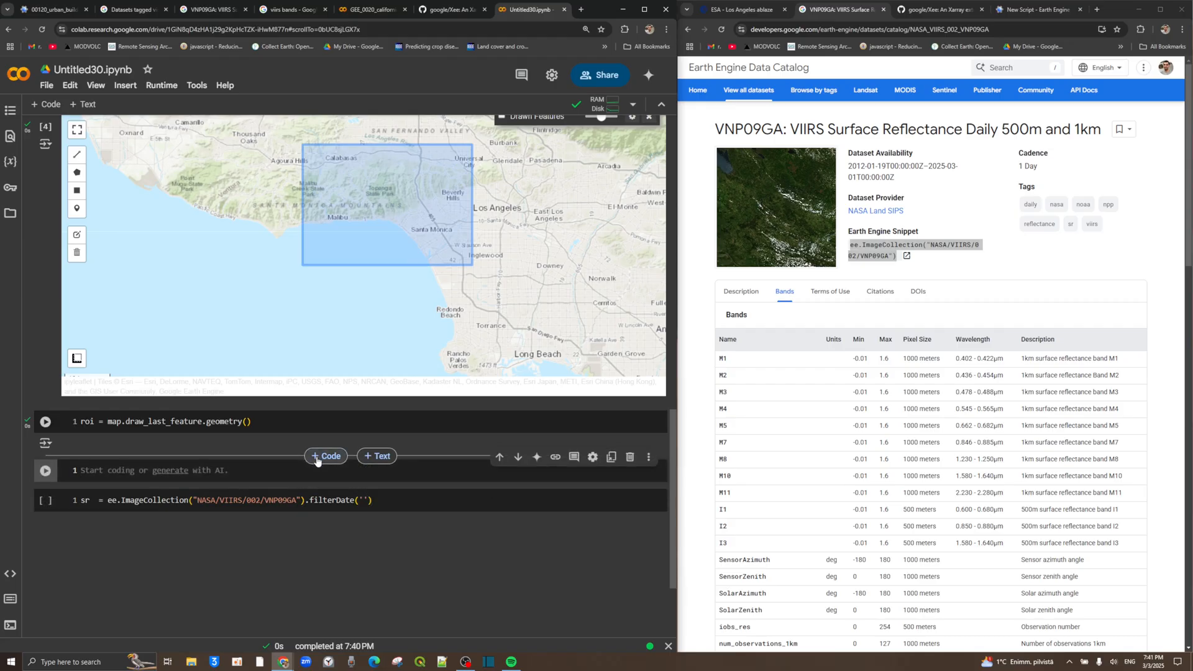
{"action": "type", "text": "time_start = '"}
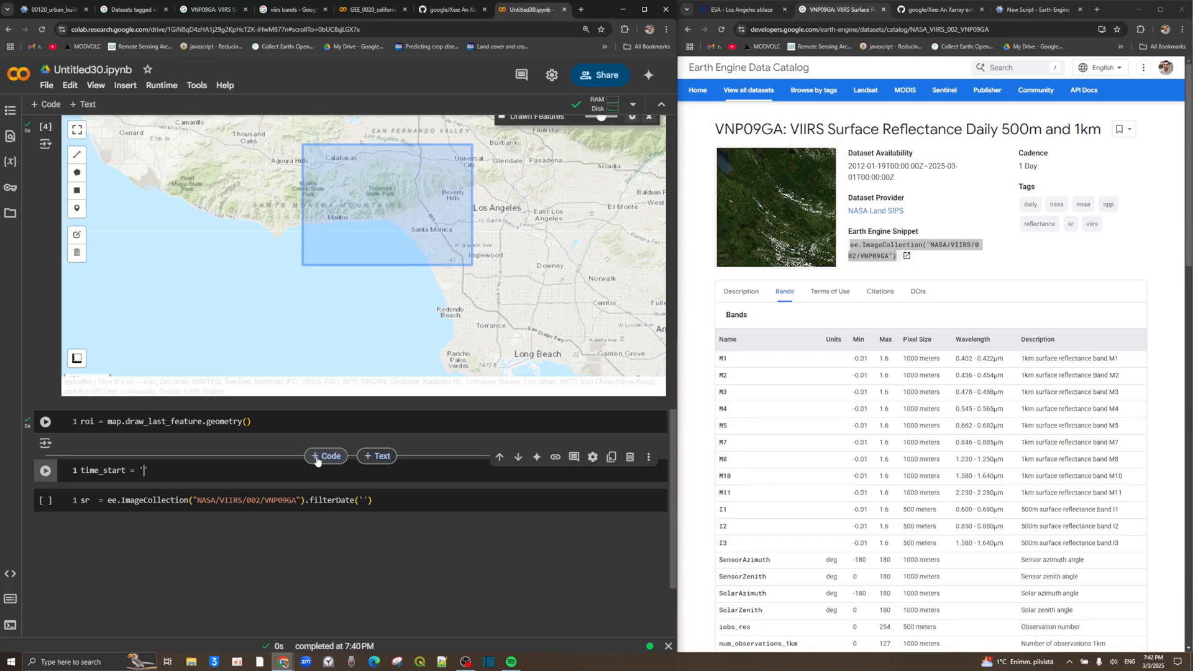
{"action": "type", "text": "ee.Date('2025-01-01')"}
{"action": "left_click", "coordinate": [350, 500]}
{"action": "type", "text": "time_start, time_end"}
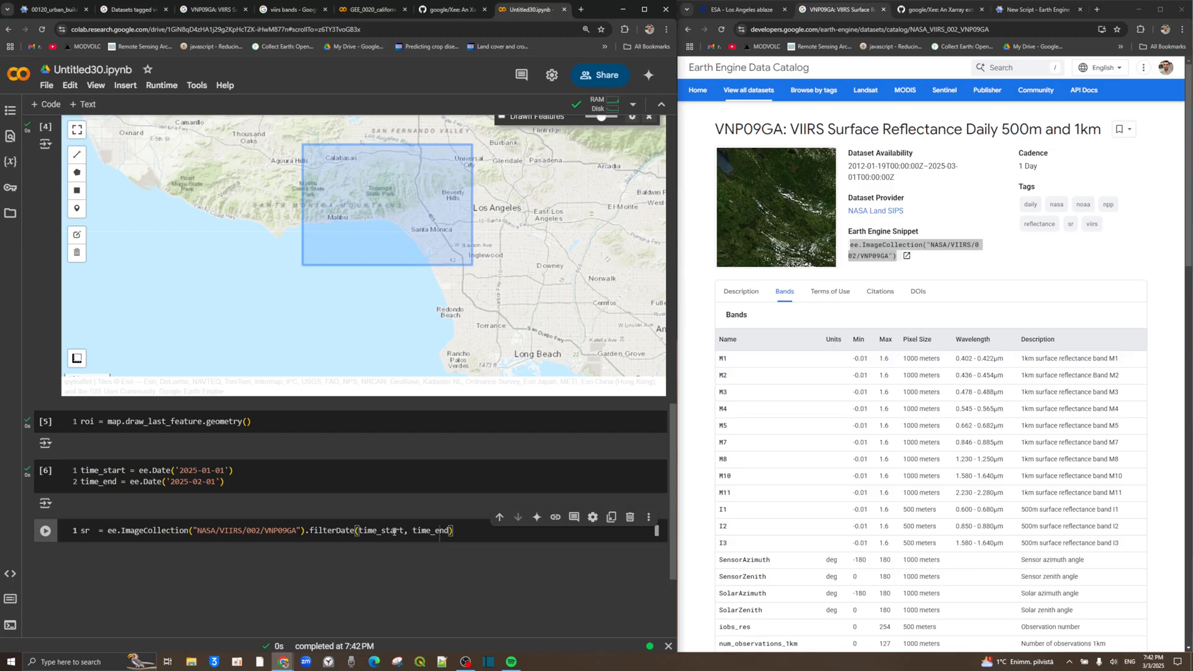
Restrict the date-filtered sr collection to bands 'I1' and 'I2'.
{"action": "type", "text": ".sele('"}
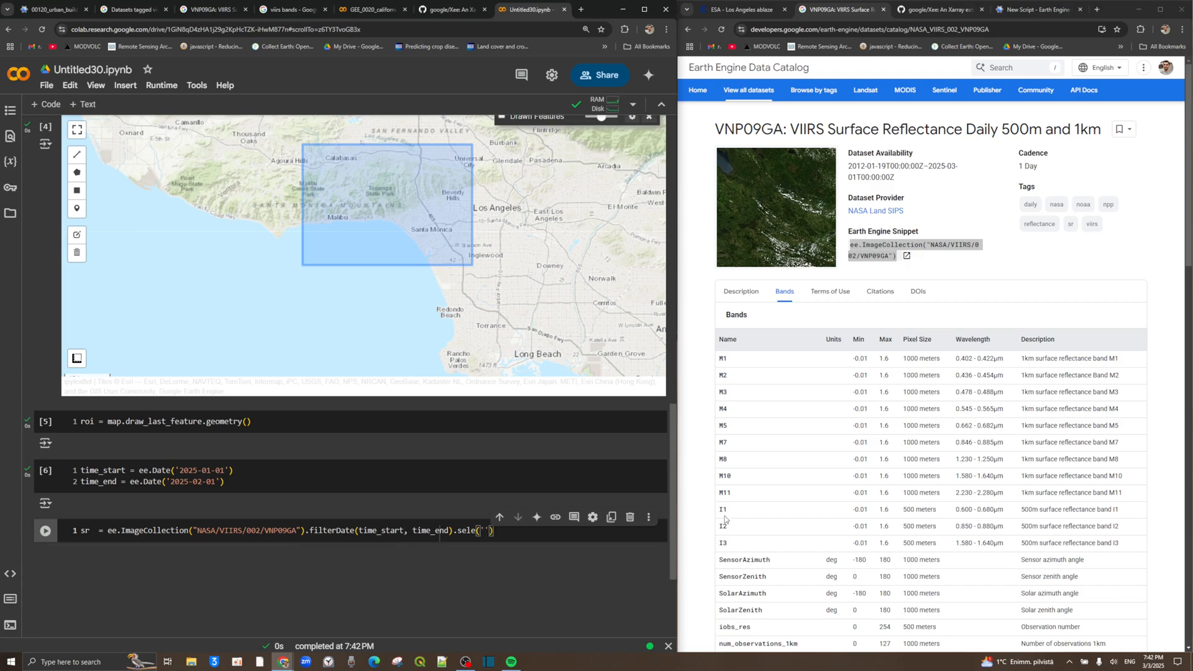
{"action": "type", "text": "I"}
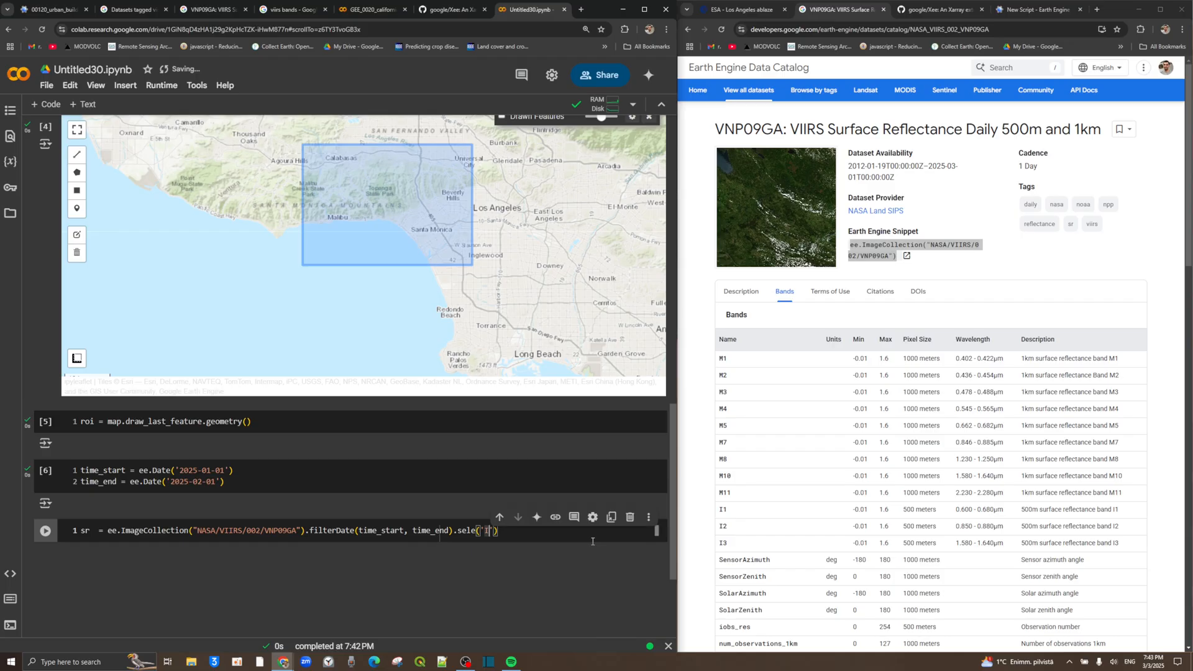
{"action": "type", "text": "'I1','"}
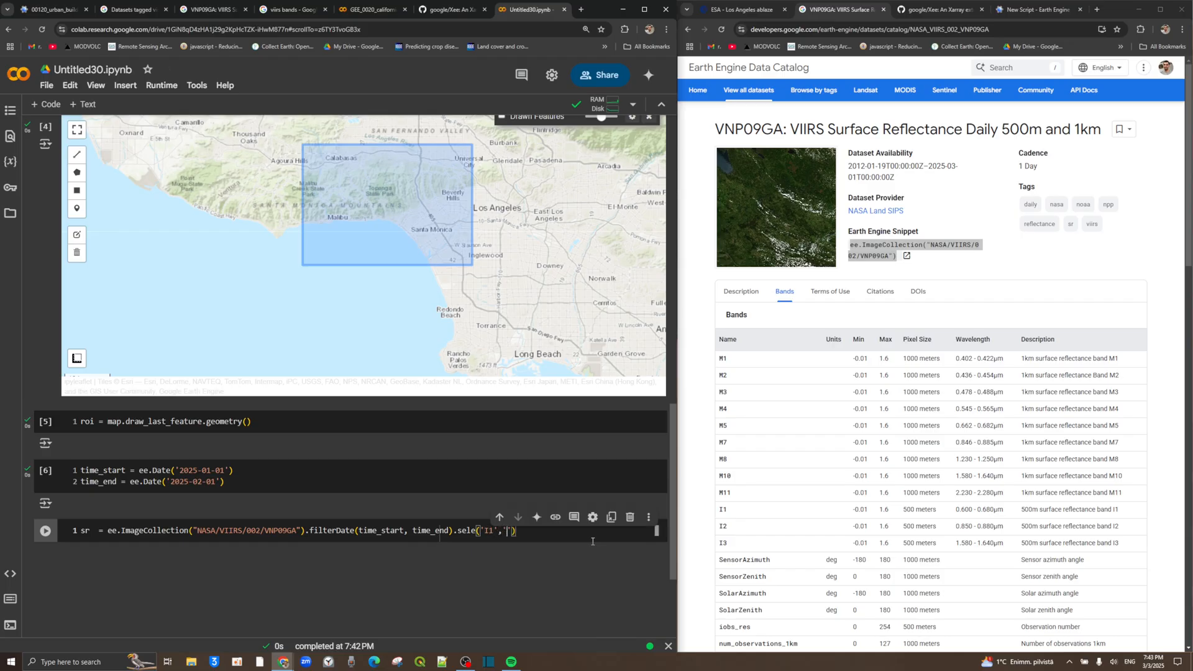
{"action": "type", "text": "I2'"}
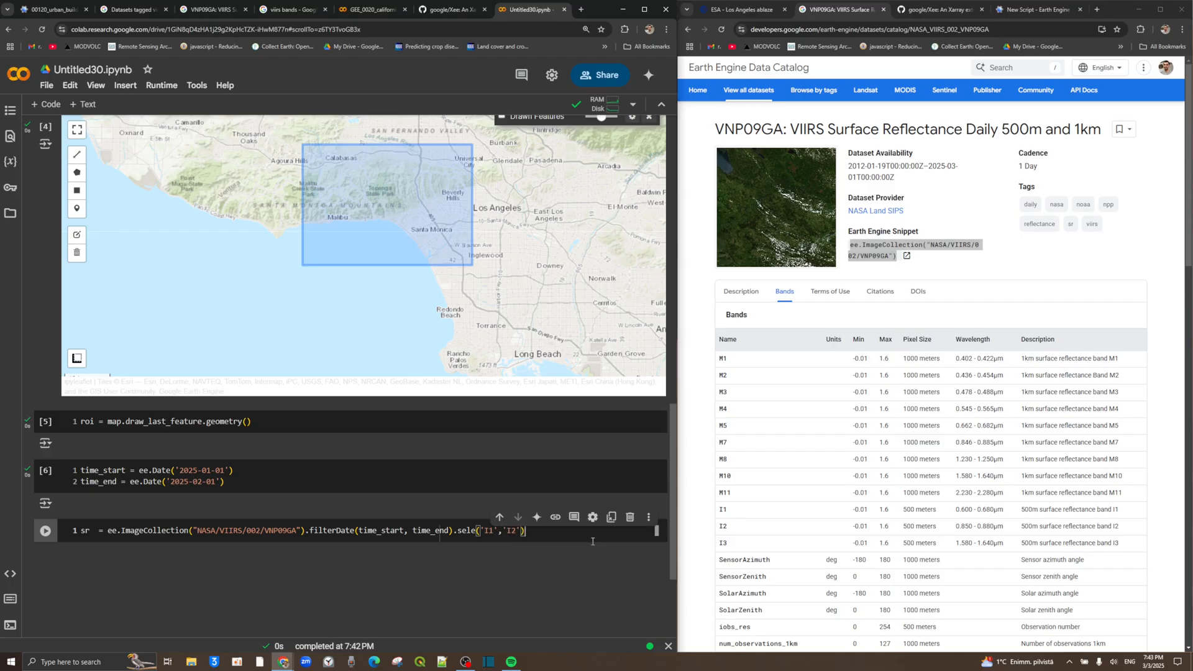
{"action": "left_click", "coordinate": [45, 531]}
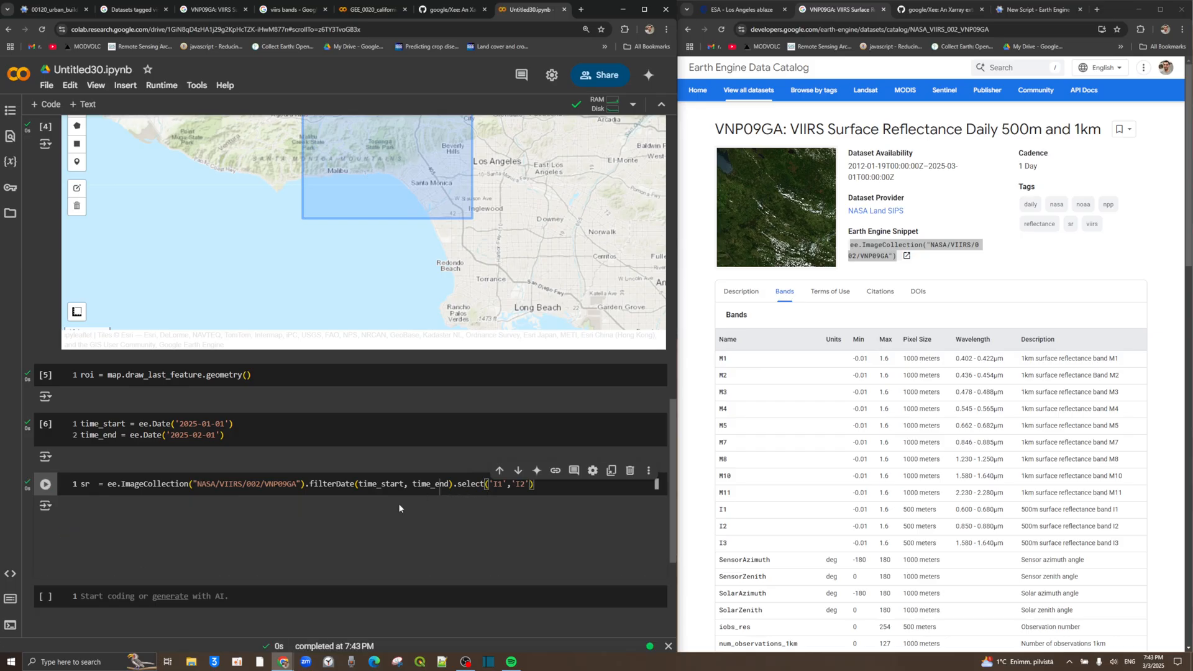
Define ndvi(img) returning the I2/I1 normalizedDifference with copied properties.
{"action": "type", "text": "de"}
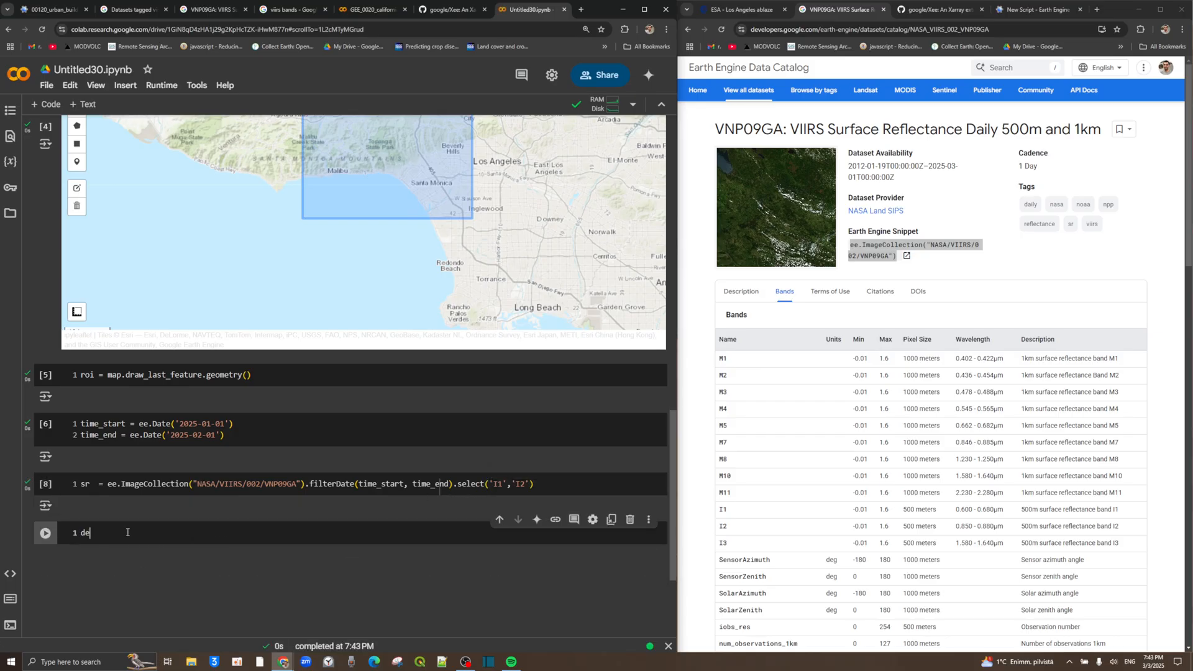
{"action": "type", "text": "f ndvi(img):"}
{"action": "type", "text": "return"}
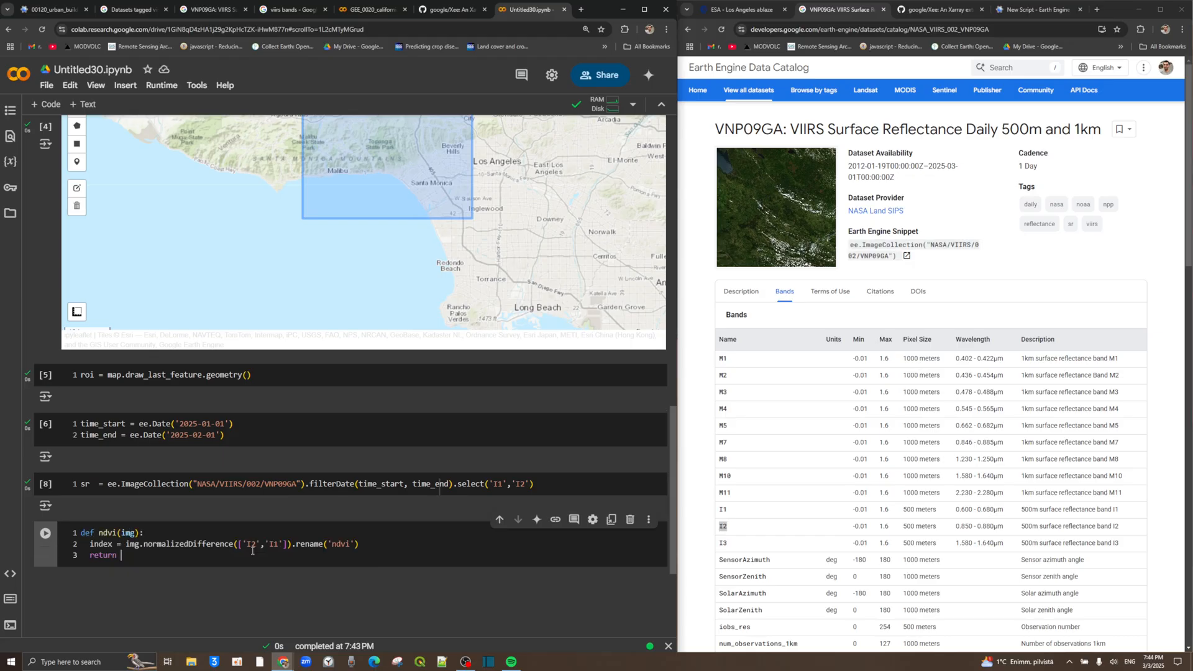
{"action": "type", "text": "index.c"}
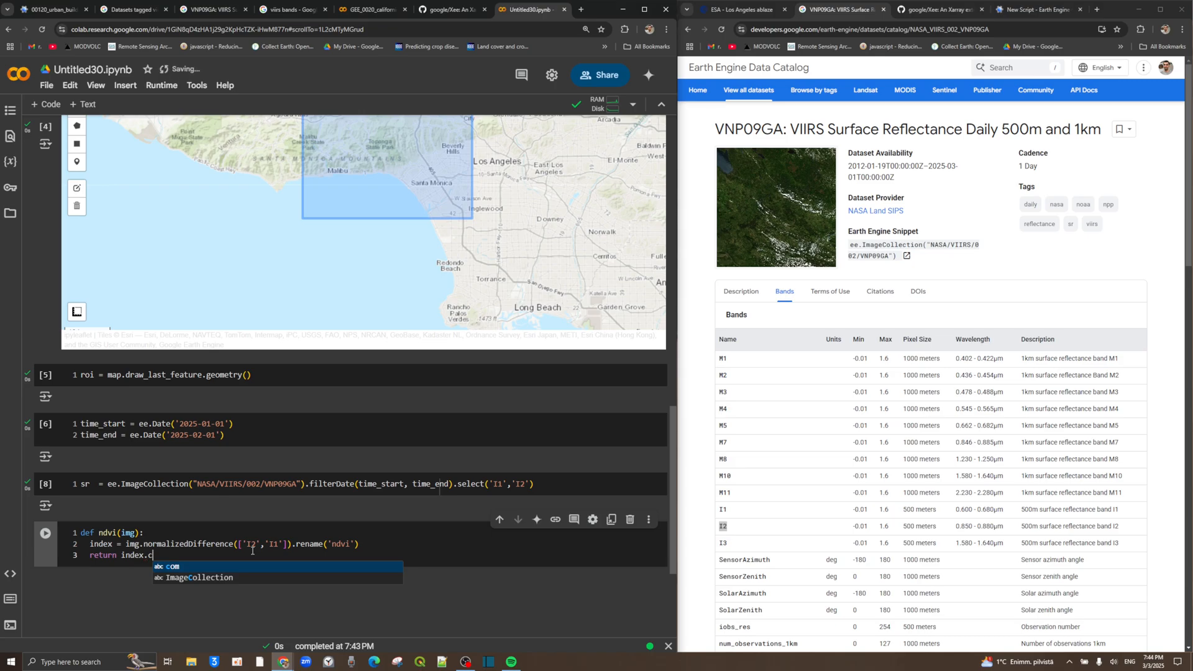
{"action": "type", "text": "p"}
{"action": "type", "text": "viirs_ndvi ="}
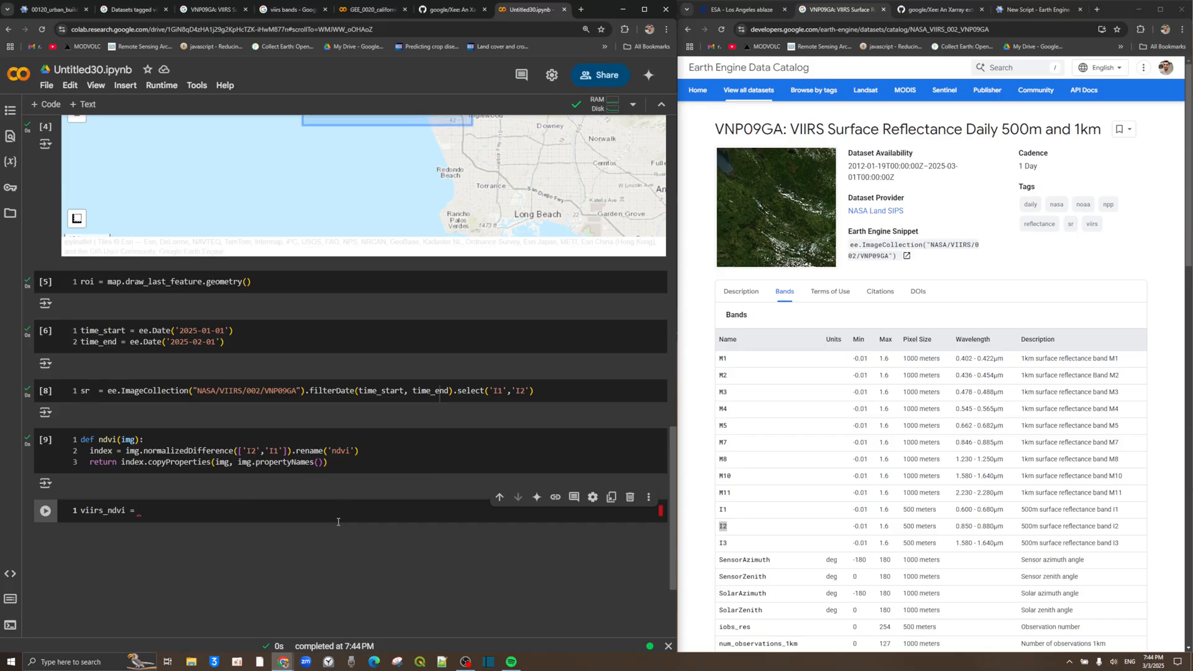
Map ndvi over sr as viirs_ndvi, run it, and begin a getInfo call.
{"action": "type", "text": "sr.map("}
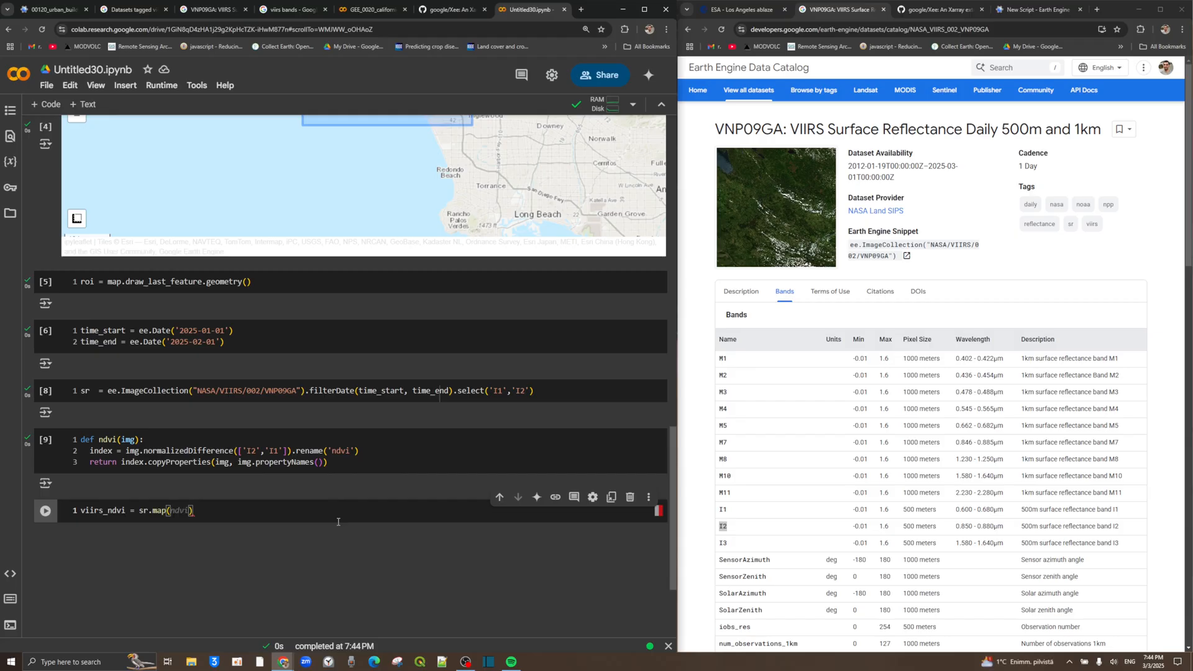
{"action": "left_click", "coordinate": [44, 510]}
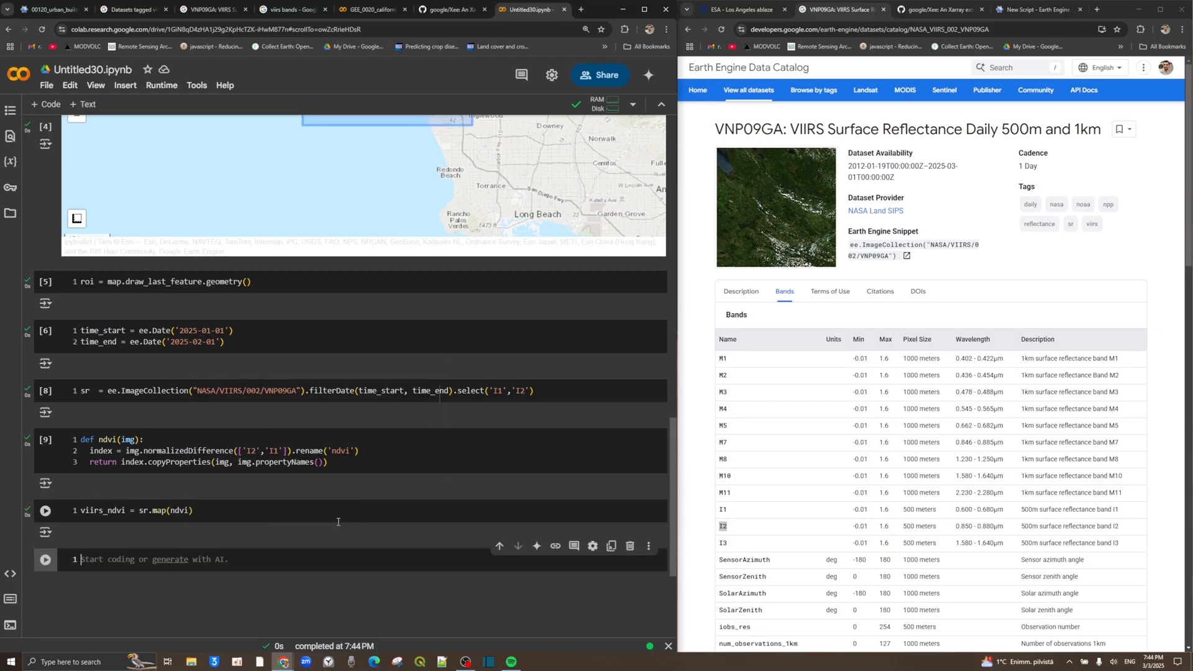
{"action": "type", "text": "virs"}
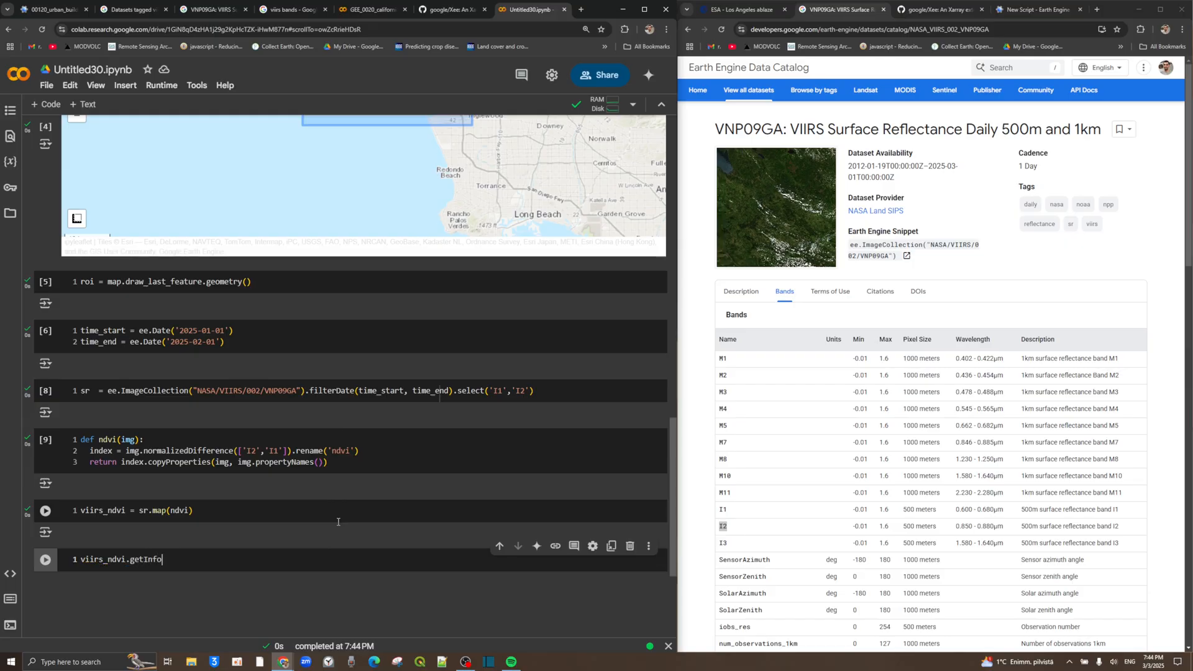
Run viirs_ndvi.getInfo() and scroll through the daily images, each carrying an ndvi band.
{"action": "left_click", "coordinate": [45, 560]}
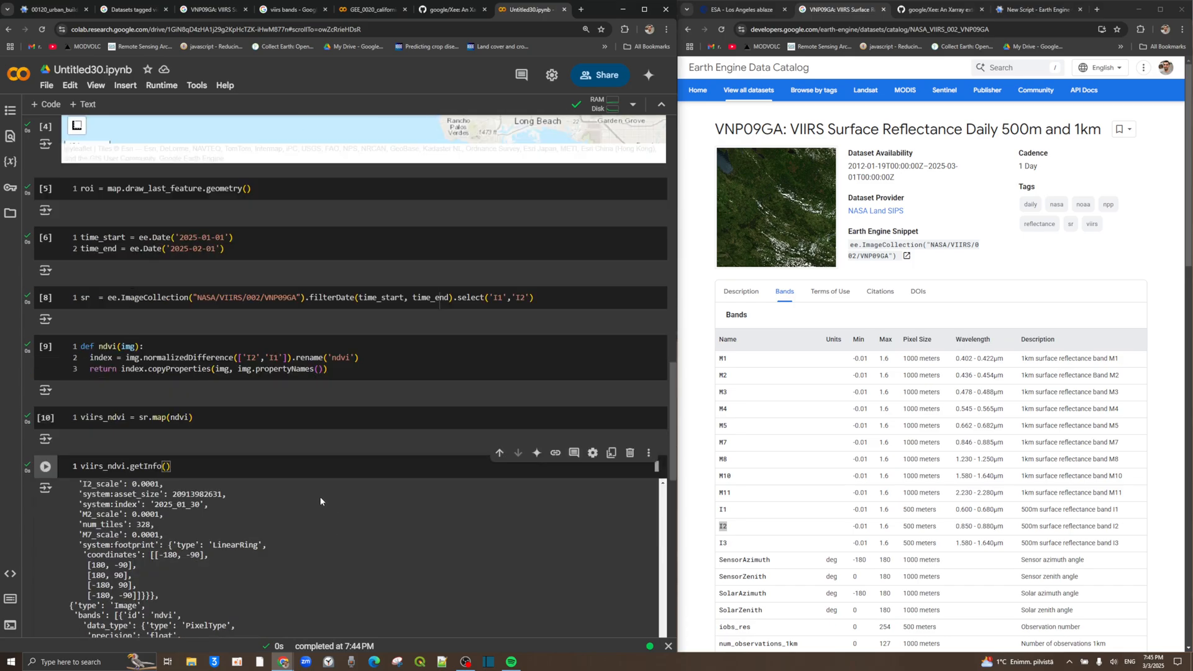
{"action": "scroll", "scroll_direction": "down", "scroll_amount": 3}
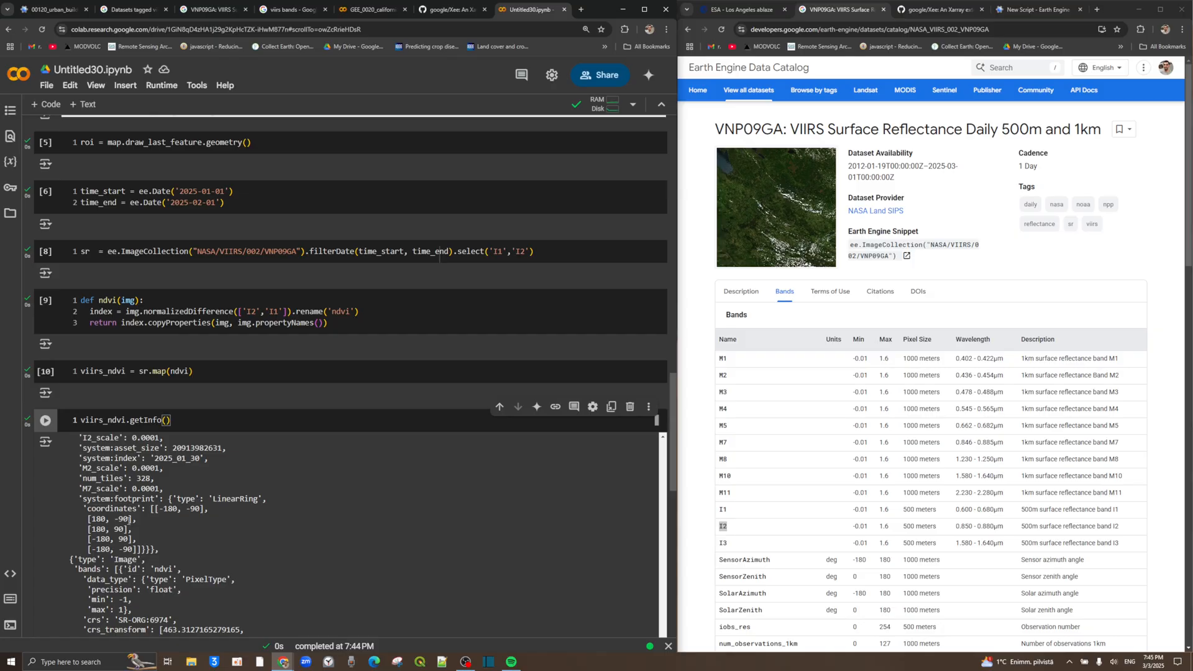
{"action": "mouse_move", "coordinate": [142, 520]}
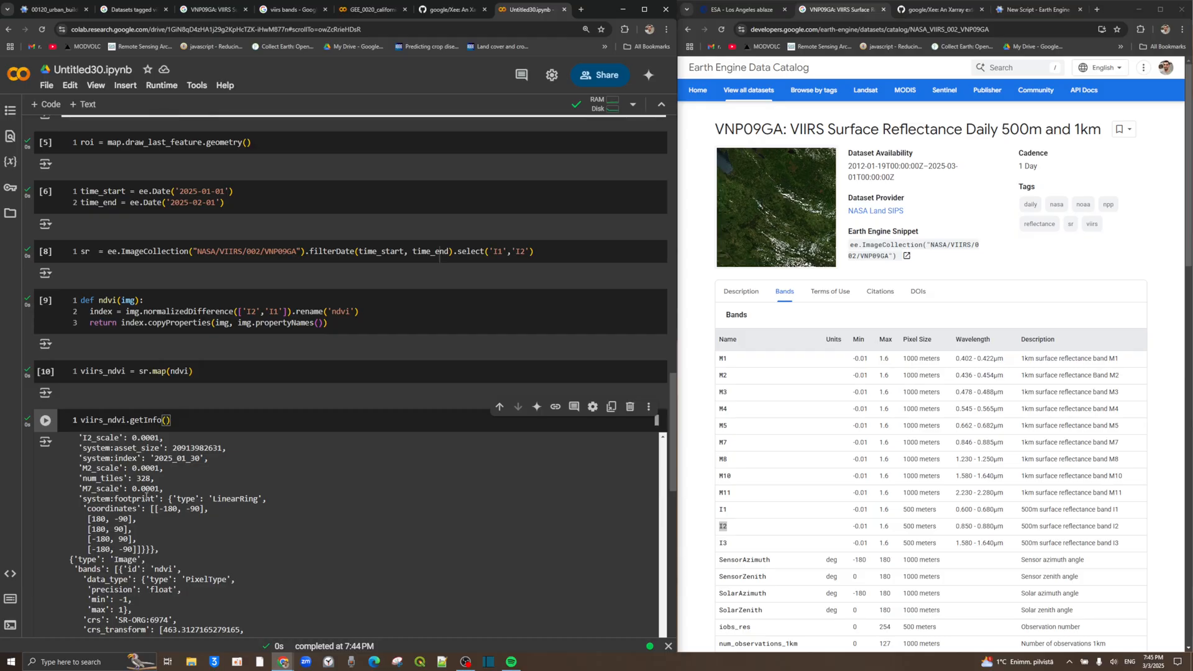
{"action": "scroll", "scroll_direction": "down", "scroll_amount": 3}
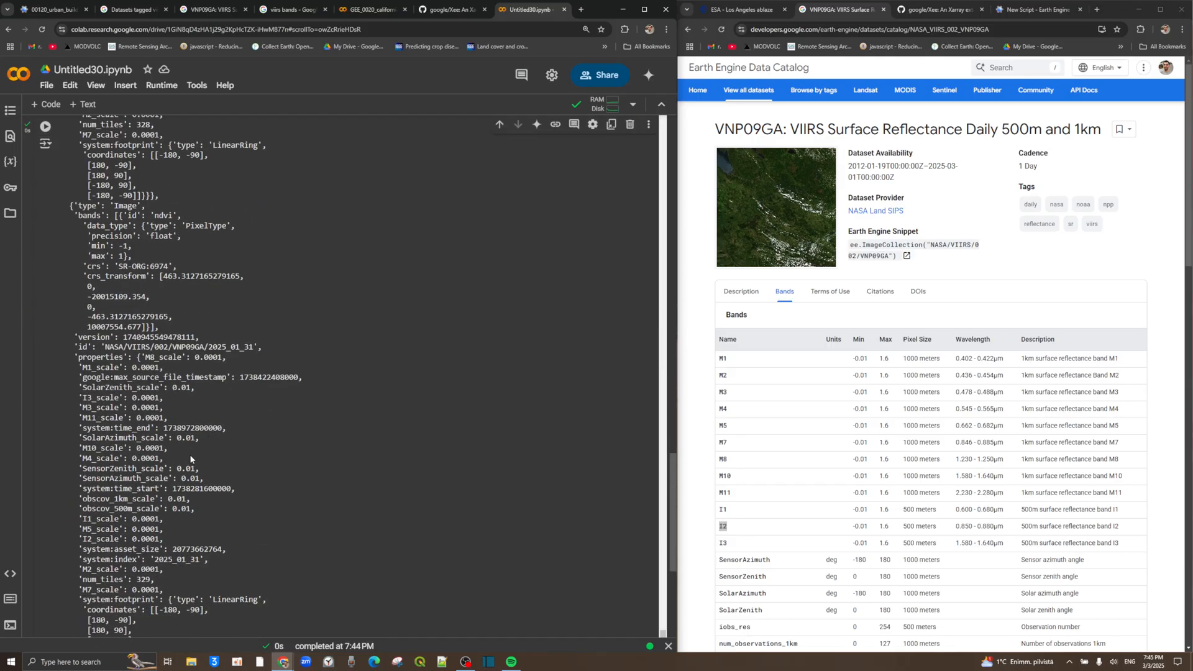
{"action": "scroll", "scroll_direction": "down", "scroll_amount": 3}
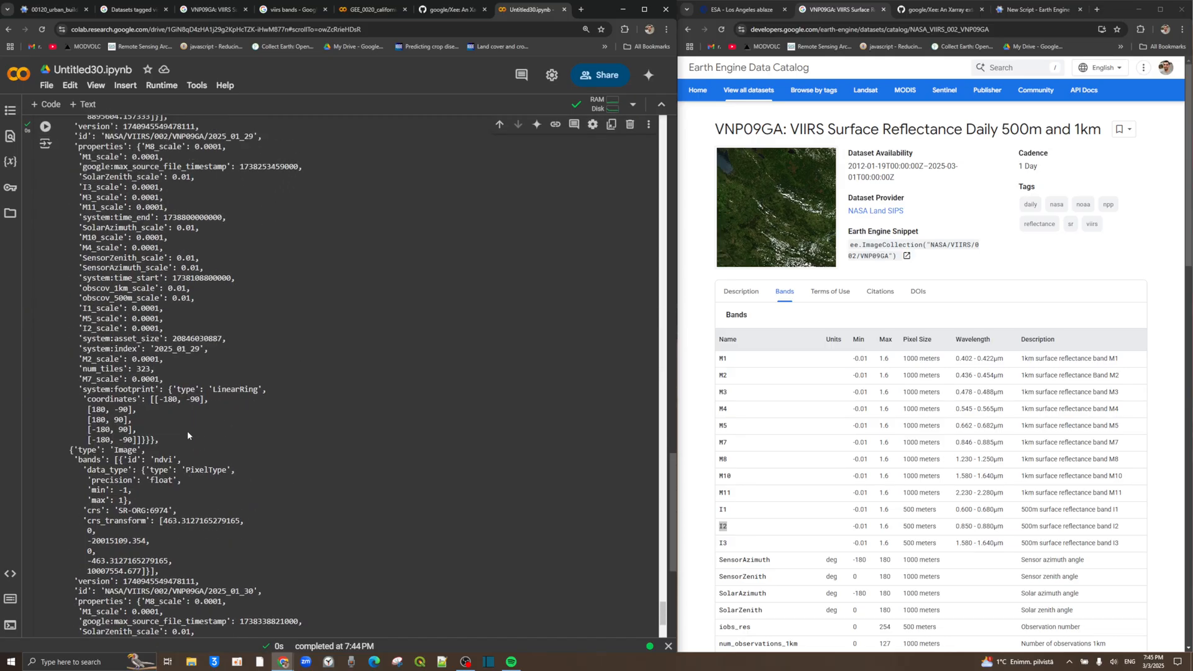
{"action": "scroll", "scroll_direction": "down", "scroll_amount": 3}
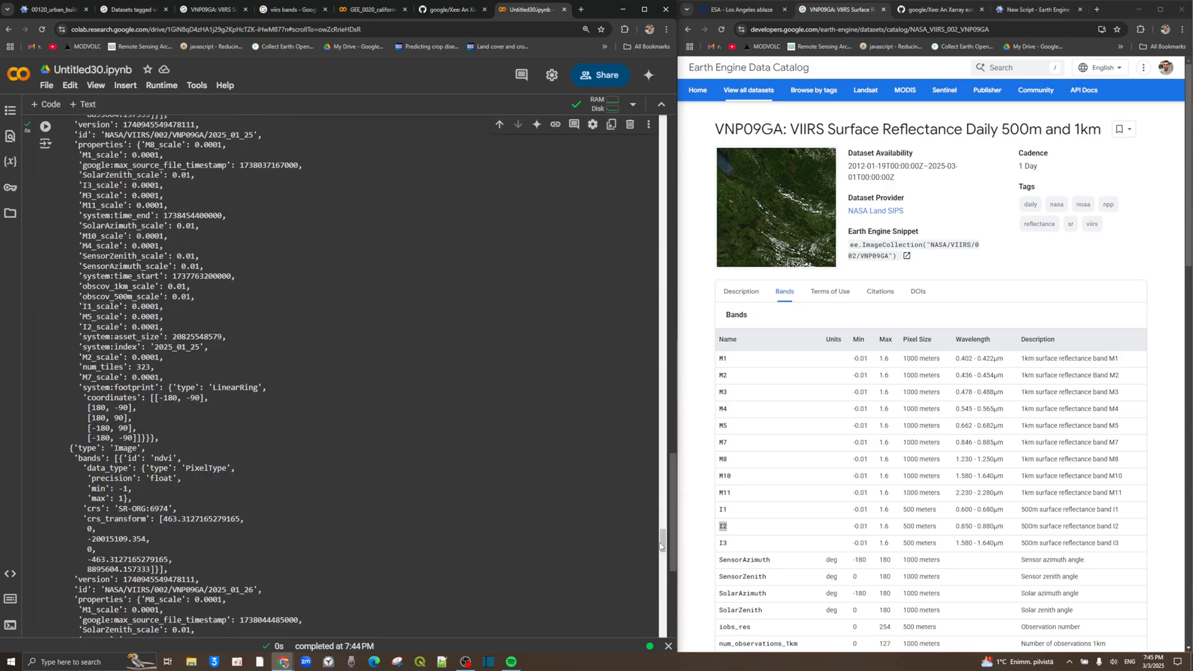
{"action": "scroll", "scroll_direction": "down", "scroll_amount": 3}
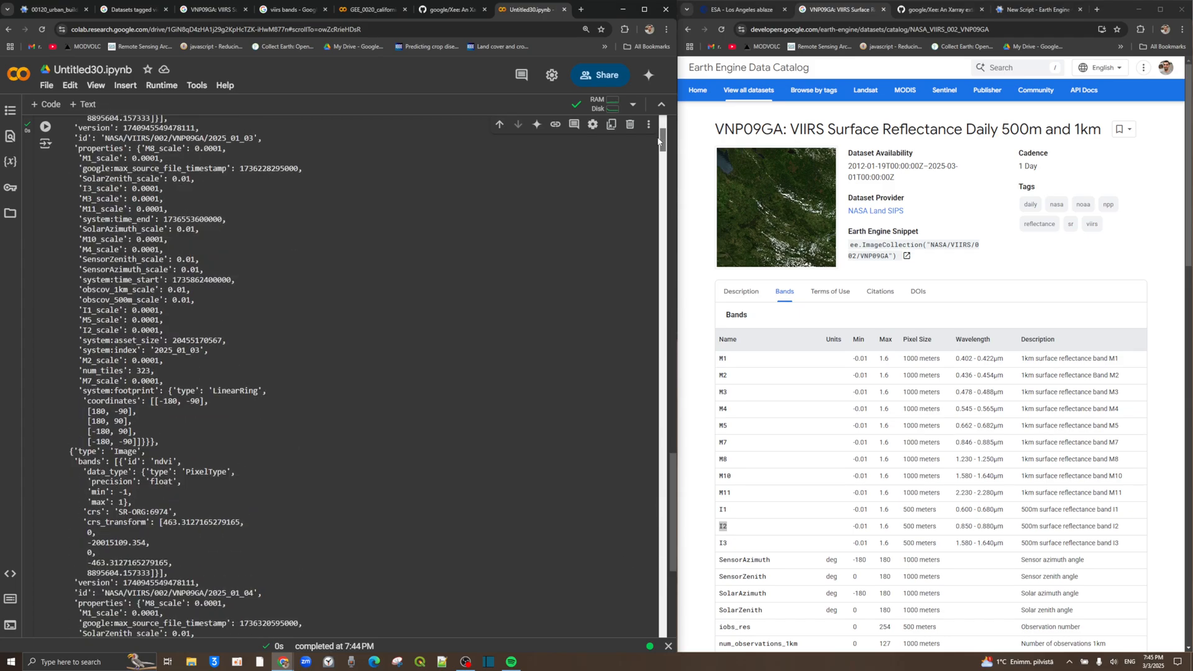
{"action": "scroll", "scroll_direction": "down", "scroll_amount": 3}
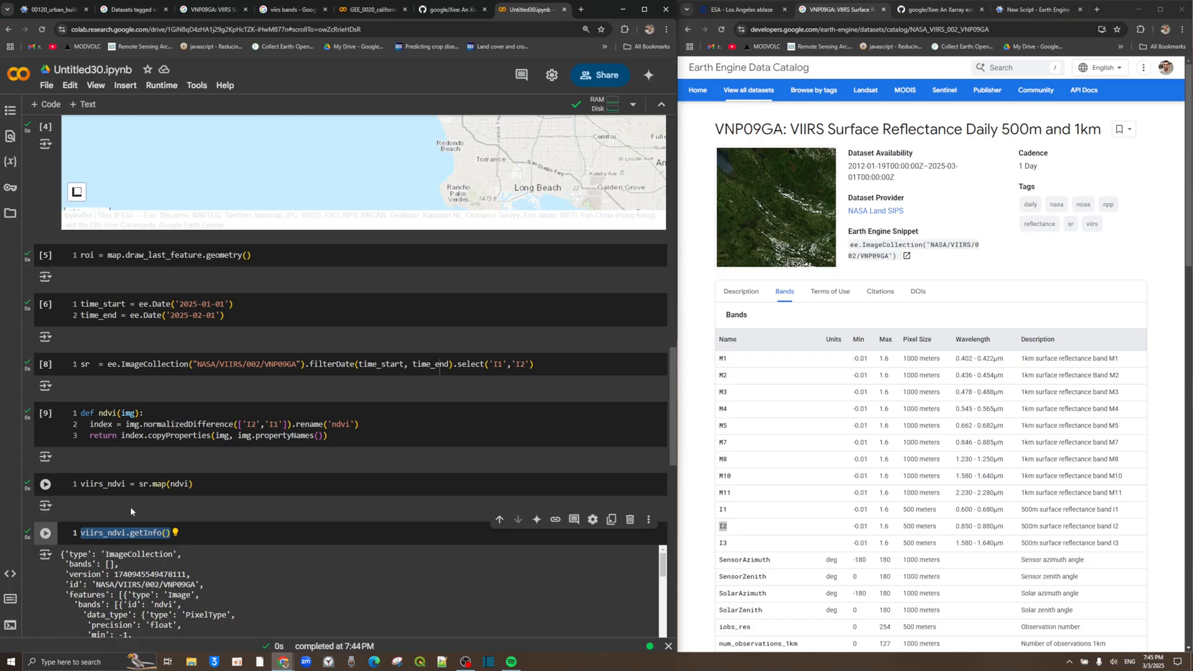
{"action": "mouse_move", "coordinate": [133, 516]}
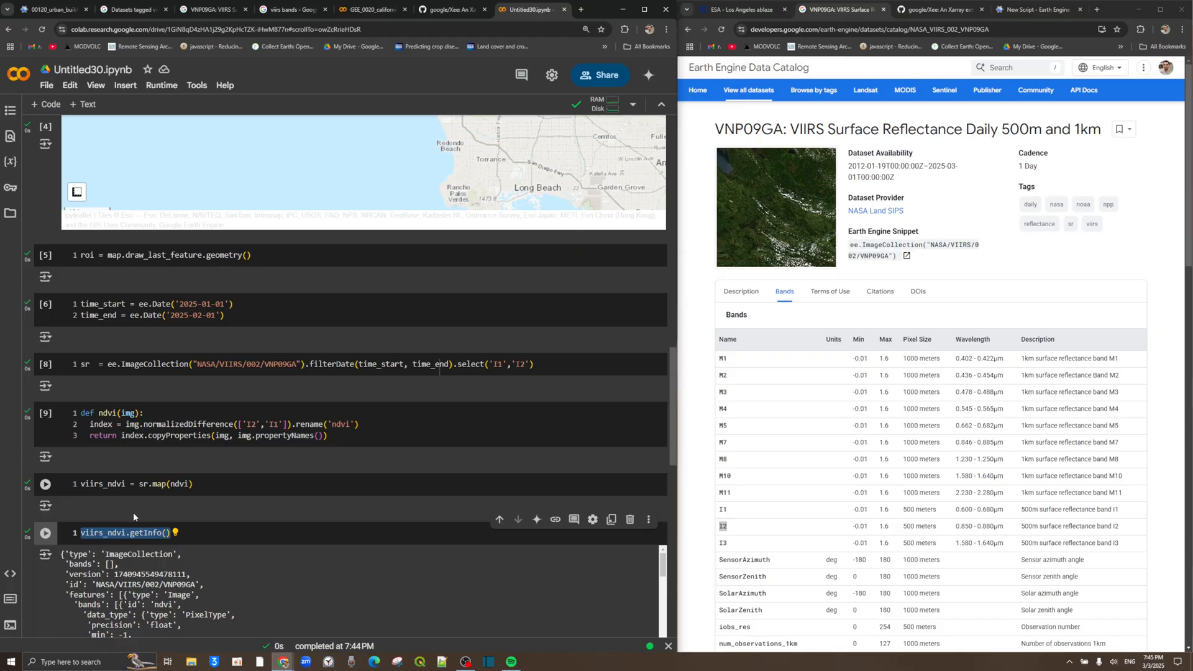
Open viirs_ndvi as ds_ndvi via xr.open_dataset with engine 'ee', scale 0.001, roi geometry.
{"action": "type", "text": "ds_ndvi  = xr.open_dataset("}
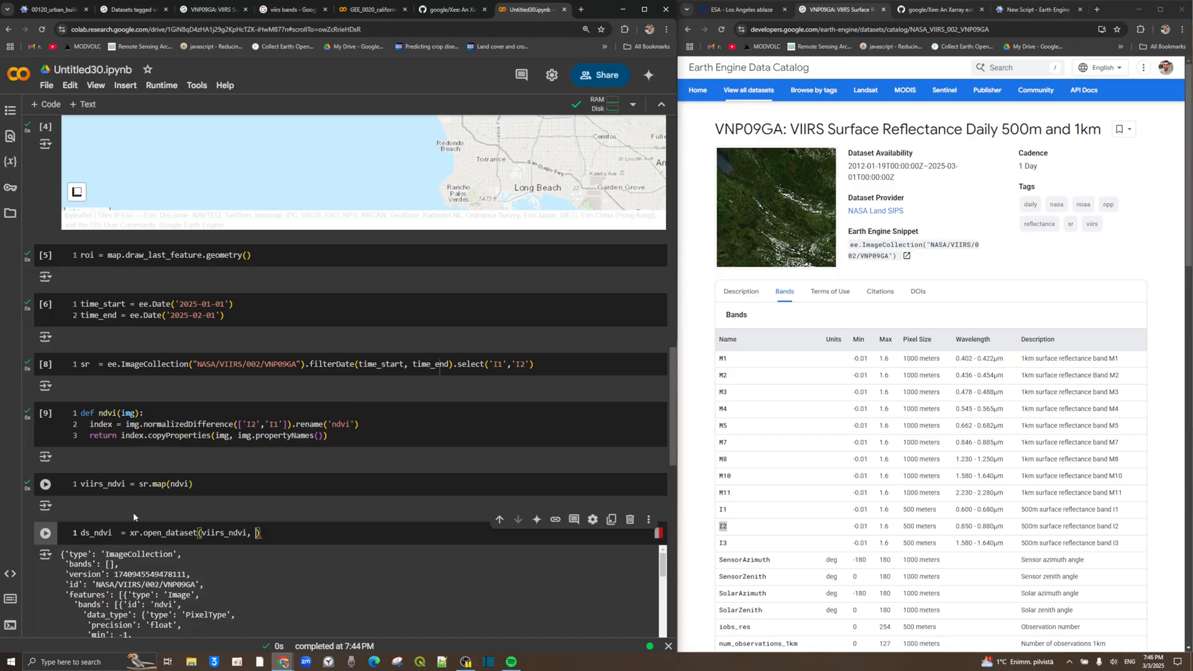
{"action": "type", "text": "engine = 'ee', crs = 'EPSG:4326',"}
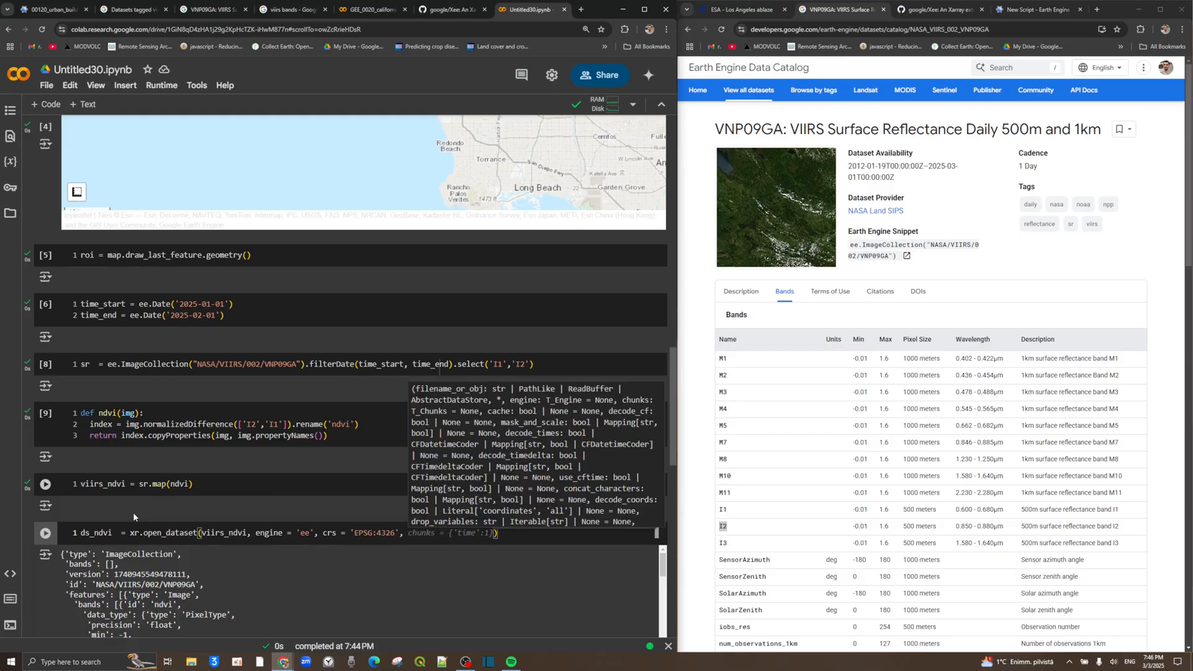
{"action": "type", "text": "scale = 0.001,"}
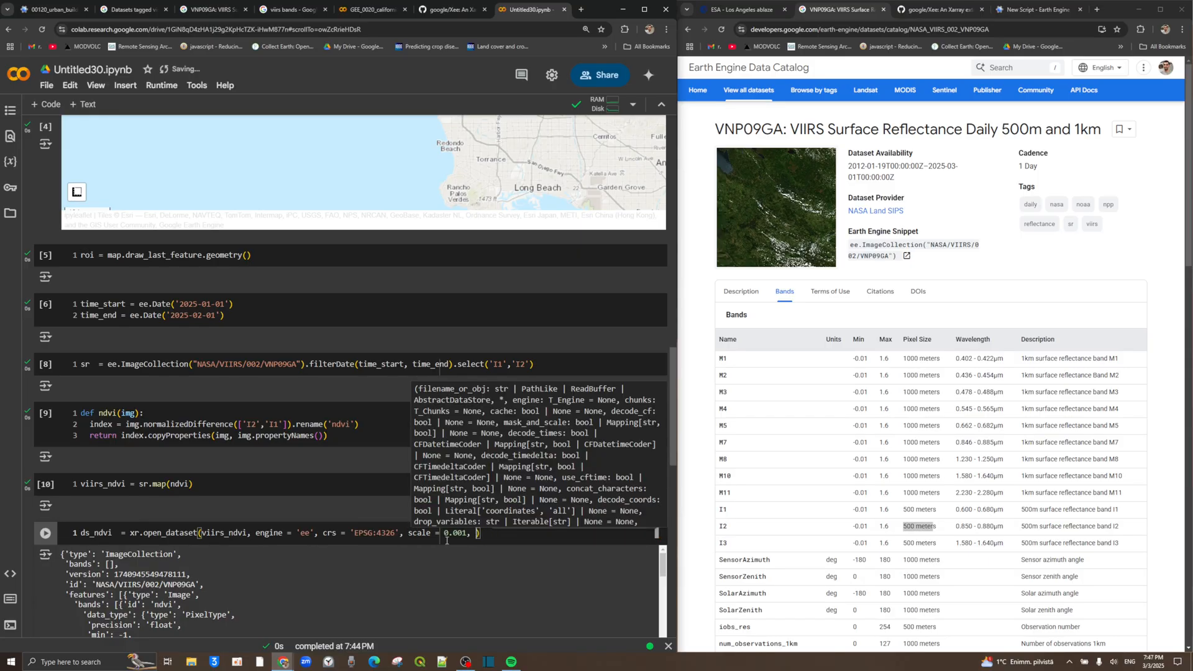
{"action": "type", "text": "geometry ="}
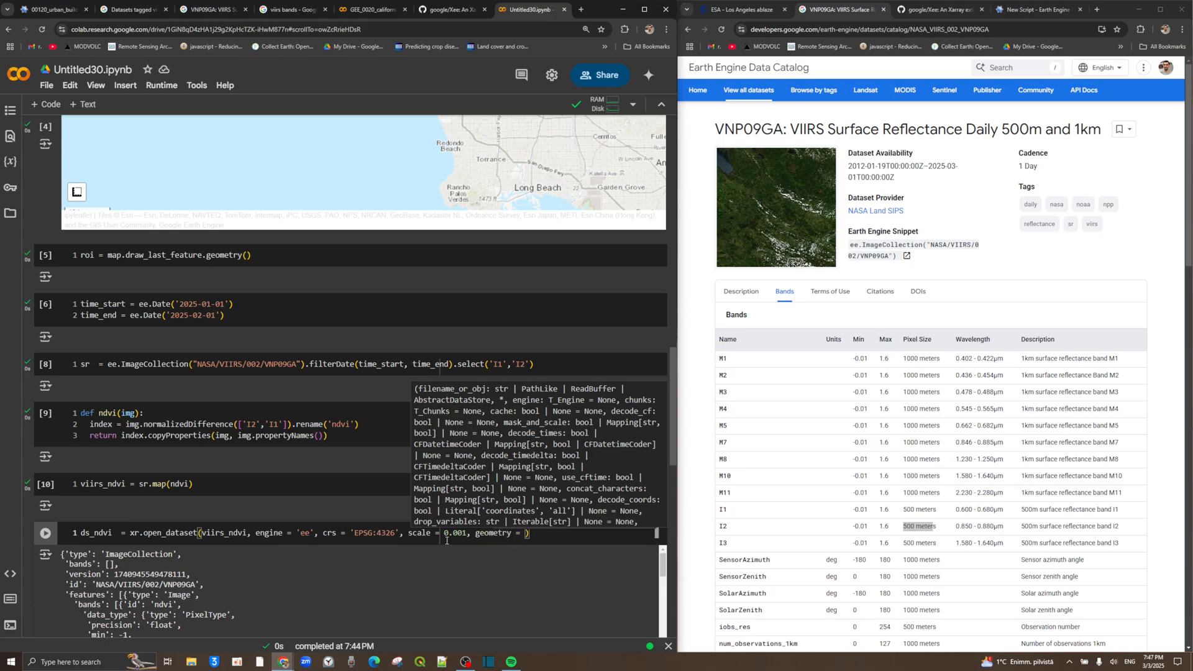
{"action": "type", "text": "roi"}
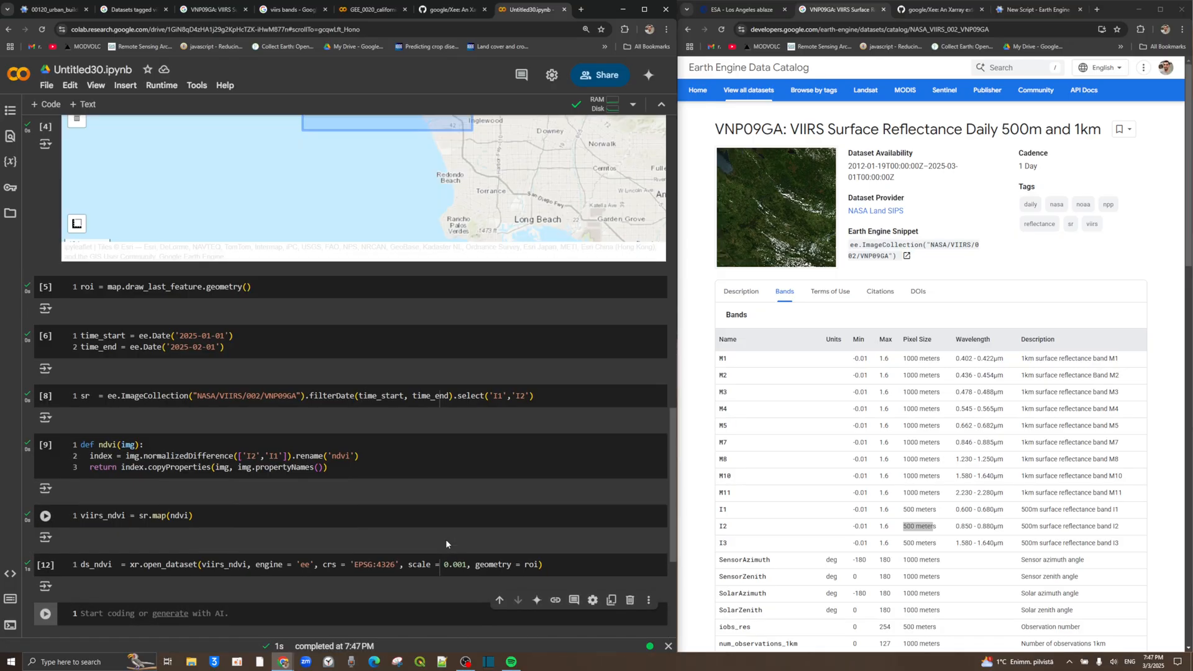
Display ds_ndvi, showing 31 time steps on a 399×235 lon-lat grid.
{"action": "type", "text": "ds_bndvi"}
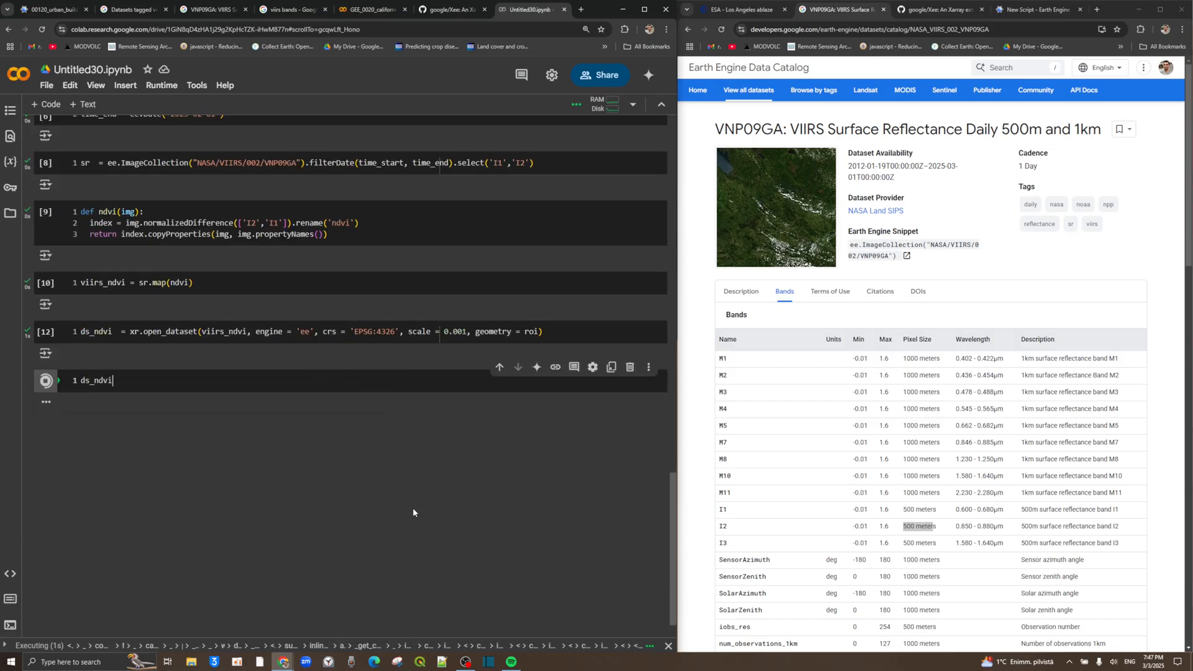
{"action": "left_click", "coordinate": [44, 380]}
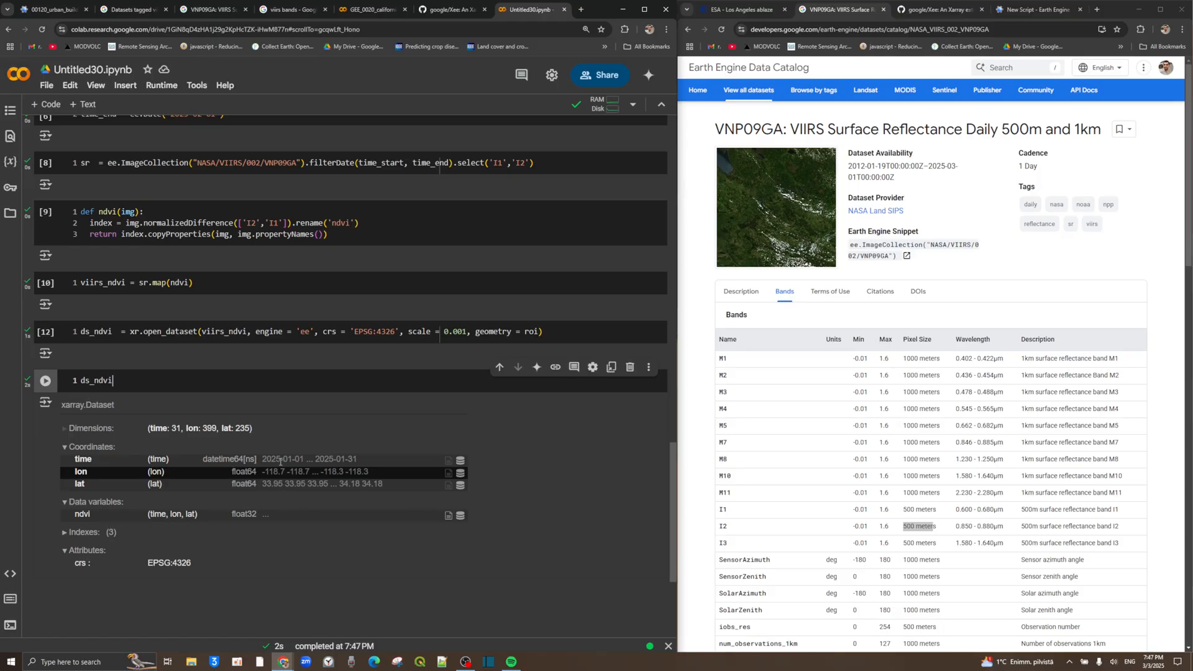
{"action": "scroll", "scroll_direction": "down", "scroll_amount": 3}
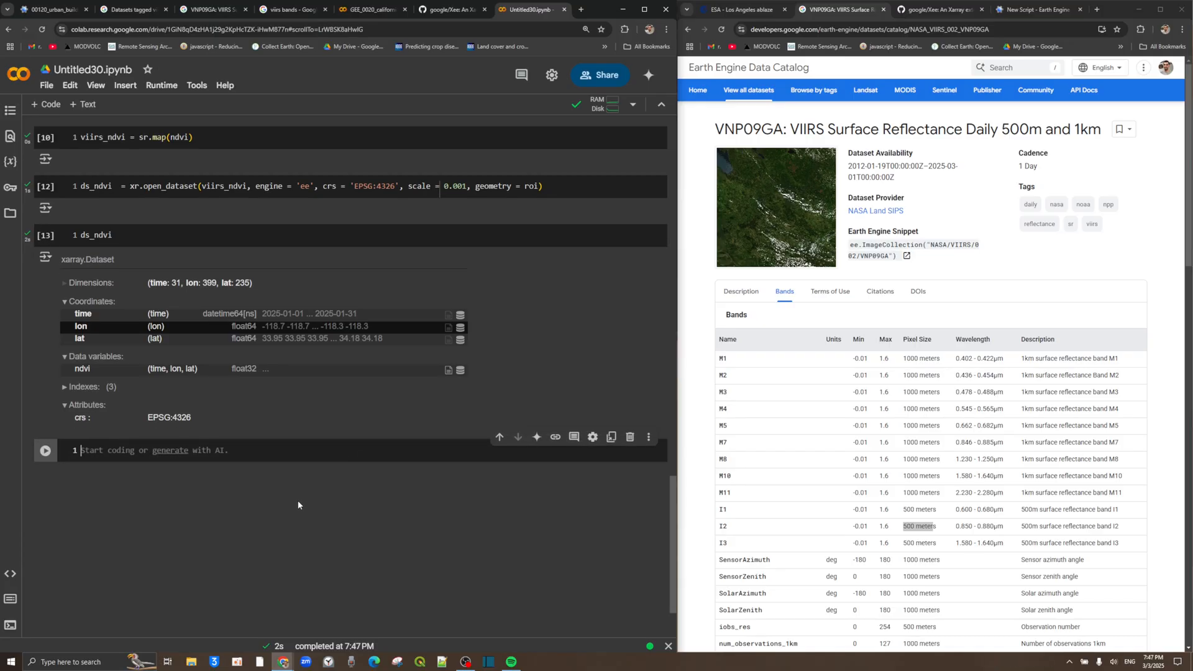
Plot ds_ndvi.ndvi by lon/lat per time, col_wrap=5, robust, cmap 'jet'.
{"action": "type", "text": "ds_nd"}
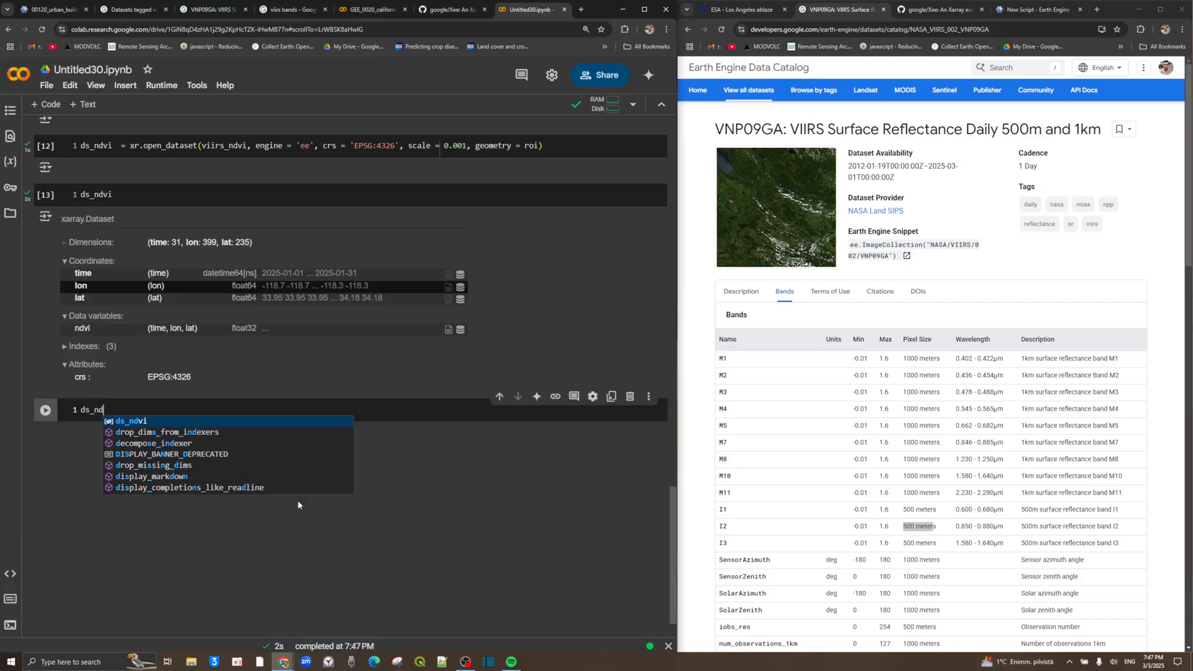
{"action": "type", "text": ".plot(x ="}
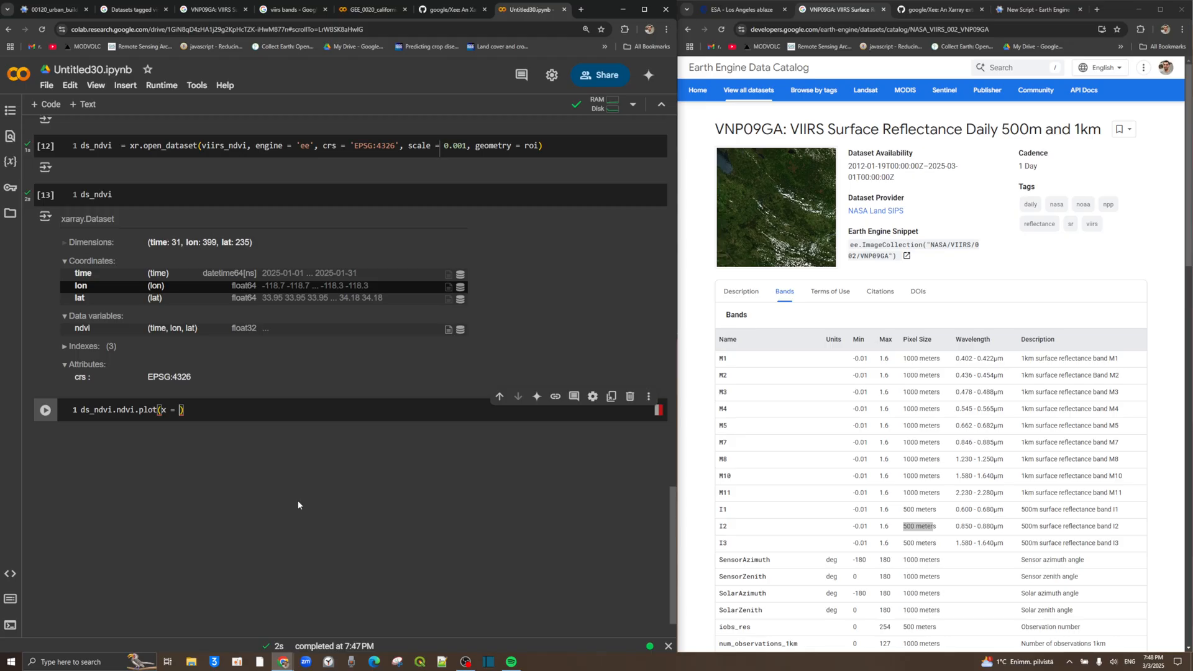
{"action": "type", "text": "'lon', y ='lat', col = 'time', col_wrap"}
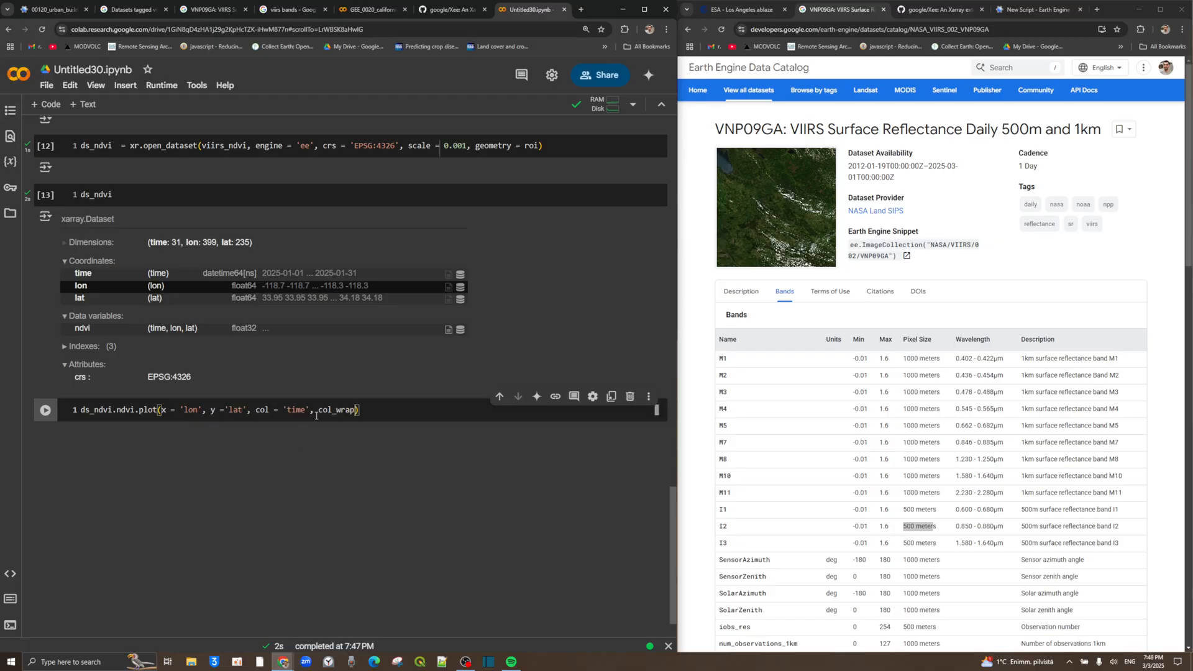
{"action": "type", "text": "= 5, robust =True, cmap = 'jet"}
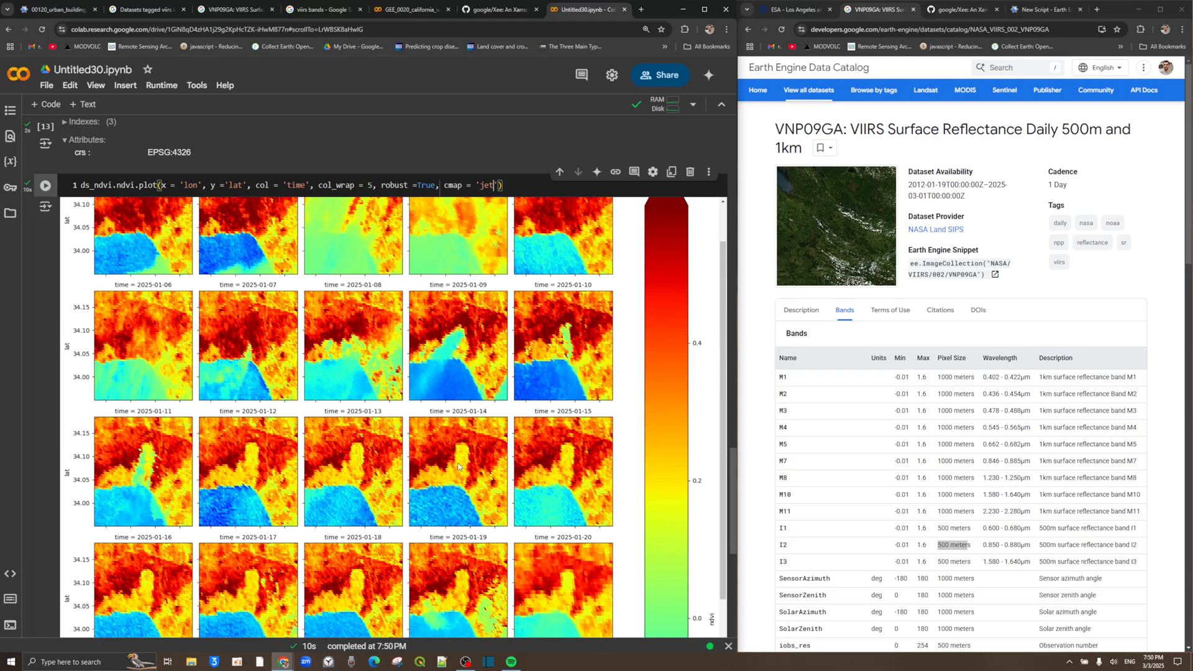
Scroll past the NDVI facet maps to January 31 and insert a new code cell.
{"action": "scroll", "scroll_direction": "down", "scroll_amount": 3}
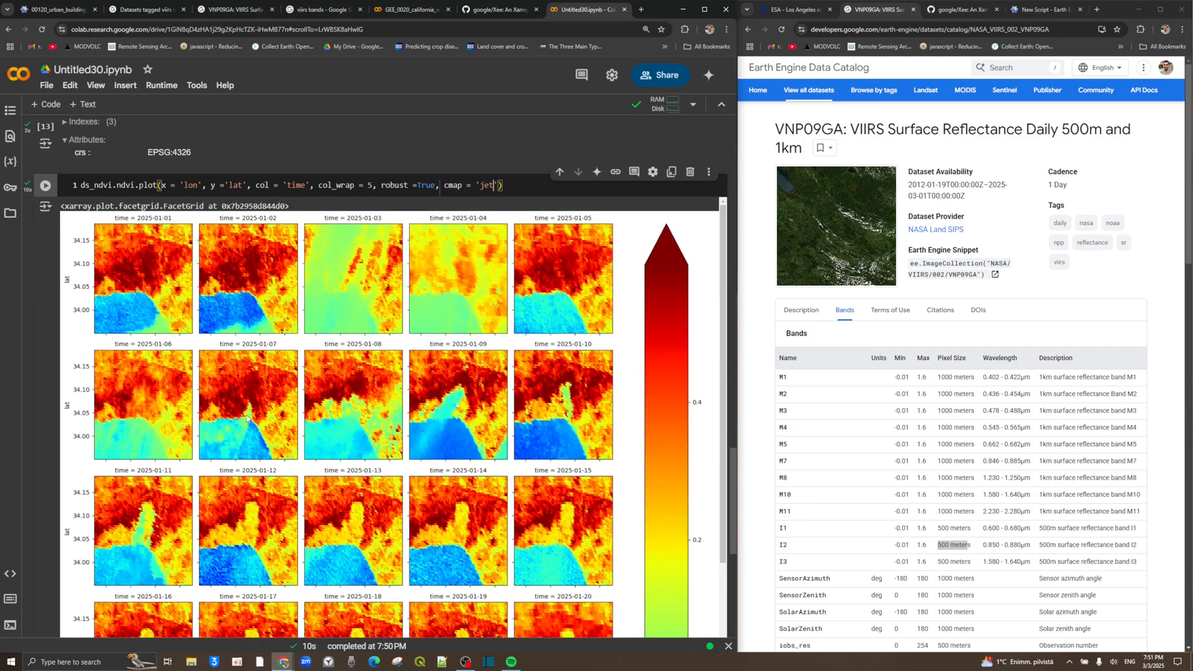
{"action": "scroll", "scroll_direction": "down", "scroll_amount": 3}
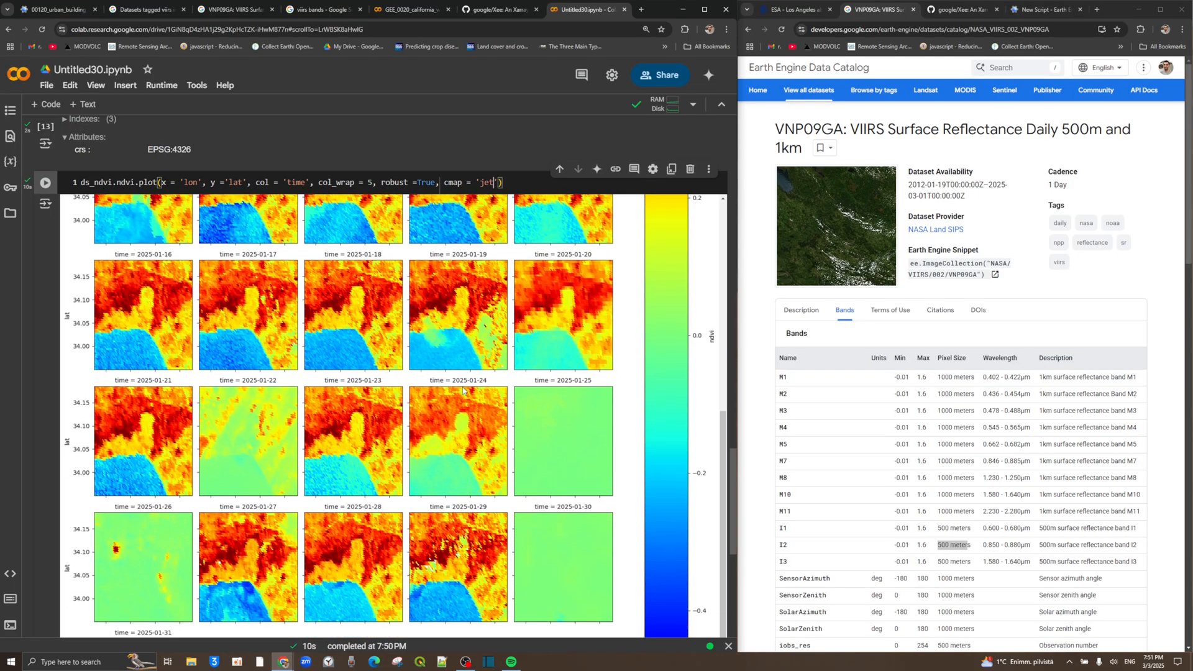
{"action": "scroll", "scroll_direction": "down", "scroll_amount": 3}
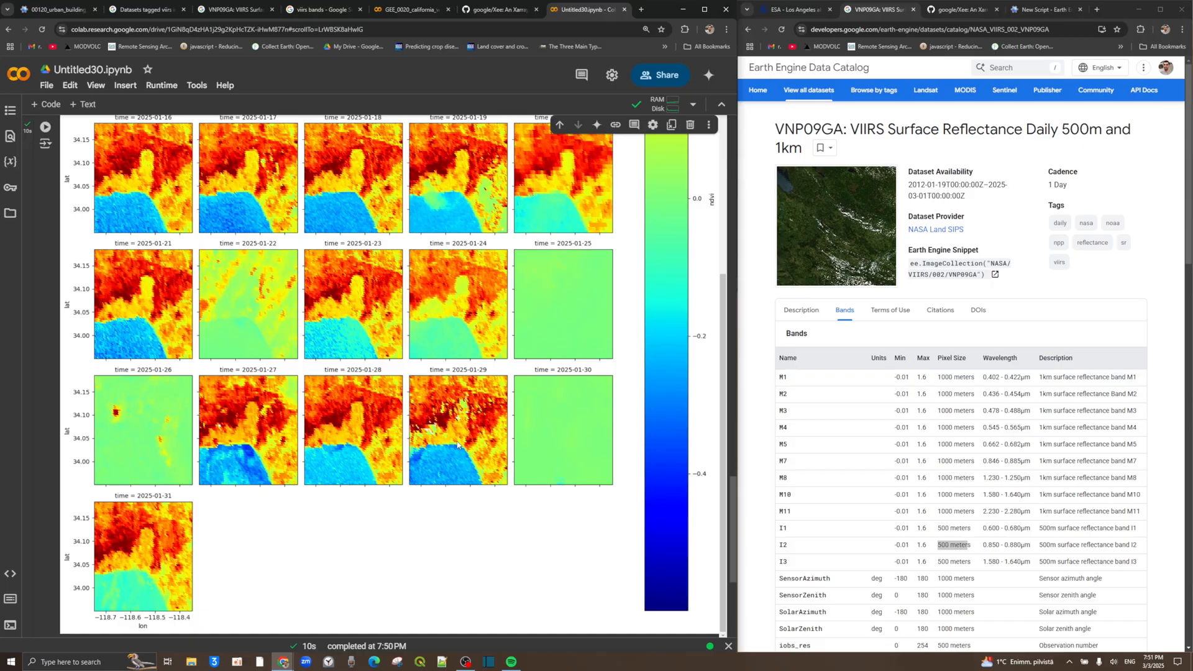
{"action": "mouse_move", "coordinate": [890, 204]}
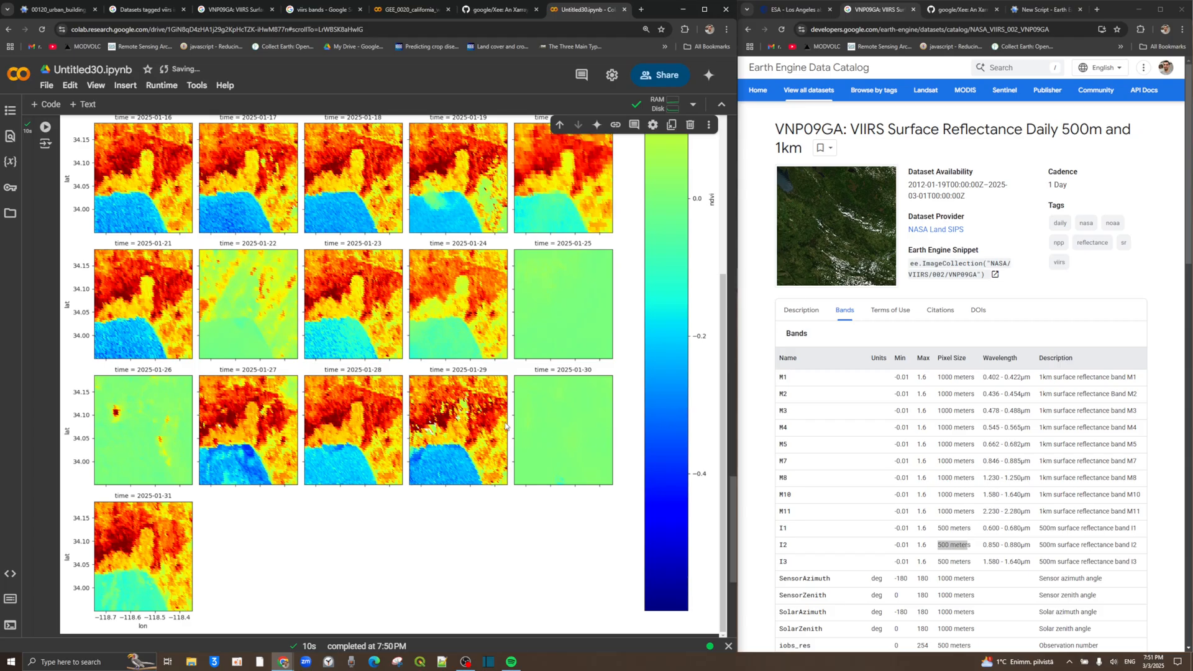
{"action": "scroll", "scroll_direction": "down", "scroll_amount": 3}
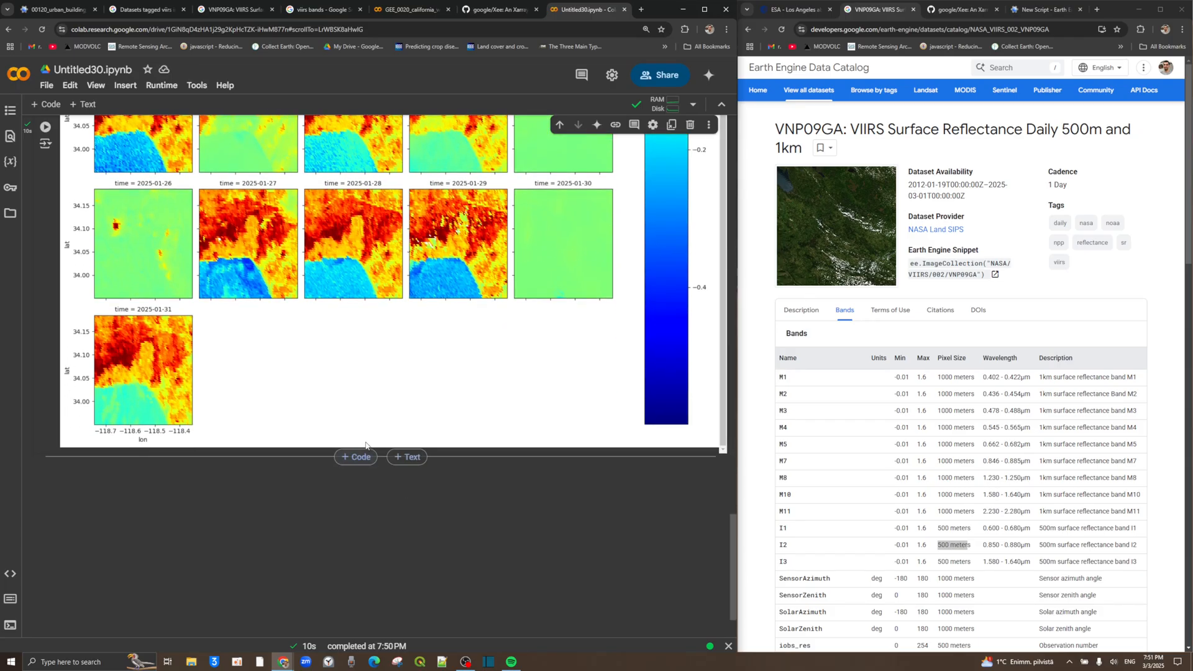
{"action": "left_click", "coordinate": [355, 456]}
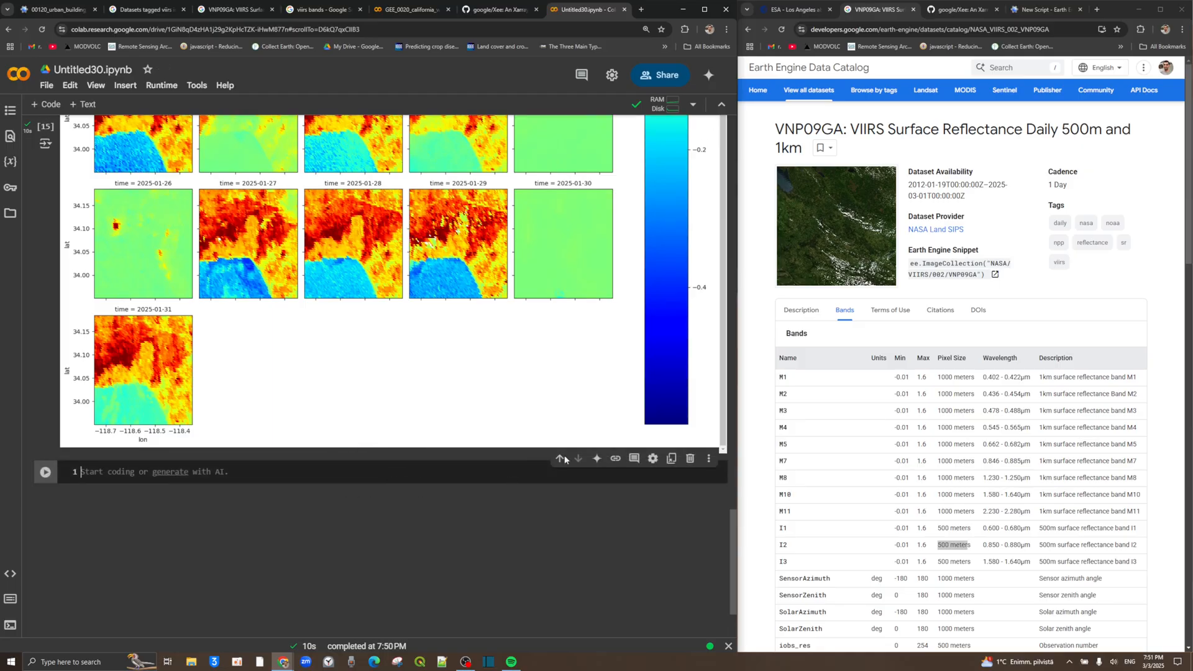
Open the VNP14A1.002 Thermal Anomalies/Fire Daily page from the viirs-tagged dataset list.
{"action": "left_click", "coordinate": [726, 29]}
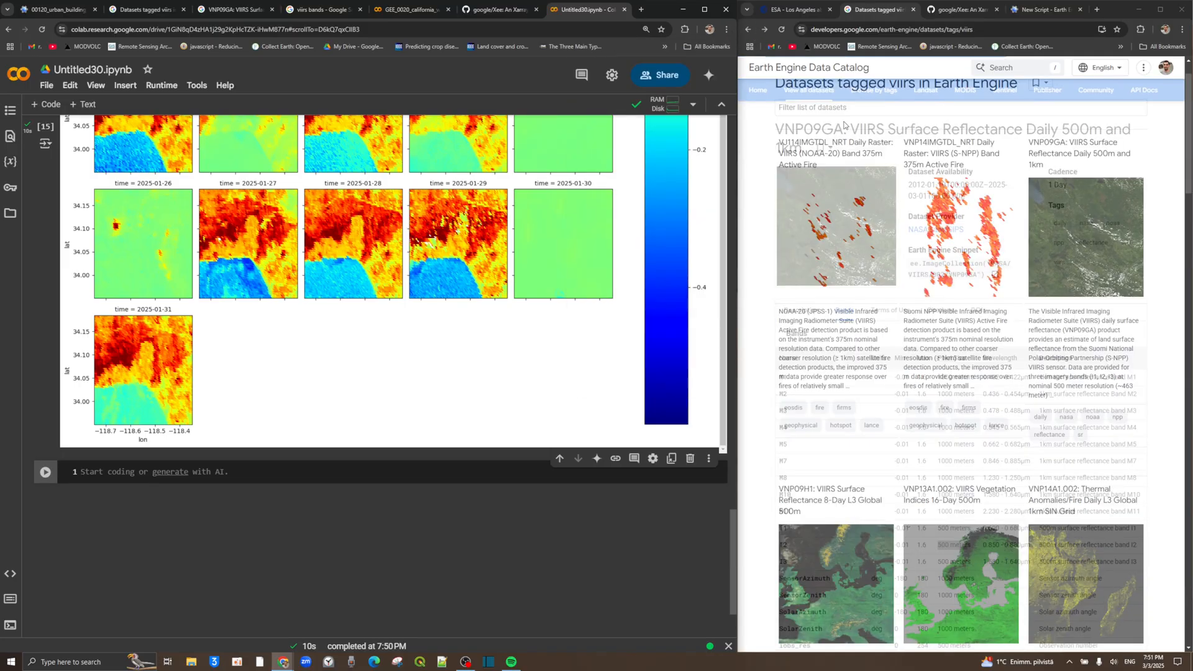
{"action": "scroll", "scroll_direction": "down", "scroll_amount": 3}
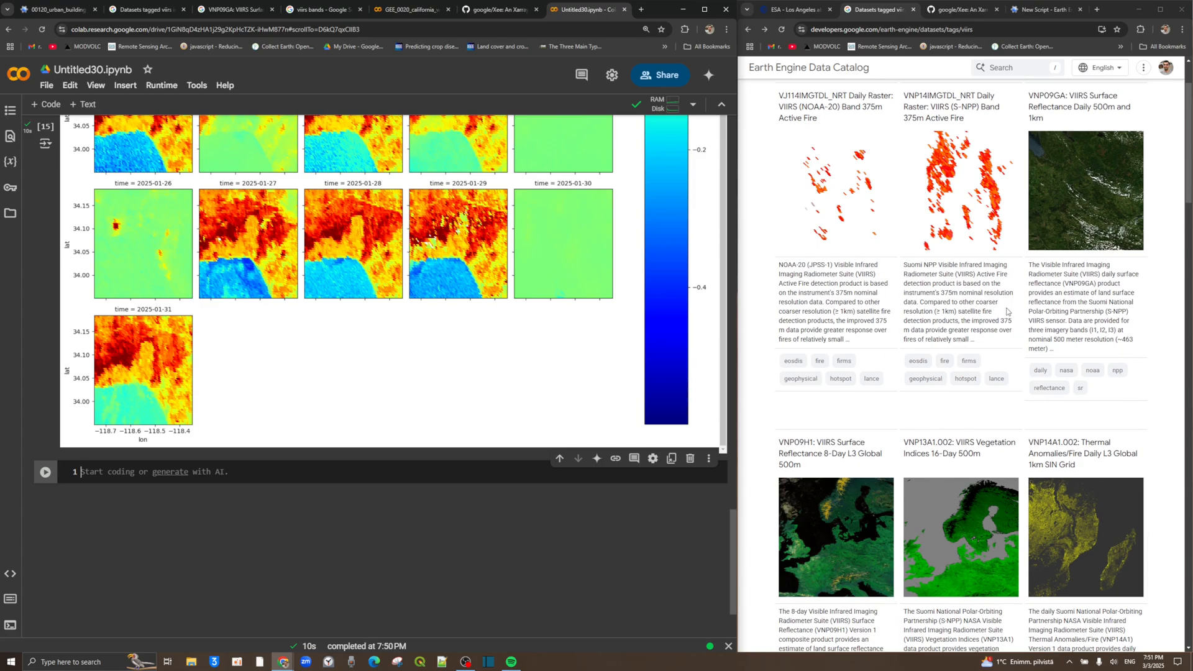
{"action": "mouse_move", "coordinate": [942, 414]}
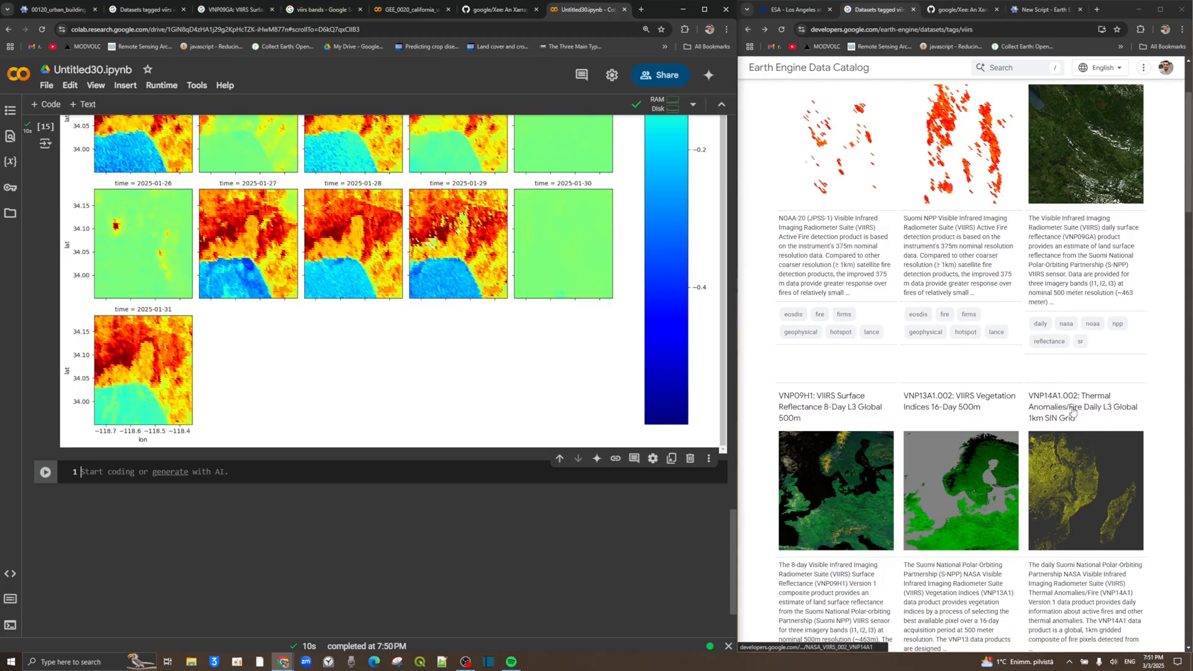
{"action": "mouse_move", "coordinate": [1074, 414]}
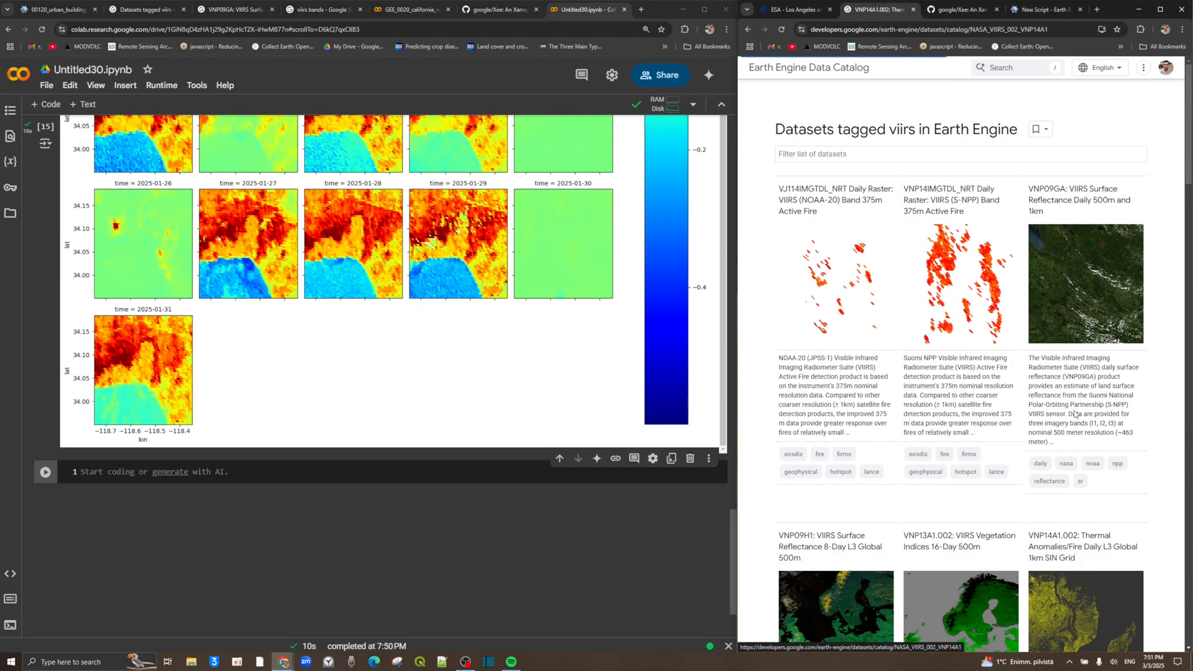
{"action": "left_click", "coordinate": [1083, 546]}
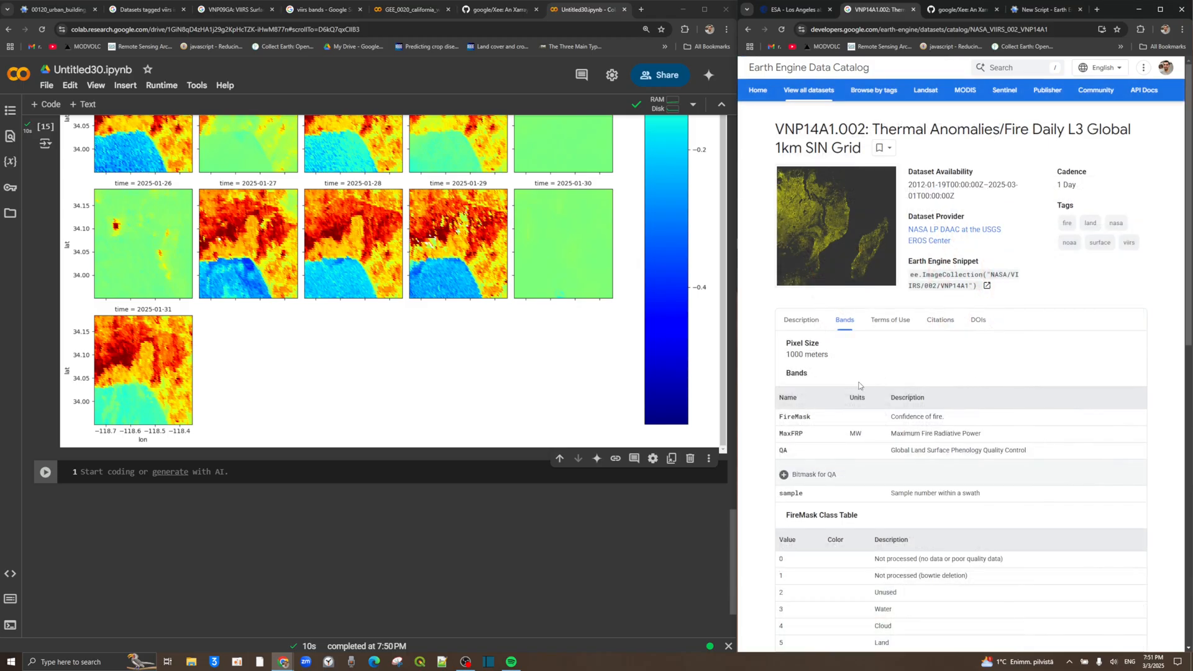
{"action": "mouse_move", "coordinate": [822, 357]}
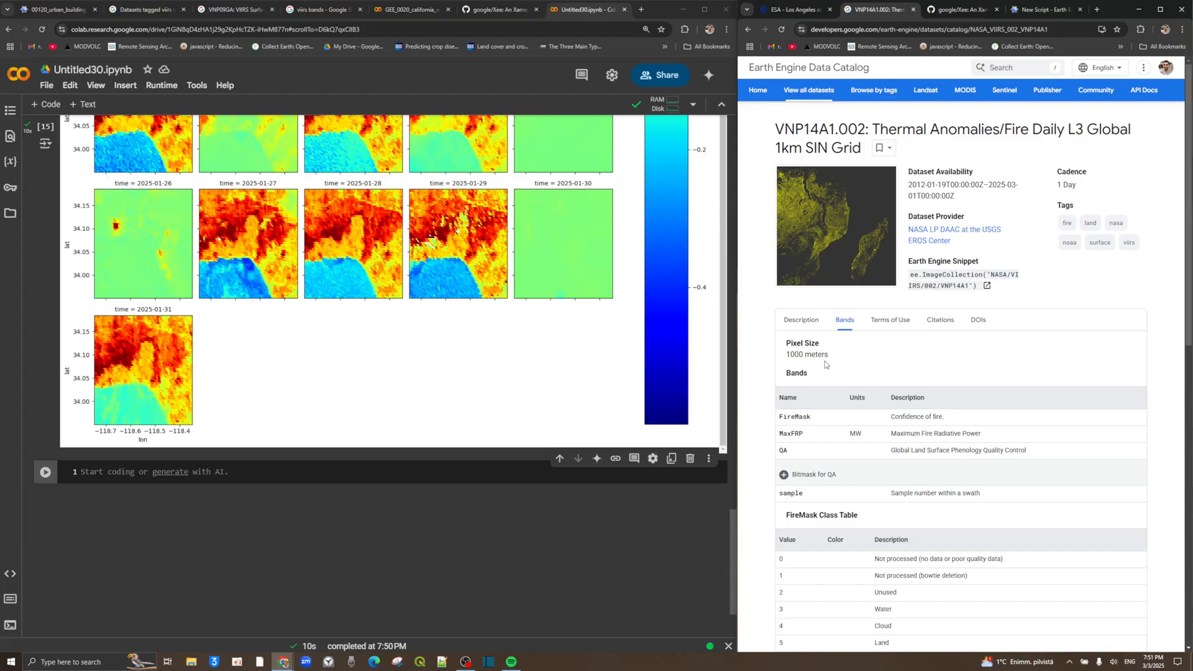
{"action": "mouse_move", "coordinate": [827, 374]}
{"action": "type", "text": "temp ="}
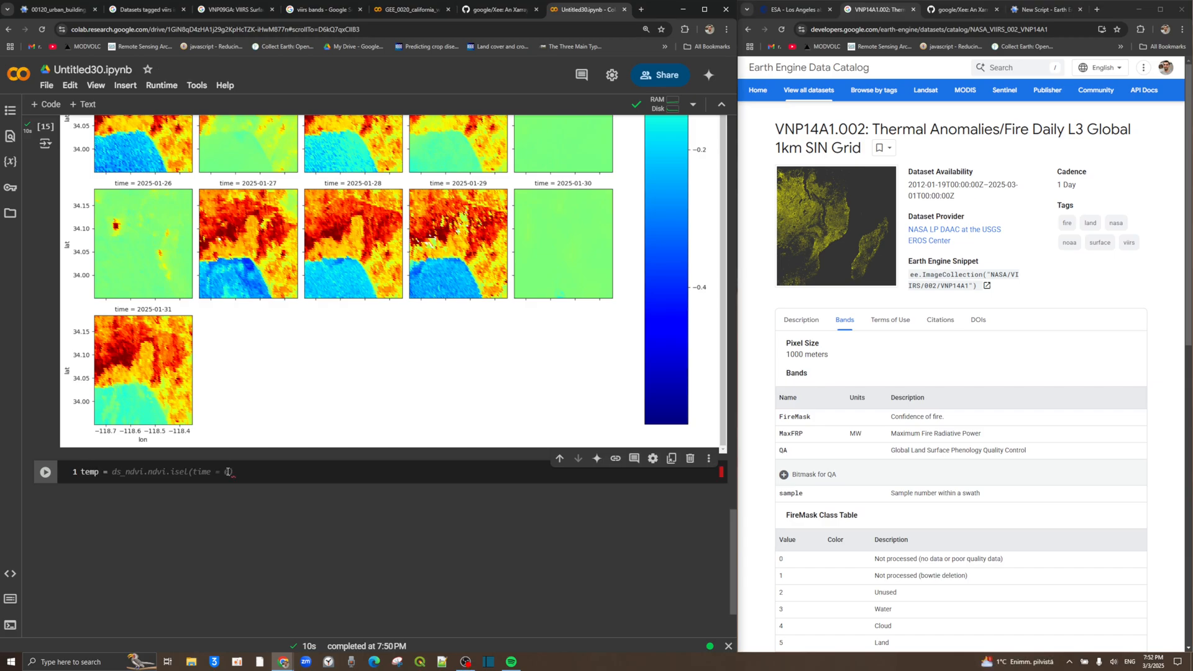
Assign temp as VNP14A1 selecting 'MaxFRP', filtered by time_start to time_end, and run it.
{"action": "type", "text": "0"}
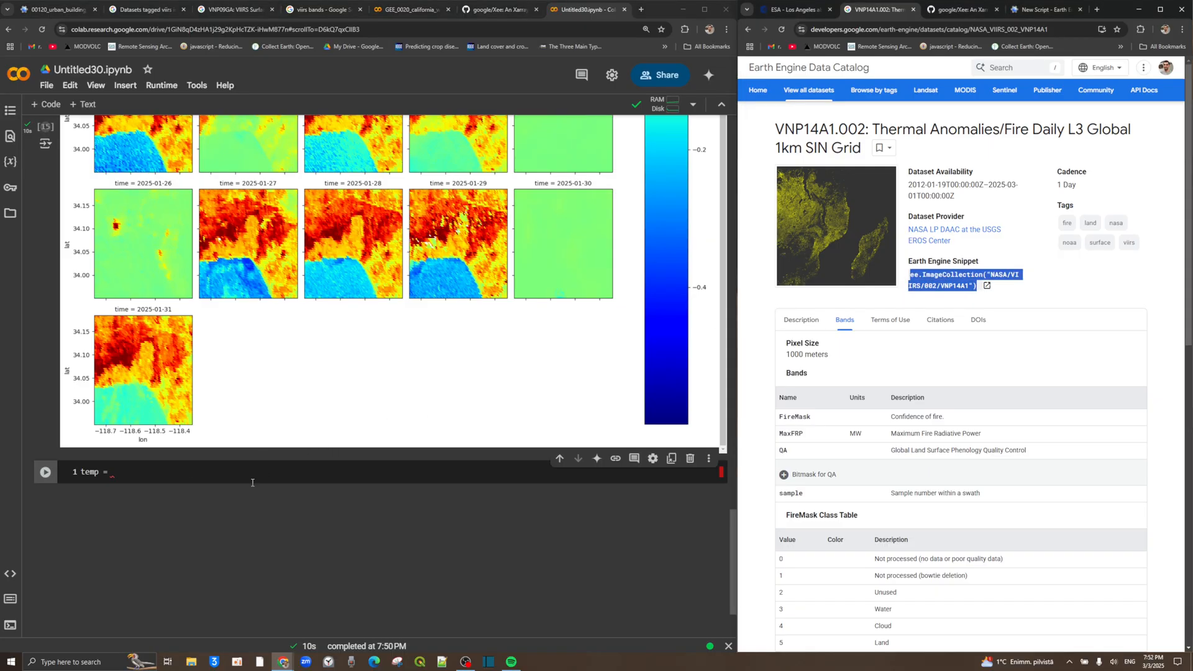
{"action": "type", "text": "ee.ImageCollection(\"NASA/VIIRS/002/VNP14A1\")"}
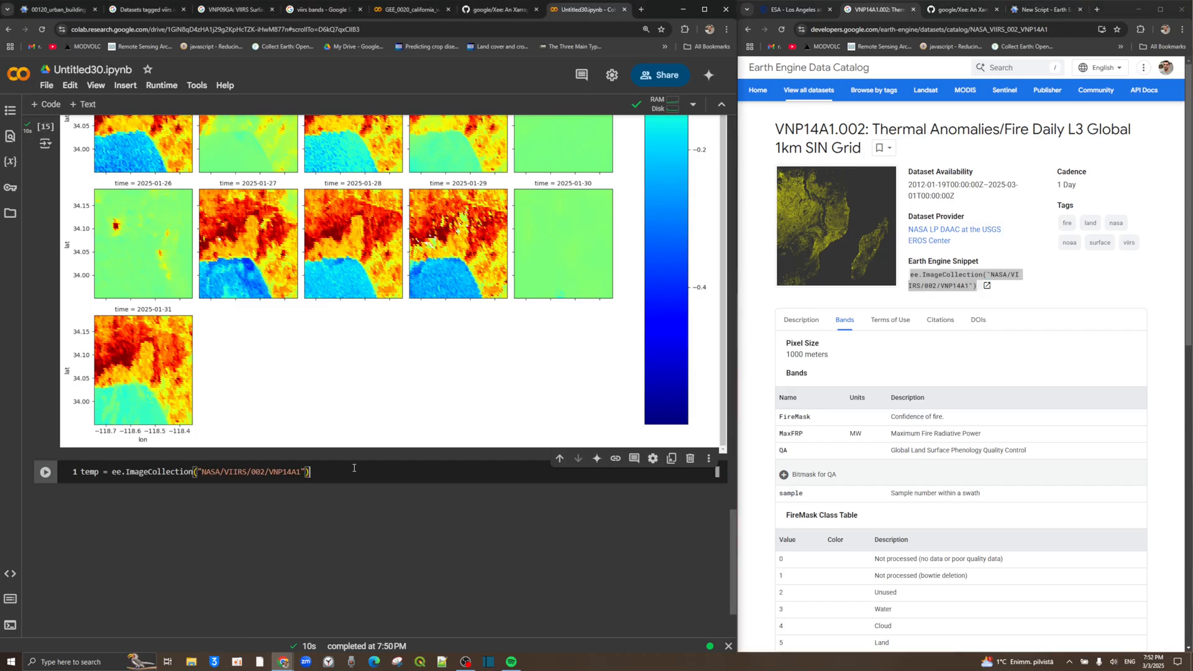
{"action": "type", "text": ".selct"}
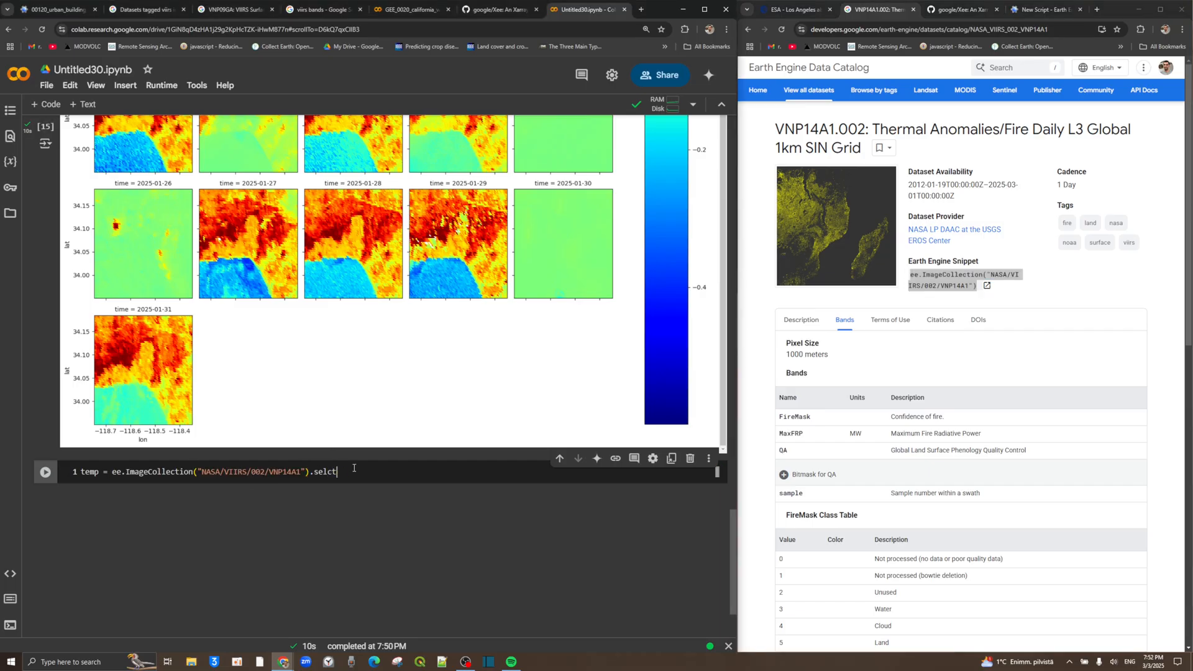
{"action": "type", "text": "()"}
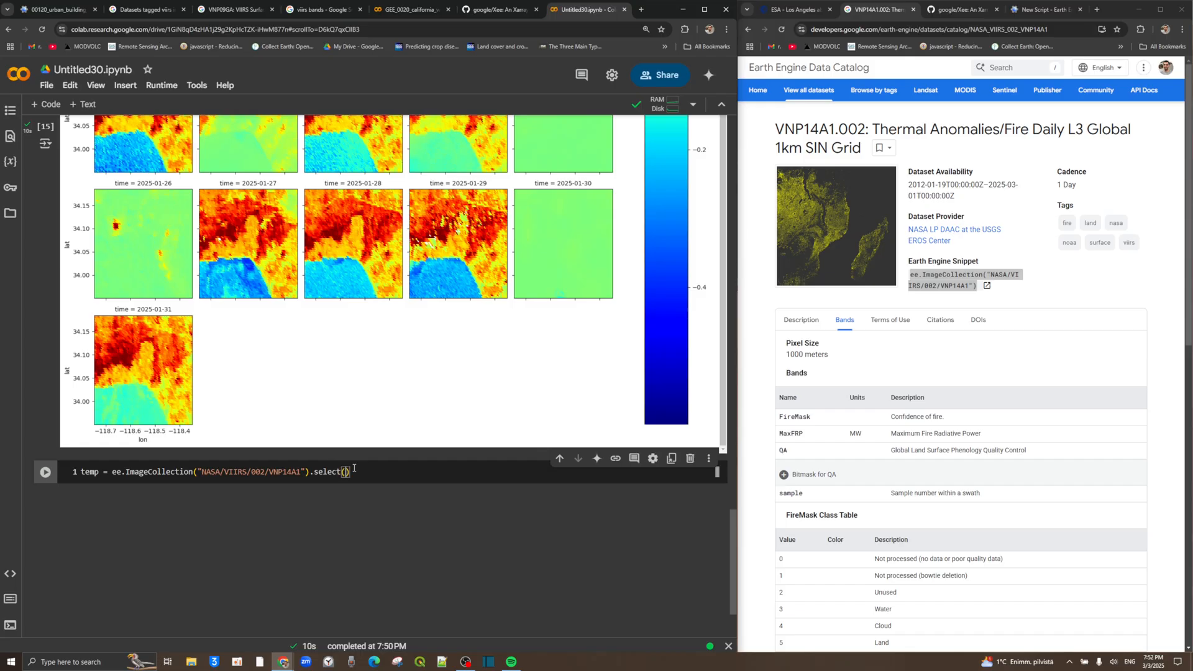
{"action": "type", "text": "'avg_rad').filterDate(time_start, time_end"}
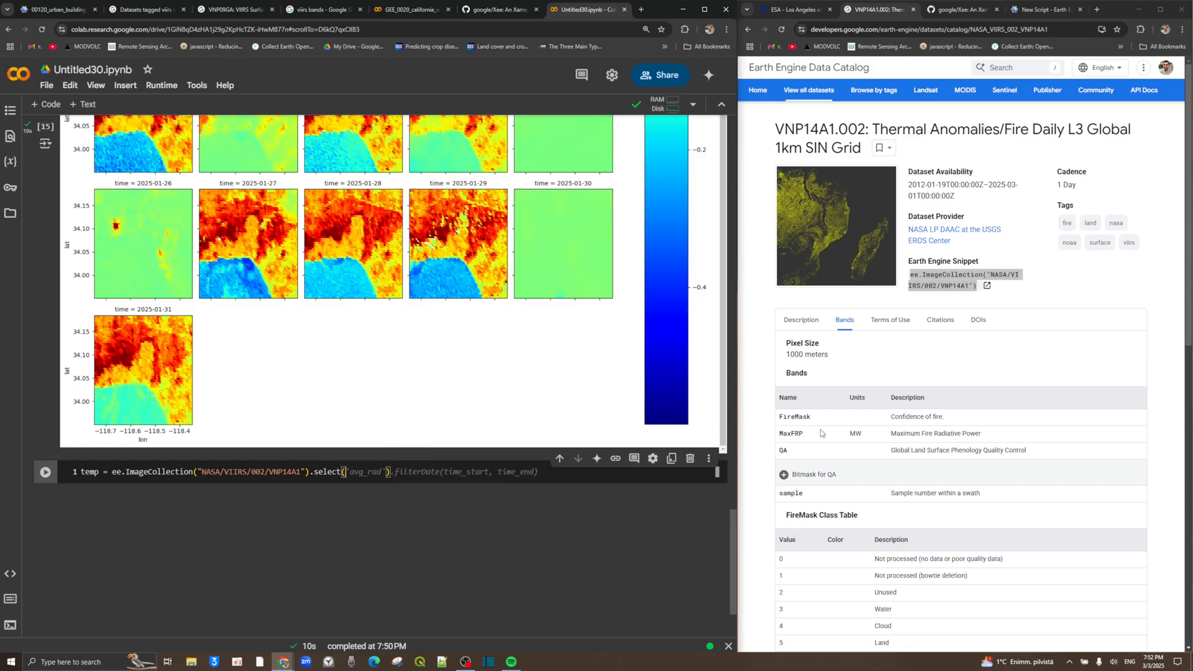
{"action": "scroll", "scroll_direction": "down", "scroll_amount": 3}
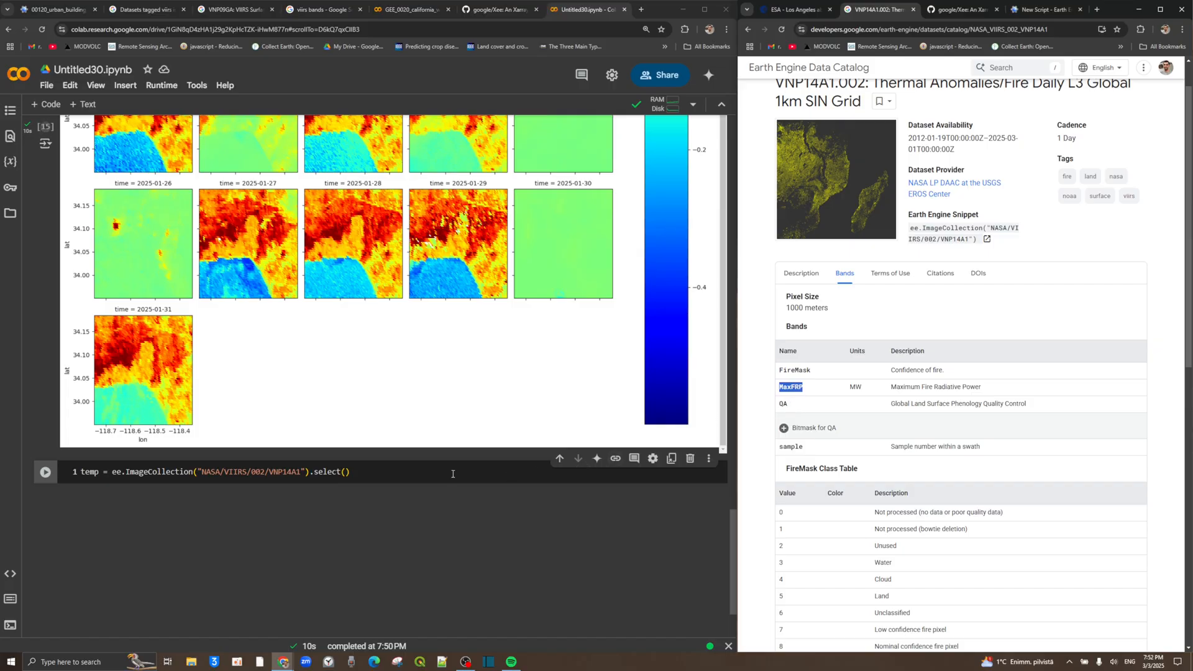
{"action": "mouse_move", "coordinate": [659, 431]}
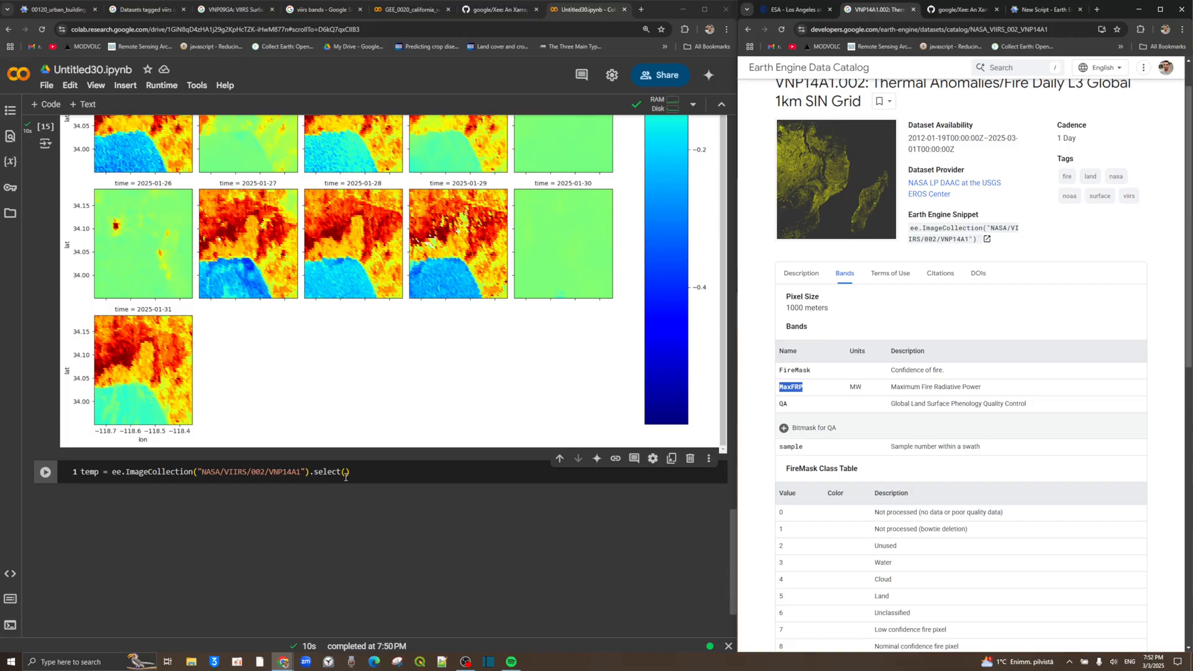
{"action": "left_click", "coordinate": [346, 472]}
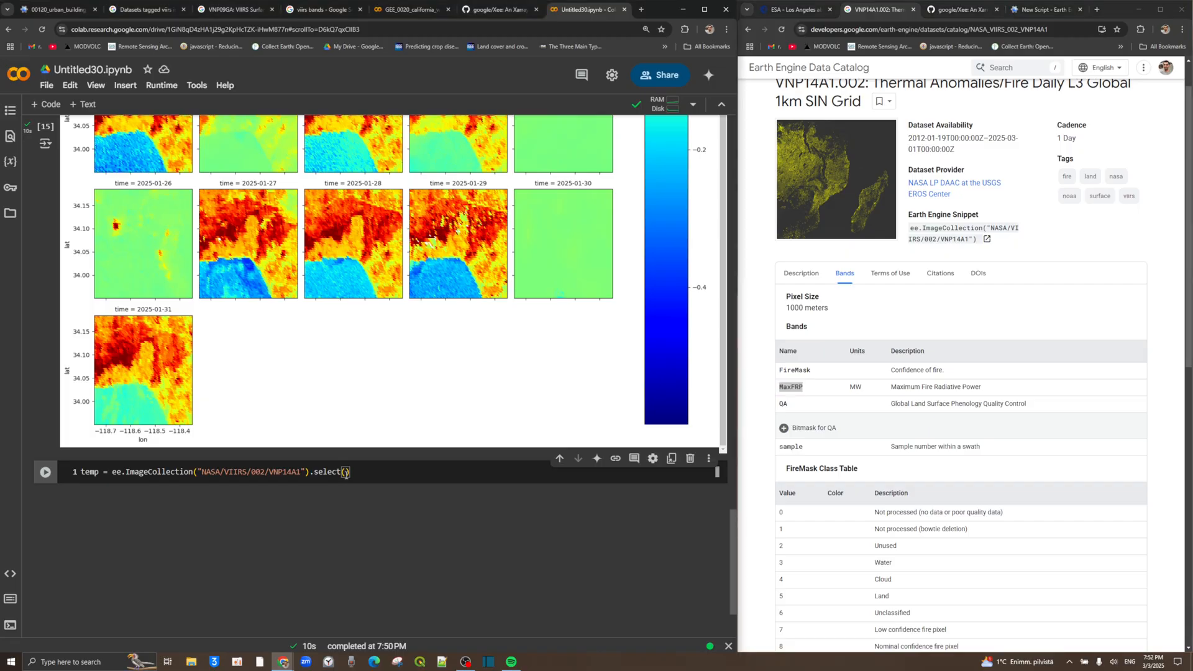
{"action": "type", "text": "'MaxFRP'"}
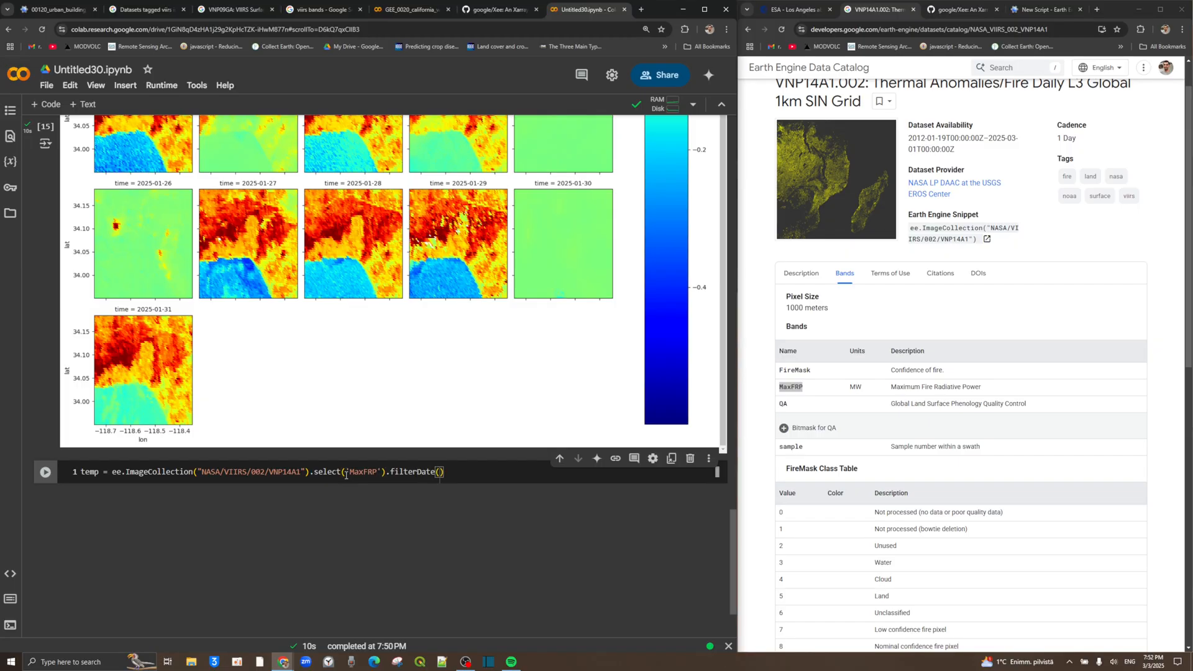
{"action": "type", "text": "time_start, time_en"}
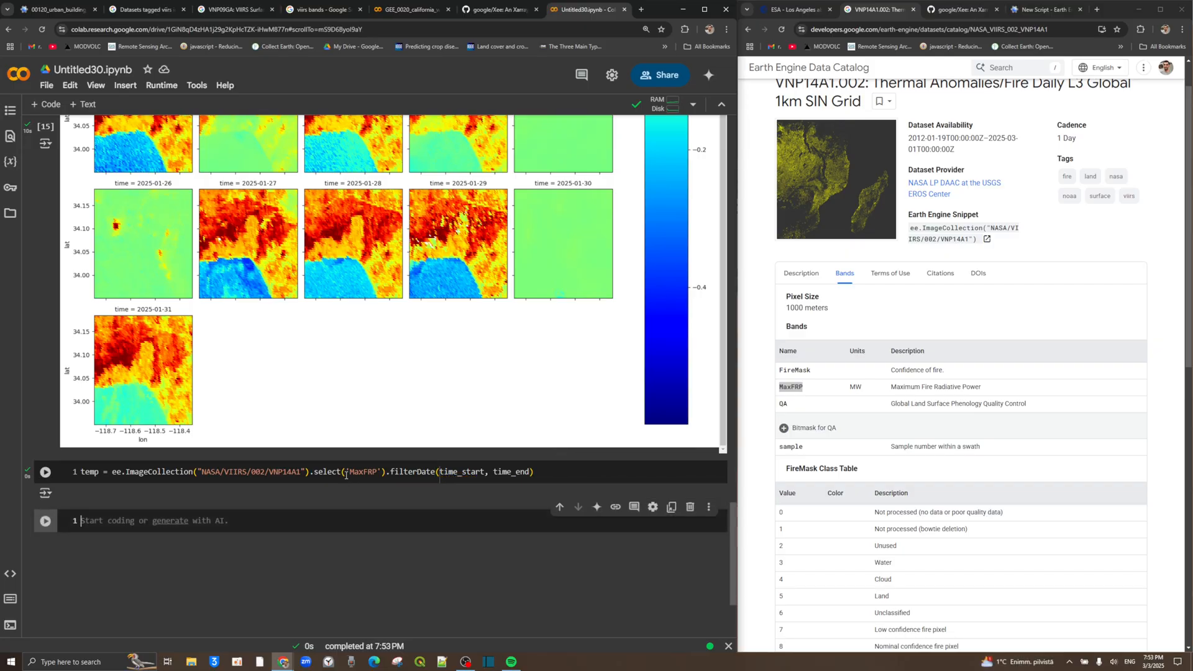
Start a ds cell while reviewing the earlier ds_ndvi open_dataset cell.
{"action": "type", "text": "ds"}
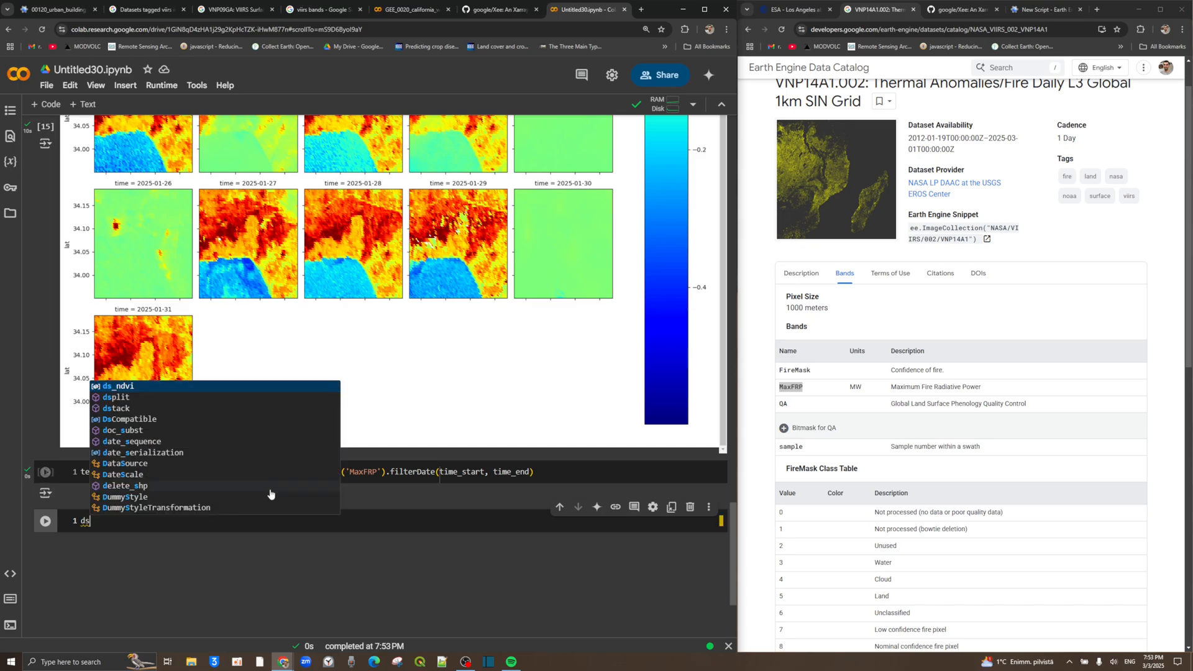
{"action": "scroll", "scroll_direction": "down", "scroll_amount": 3}
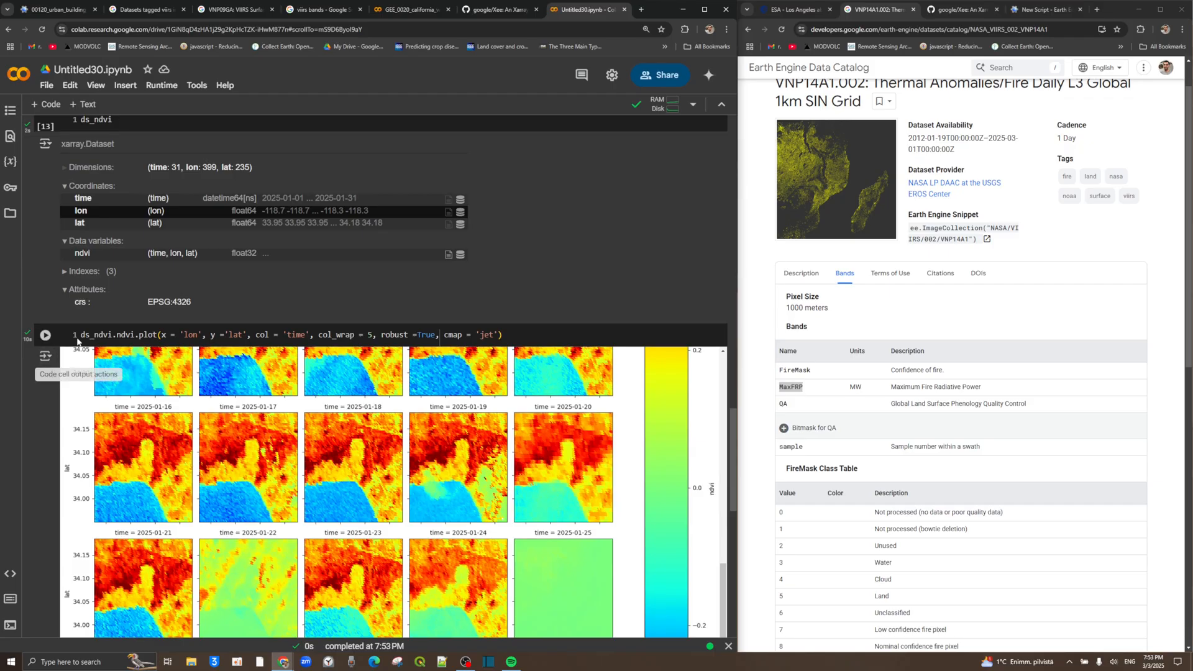
{"action": "scroll", "scroll_direction": "down", "scroll_amount": 3}
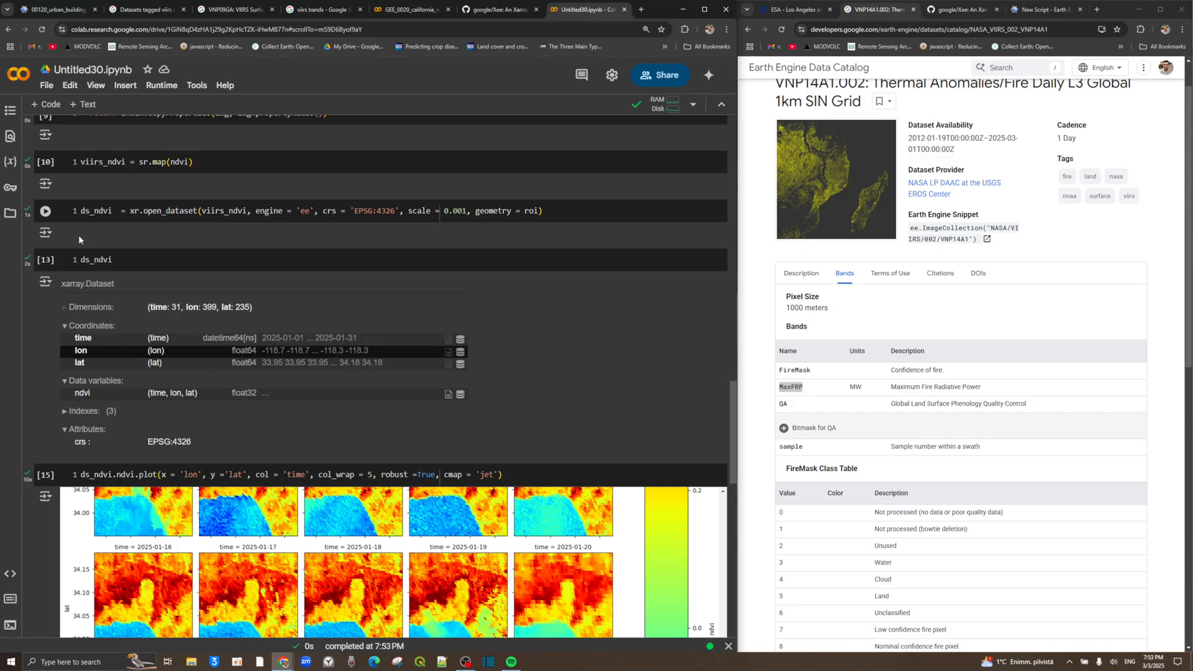
{"action": "scroll", "scroll_direction": "down", "scroll_amount": 3}
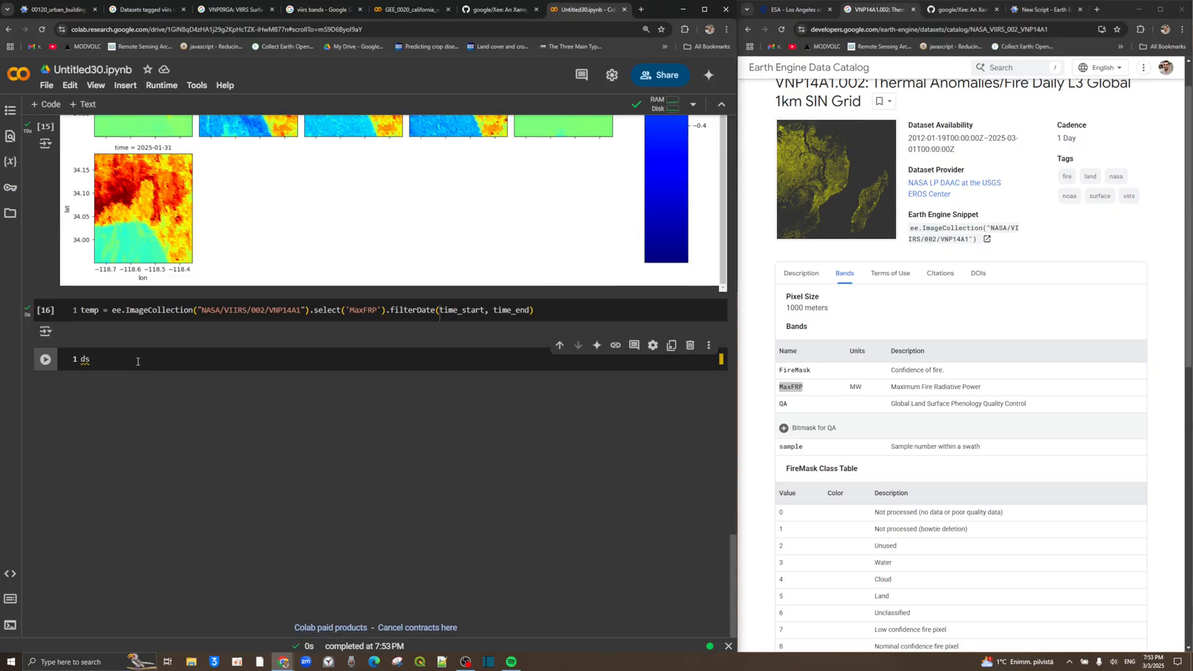
Open temp as ds_temp in EPSG:4326, display its 31-day 80×47 summary, add a cell.
{"action": "type", "text": "_temp = xr.open_dataset(temp, engine = 'ee', crs = ' E"}
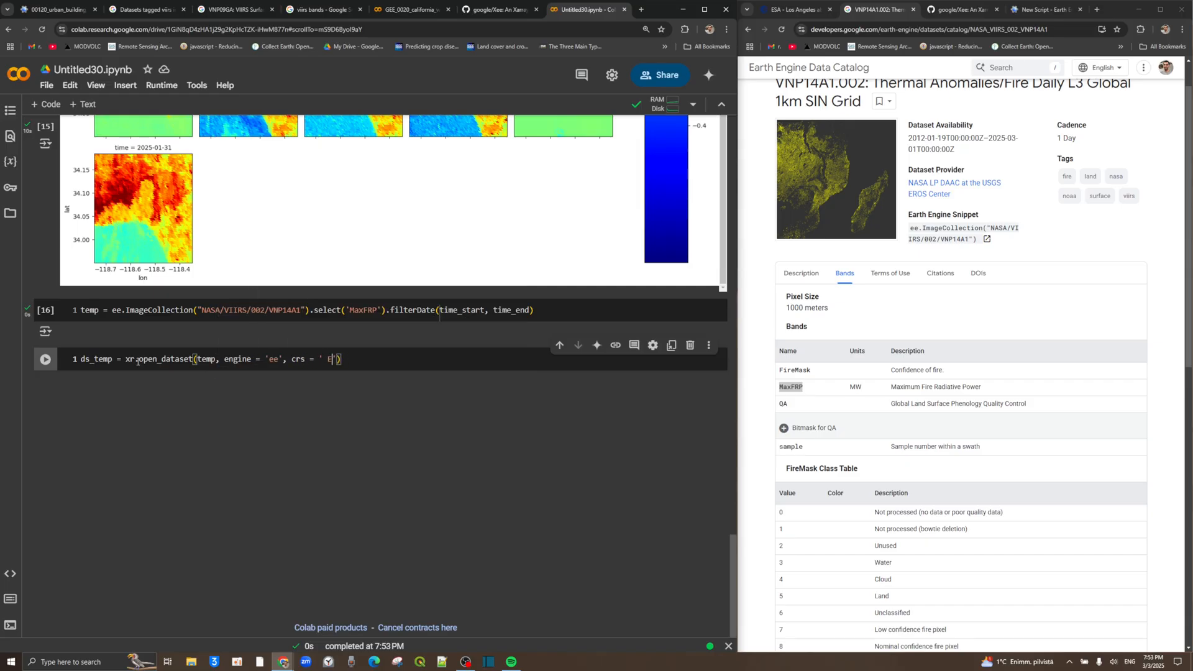
{"action": "type", "text": "PSG:"}
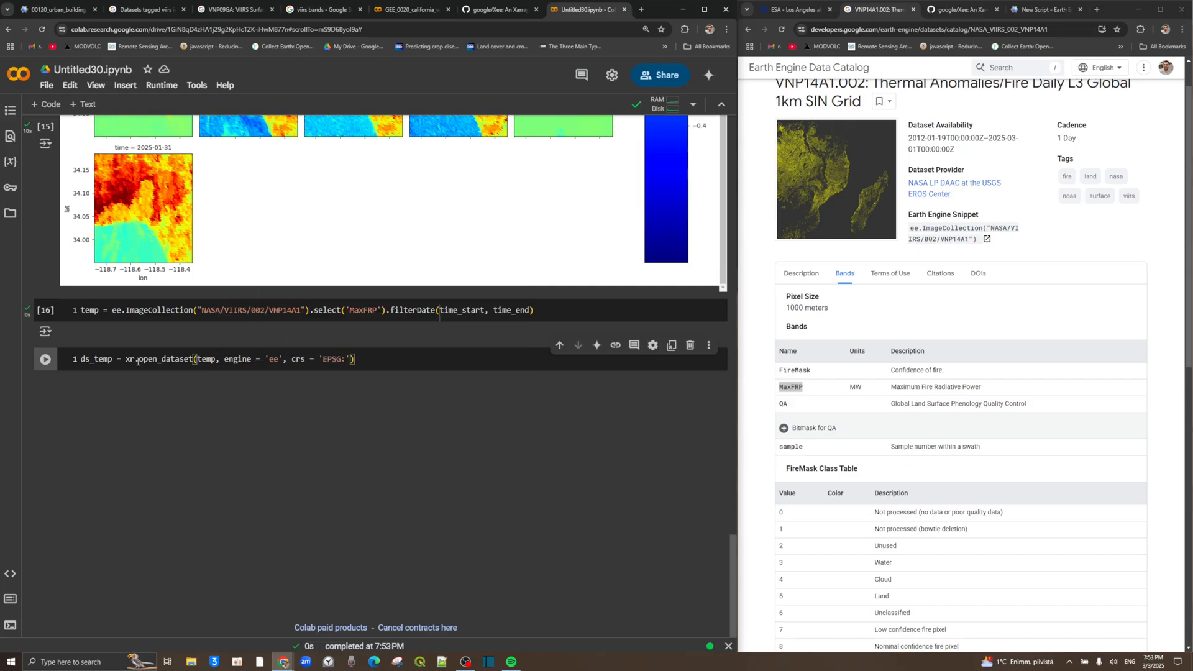
{"action": "type", "text": "4326"}
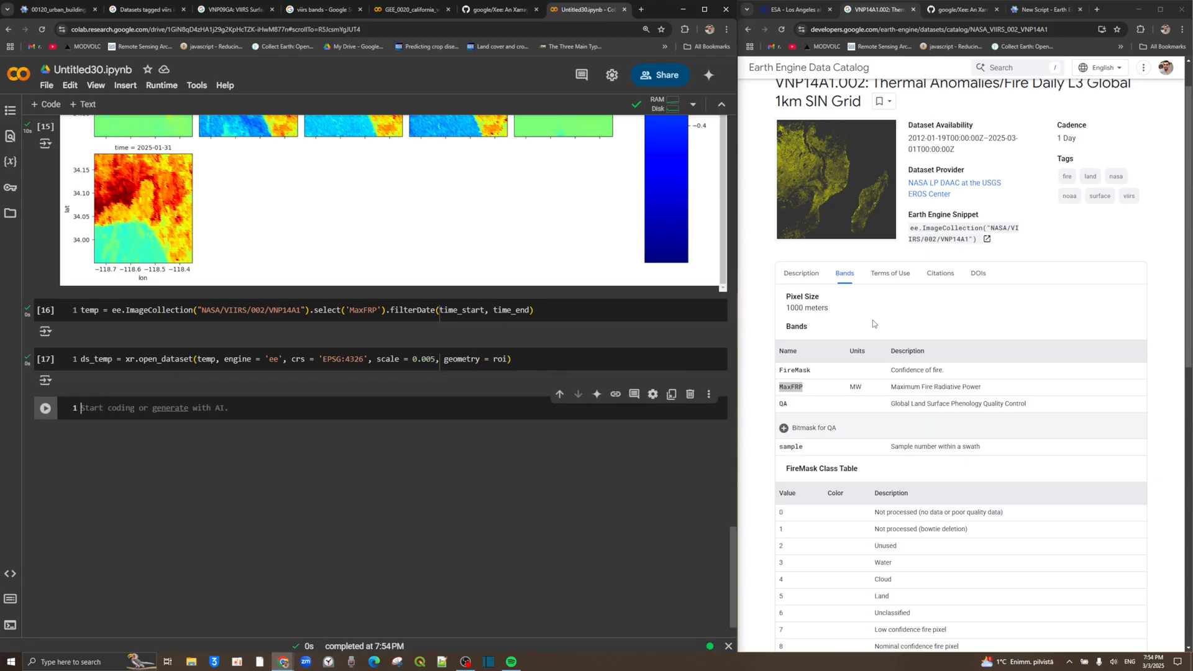
{"action": "type", "text": "ds_temp"}
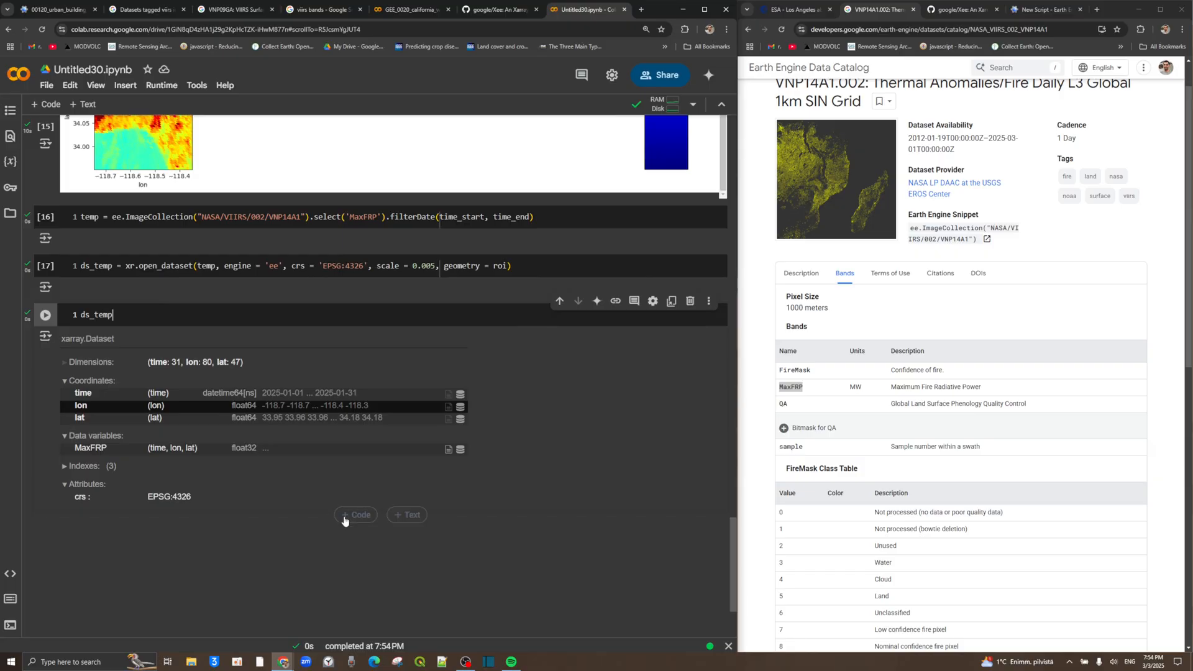
{"action": "left_click", "coordinate": [355, 514]}
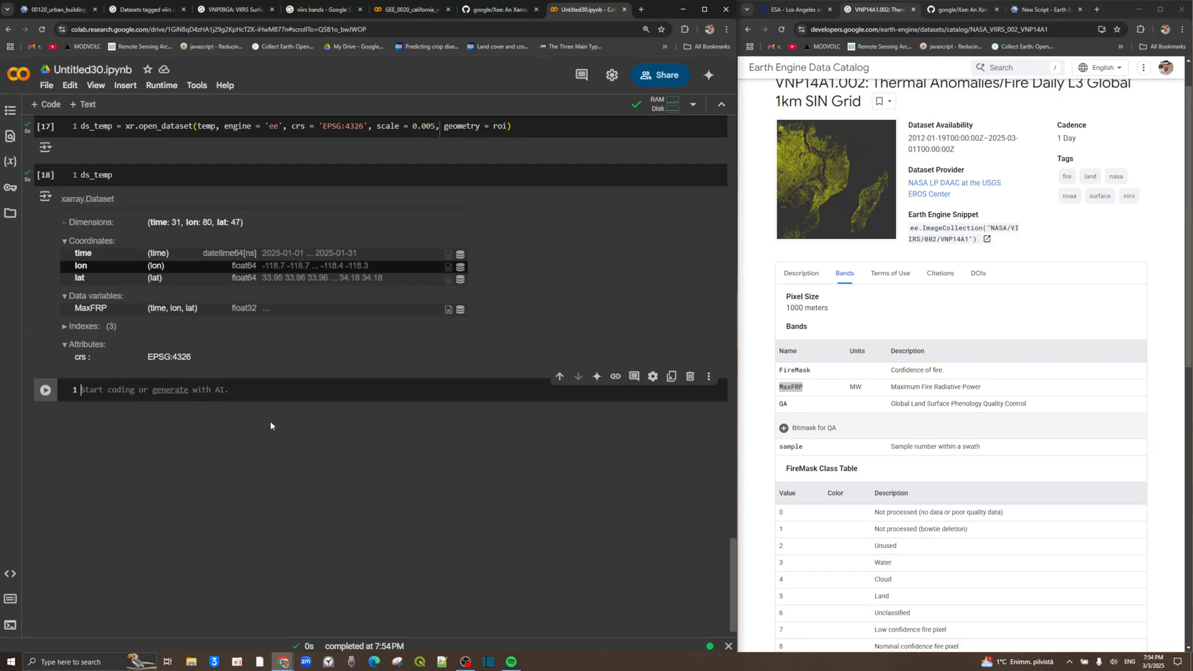
Plot ds_temp.MaxFRP by lon/lat per time with cmap 'hot_r' and col_wrap=5.
{"action": "type", "text": "ds_temp"}
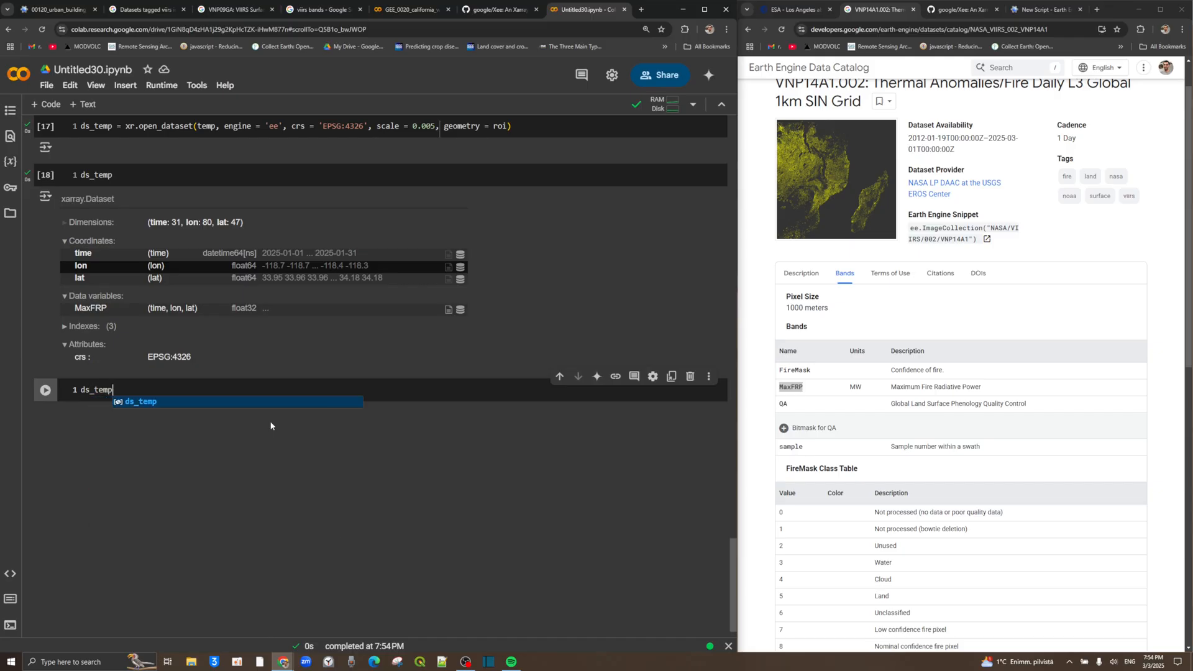
{"action": "type", "text": "."}
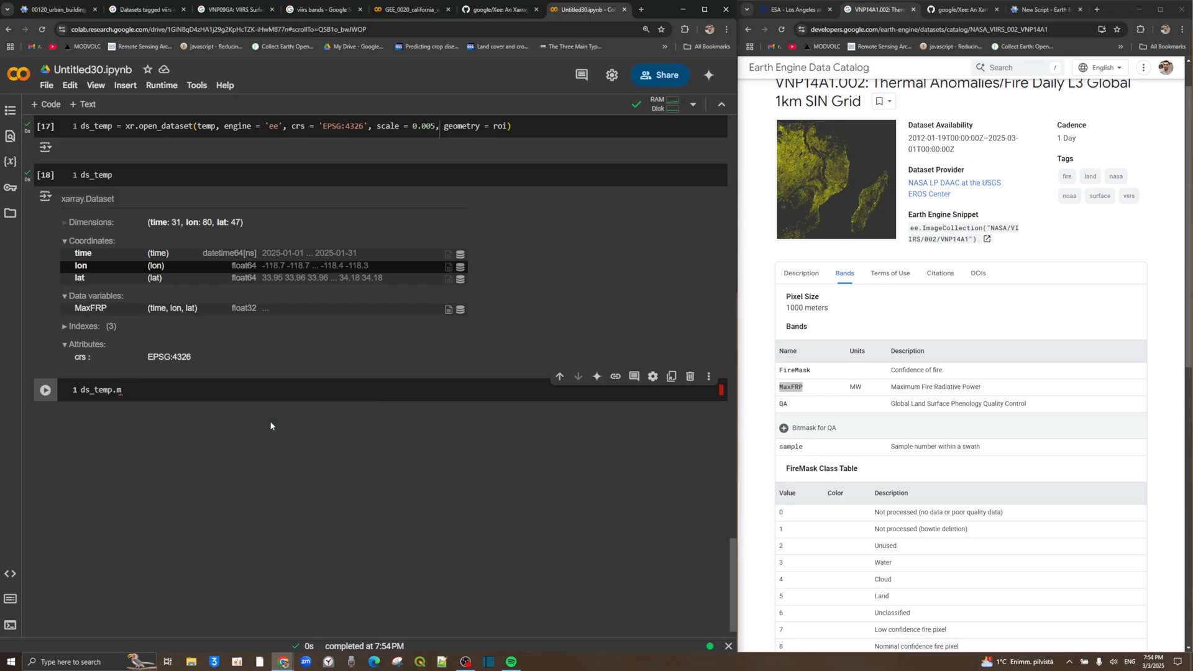
{"action": "type", "text": "max"}
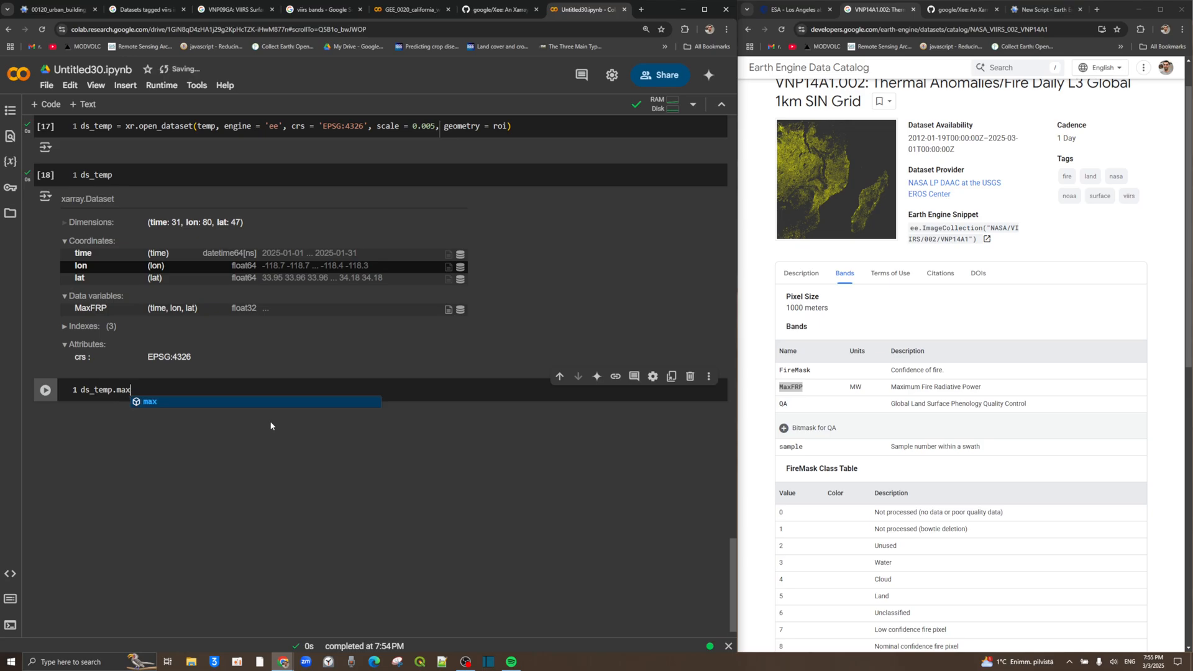
{"action": "right_click", "coordinate": [91, 308]}
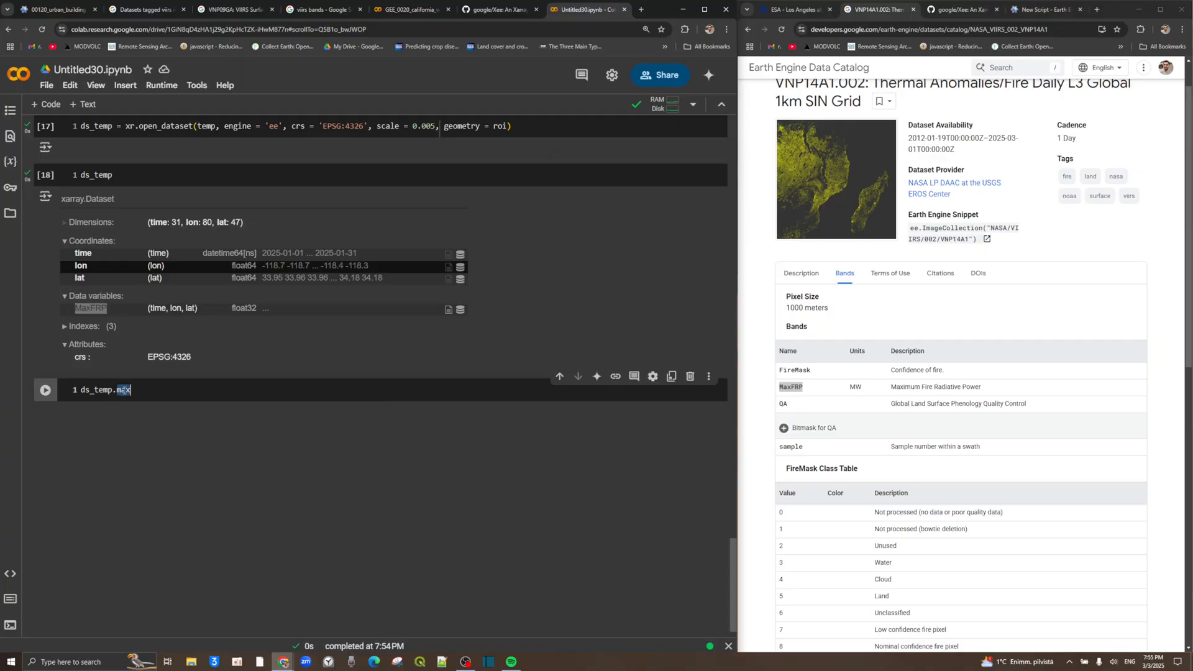
{"action": "type", "text": "MaxFRP"}
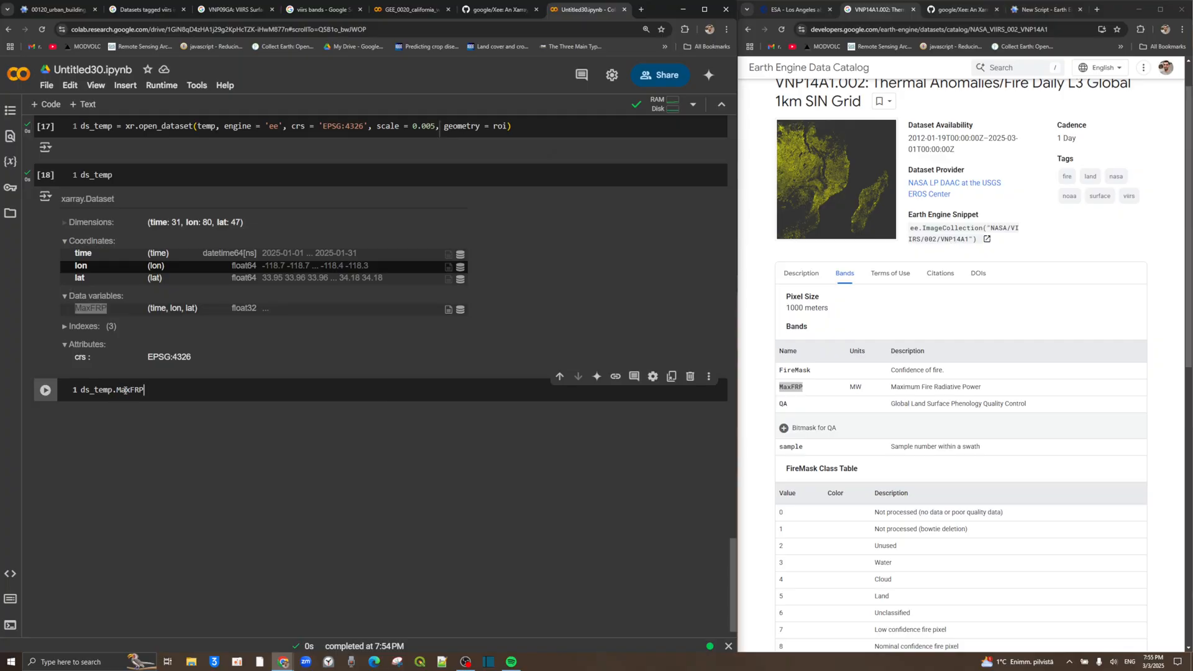
{"action": "type", "text": ".plot(x = '"}
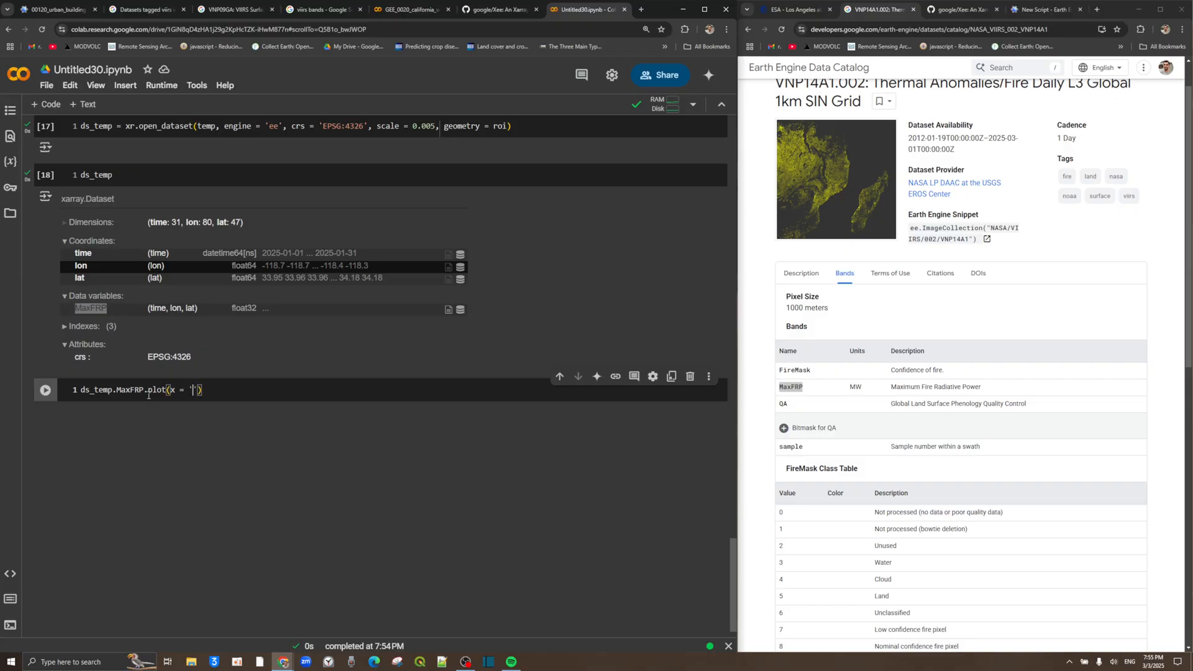
{"action": "type", "text": "long"}
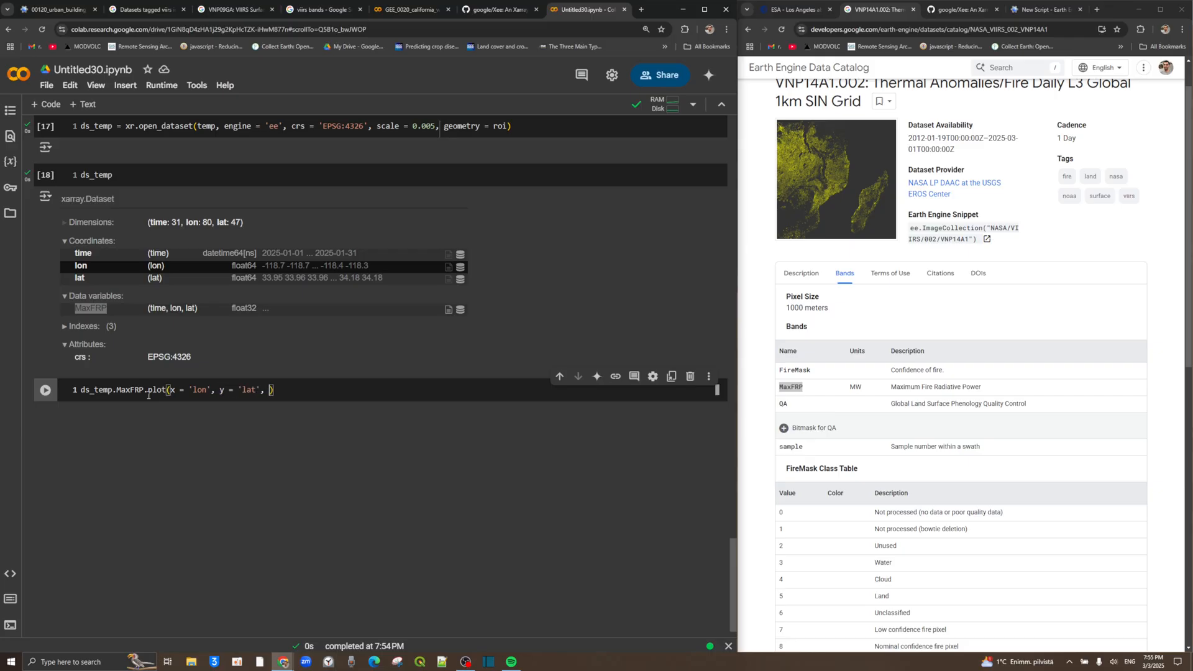
{"action": "type", "text": "cmap ="}
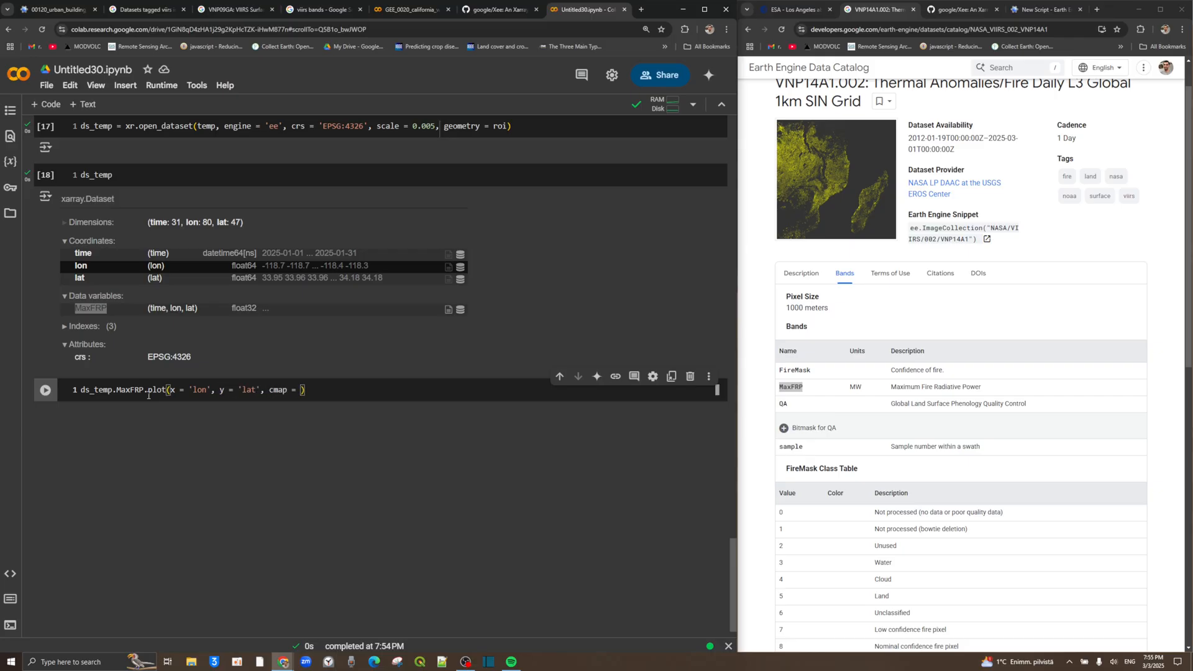
{"action": "type", "text": "hot_r', col = 'time',"}
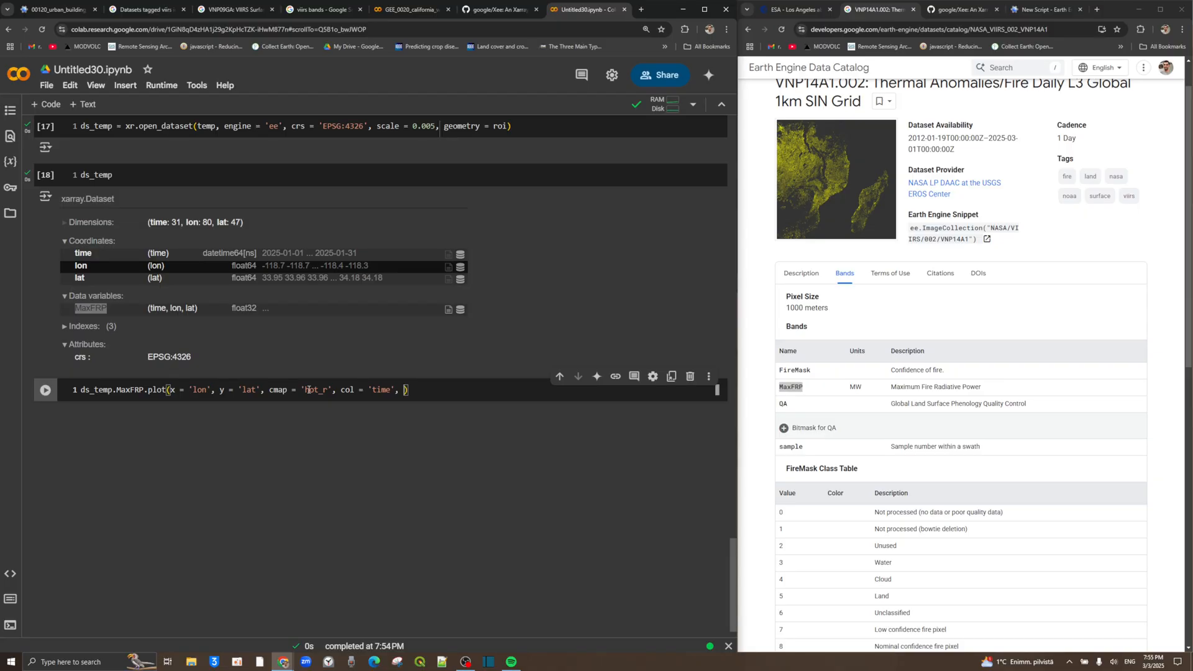
{"action": "type", "text": "col_w"}
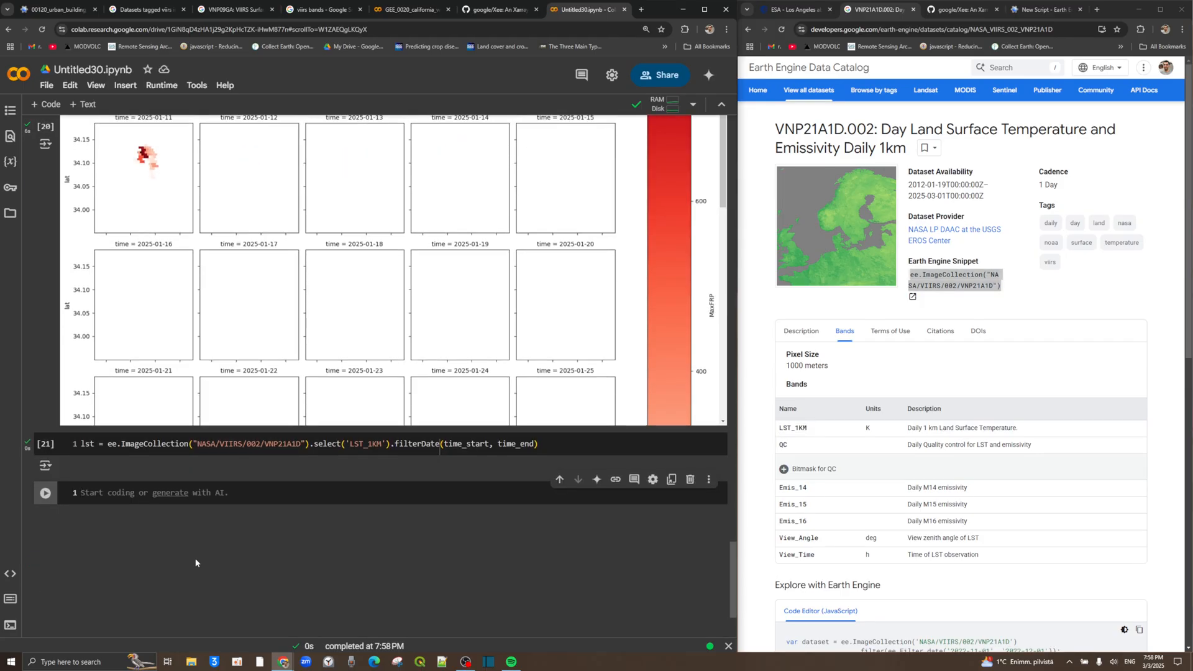
Open the VNP21A1D LST collection as ds_lst with xr.open_dataset.
{"action": "type", "text": "ds_lst ="}
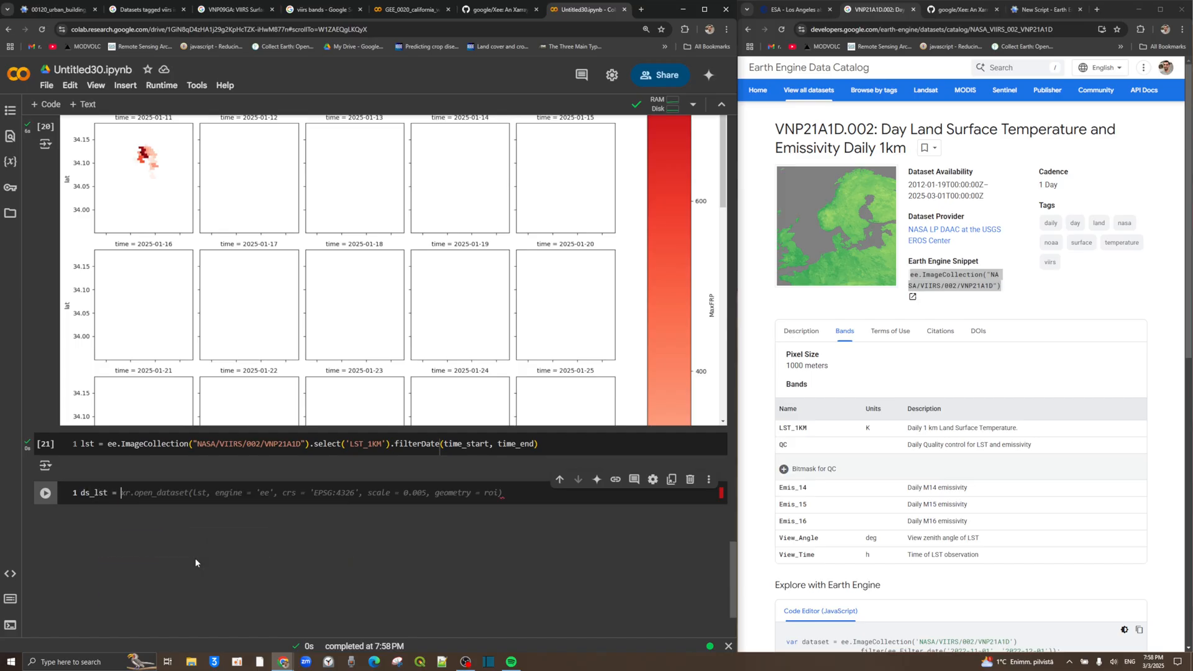
{"action": "left_click", "coordinate": [175, 492]}
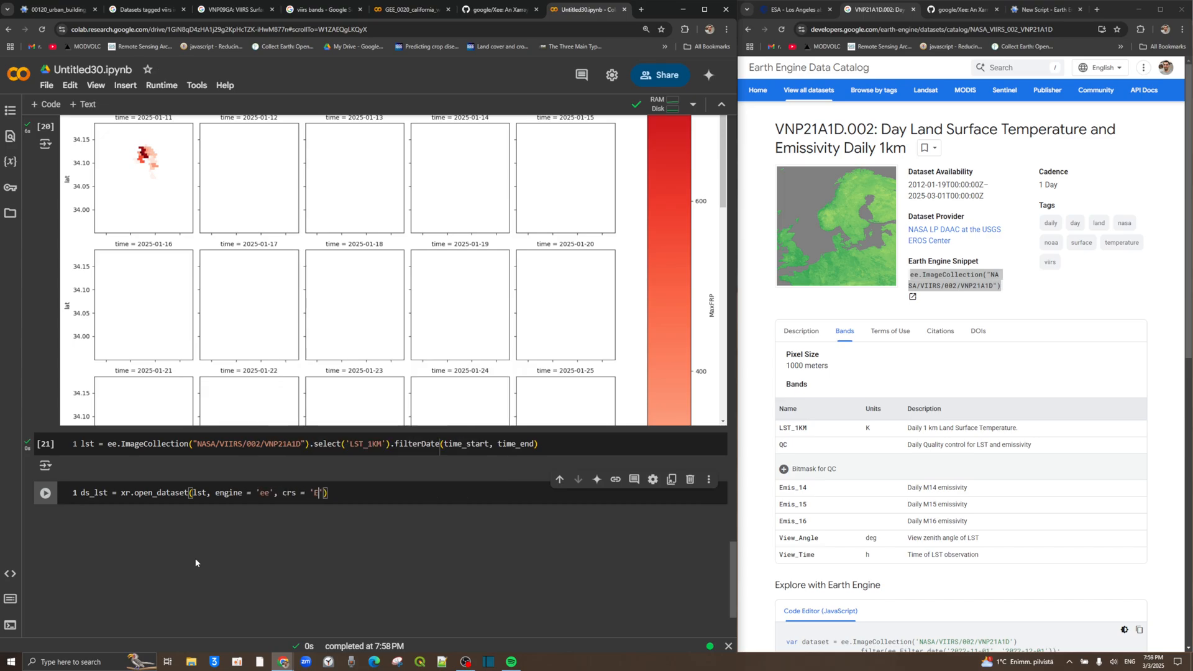
{"action": "type", "text": "PSG:4326"}
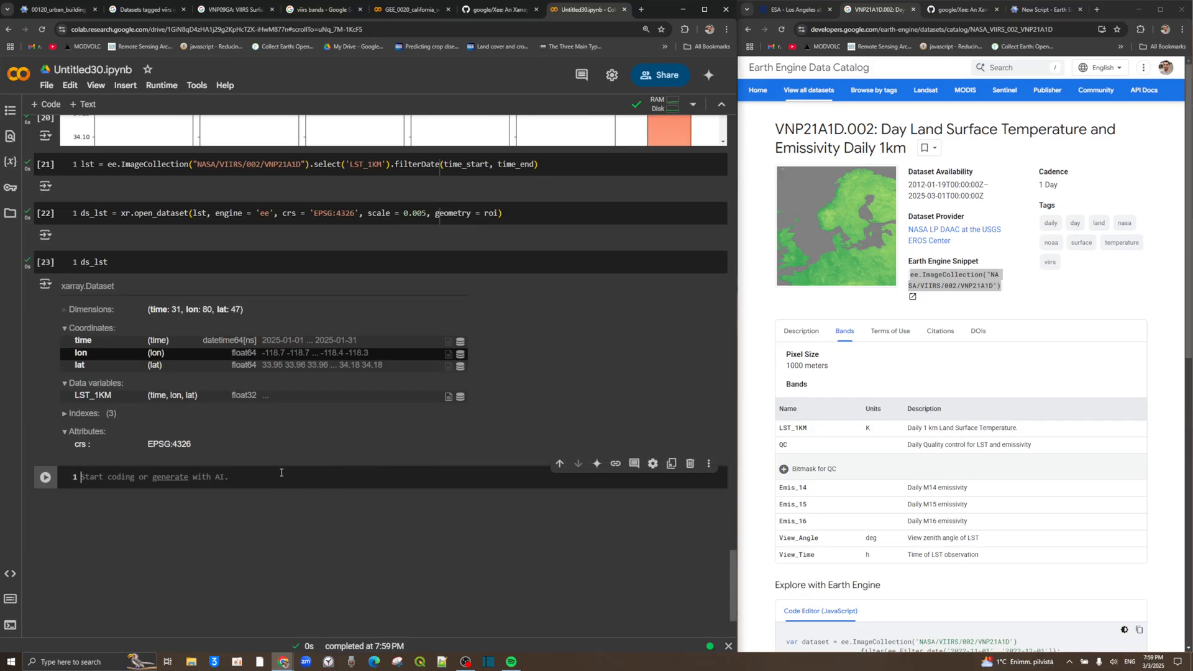
Write the ds_lst.LST_1KM facet plot (col='time', col_wrap=5, robust) and select 'Reds' to replace.
{"action": "type", "text": "ds_lst"}
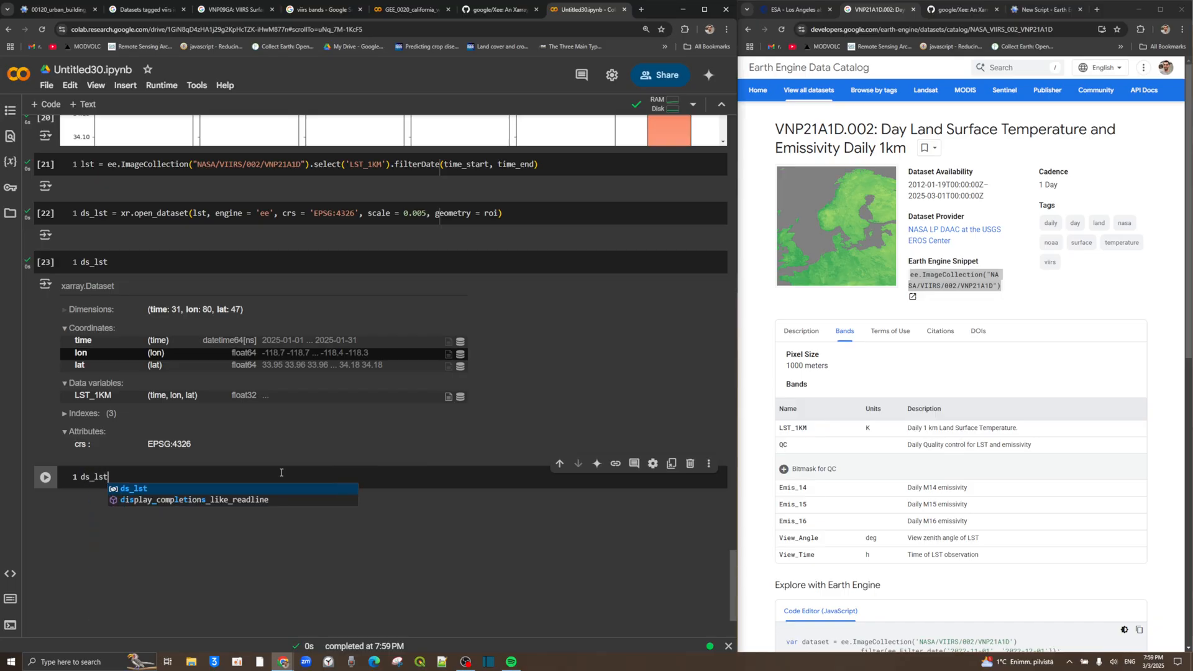
{"action": "type", "text": ".LST_1KM.plot(x = 'lon', y = 'lat', cmap = 'Reds', col = 'time', col_wrap = 5, robust = True)"}
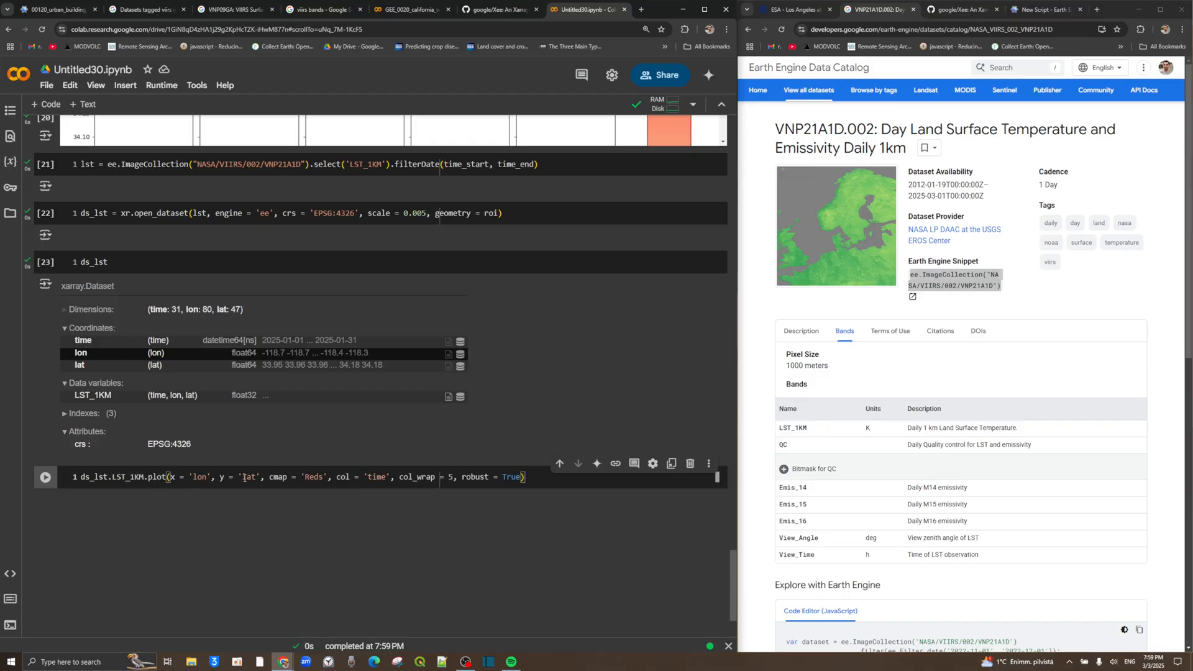
{"action": "double_click", "coordinate": [312, 477]}
{"action": "type", "text": "hot_r"}
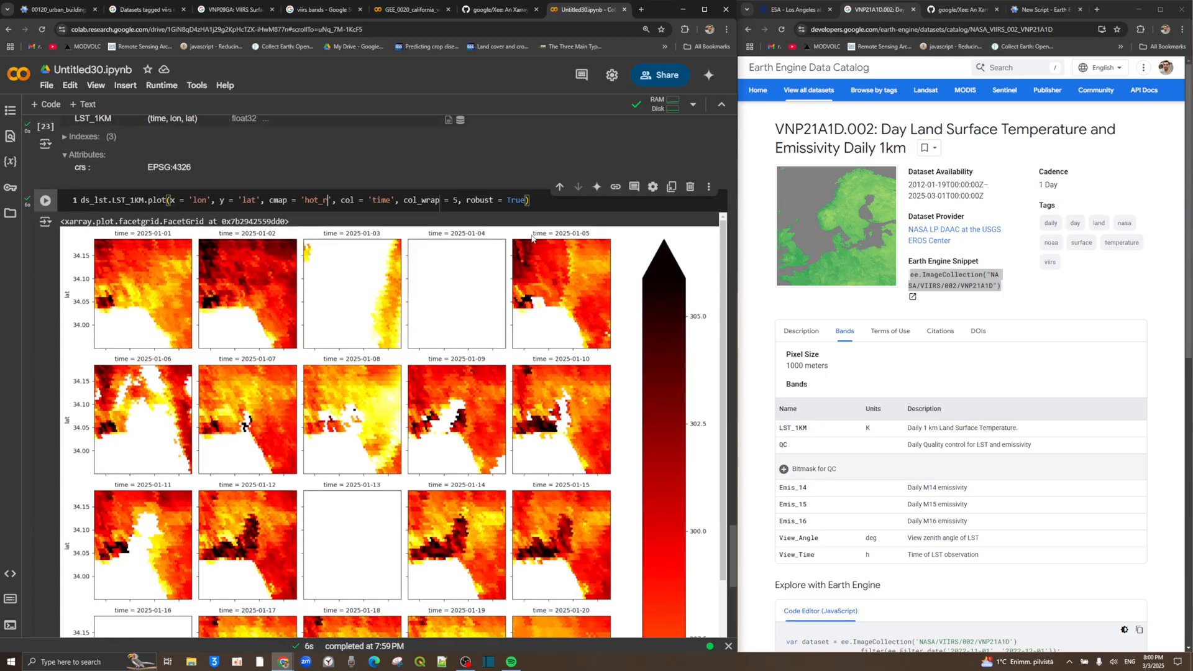
{"action": "mouse_move", "coordinate": [251, 306]}
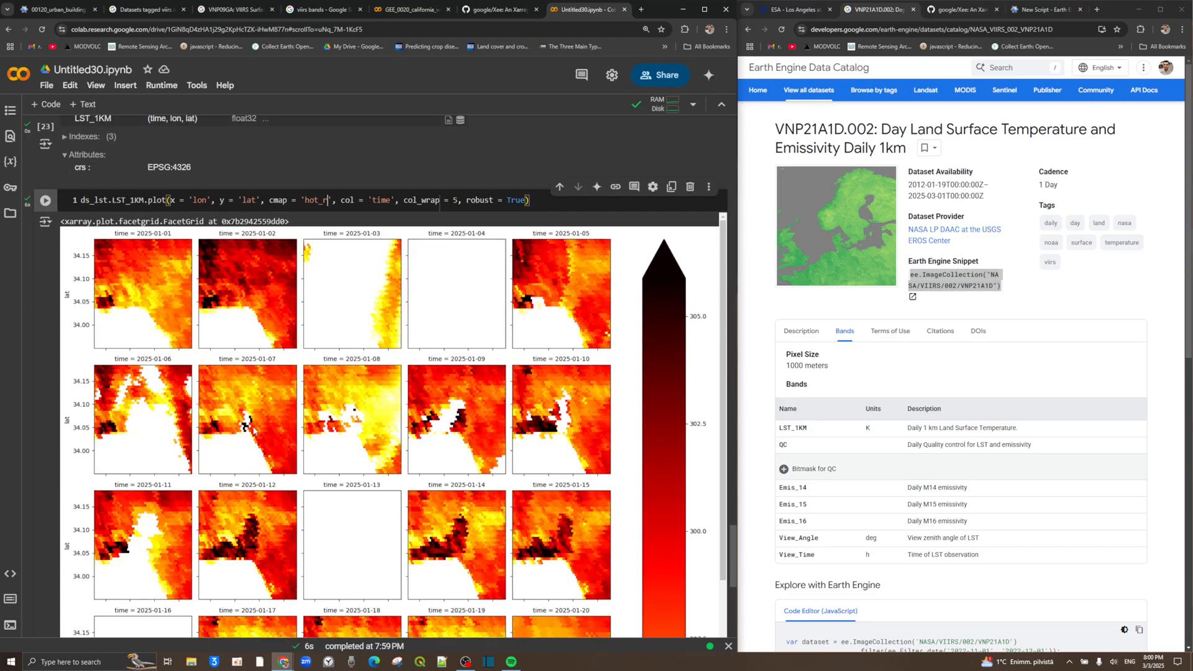
{"action": "mouse_move", "coordinate": [438, 430]}
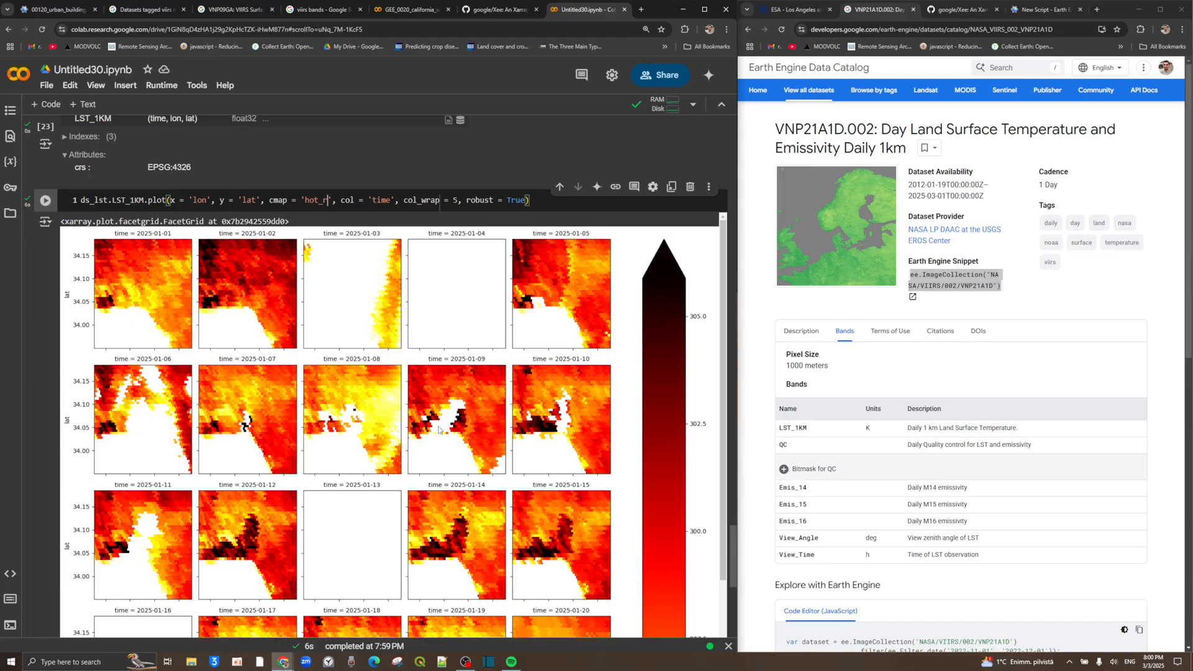
{"action": "mouse_move", "coordinate": [460, 418]}
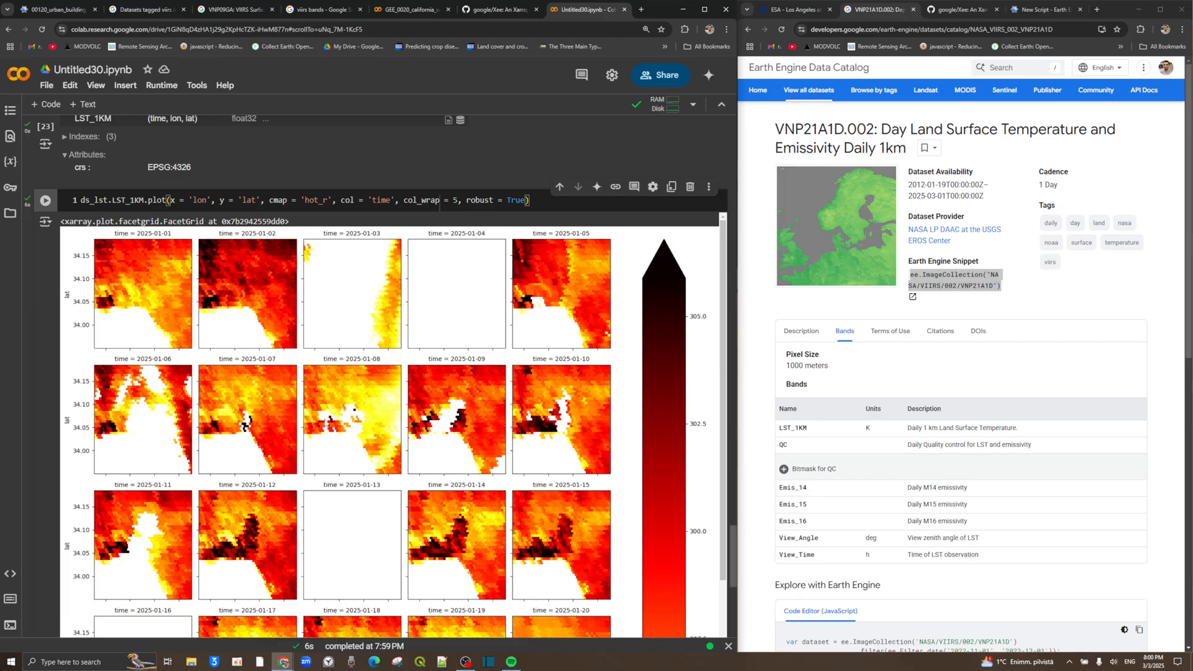
{"action": "mouse_move", "coordinate": [518, 430]}
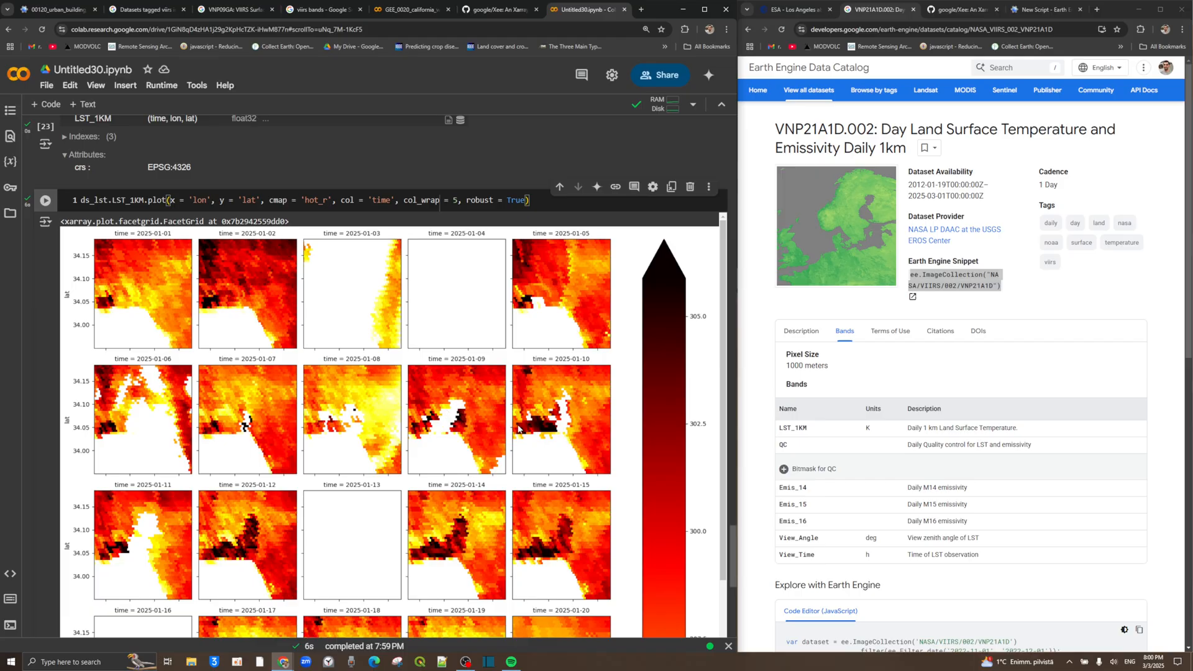
{"action": "mouse_move", "coordinate": [529, 440]}
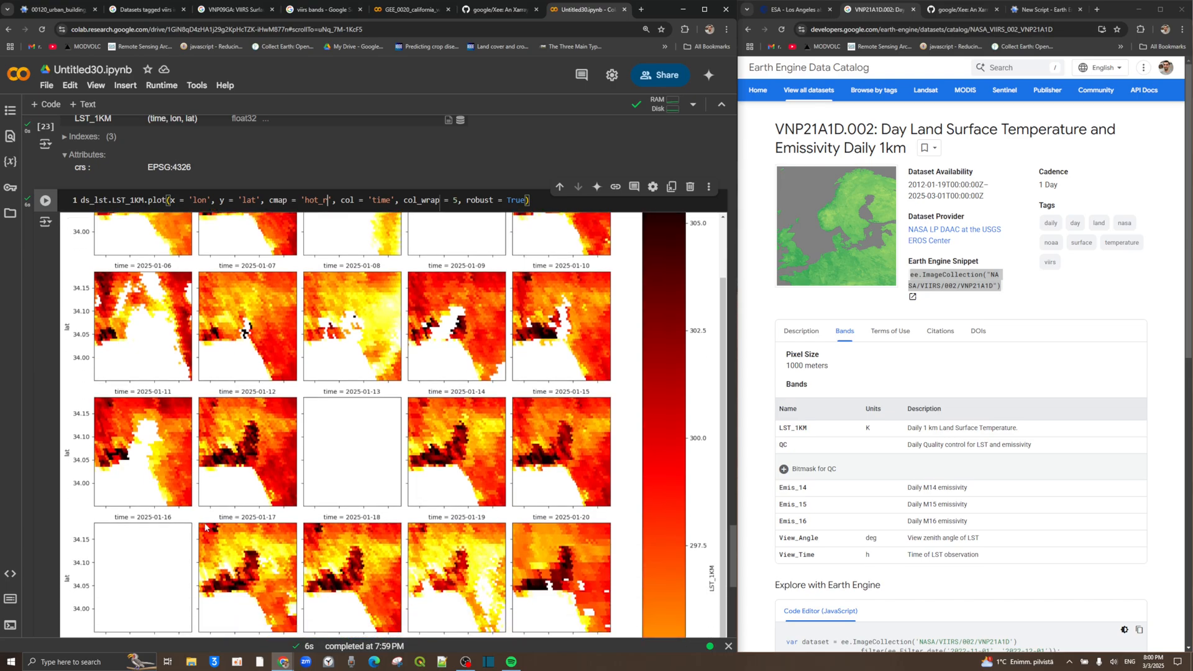
Review the hot_r LST_1KM daily maps through January 31, noting blank cloudy days.
{"action": "scroll", "scroll_direction": "down", "scroll_amount": 3}
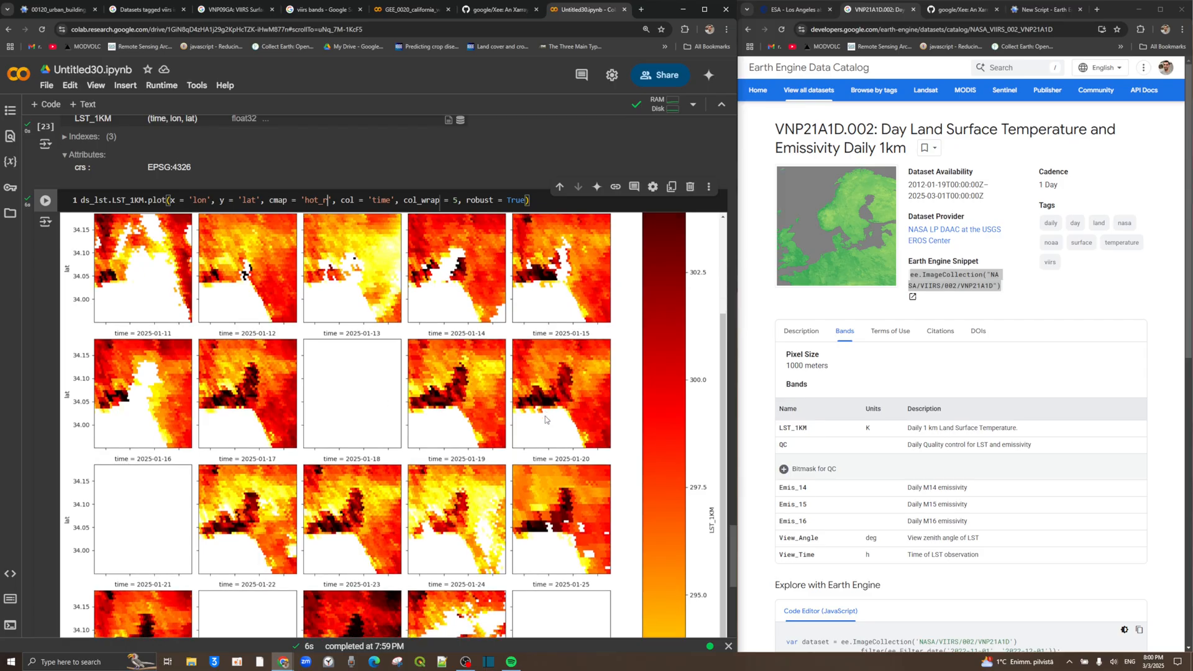
{"action": "scroll", "scroll_direction": "down", "scroll_amount": 3}
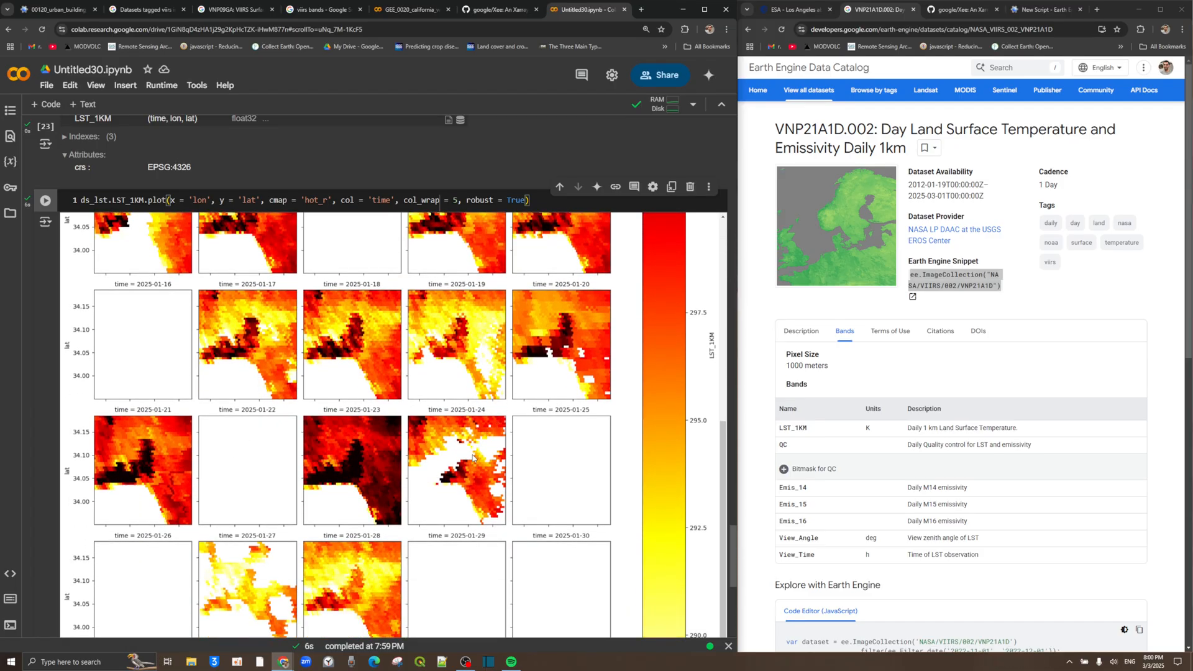
{"action": "scroll", "scroll_direction": "down", "scroll_amount": 3}
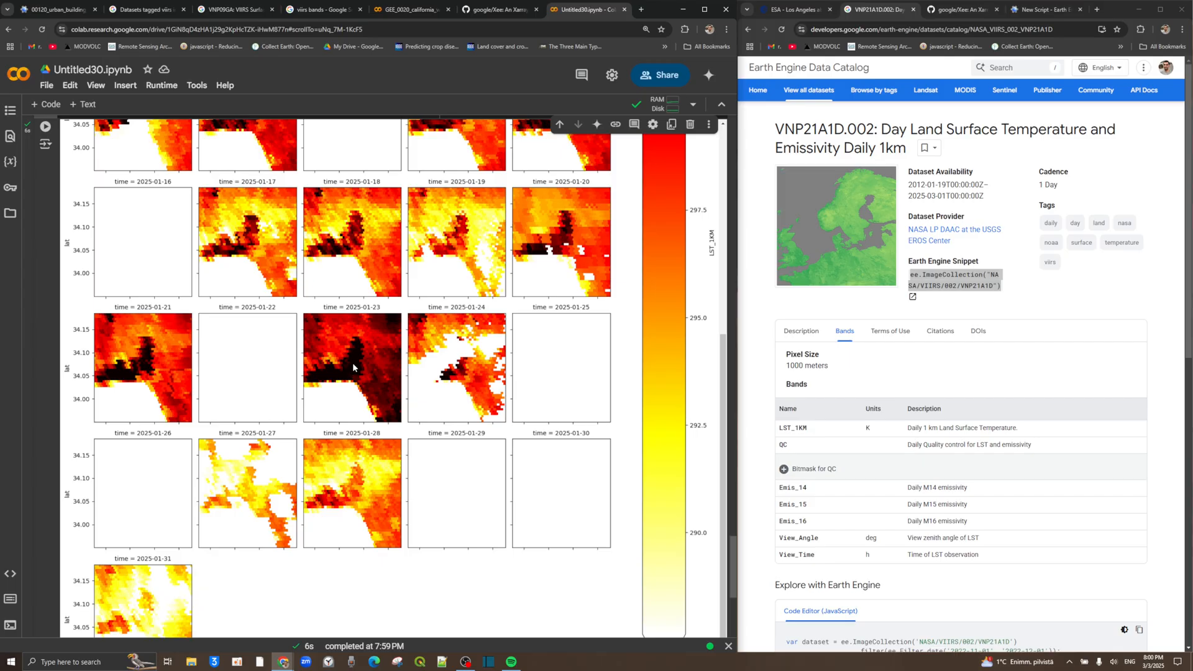
{"action": "mouse_move", "coordinate": [345, 367]}
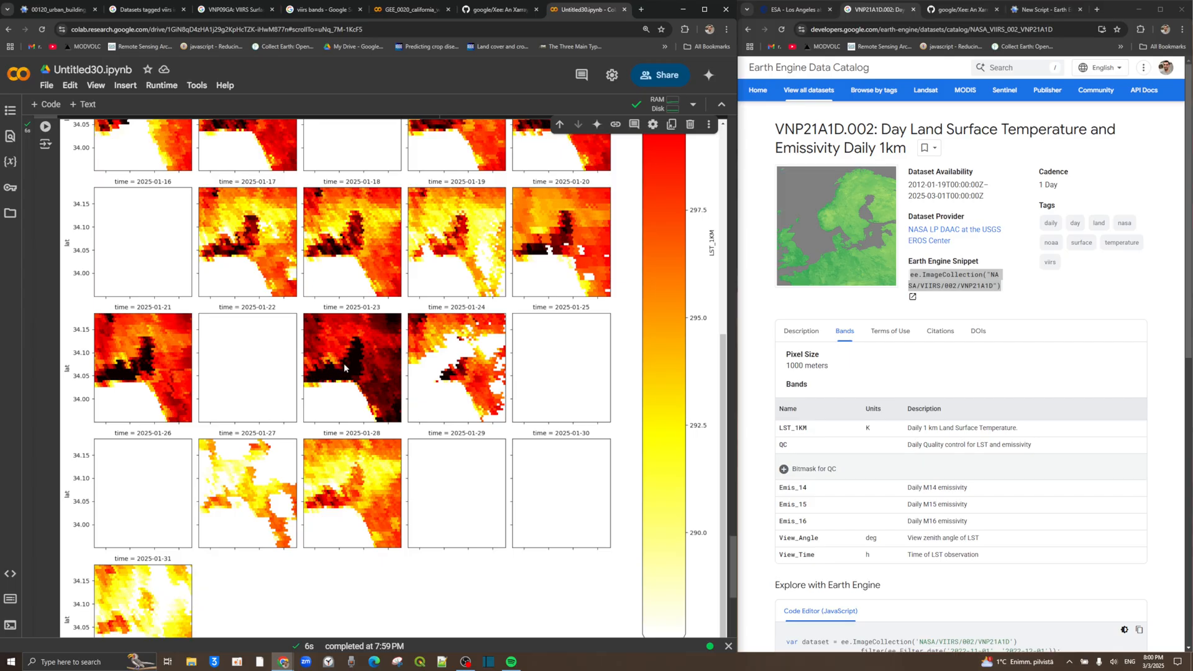
{"action": "mouse_move", "coordinate": [362, 373]}
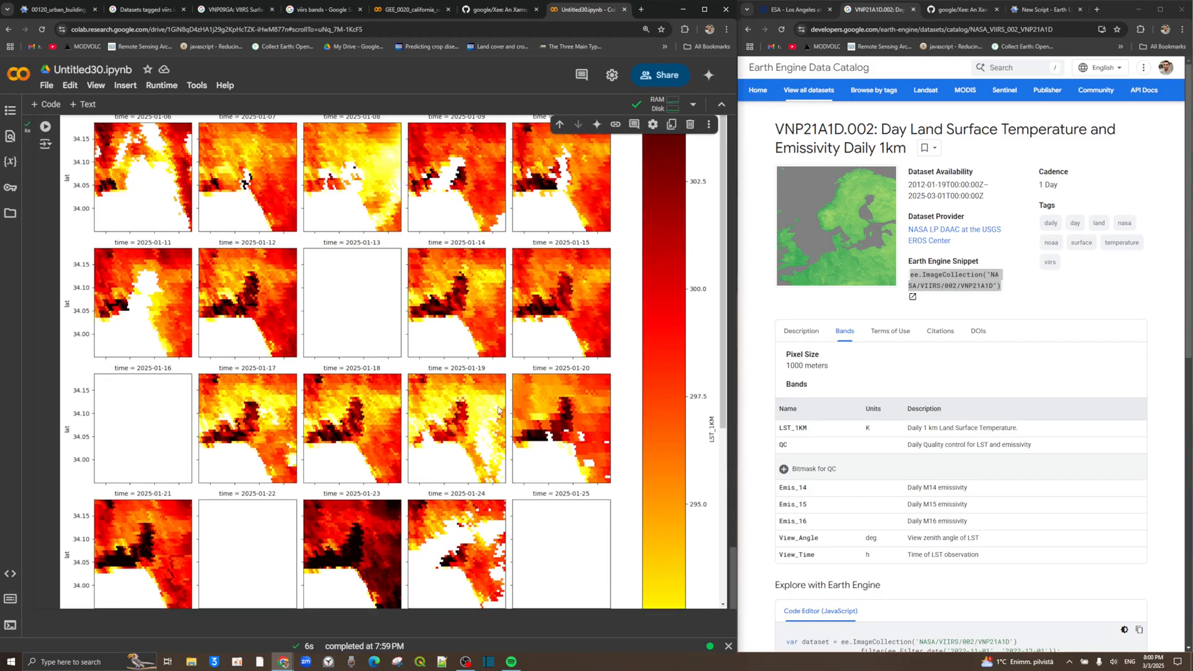
{"action": "scroll", "scroll_direction": "down", "scroll_amount": 3}
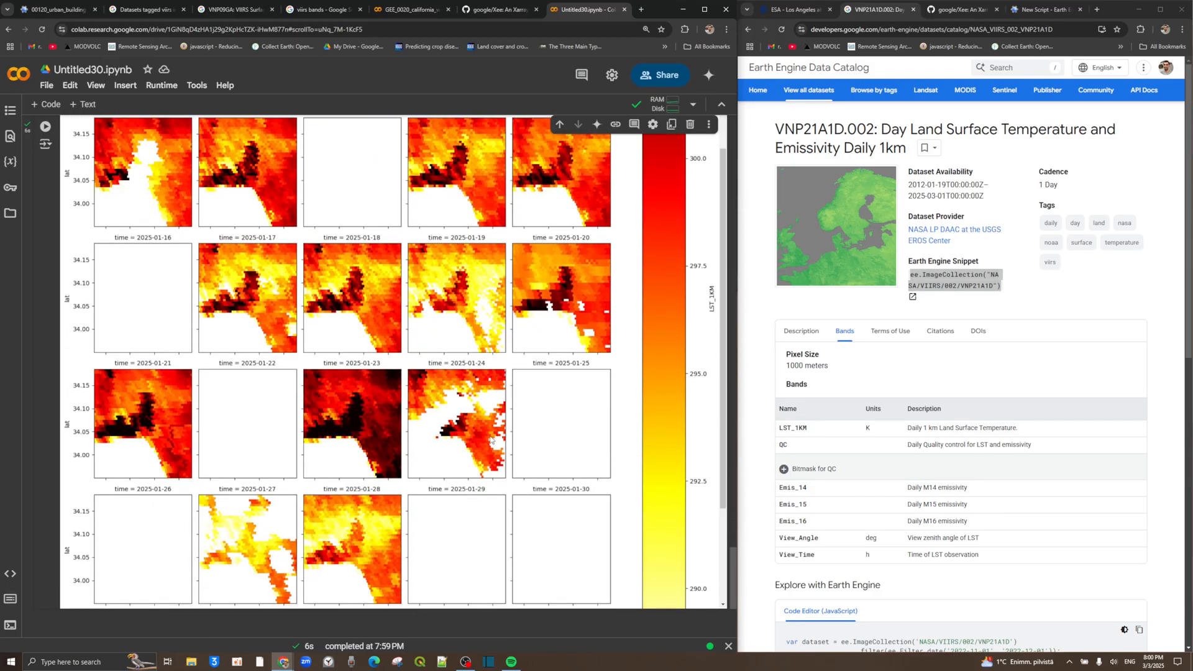
{"action": "scroll", "scroll_direction": "down", "scroll_amount": 3}
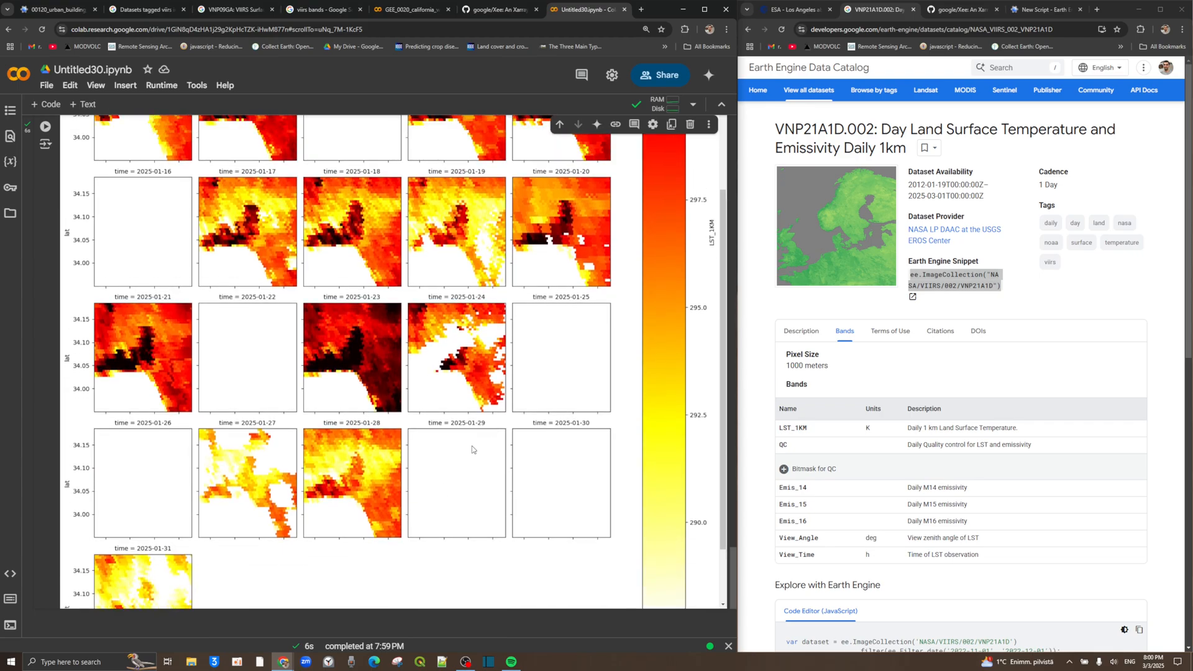
{"action": "left_click", "coordinate": [45, 153]}
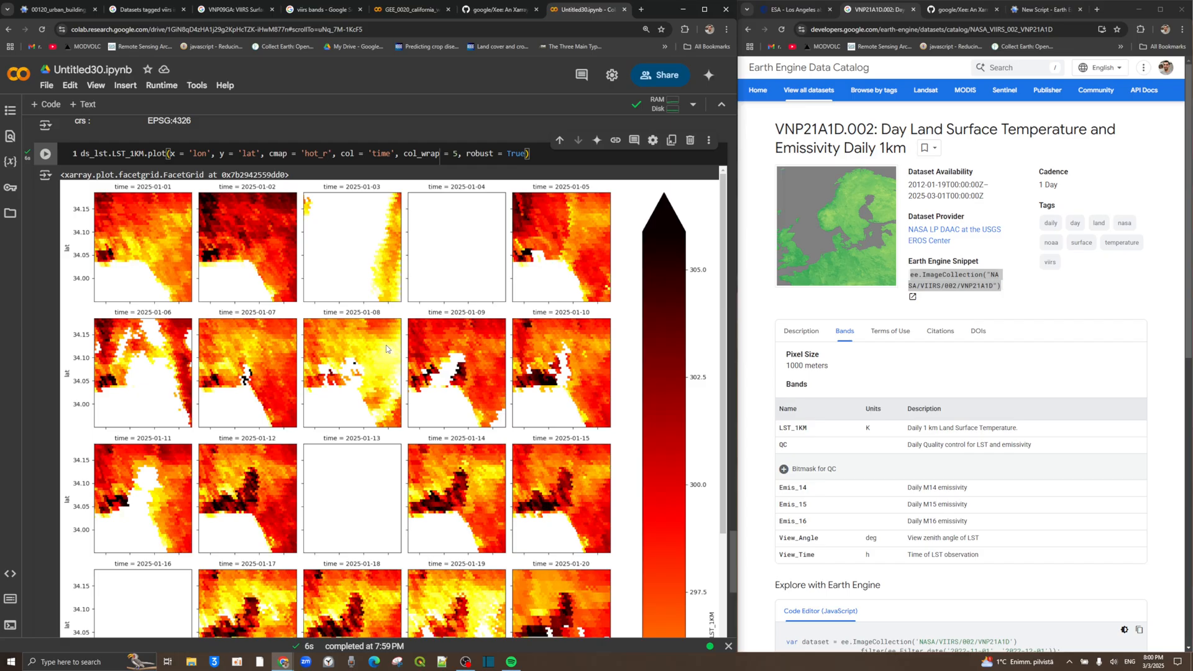
{"action": "mouse_move", "coordinate": [386, 349]}
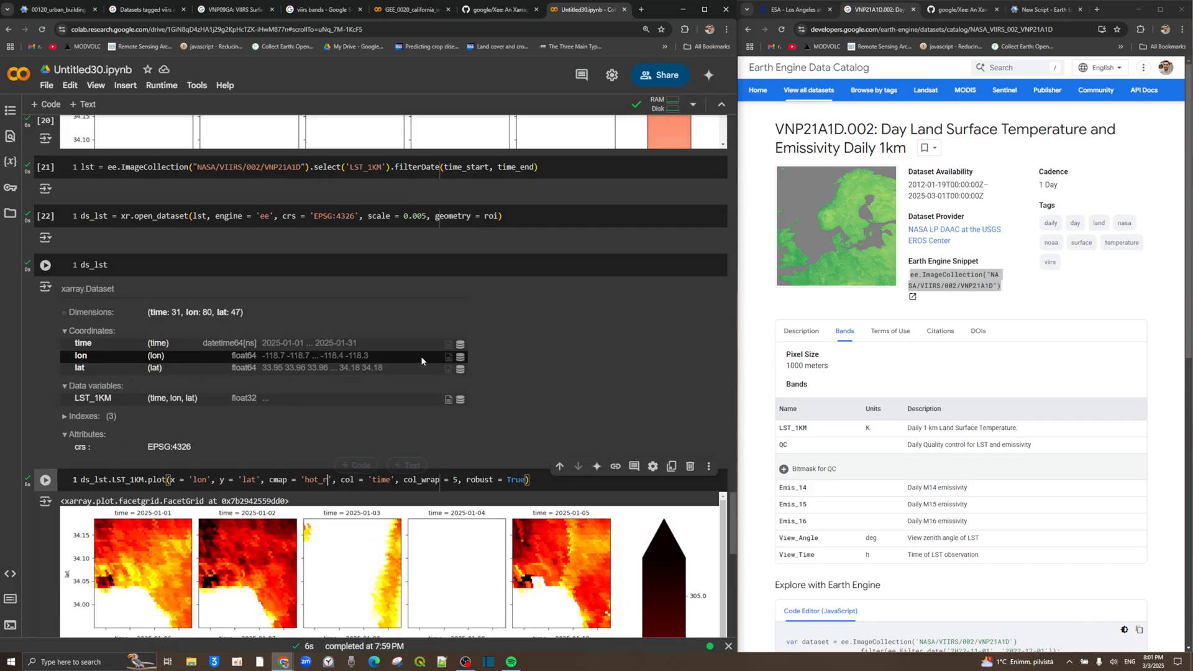
Scroll back to the MaxFRP fire maps and the jet-coloured NDVI facet grid.
{"action": "scroll", "scroll_direction": "down", "scroll_amount": 3}
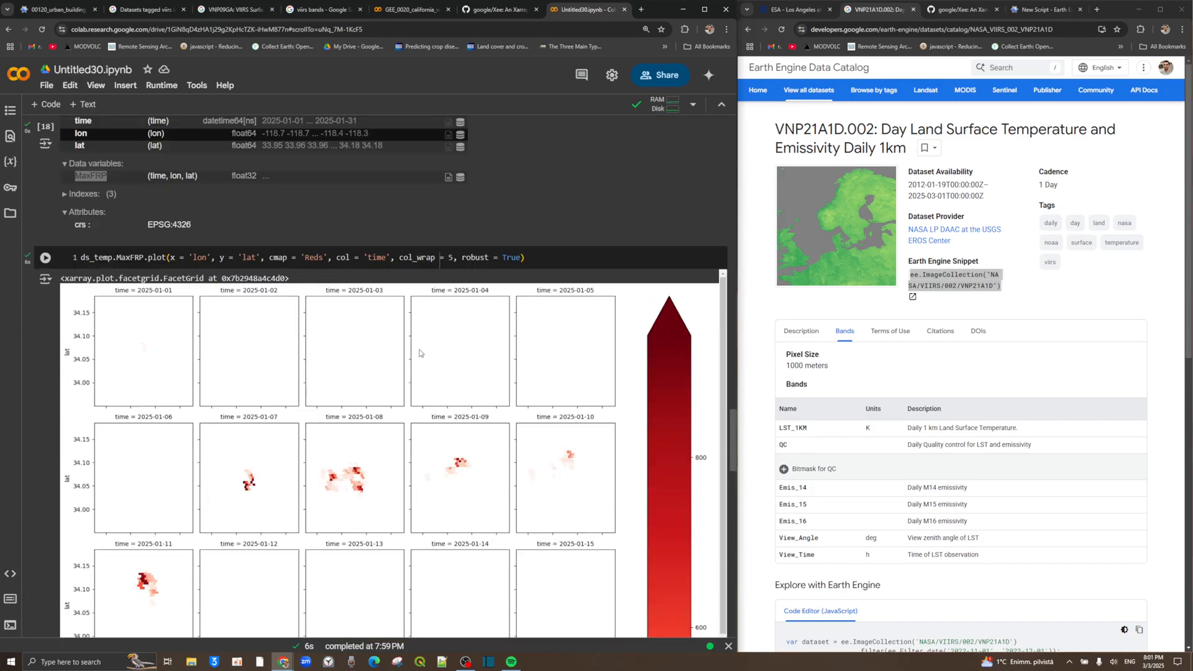
{"action": "scroll", "scroll_direction": "down", "scroll_amount": 3}
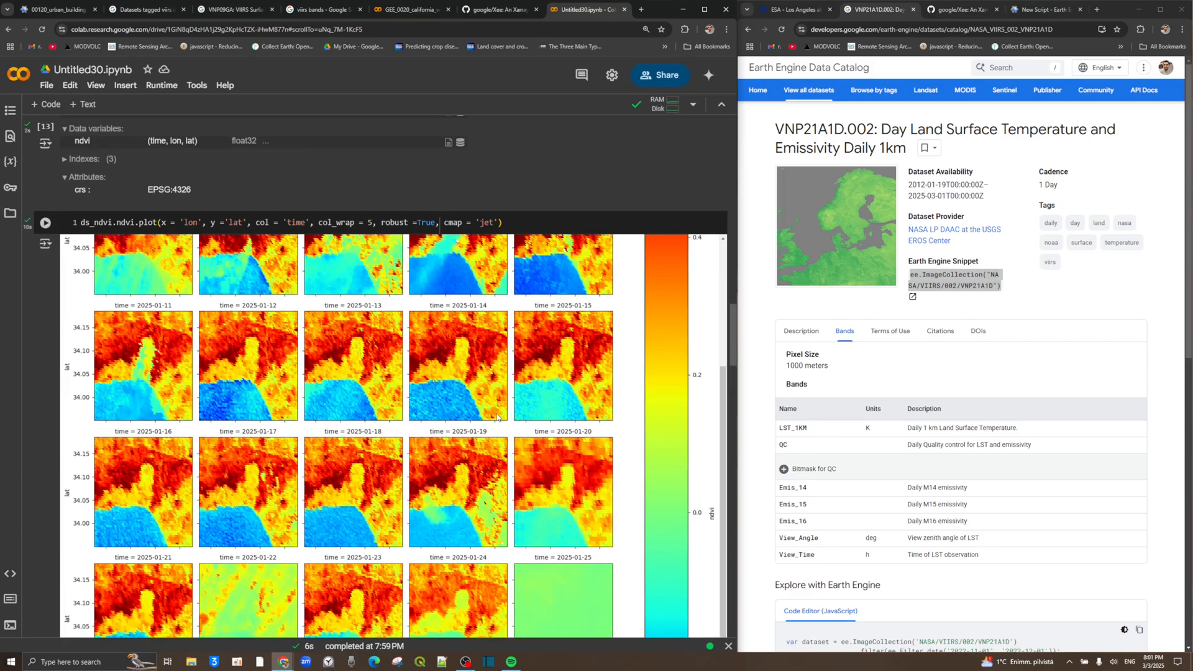
{"action": "scroll", "scroll_direction": "down", "scroll_amount": 3}
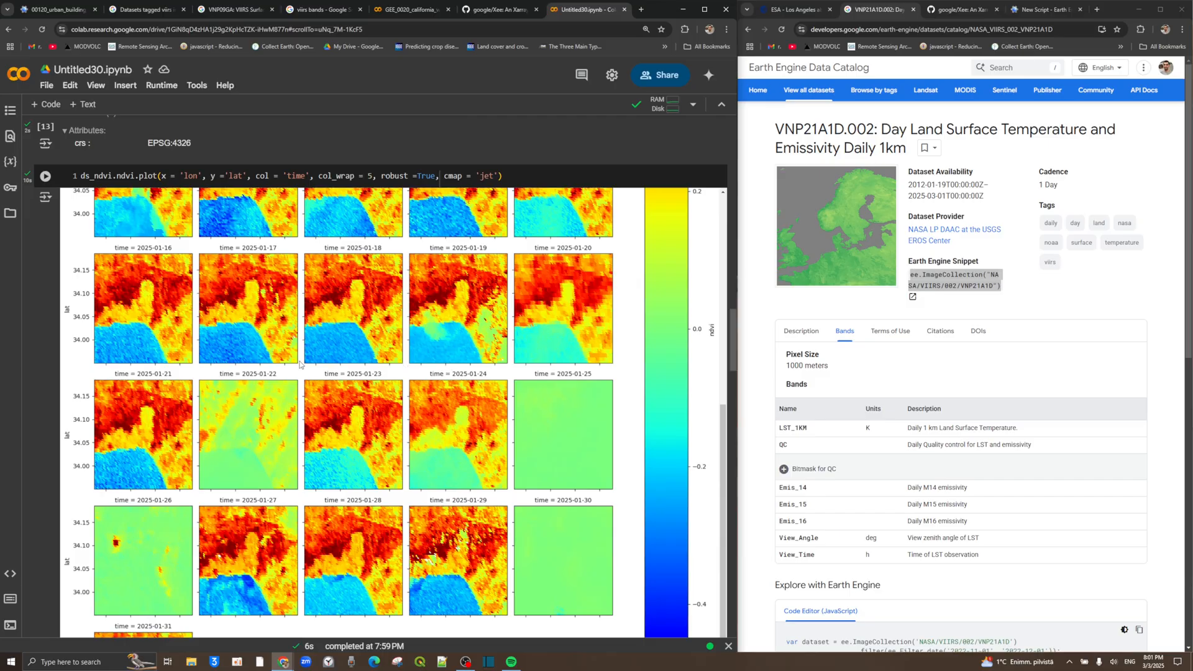
{"action": "mouse_move", "coordinate": [50, 355]}
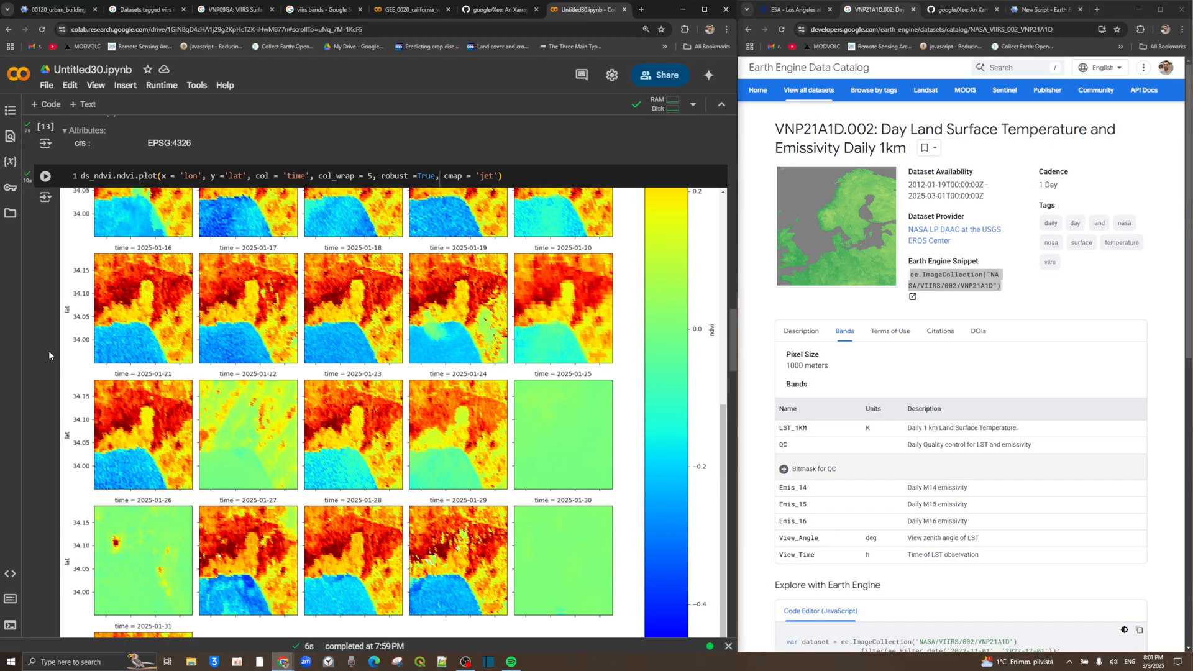
{"action": "scroll", "scroll_direction": "down", "scroll_amount": 3}
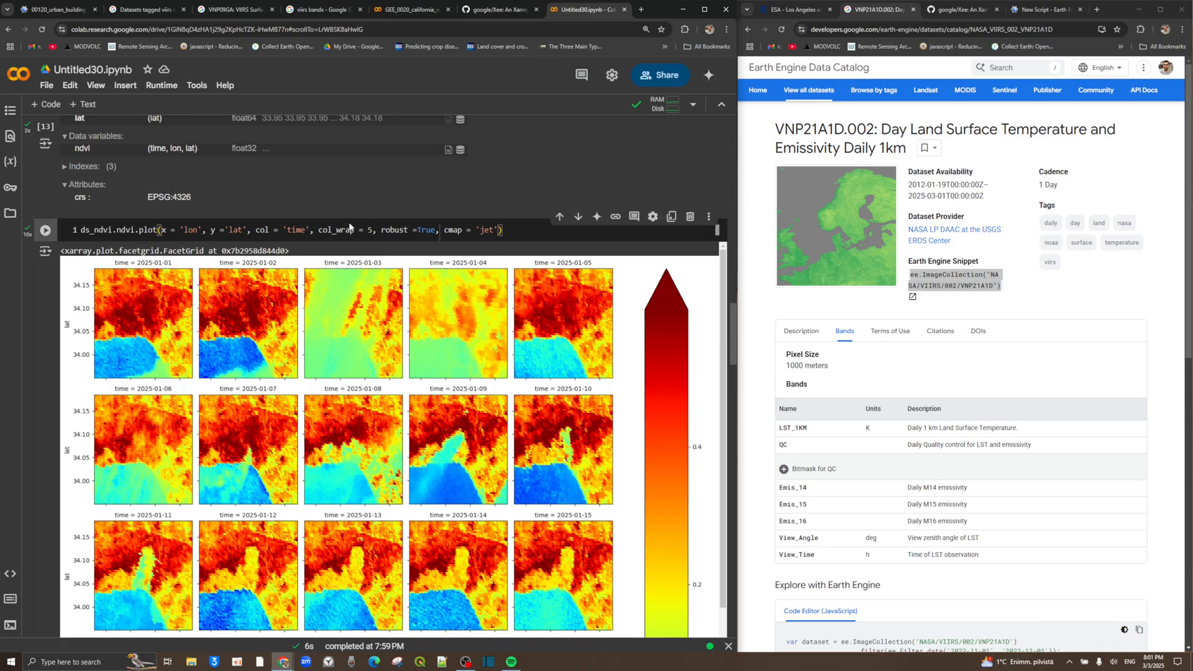
{"action": "mouse_move", "coordinate": [449, 379]}
{"action": "type", "text": "plt.savefig('ndvi_fire.png', dpi = 3"}
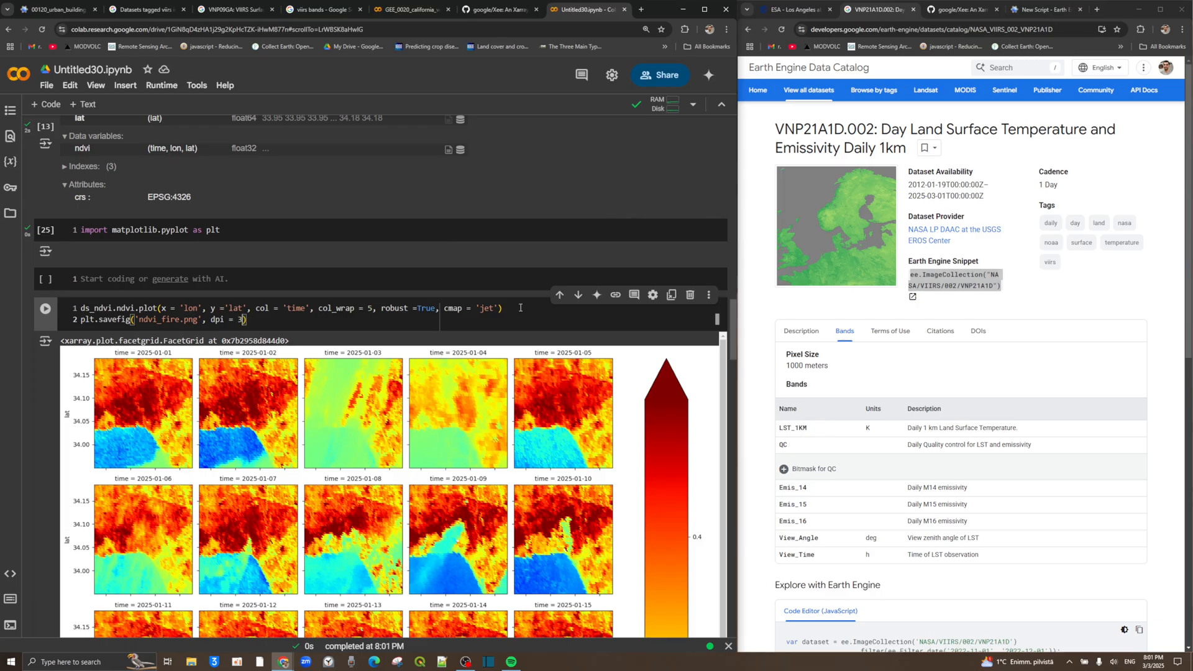
Make the jet NDVI plot cell save ndvi_fire.png at 360 dpi with bbox_inches='tight'.
{"action": "type", "text": "60, bo"}
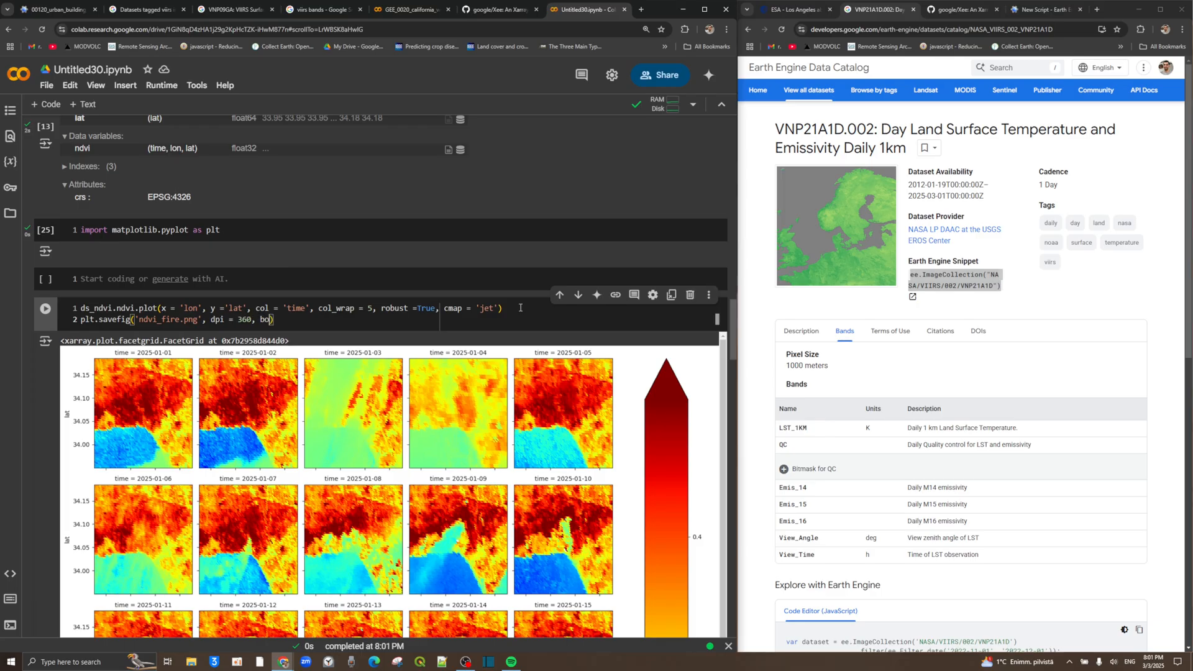
{"action": "type", "text": "b"}
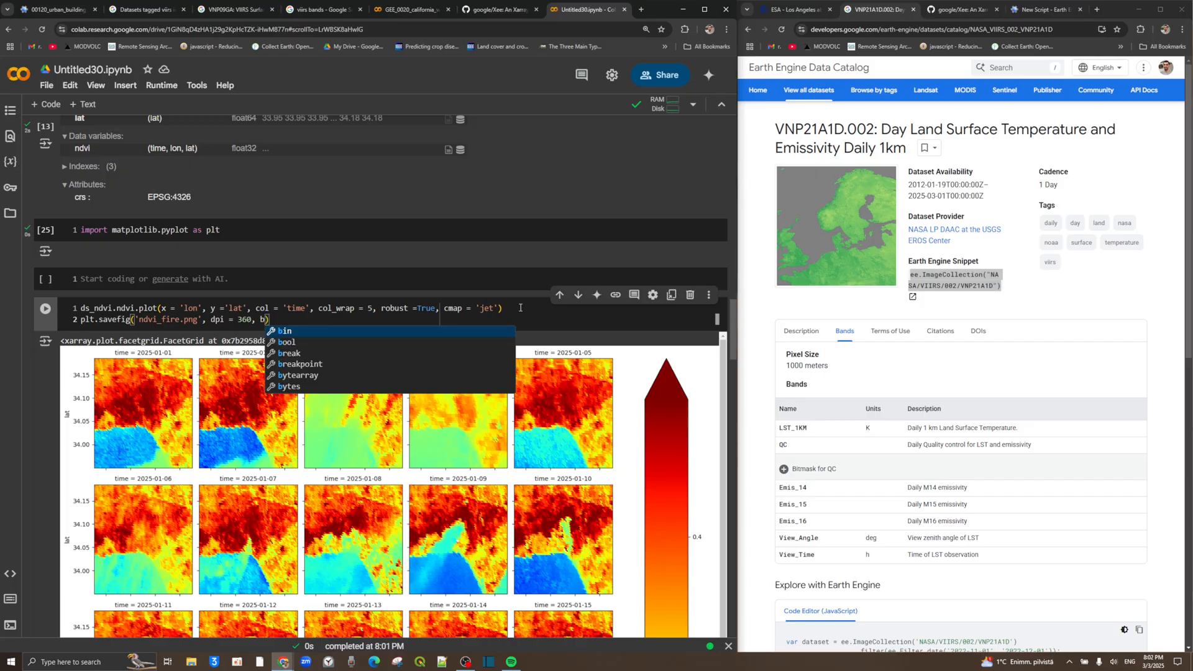
{"action": "type", "text": "box_inches = \\"}
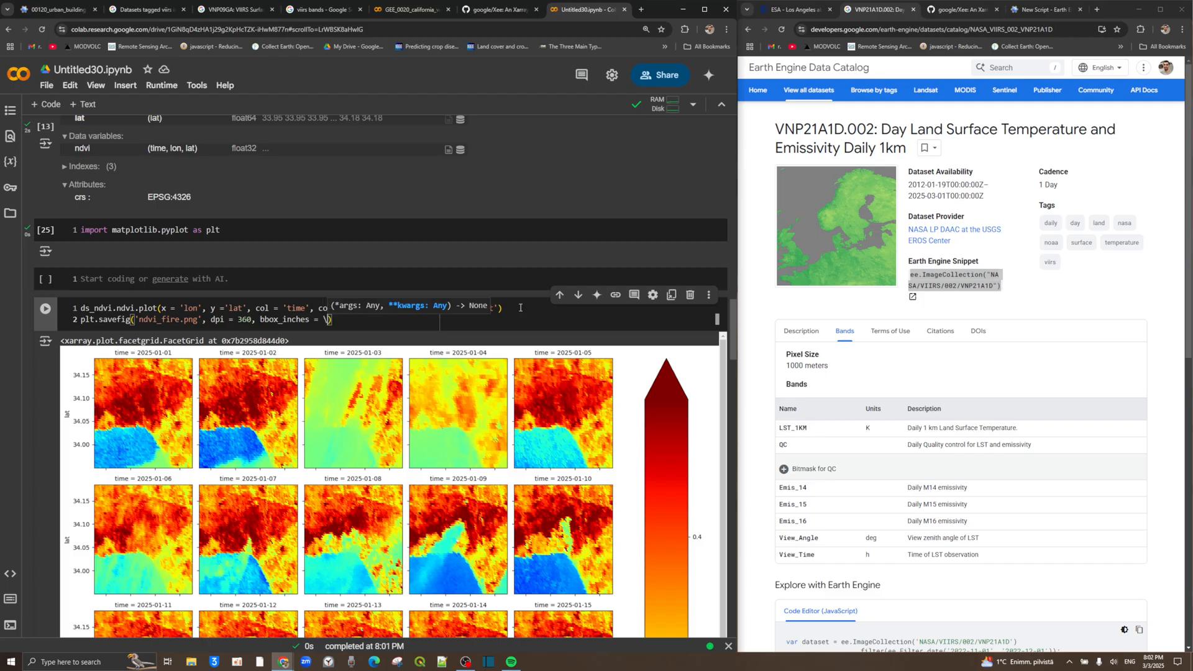
{"action": "type", "text": "col_wrap = 5, robust =True, cmap = 'jet'"}
{"action": "type", "text": "'tight'"}
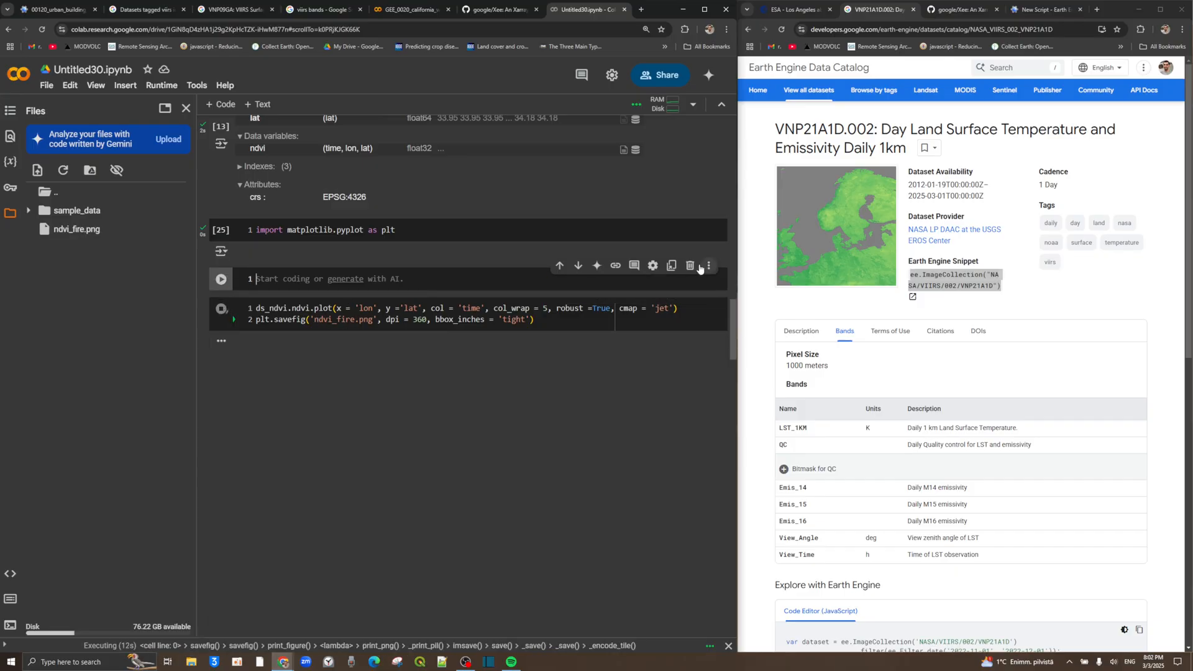
Delete the empty code cell and dismiss the undo notice.
{"action": "left_click", "coordinate": [690, 266]}
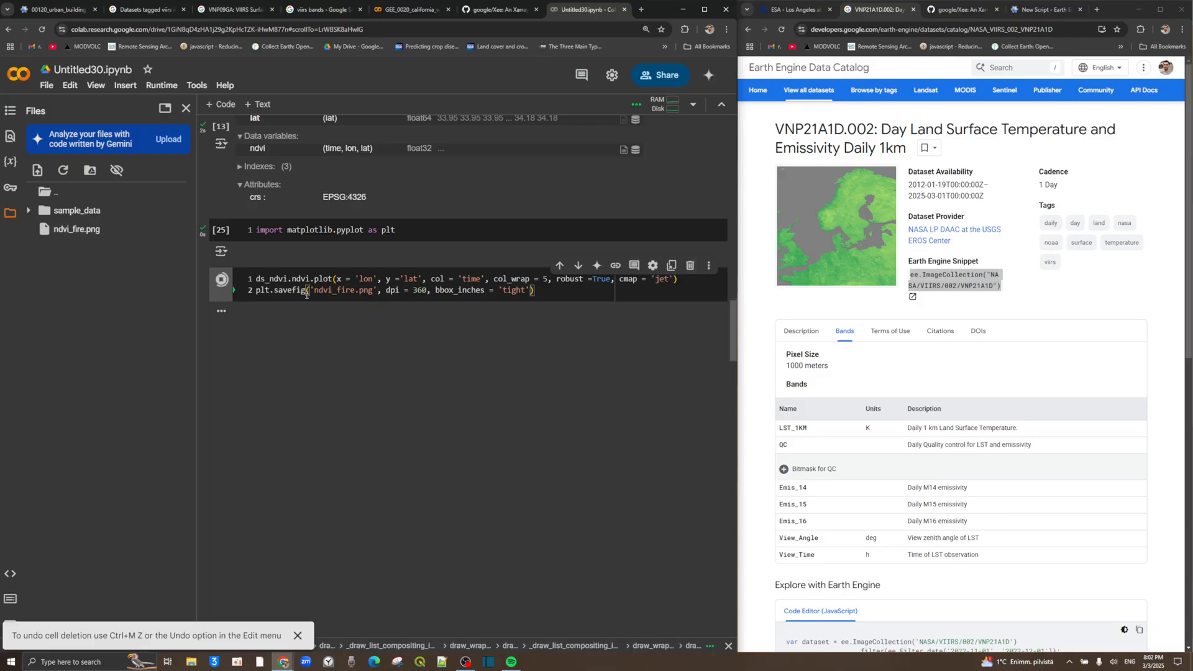
{"action": "left_click", "coordinate": [221, 279]}
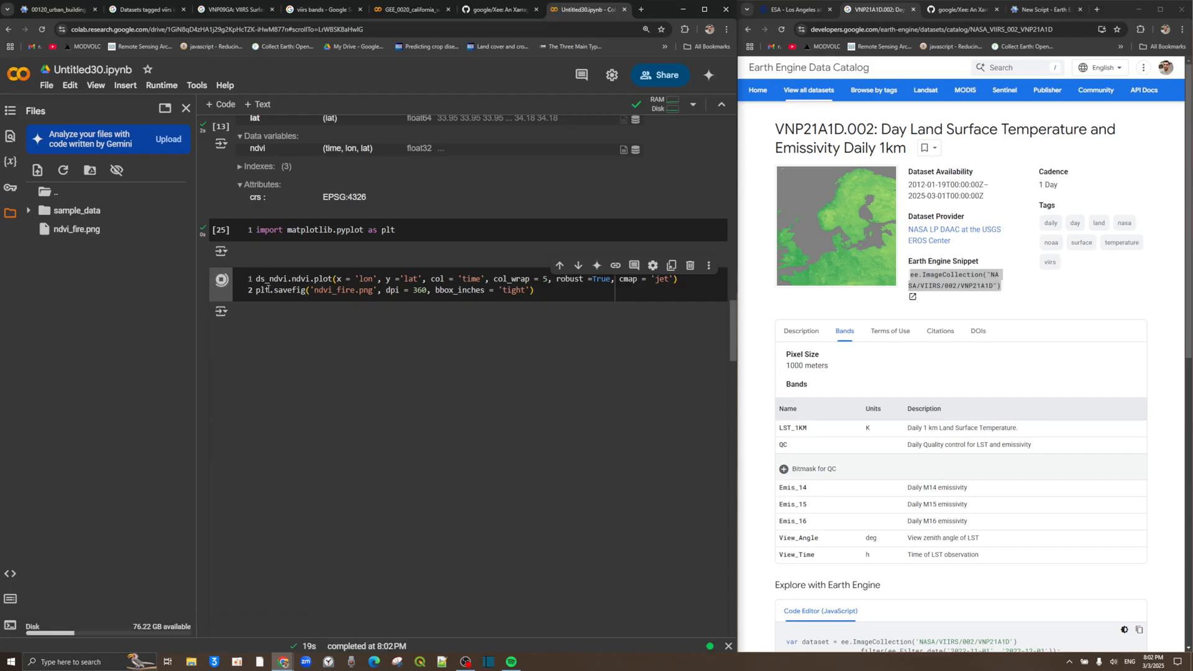
{"action": "left_click", "coordinate": [221, 279]}
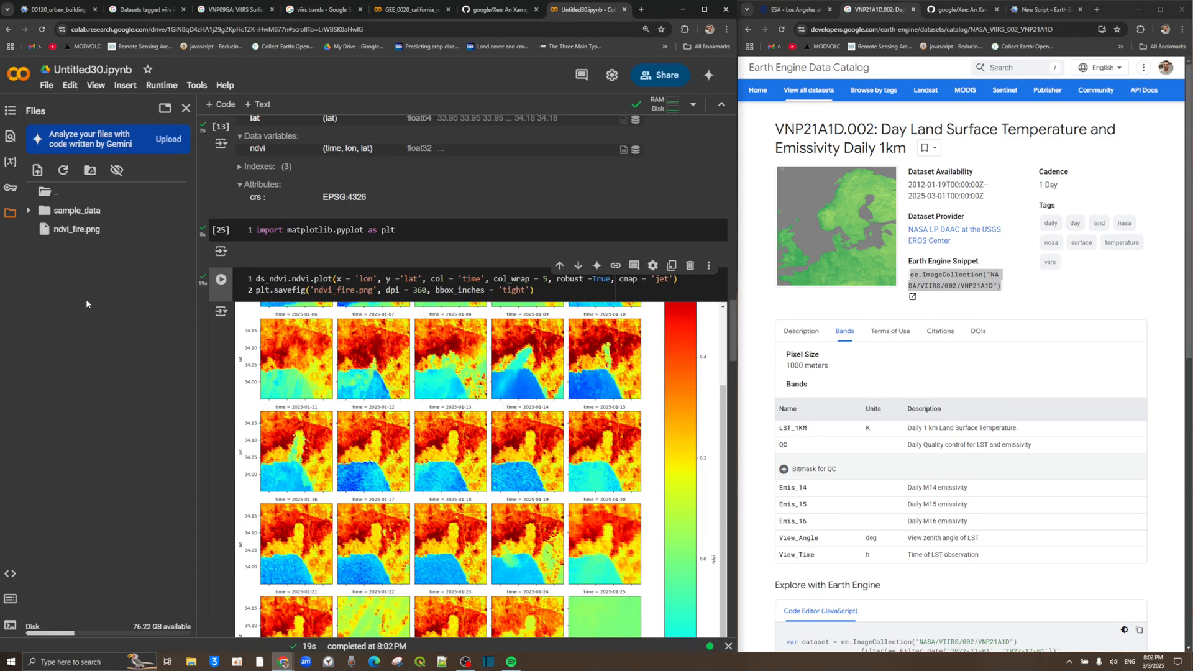
Download ndvi_fire.png from the Files panel and open it.
{"action": "right_click", "coordinate": [75, 229]}
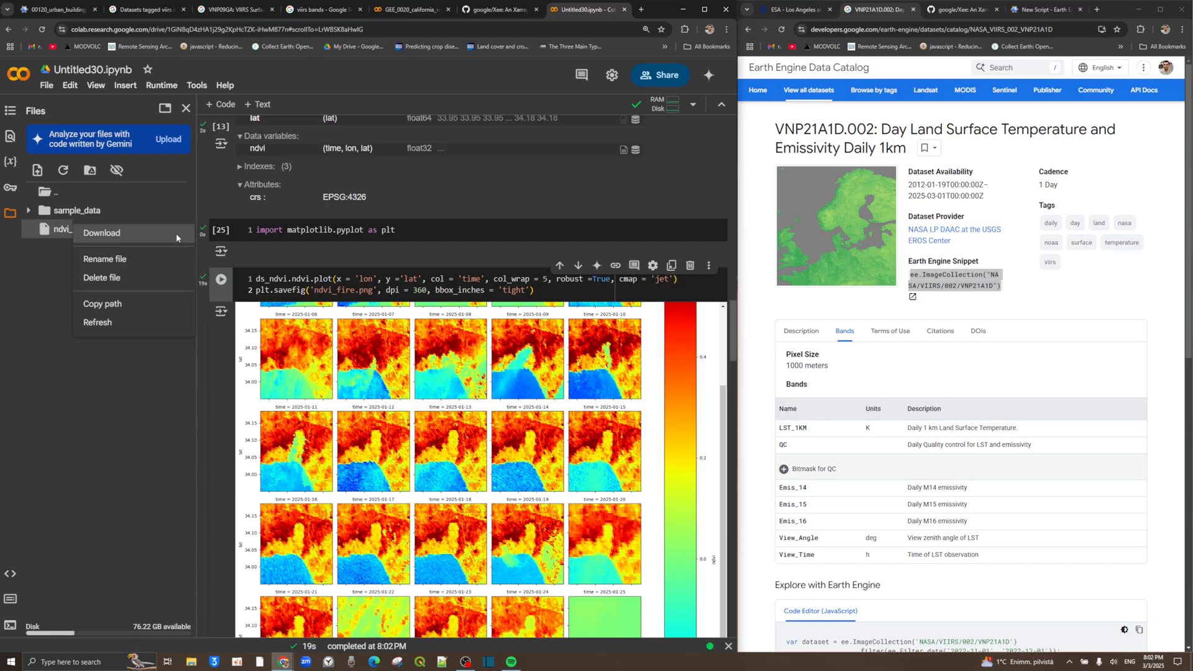
{"action": "left_click", "coordinate": [102, 233]}
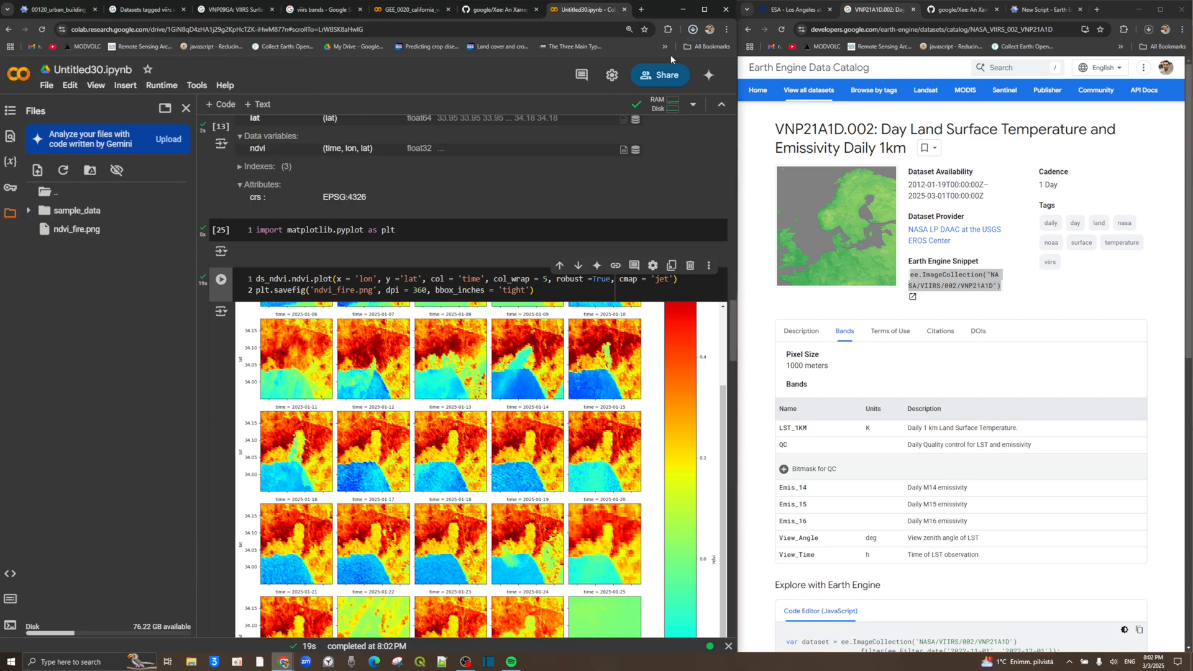
{"action": "left_click", "coordinate": [691, 29]}
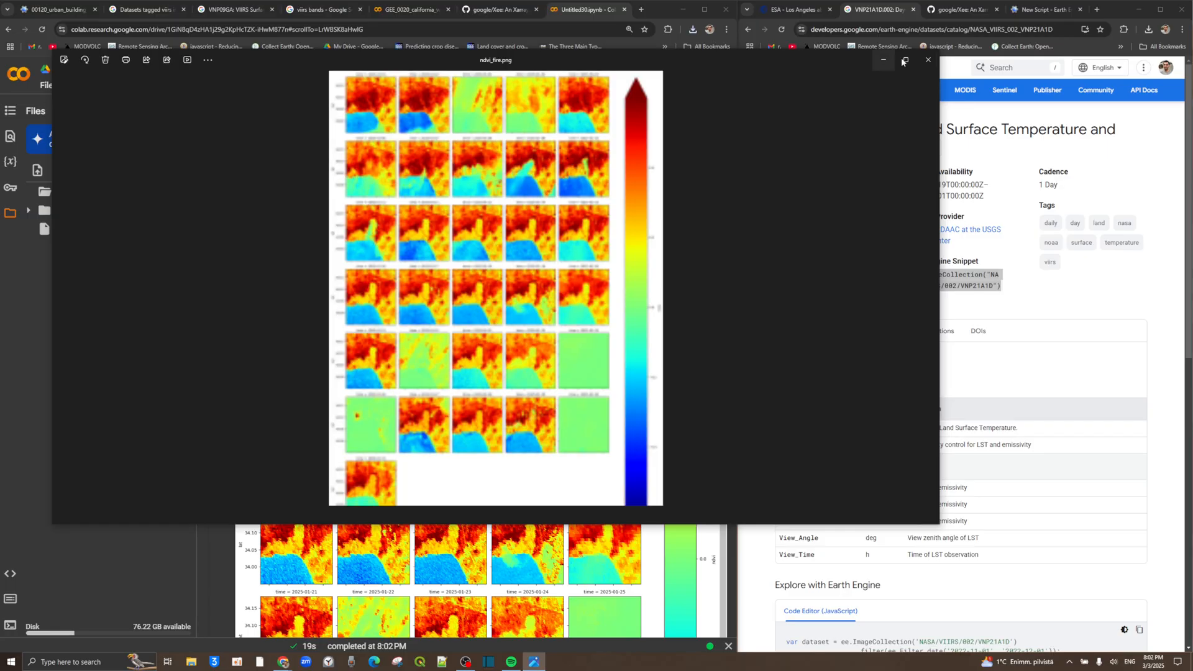
Maximize Windows Photos and scroll through the 5497 x 7517 ndvi_fire.png daily panels.
{"action": "left_click", "coordinate": [903, 61]}
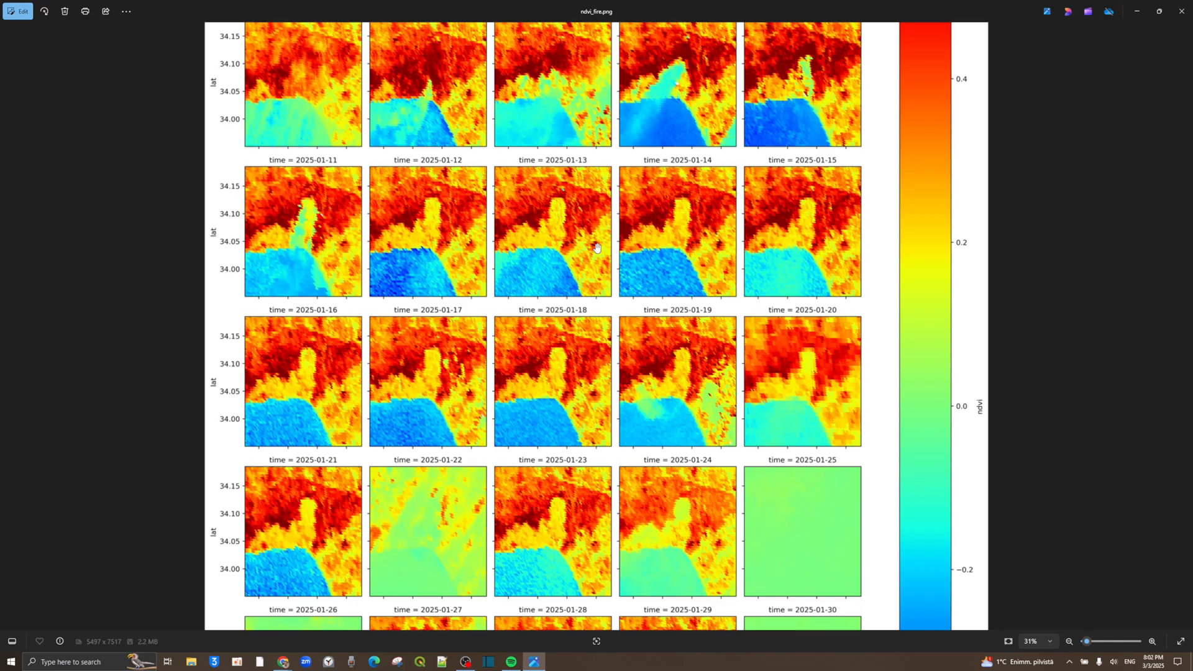
{"action": "scroll", "scroll_direction": "down", "scroll_amount": 3}
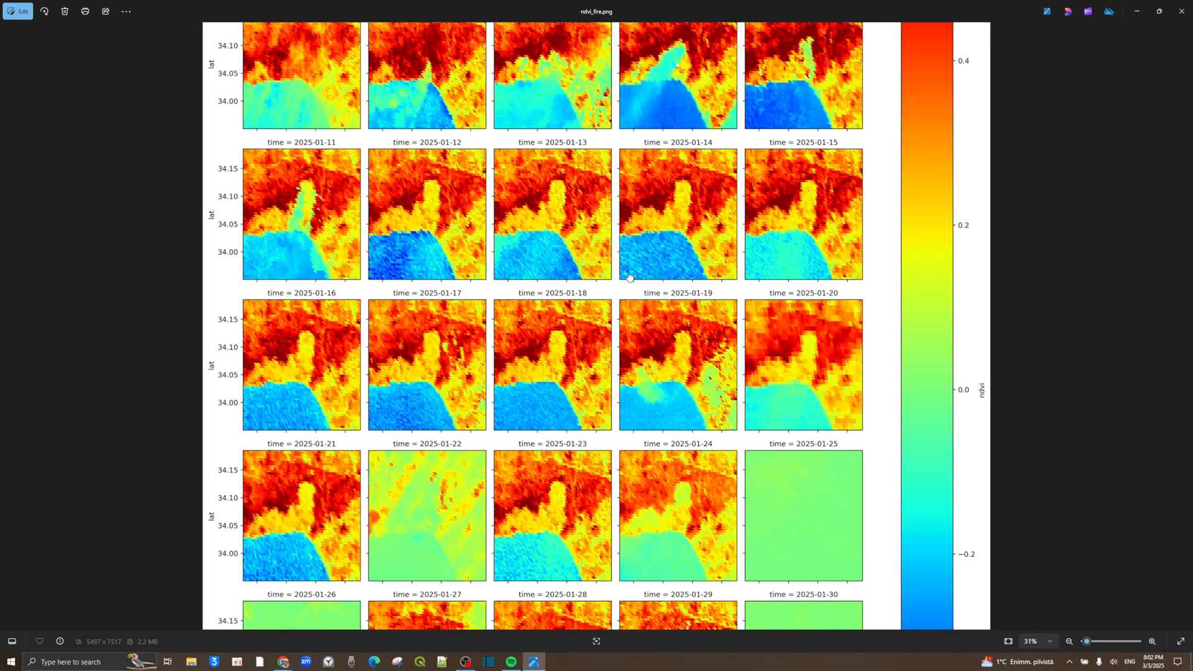
{"action": "scroll", "scroll_direction": "down", "scroll_amount": 3}
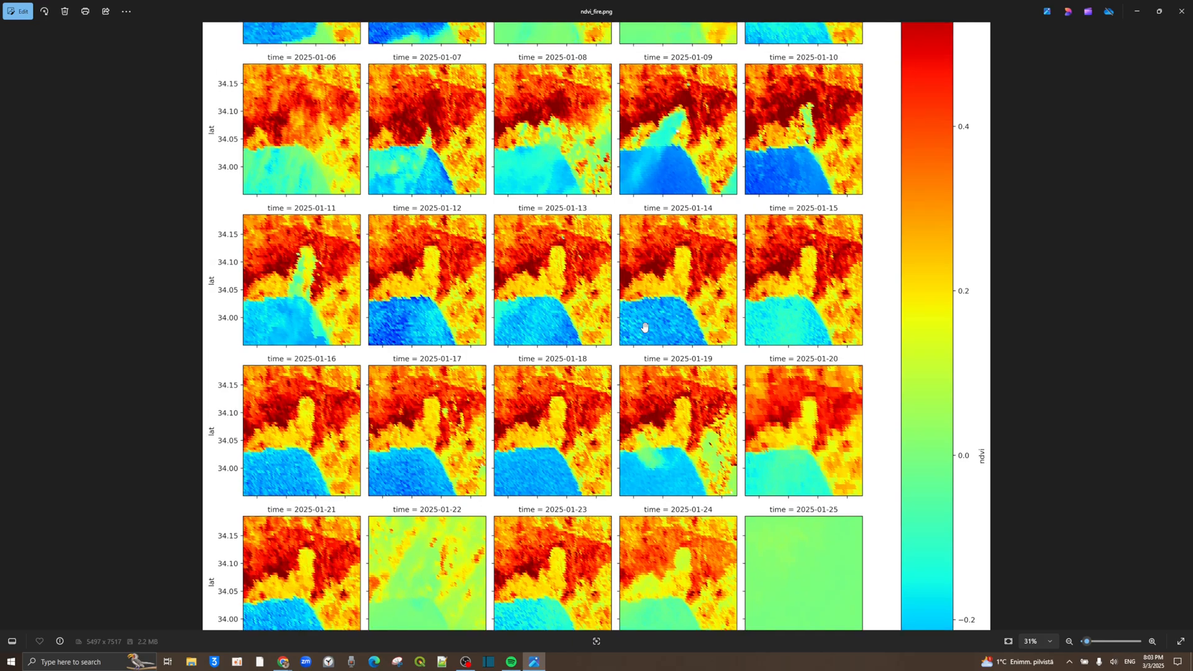
{"action": "scroll", "scroll_direction": "down", "scroll_amount": 3}
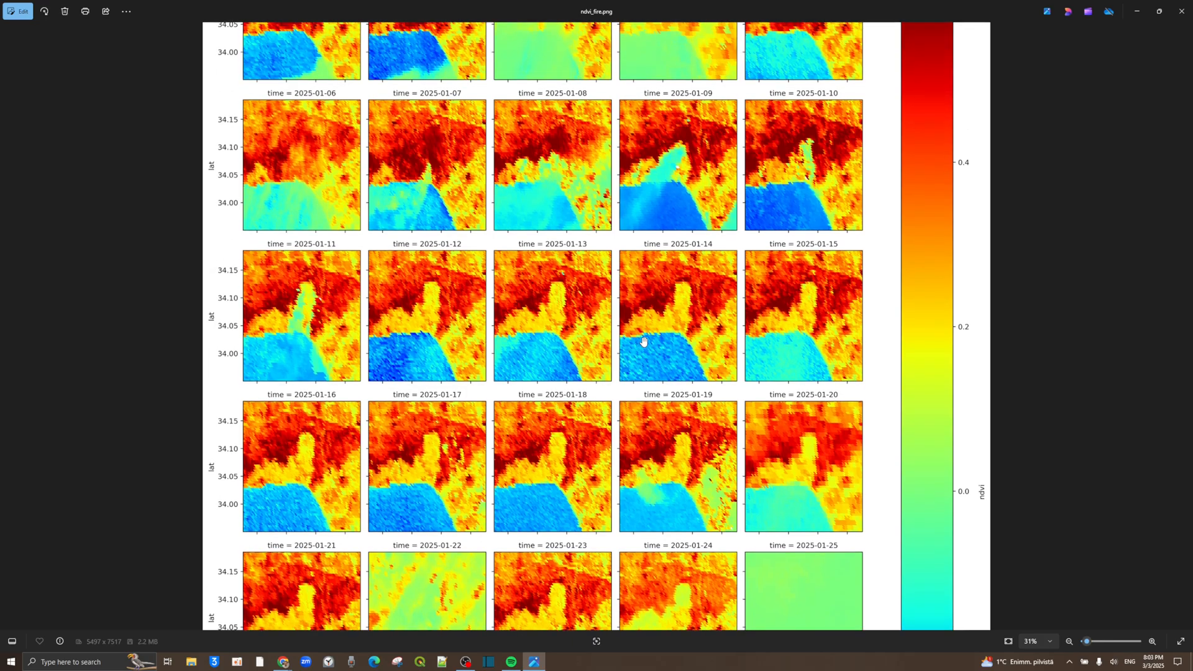